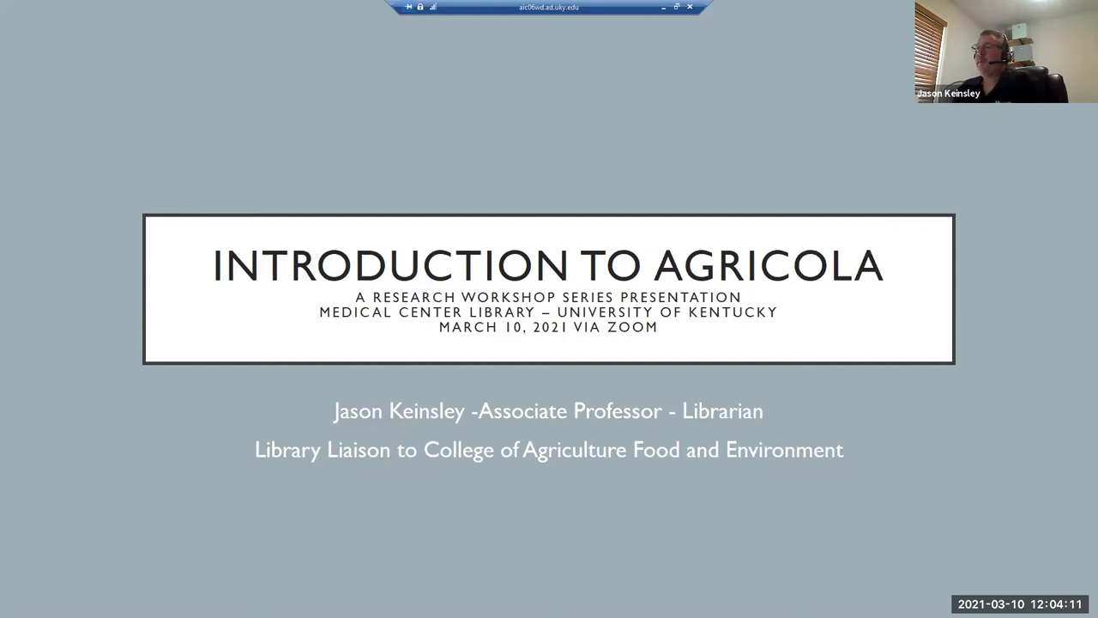
mouse_move(527, 200)
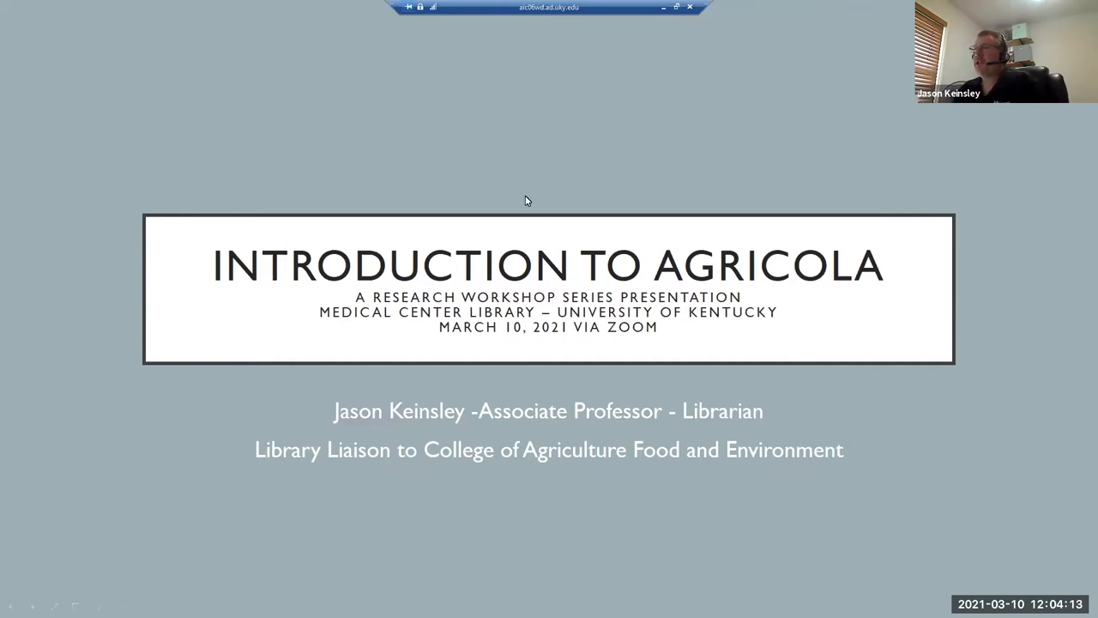
Advance the slideshow to the AGRICOLA (Agricultural Online Access) acronym-or-abbreviation slide
key(right)
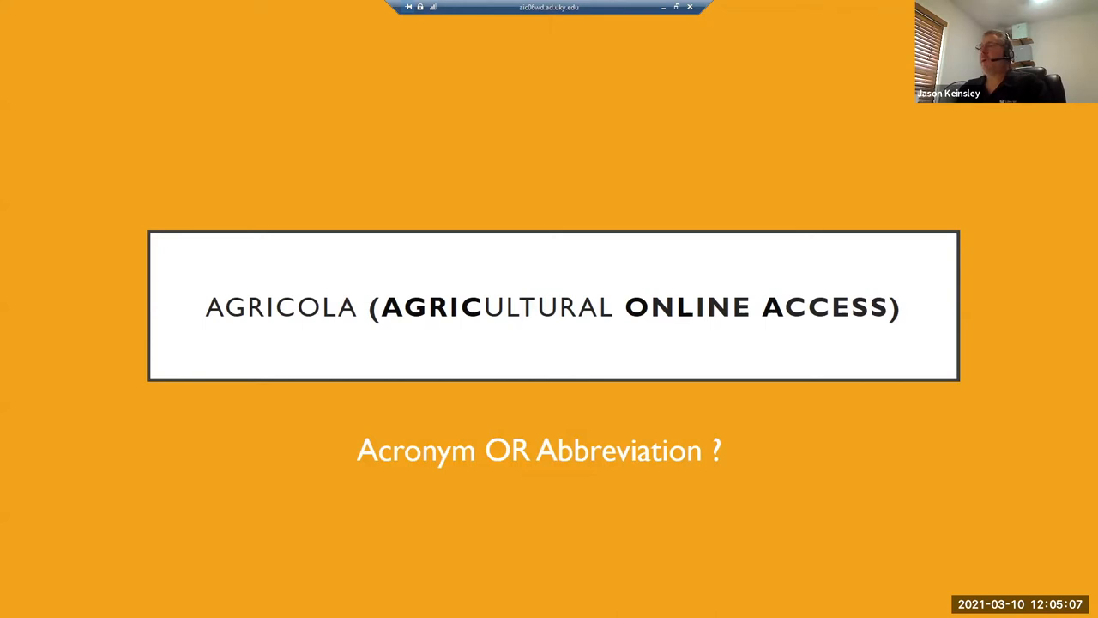
mouse_move(458, 131)
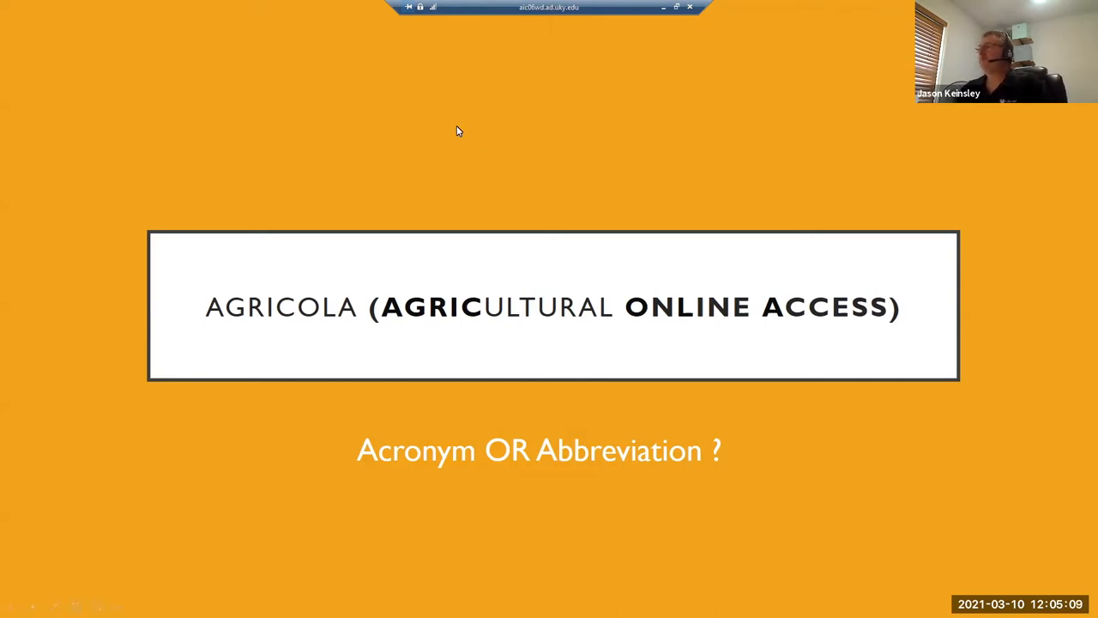
key(right)
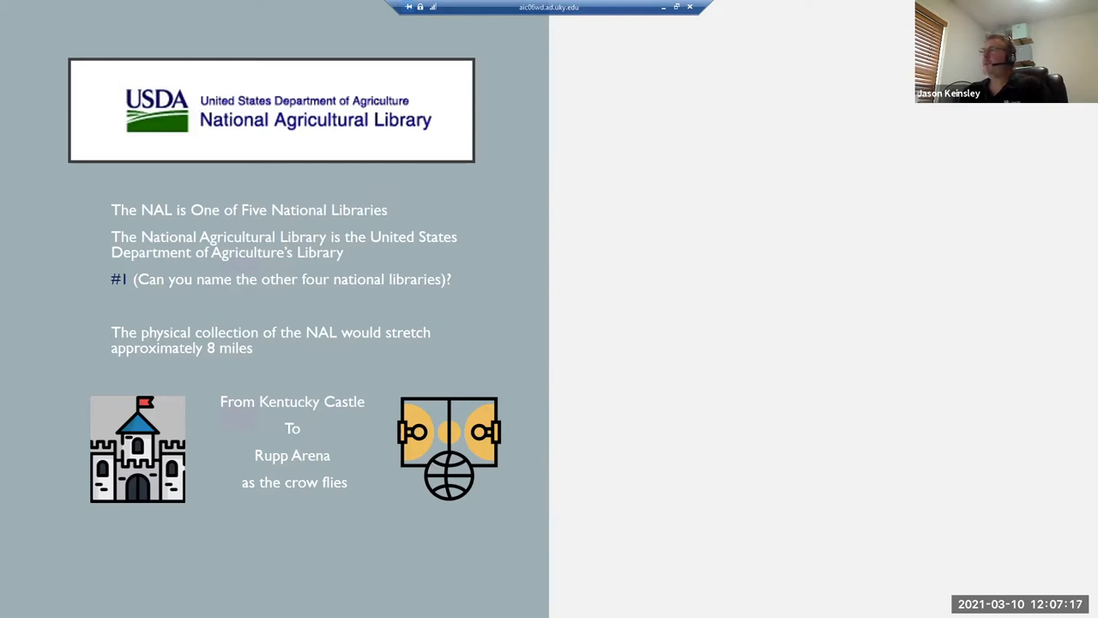
mouse_move(509, 498)
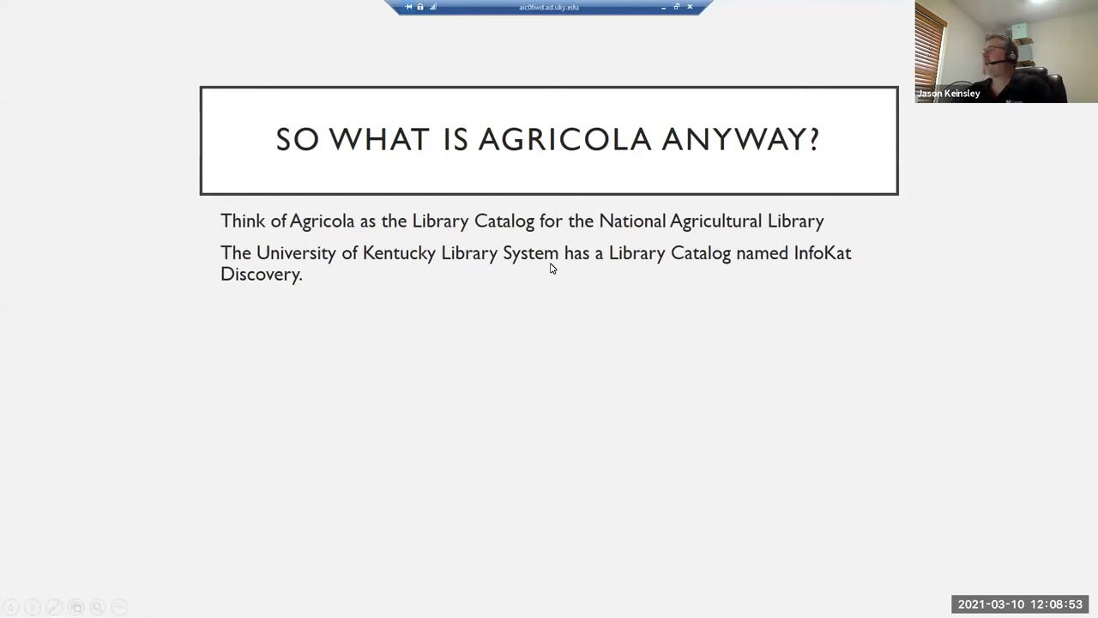
mouse_move(642, 261)
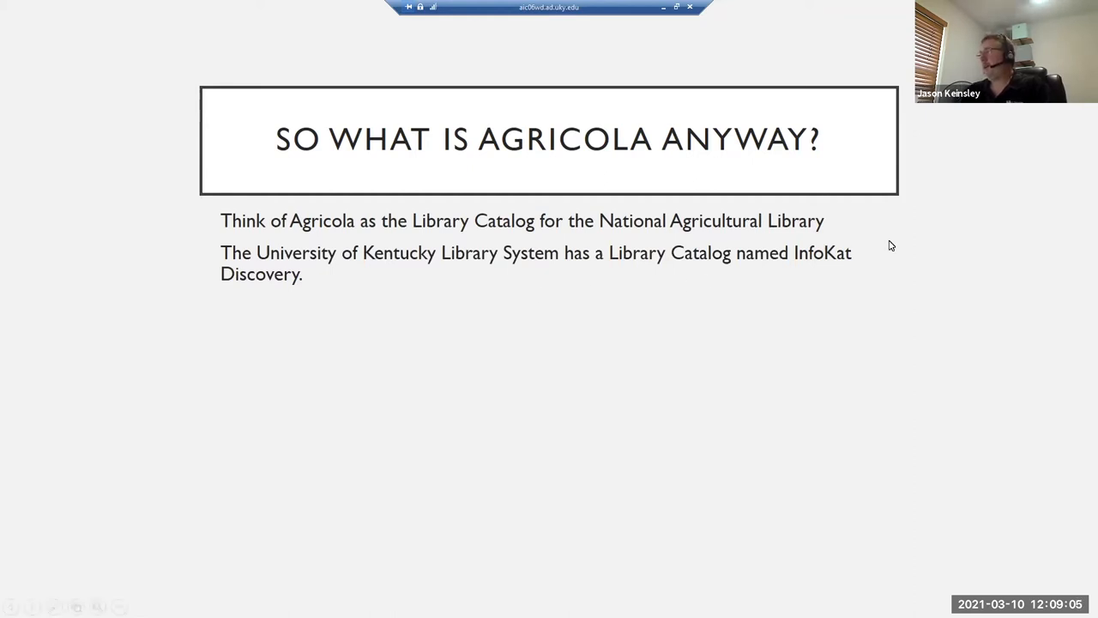
mouse_move(900, 247)
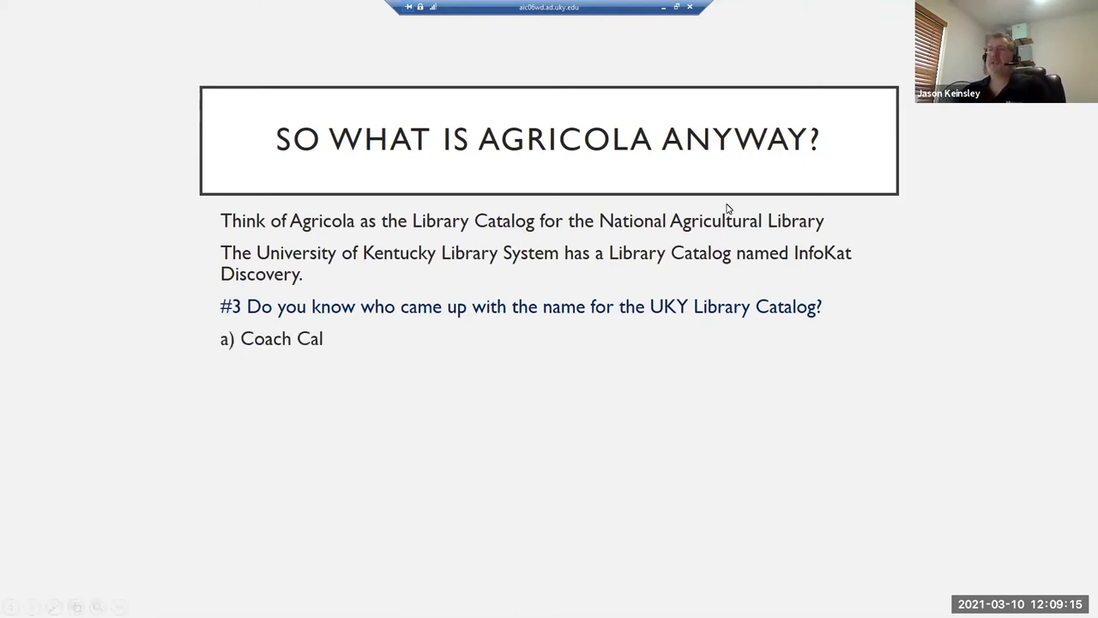
mouse_move(752, 238)
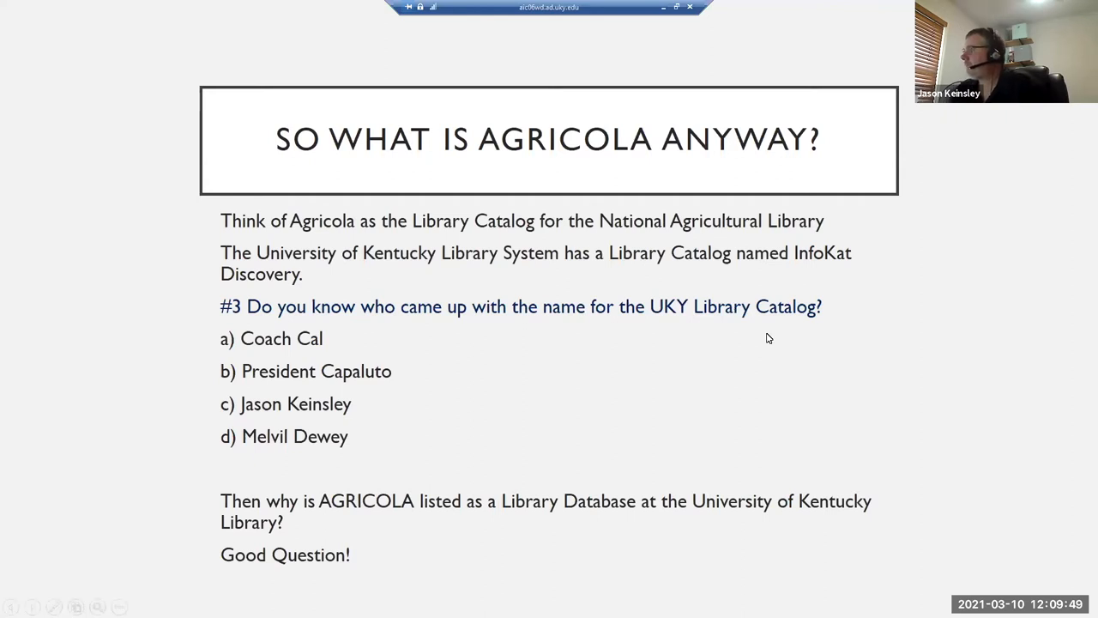
mouse_move(866, 331)
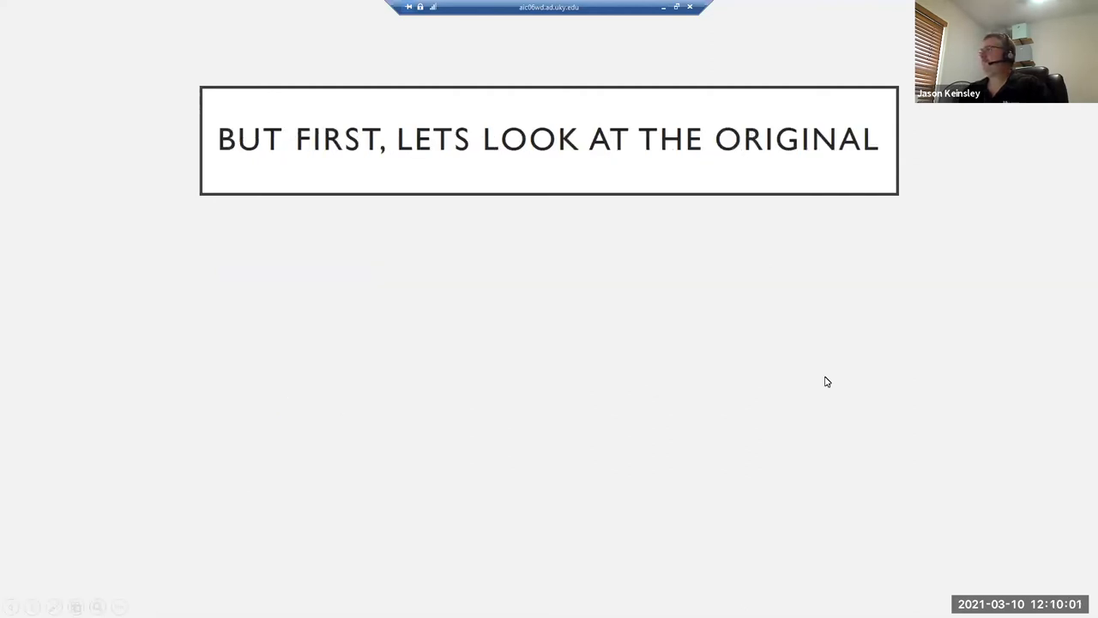
mouse_move(605, 276)
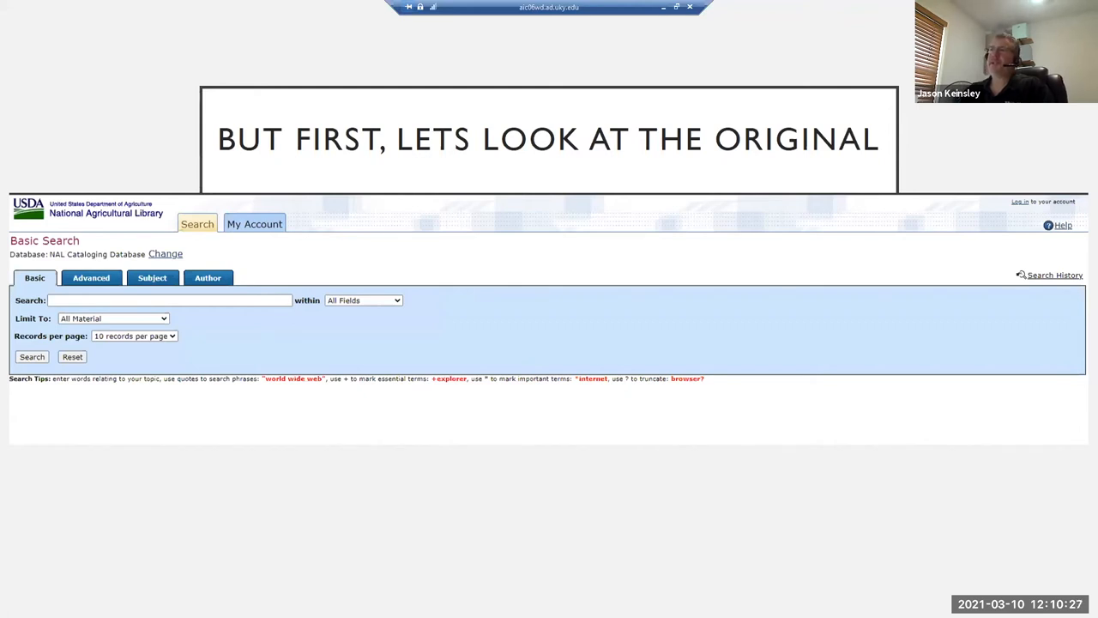
mouse_move(254, 310)
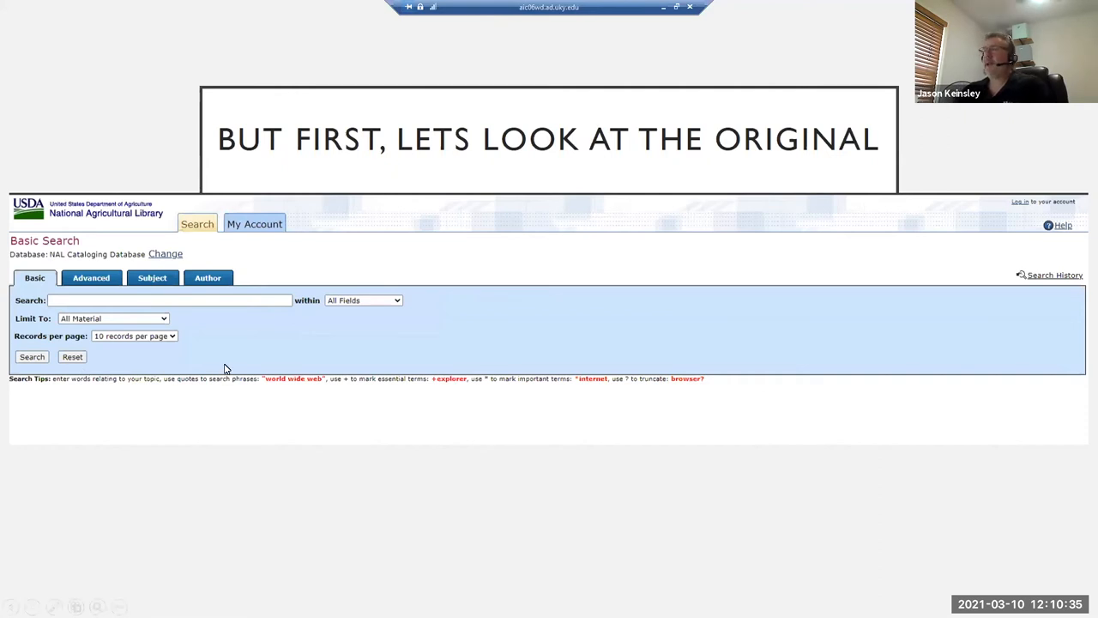
mouse_move(380, 308)
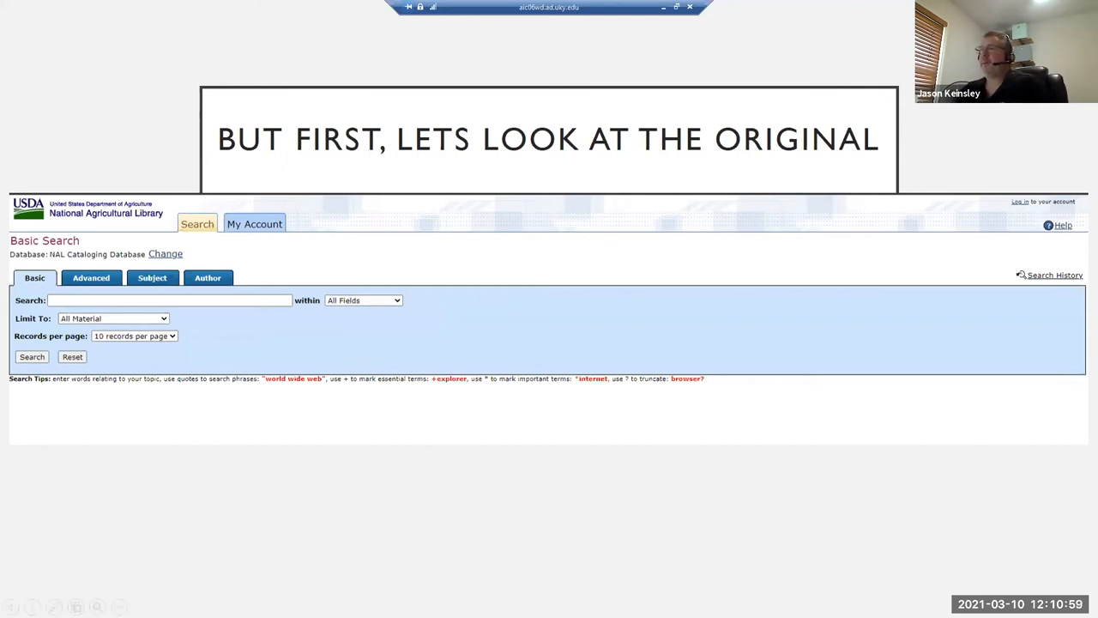
mouse_move(357, 389)
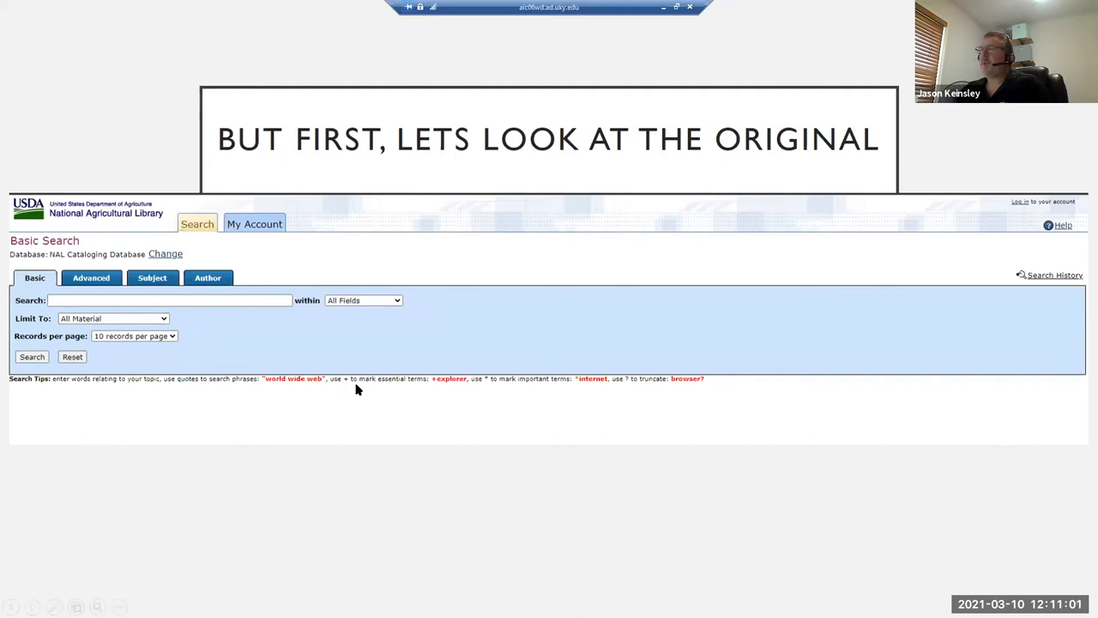
mouse_move(352, 398)
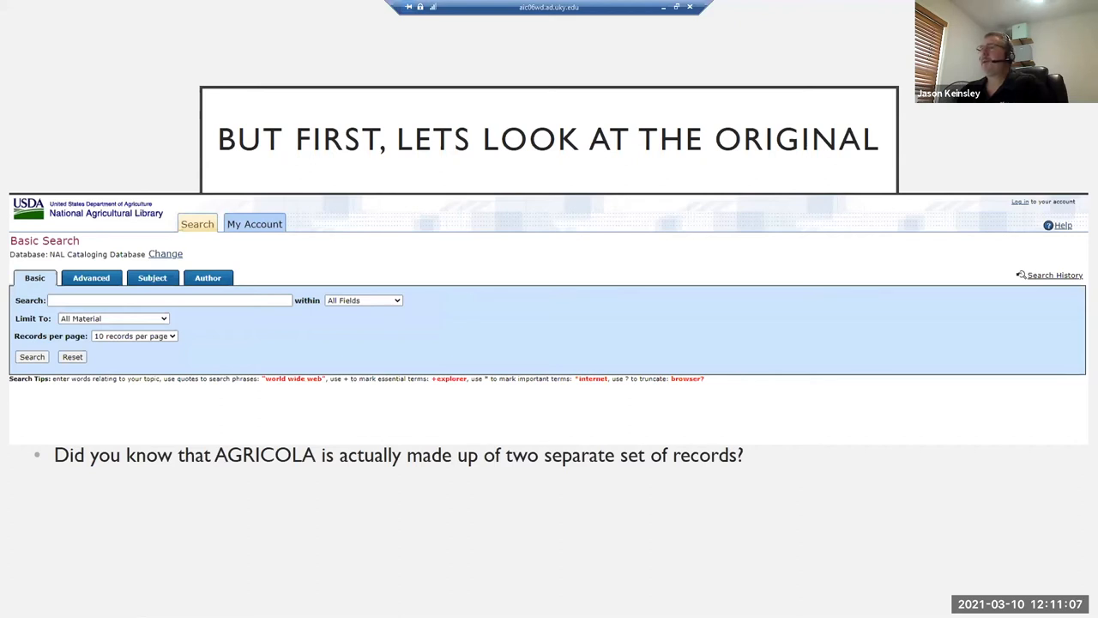
click(165, 253)
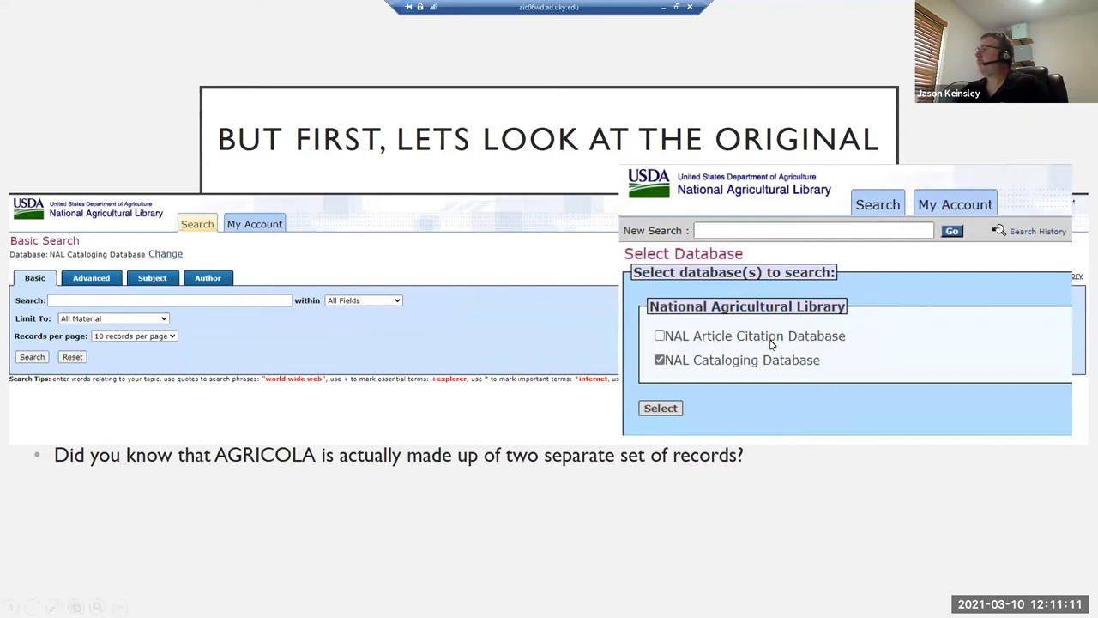
mouse_move(755, 354)
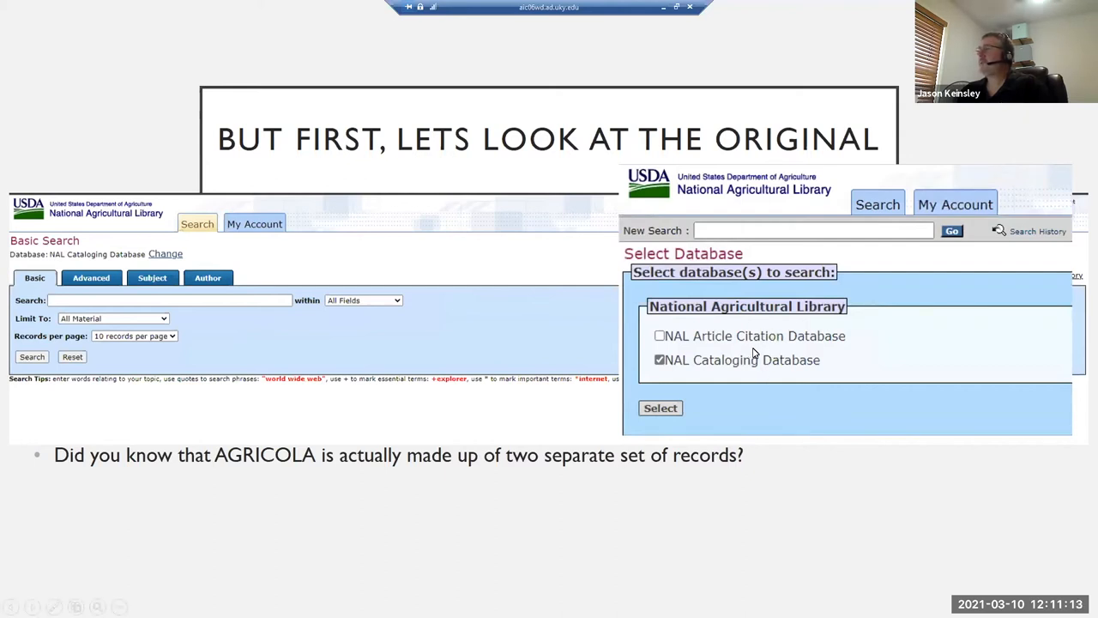
mouse_move(463, 488)
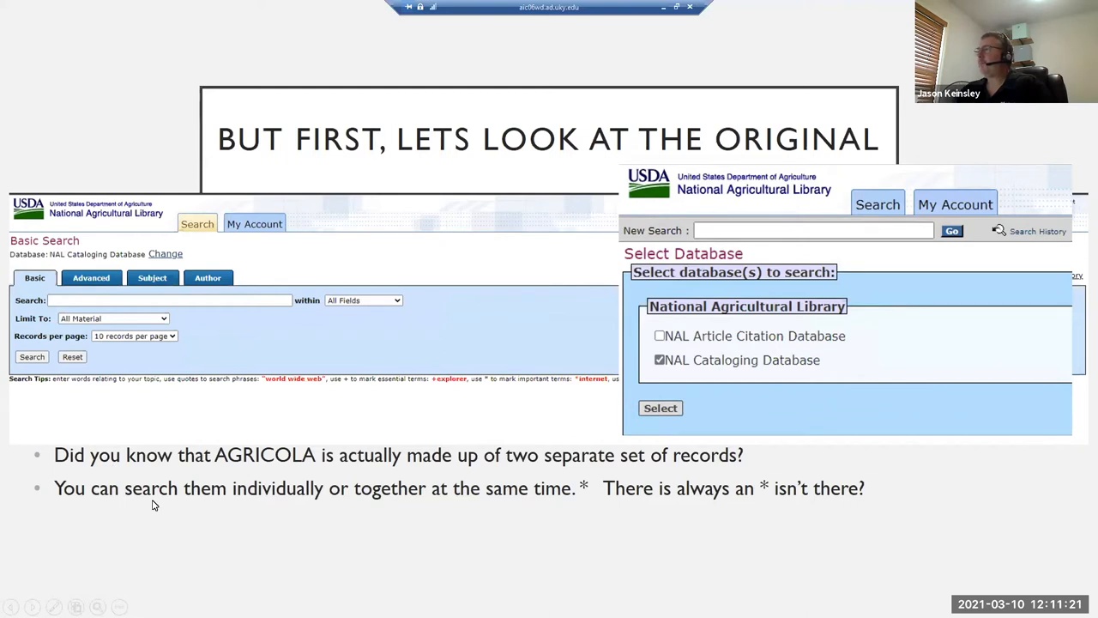
mouse_move(187, 502)
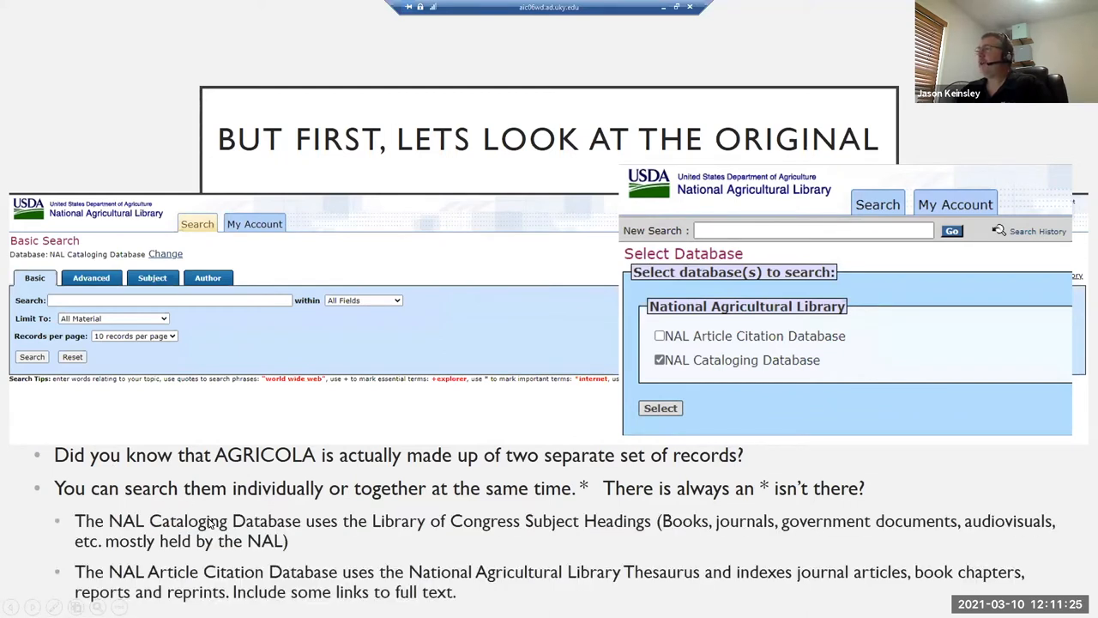
mouse_move(412, 530)
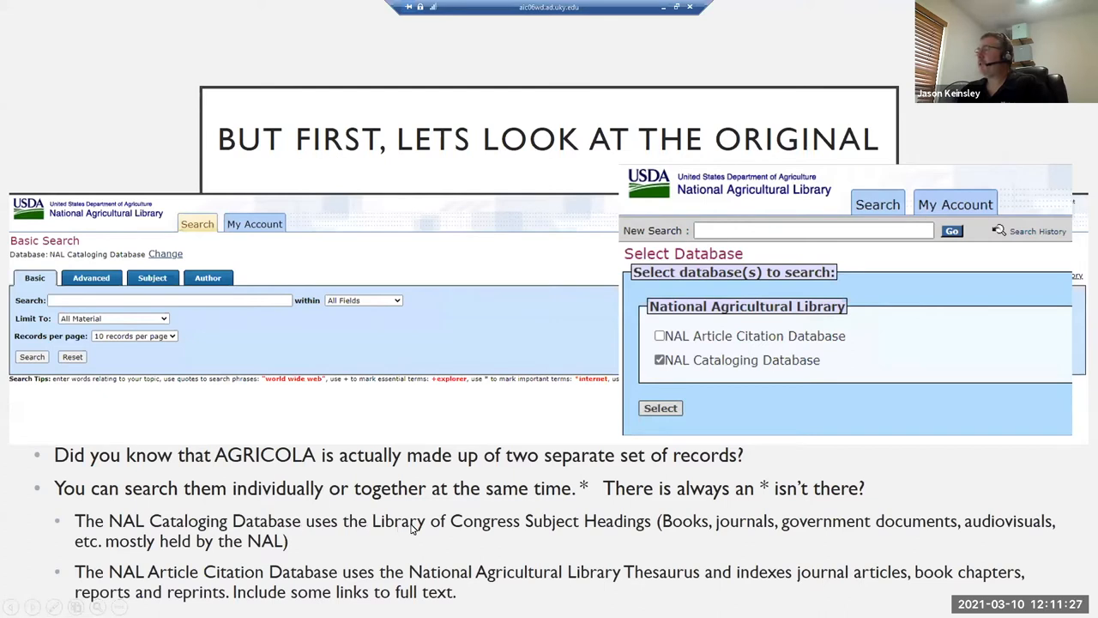
mouse_move(626, 523)
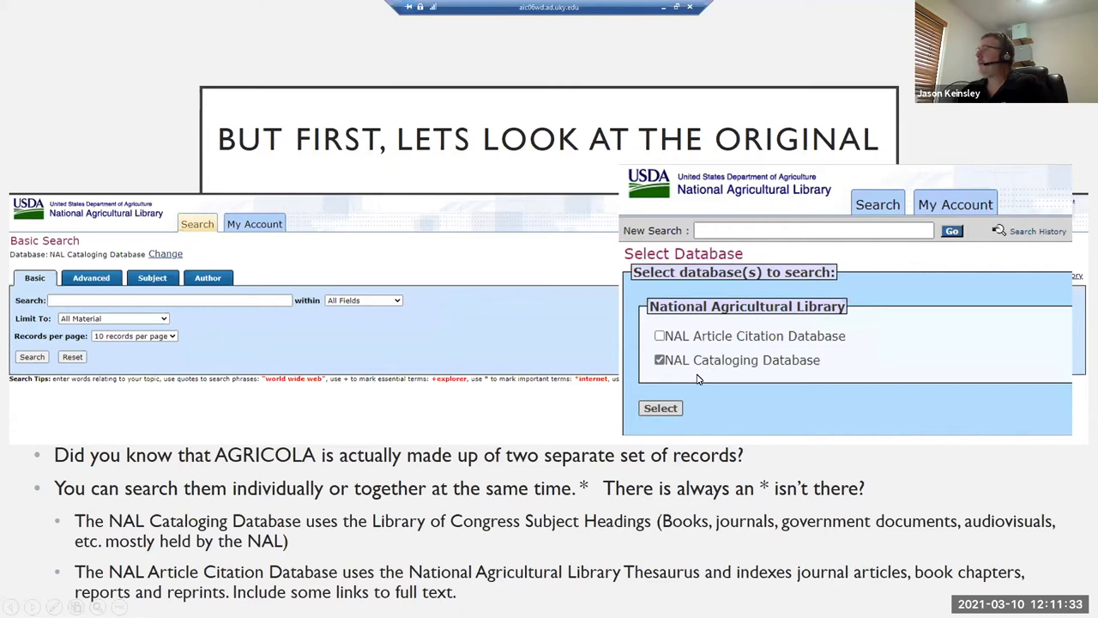
mouse_move(701, 515)
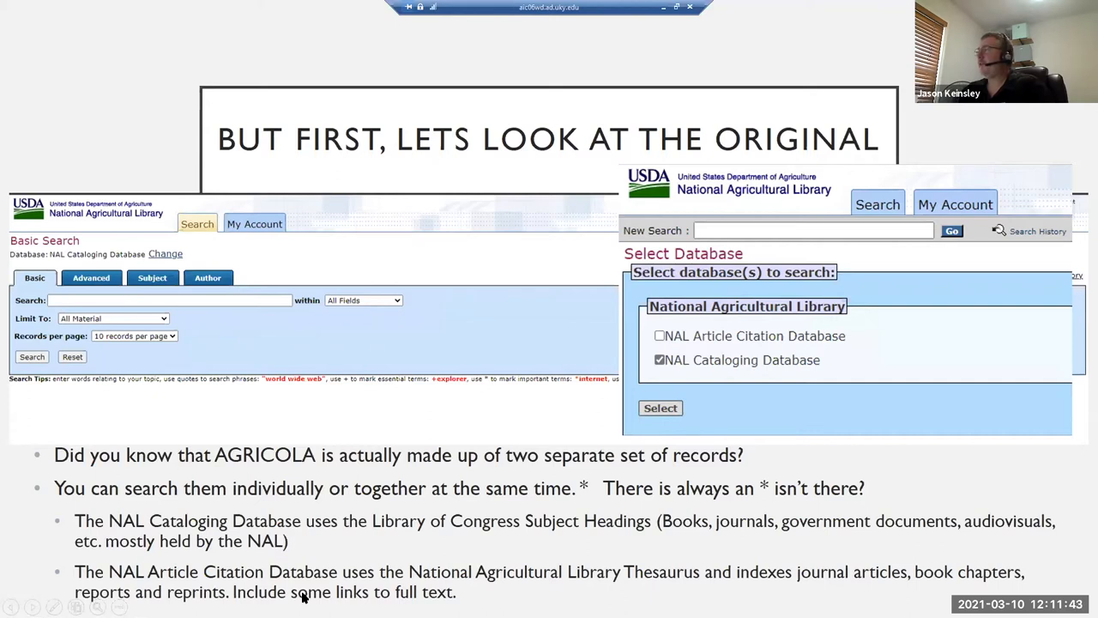
mouse_move(307, 590)
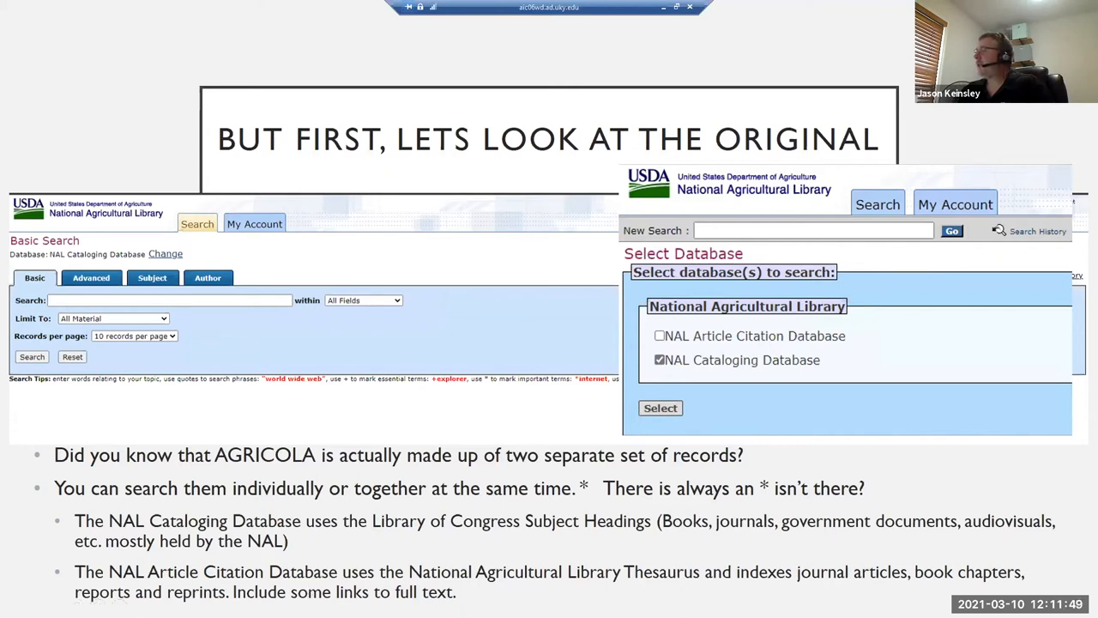
mouse_move(644, 578)
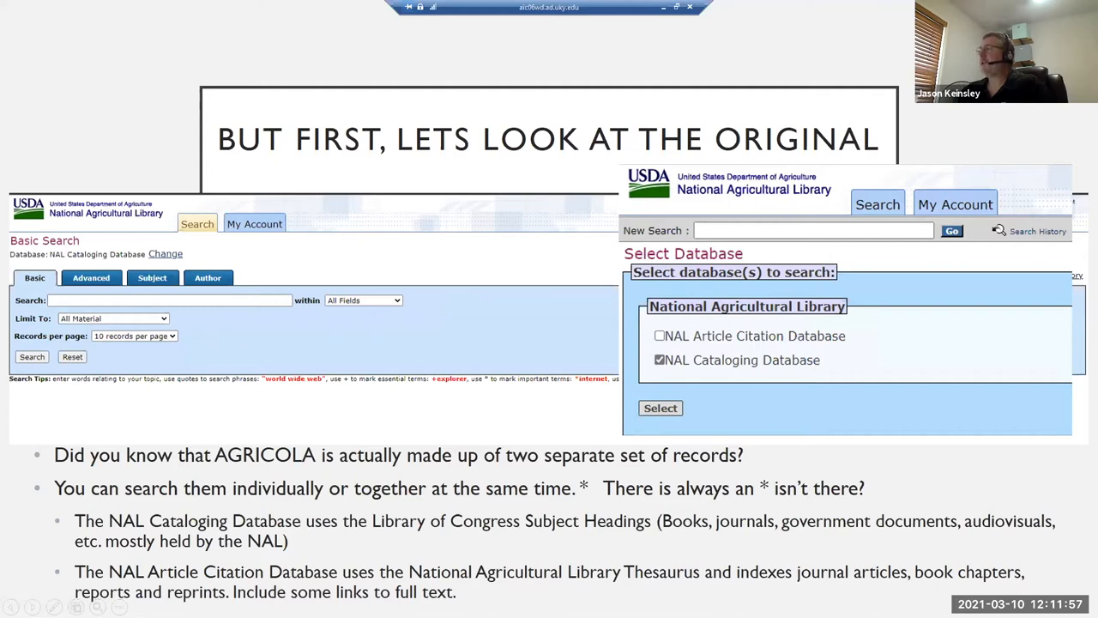
mouse_move(403, 599)
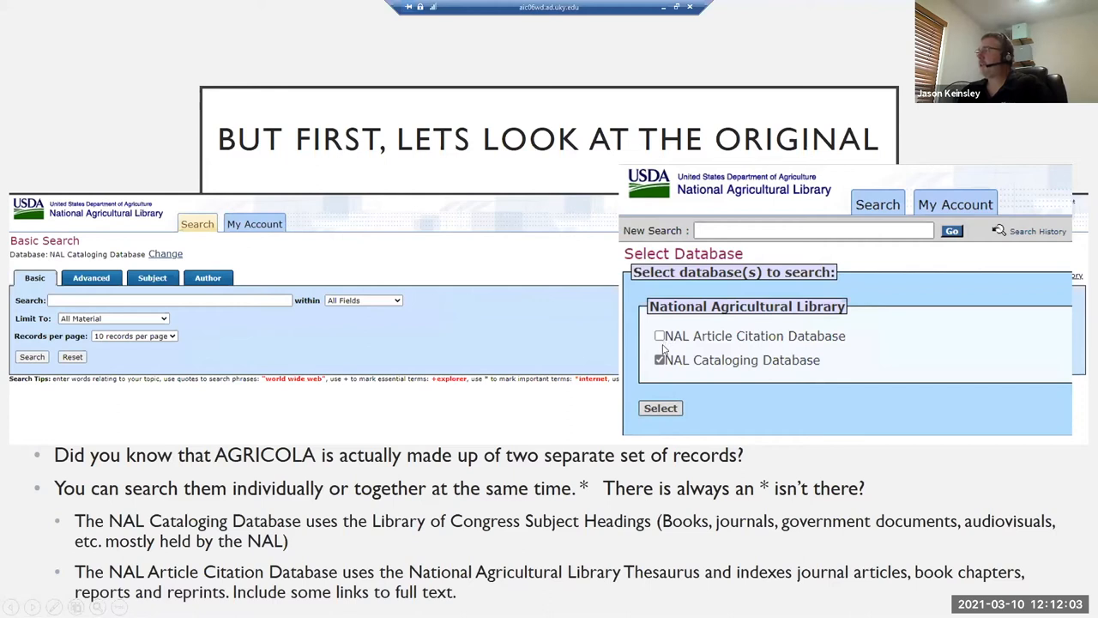
mouse_move(553, 507)
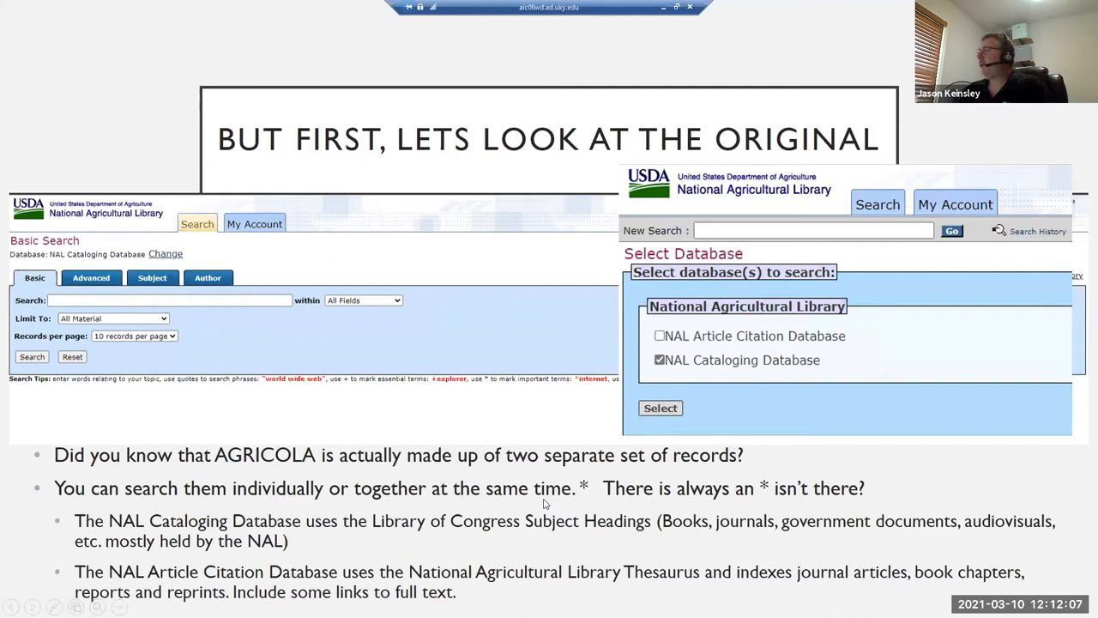
mouse_move(543, 515)
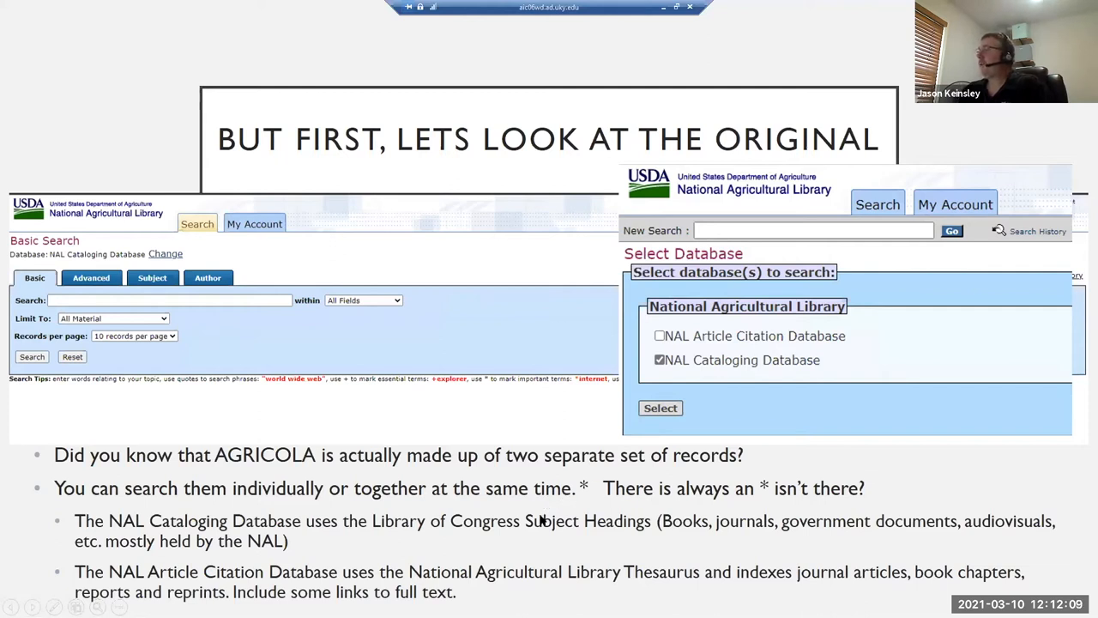
mouse_move(534, 531)
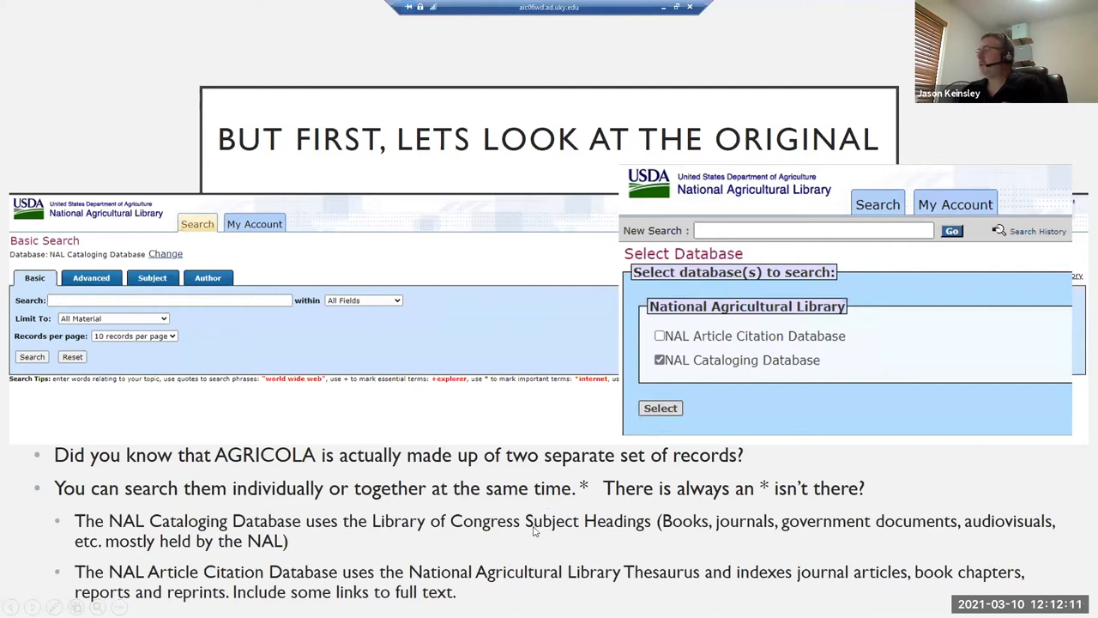
mouse_move(520, 532)
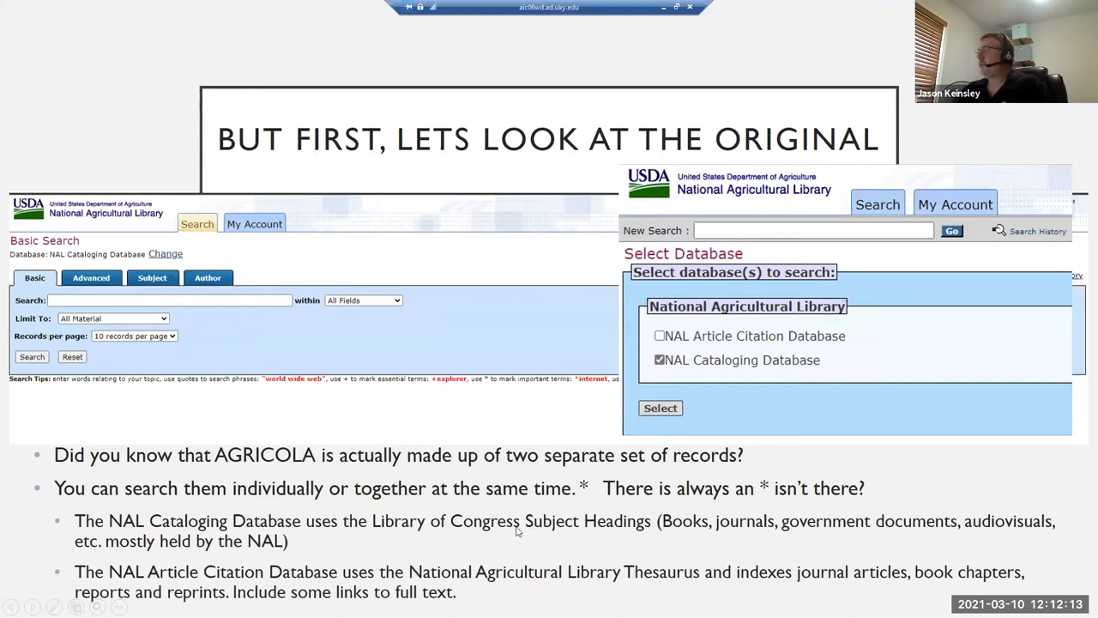
mouse_move(525, 524)
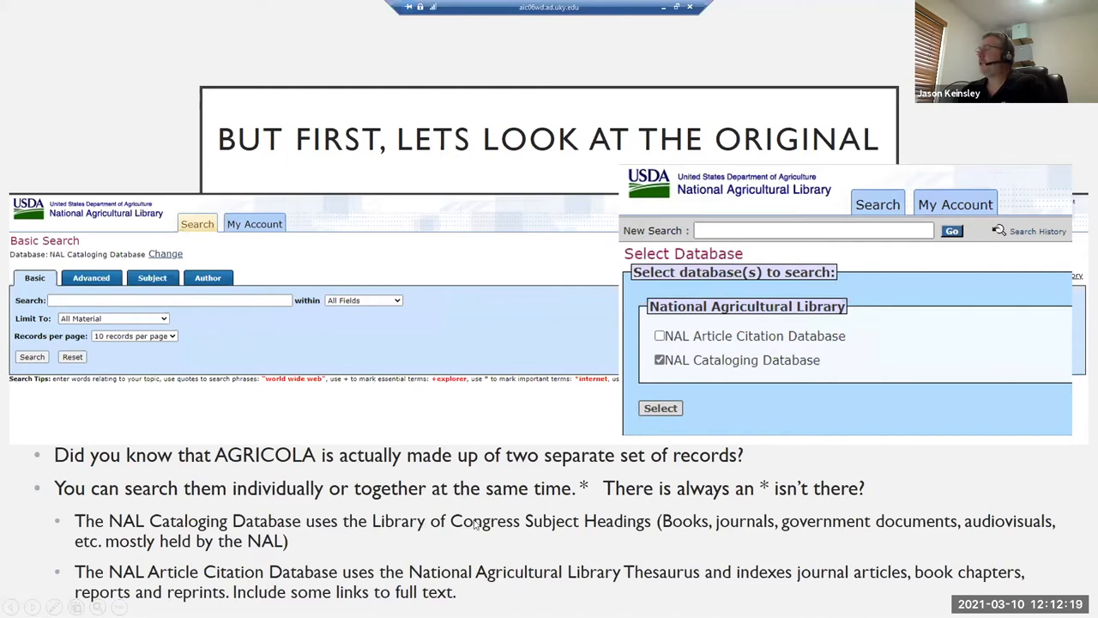
mouse_move(517, 581)
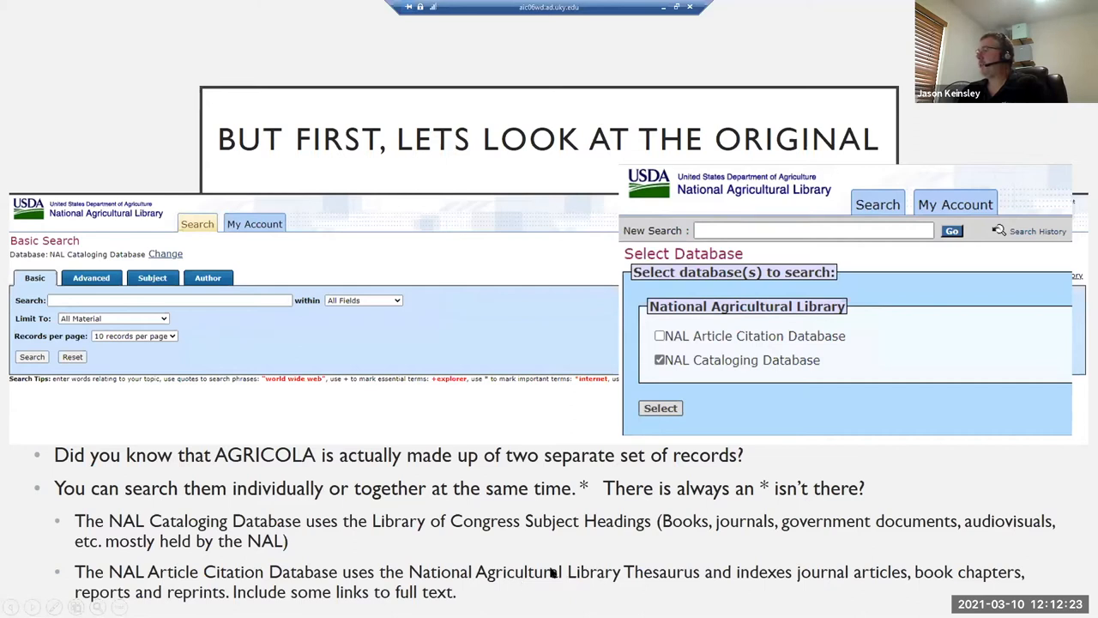
mouse_move(575, 584)
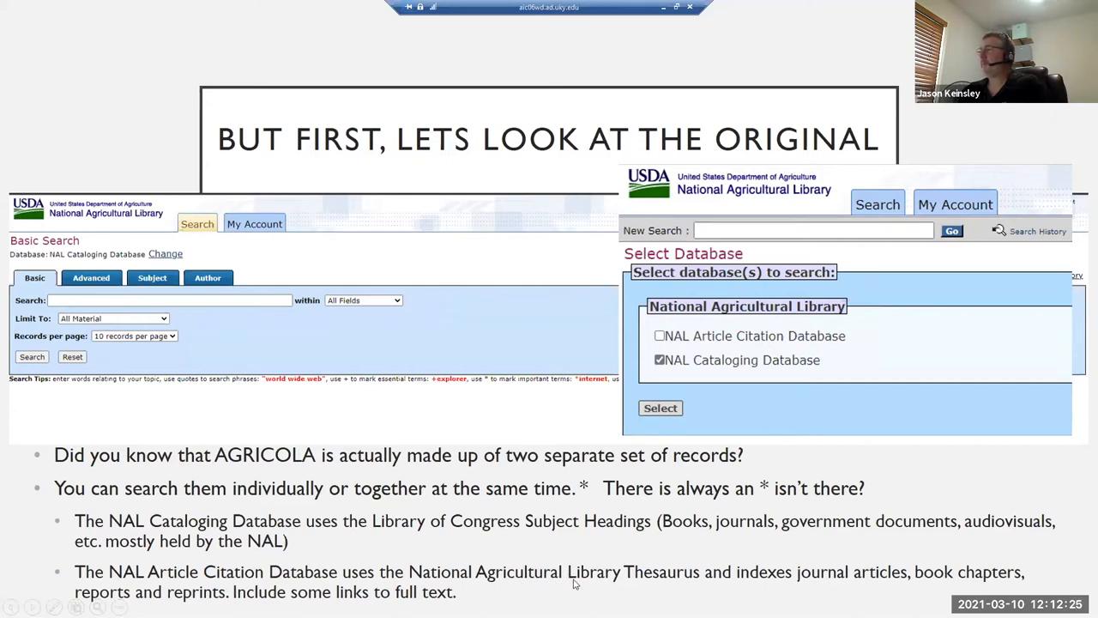
mouse_move(429, 539)
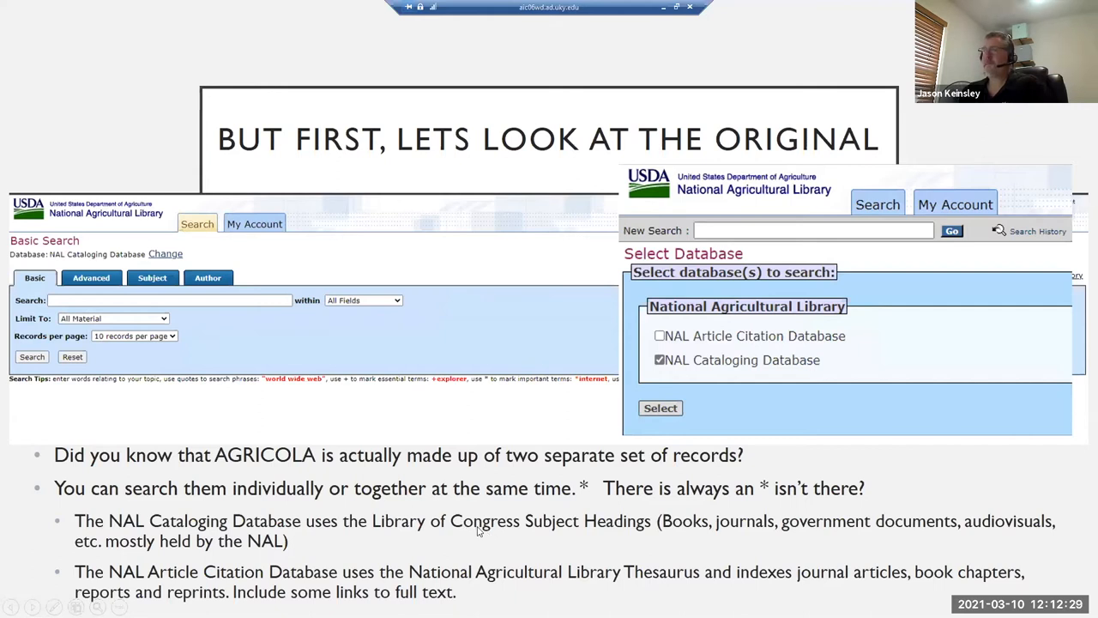
mouse_move(420, 536)
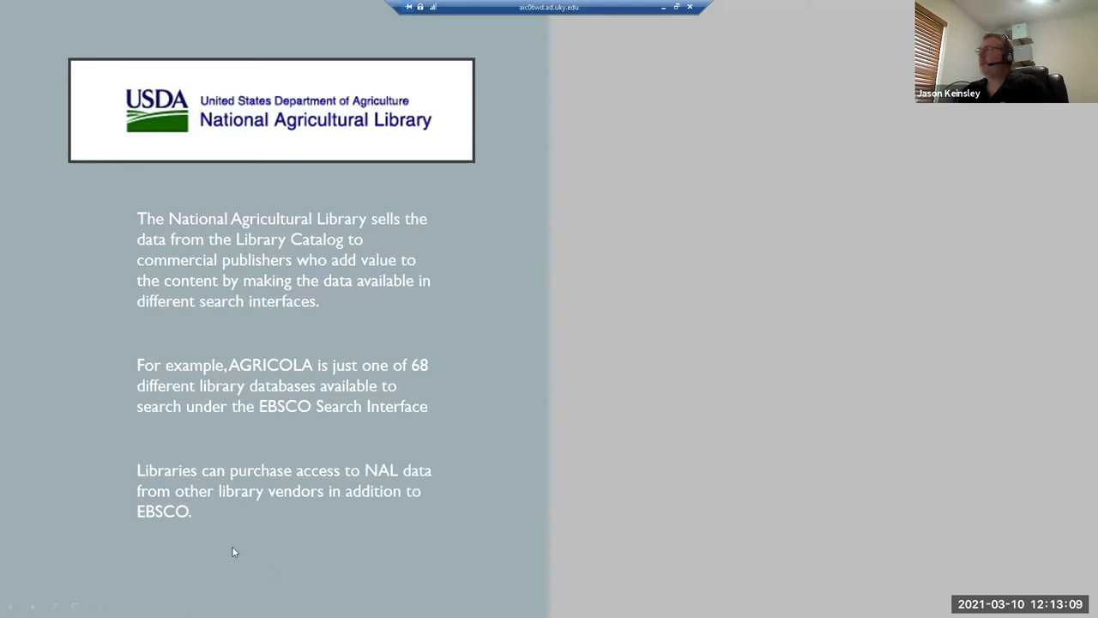
mouse_move(418, 482)
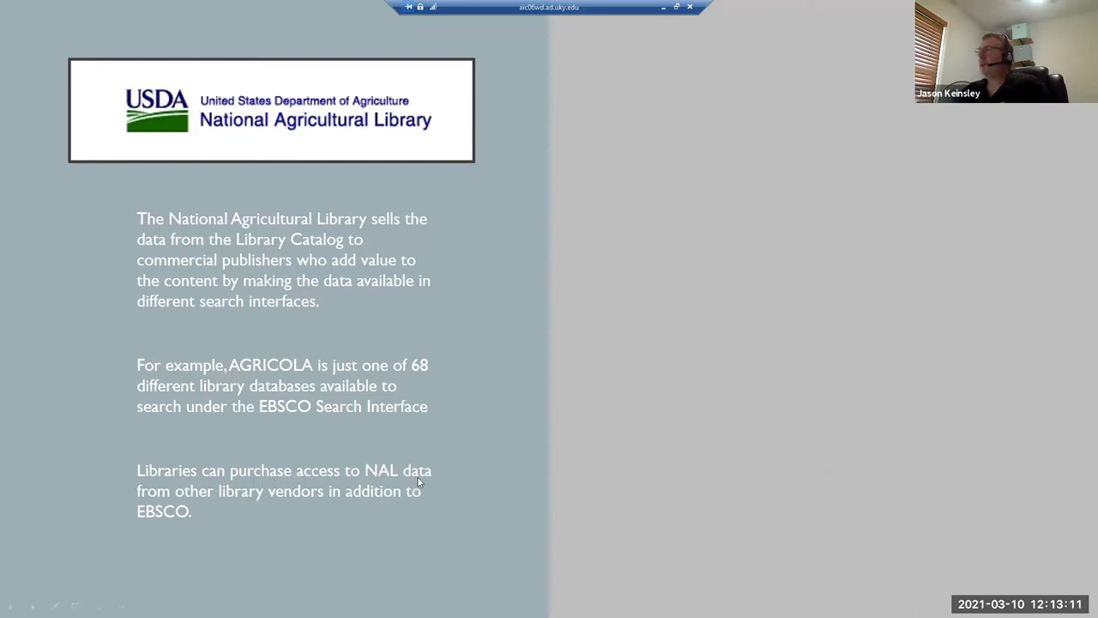
mouse_move(268, 501)
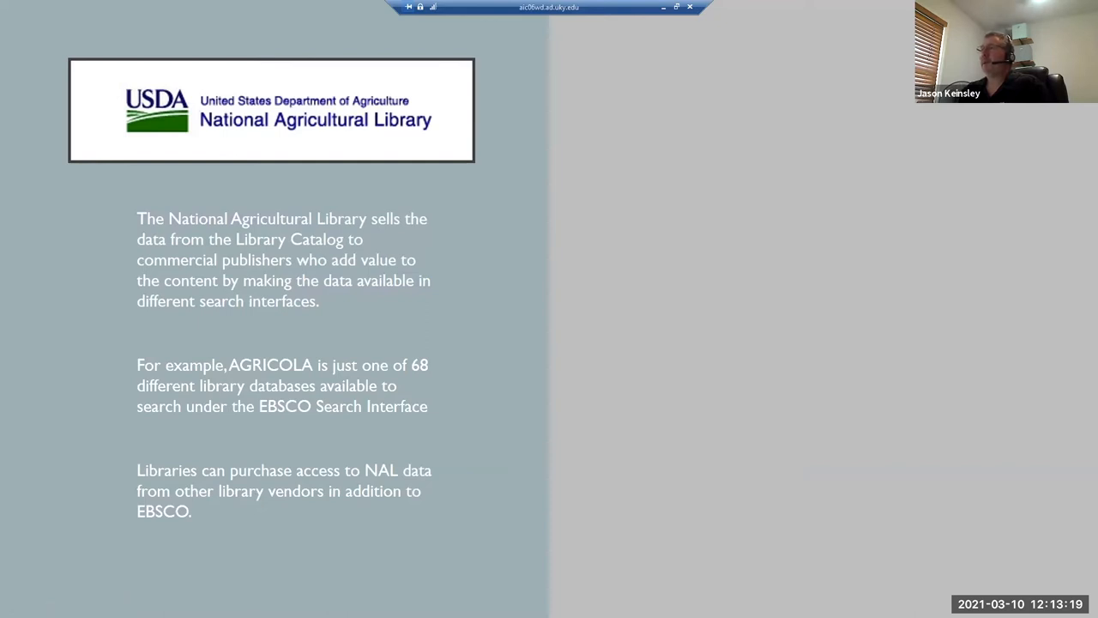
mouse_move(601, 461)
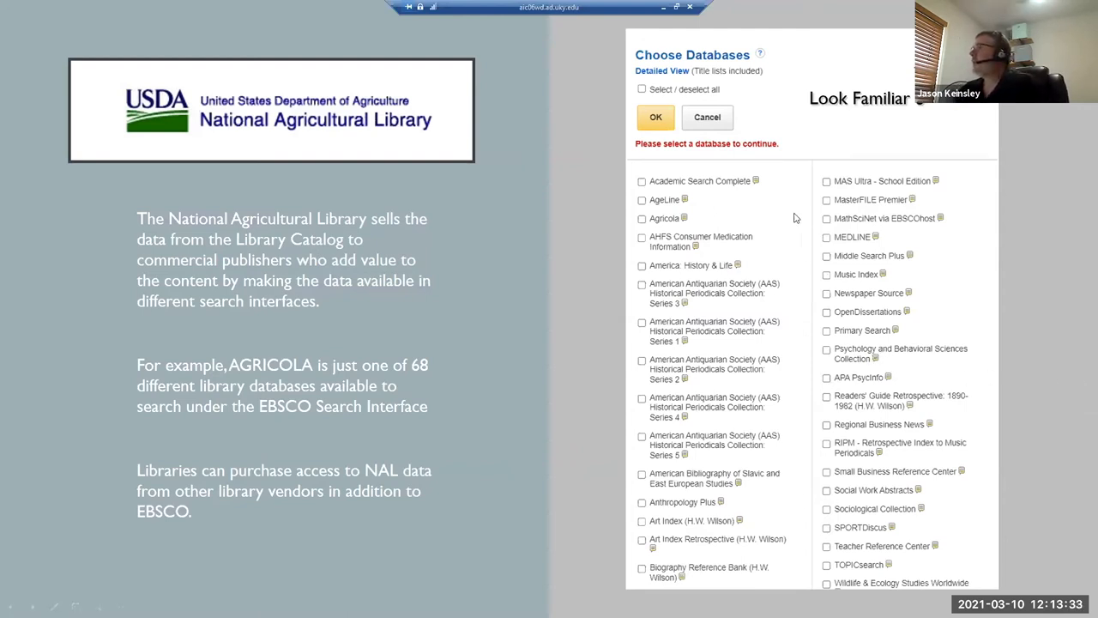
mouse_move(800, 445)
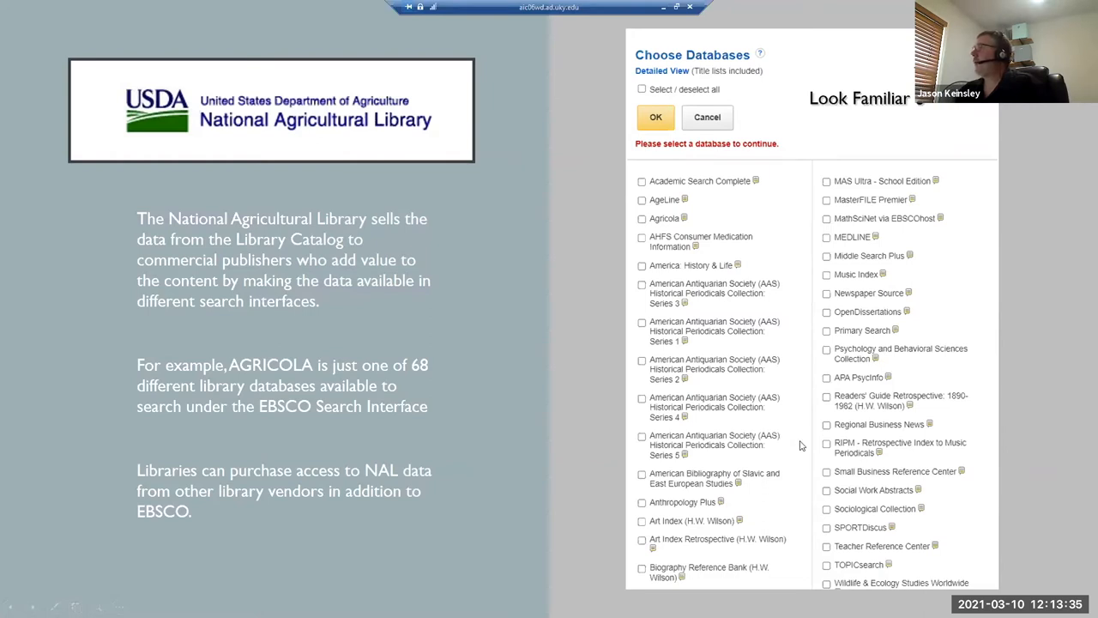
mouse_move(758, 404)
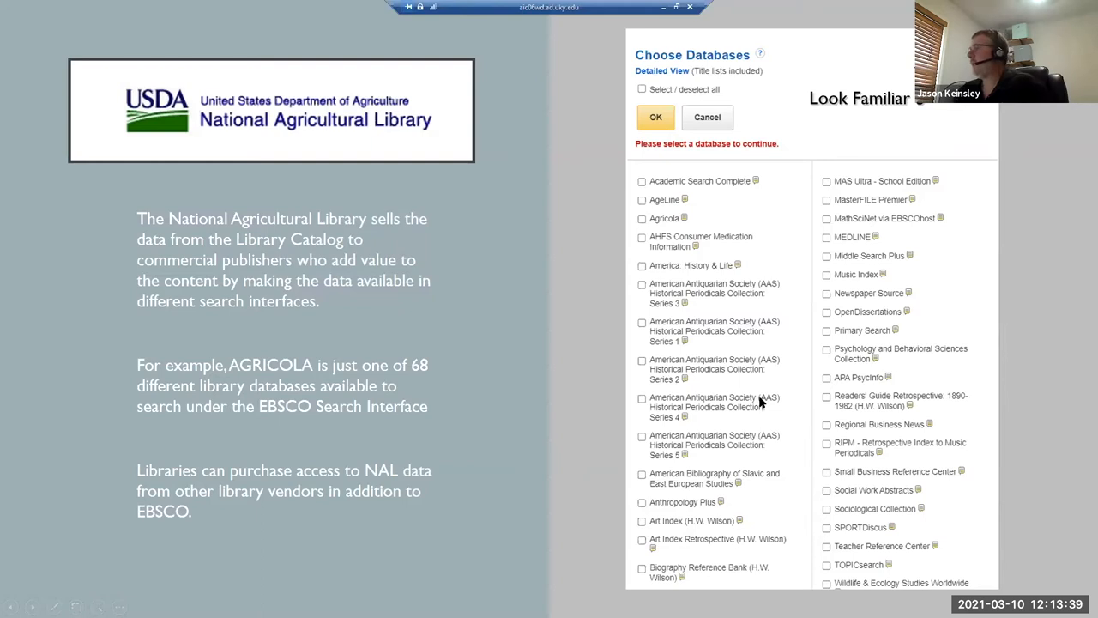
mouse_move(721, 367)
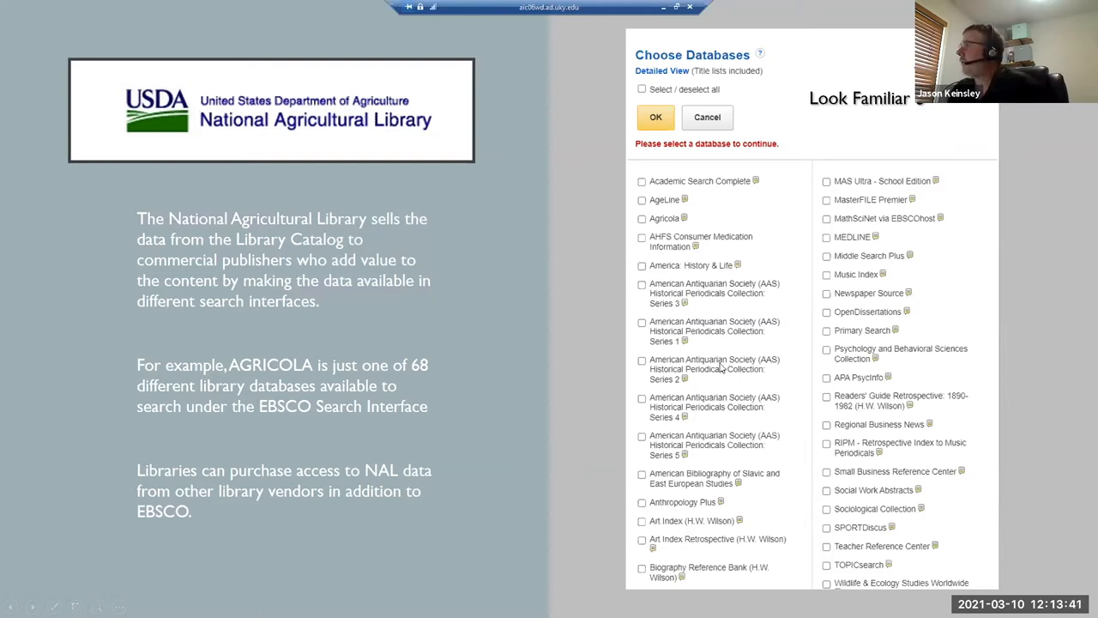
mouse_move(668, 191)
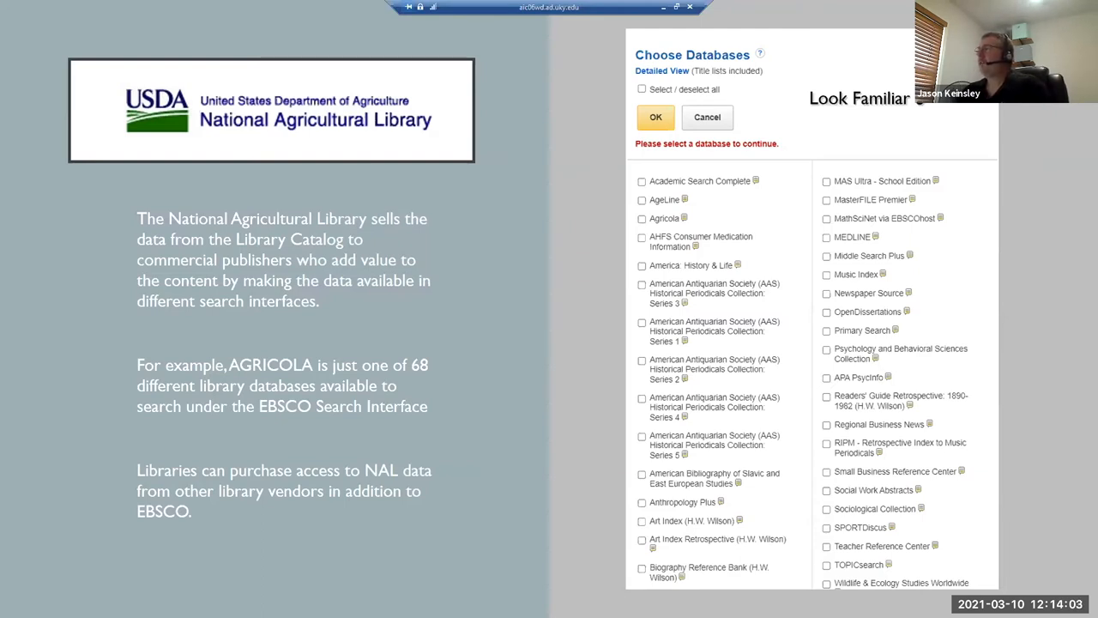
mouse_move(553, 289)
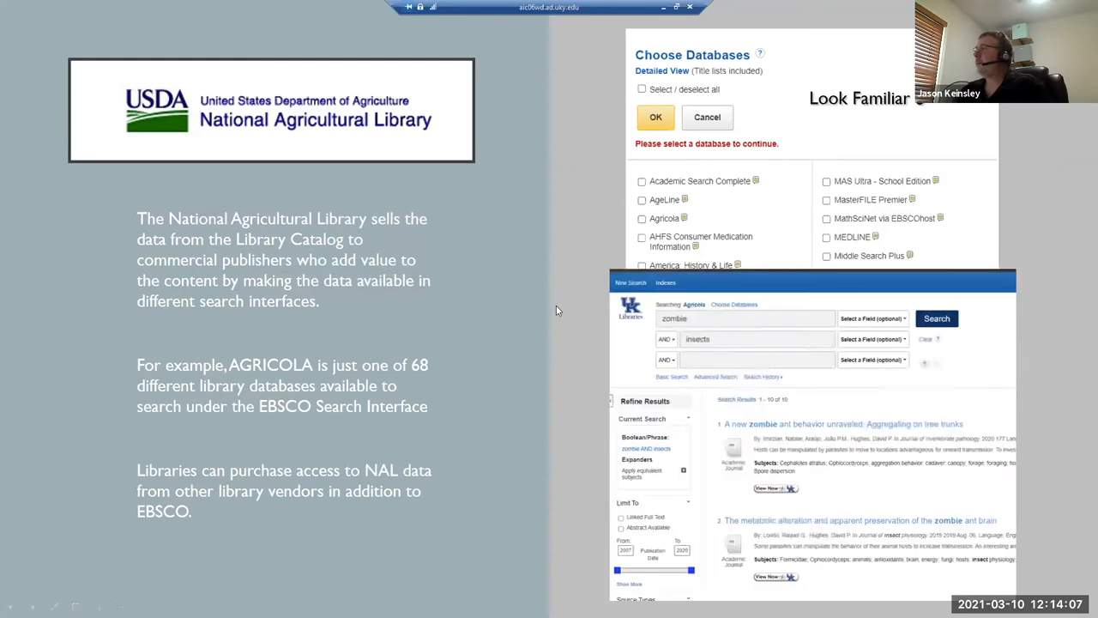
mouse_move(770, 401)
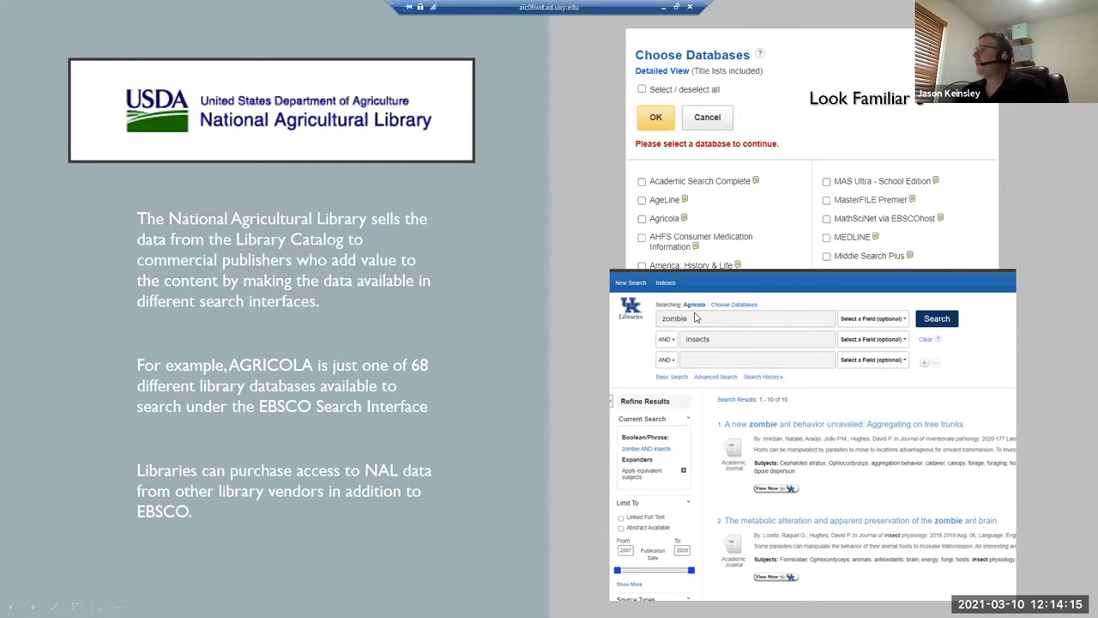
mouse_move(700, 309)
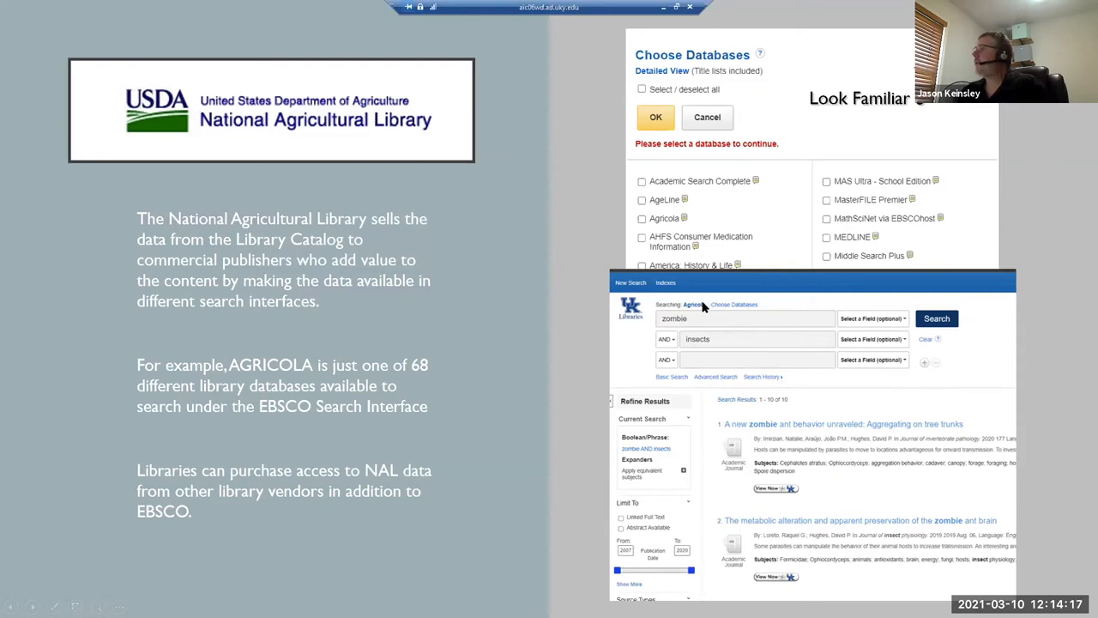
mouse_move(692, 311)
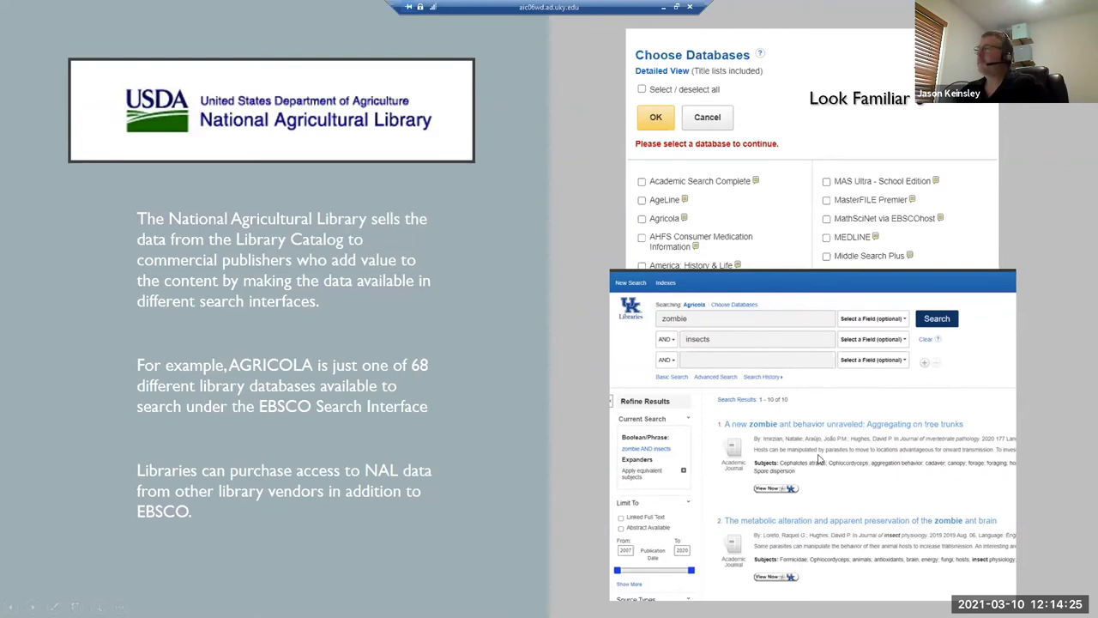
mouse_move(677, 487)
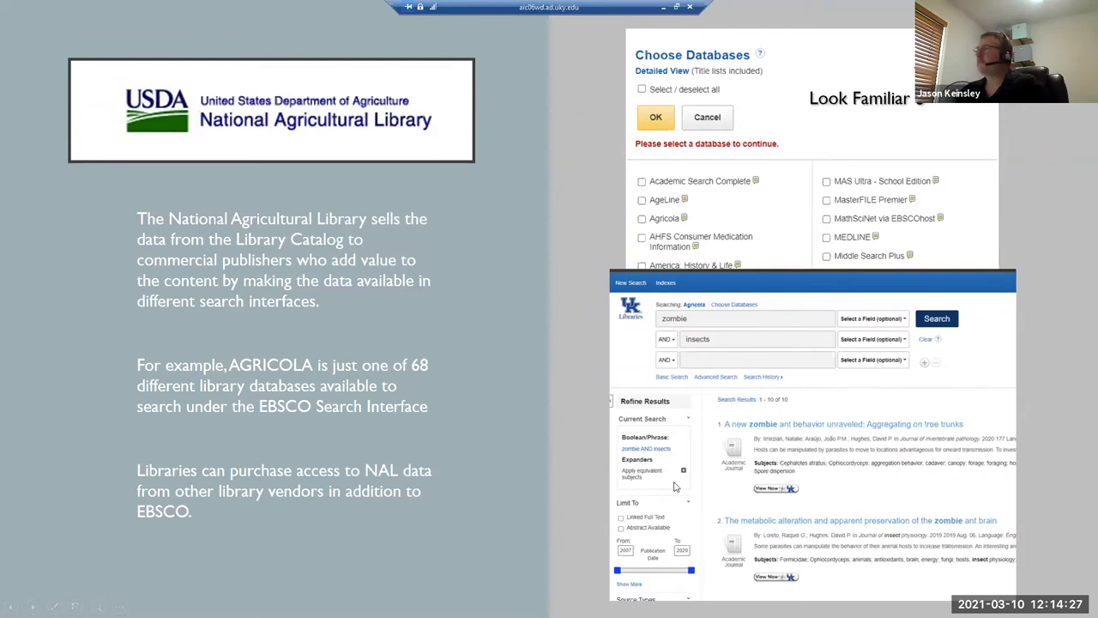
Advance to the 'Lets Dive In Deeper' slide about AGRICOLA's contents
key(right)
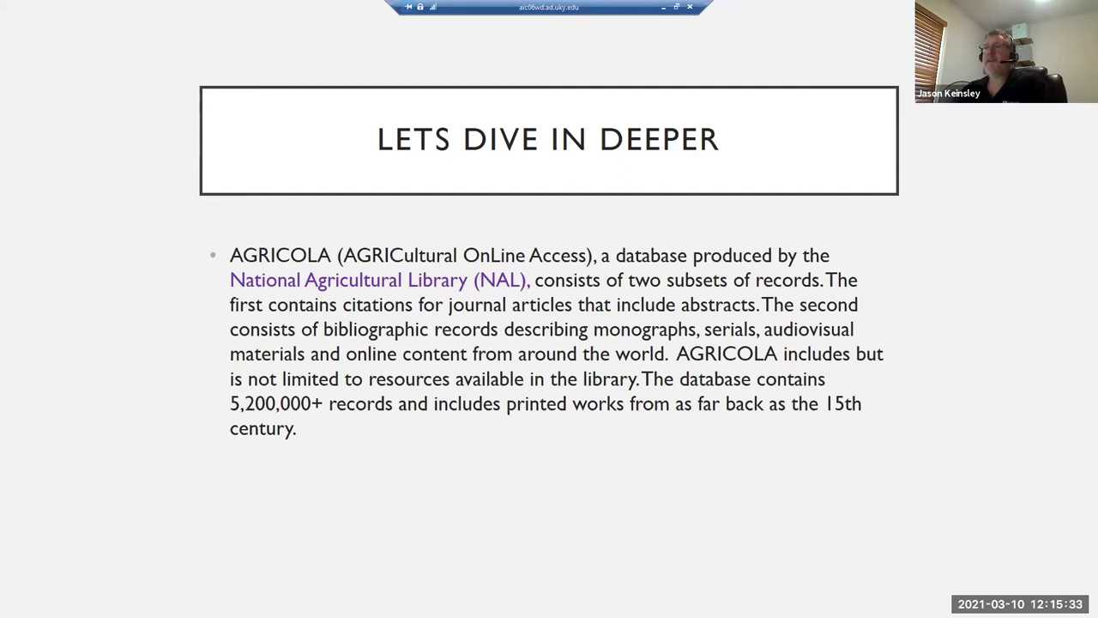
mouse_move(667, 430)
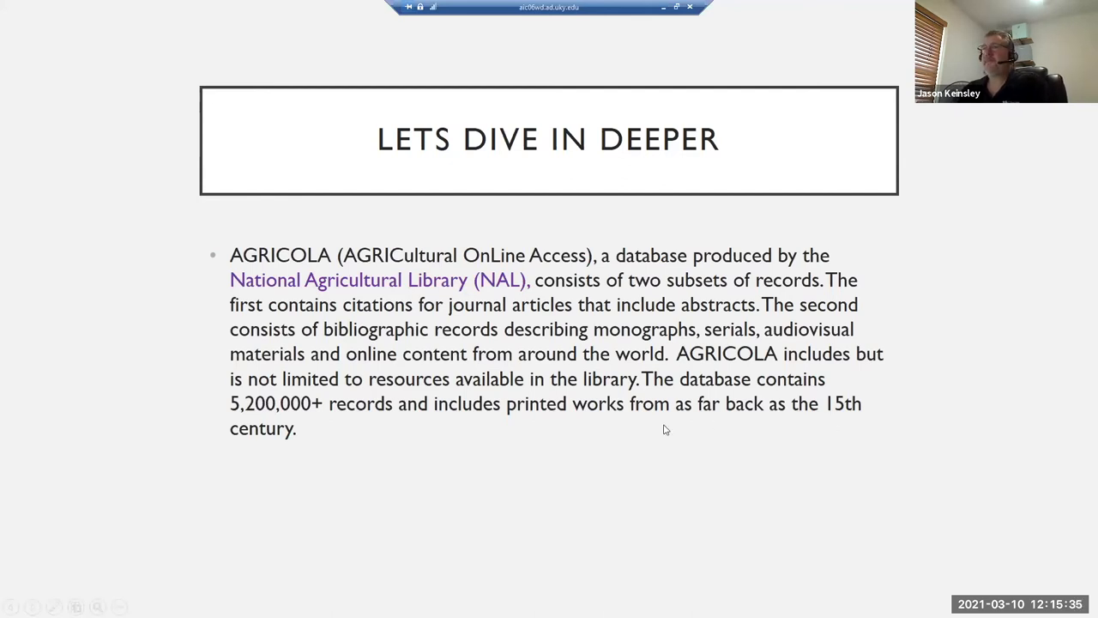
key(right)
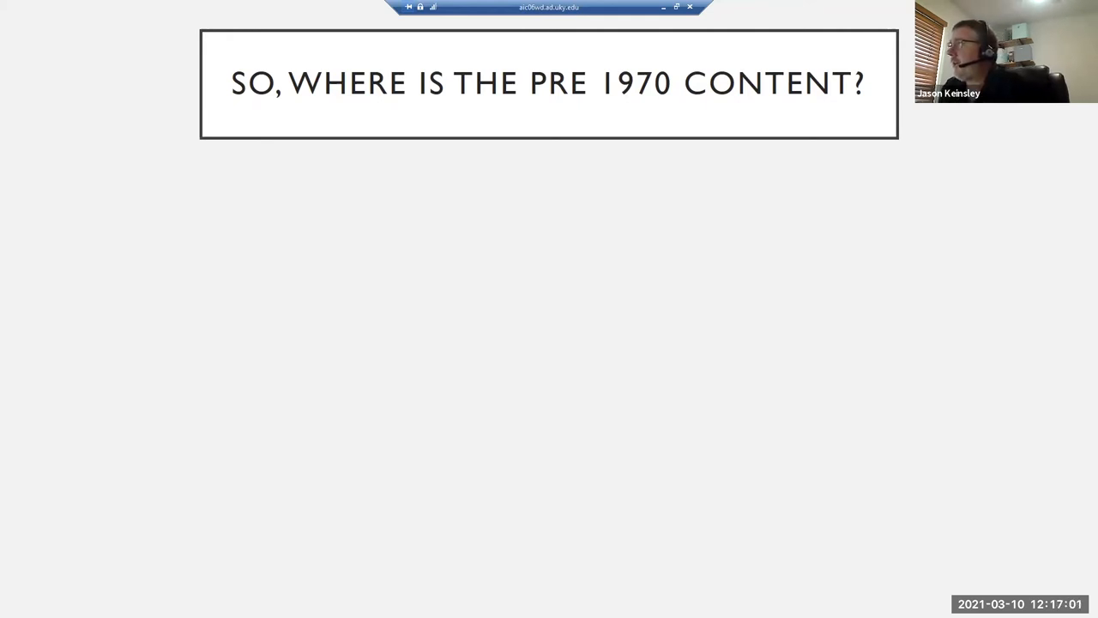
mouse_move(487, 369)
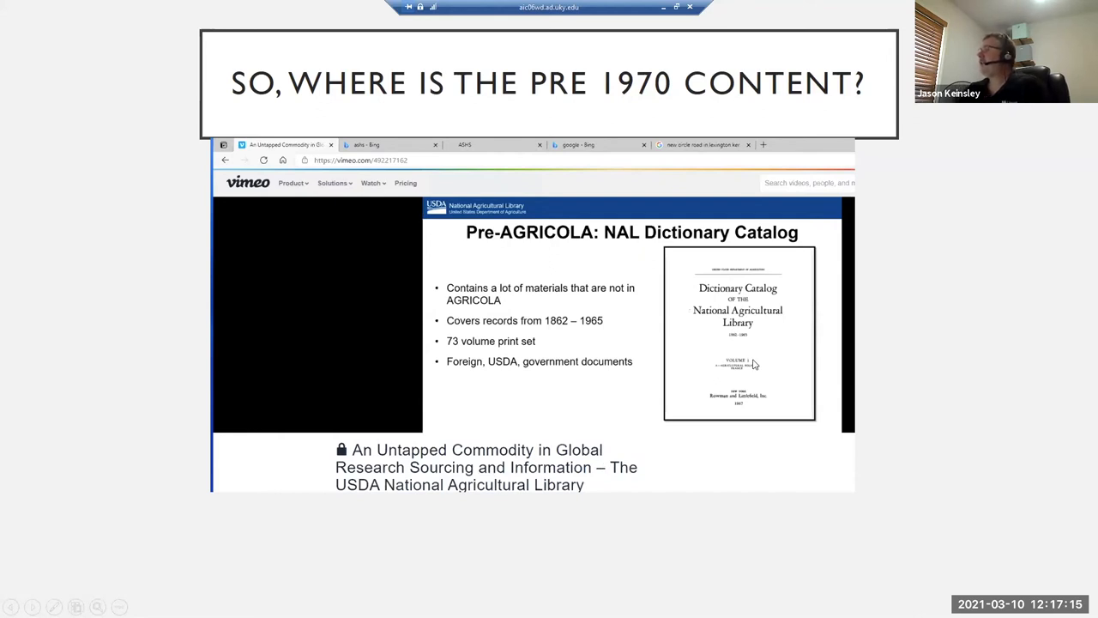
mouse_move(767, 320)
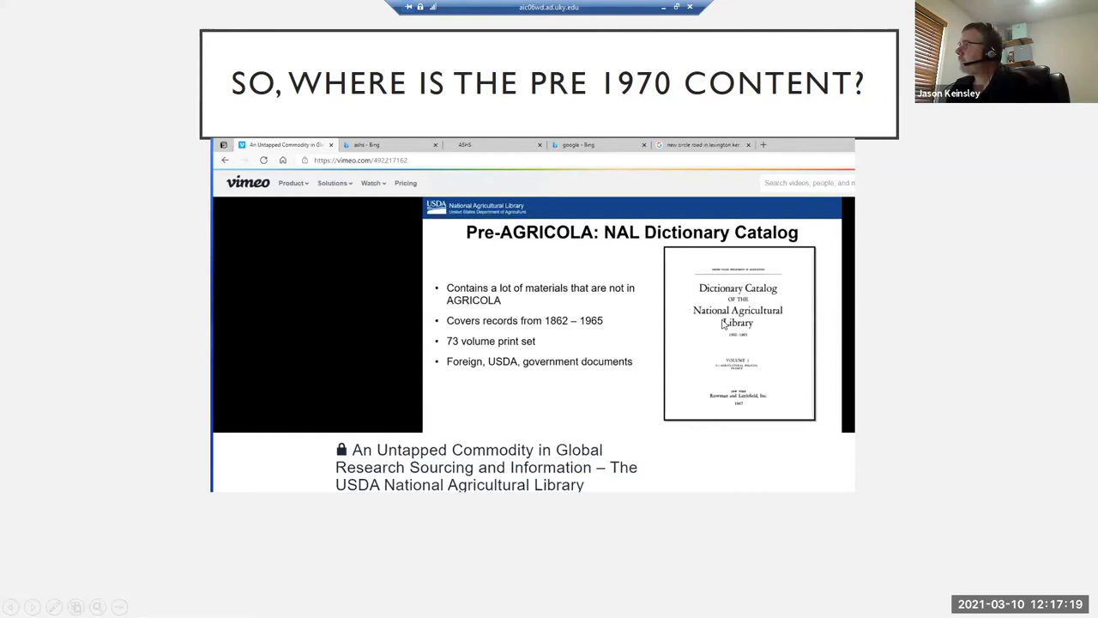
mouse_move(601, 319)
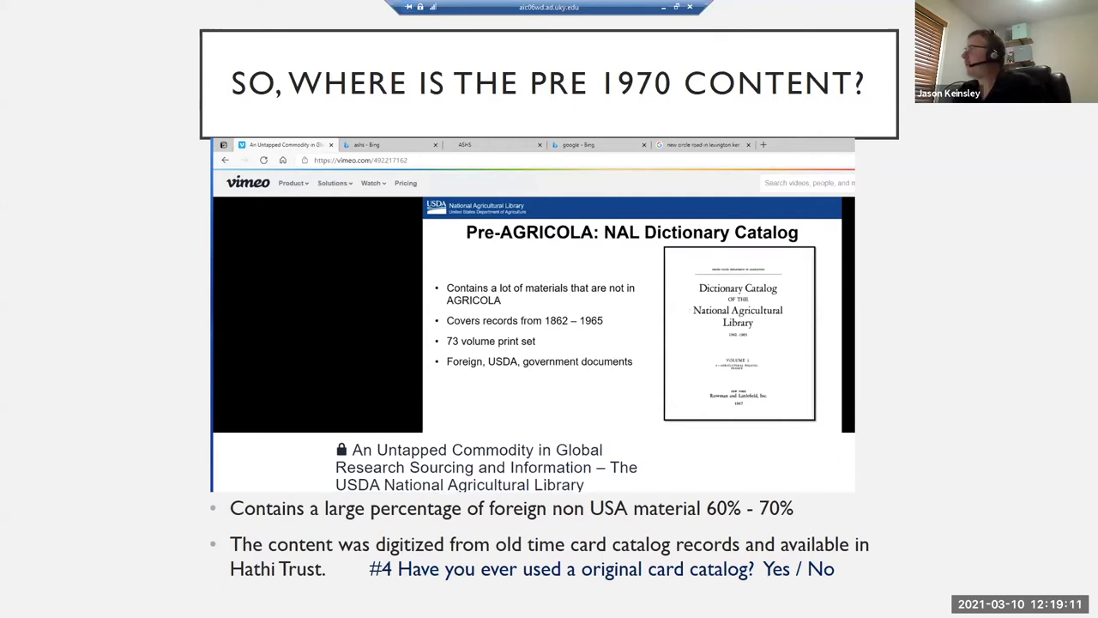
mouse_move(125, 420)
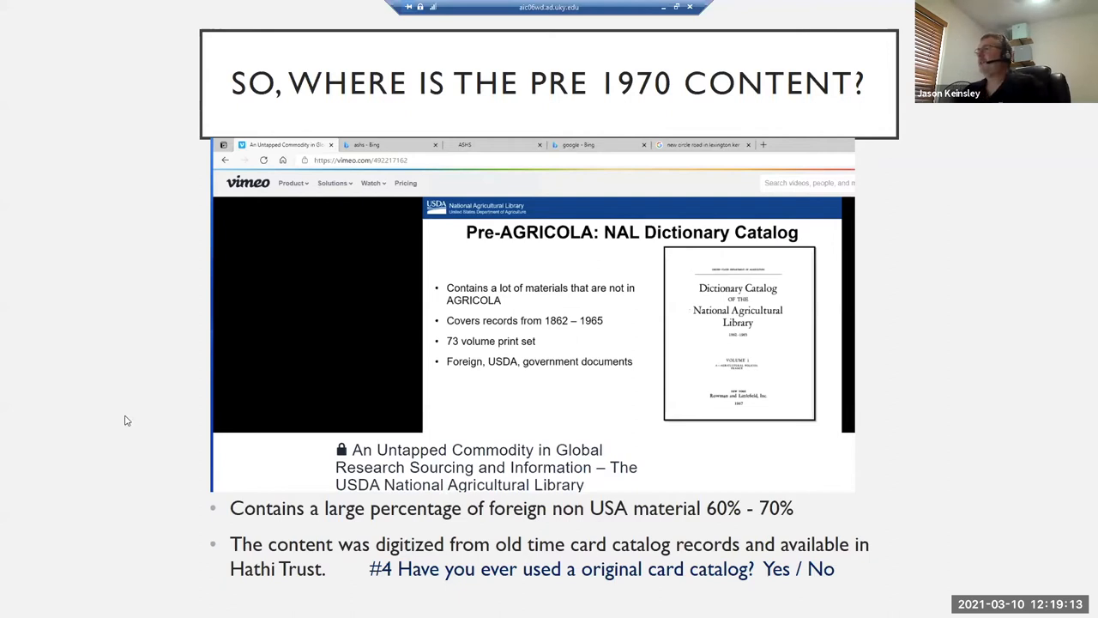
mouse_move(589, 415)
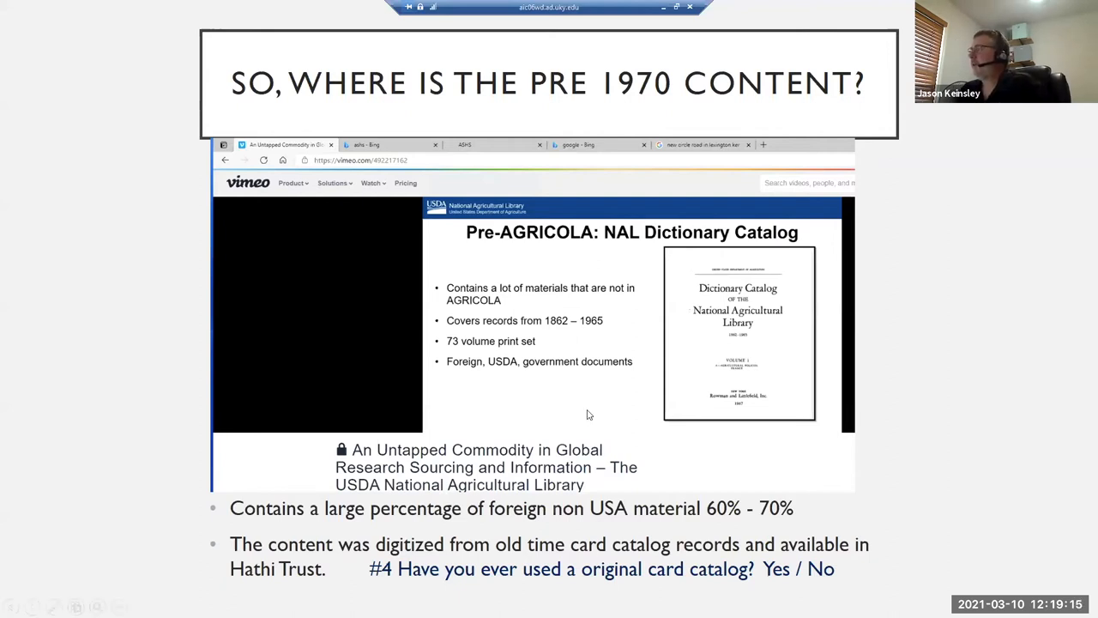
mouse_move(995, 476)
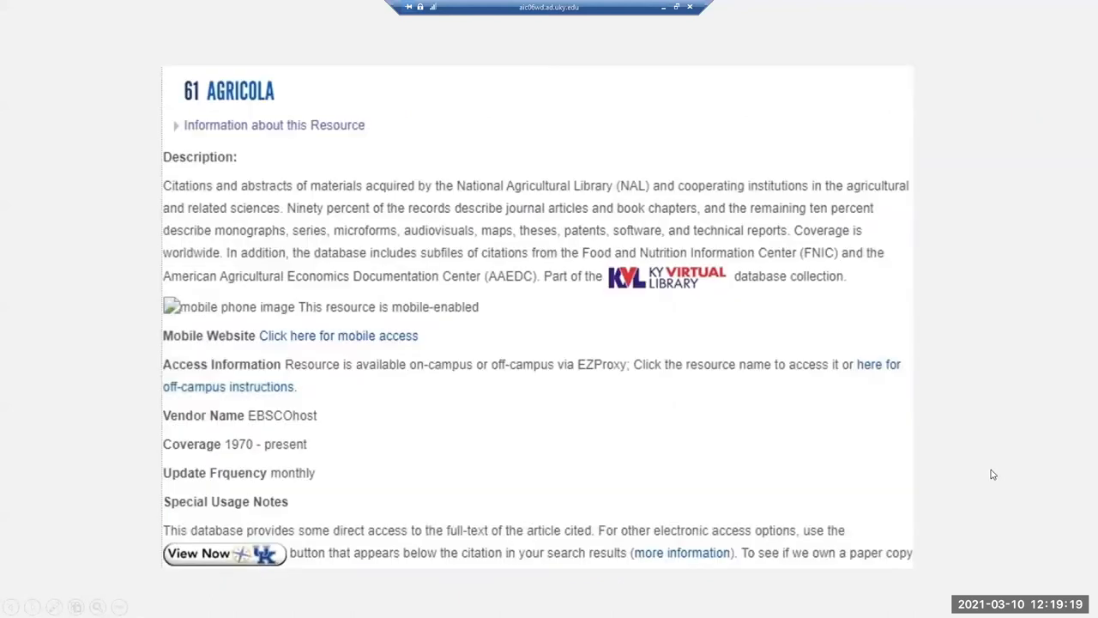
mouse_move(824, 455)
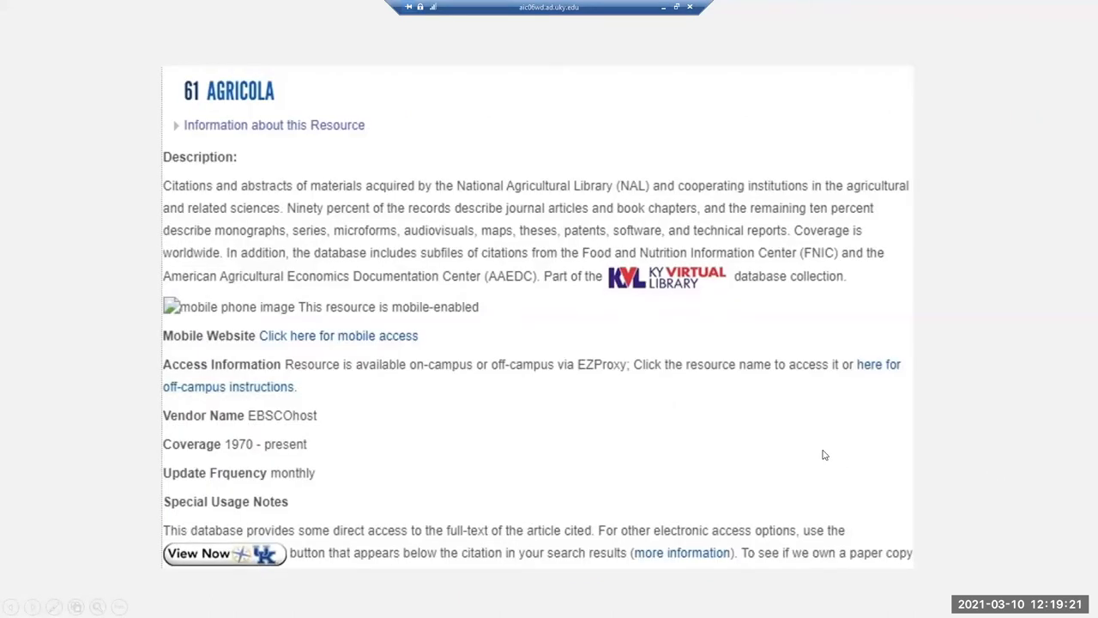
mouse_move(249, 427)
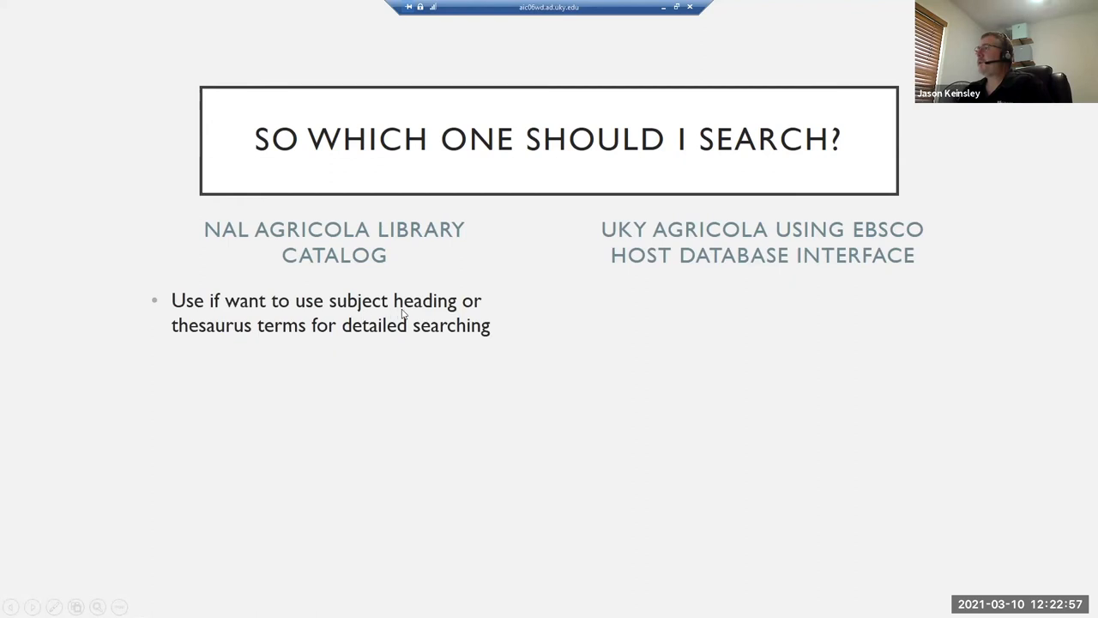
mouse_move(353, 327)
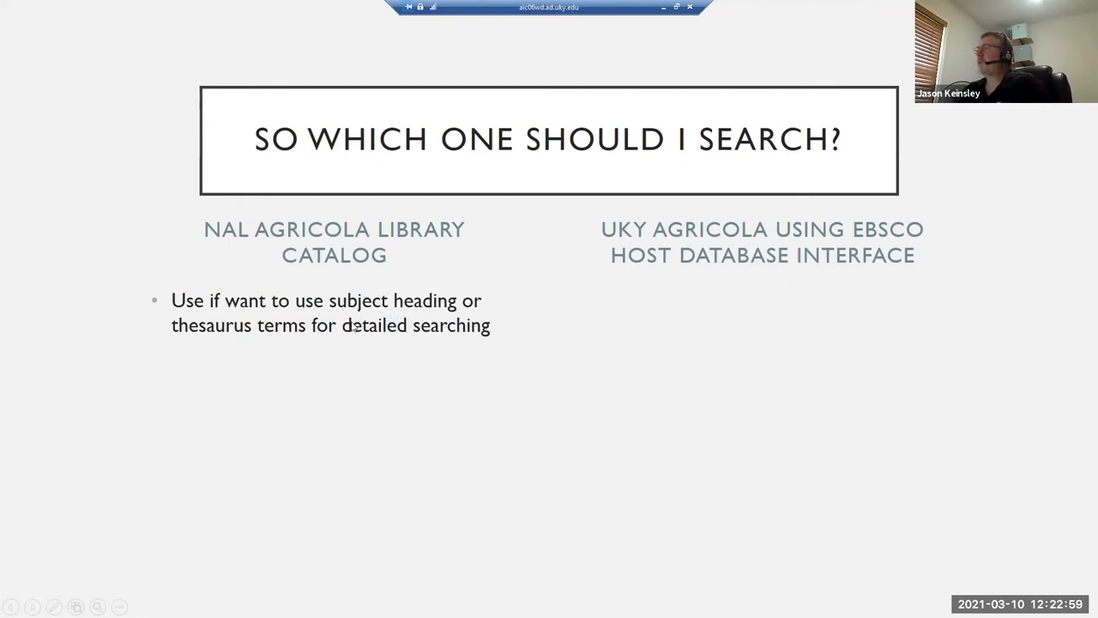
mouse_move(385, 334)
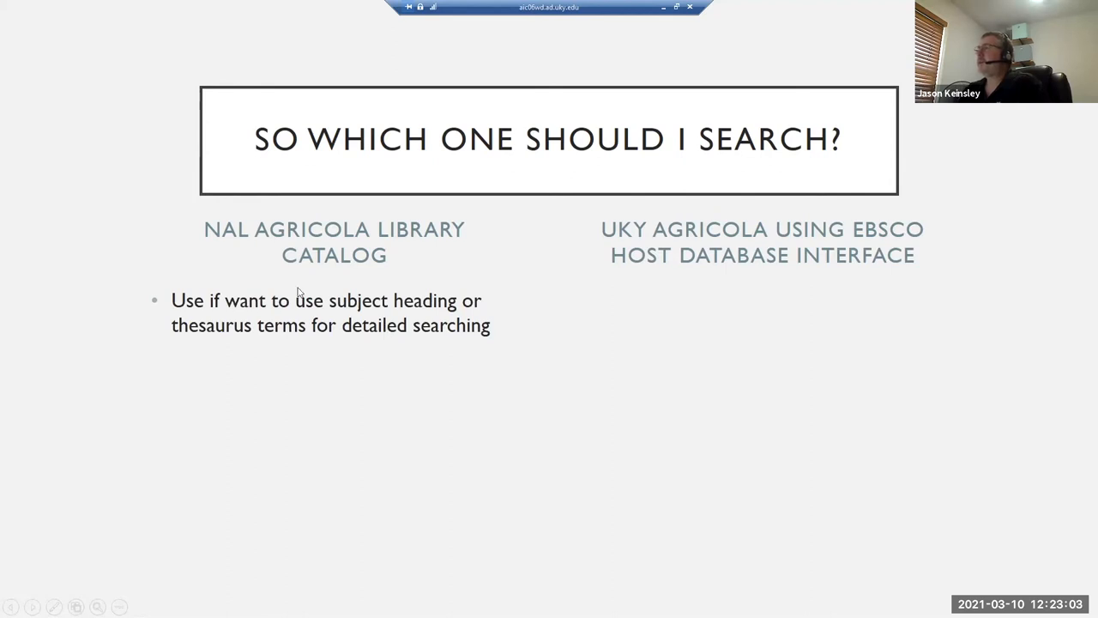
mouse_move(325, 246)
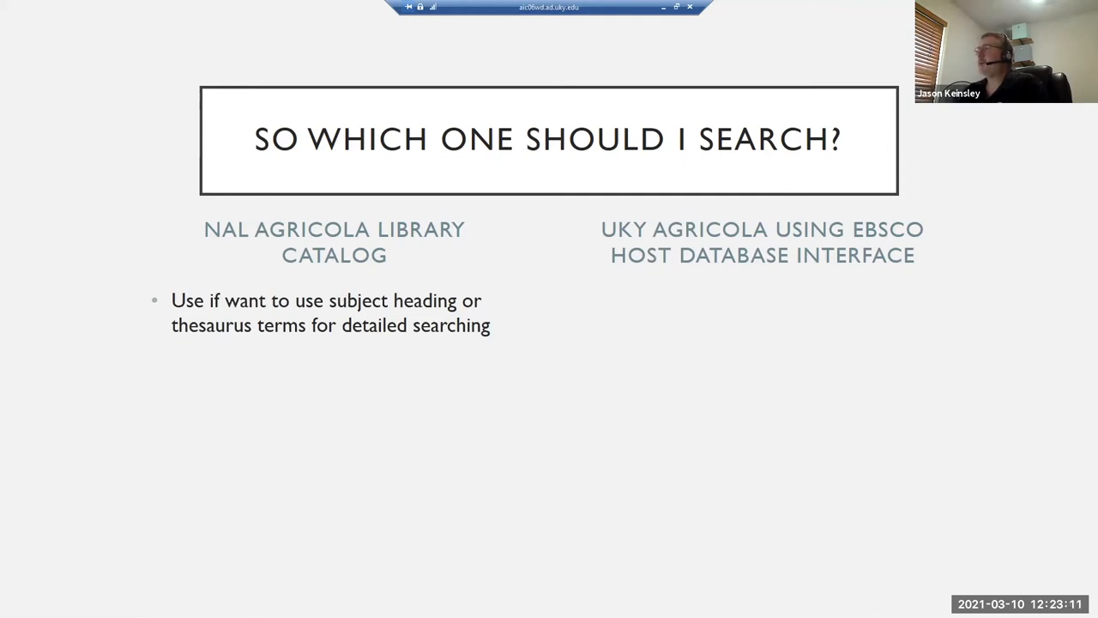
Show the 'So which one should I search?' slide with its first NAL AGRICOLA bullet
key(right)
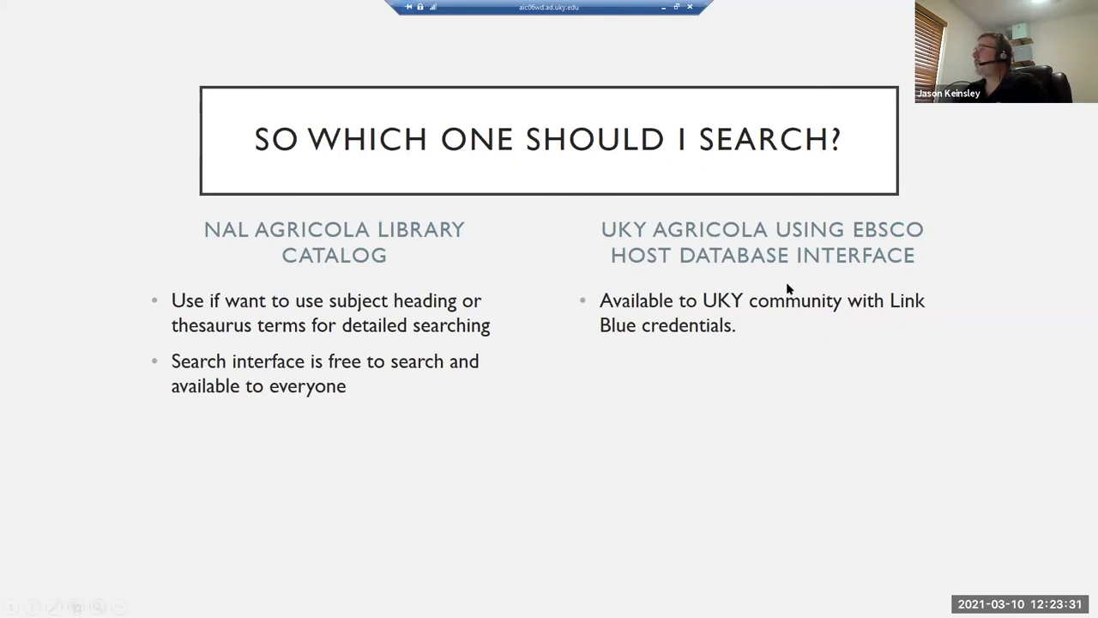
mouse_move(767, 310)
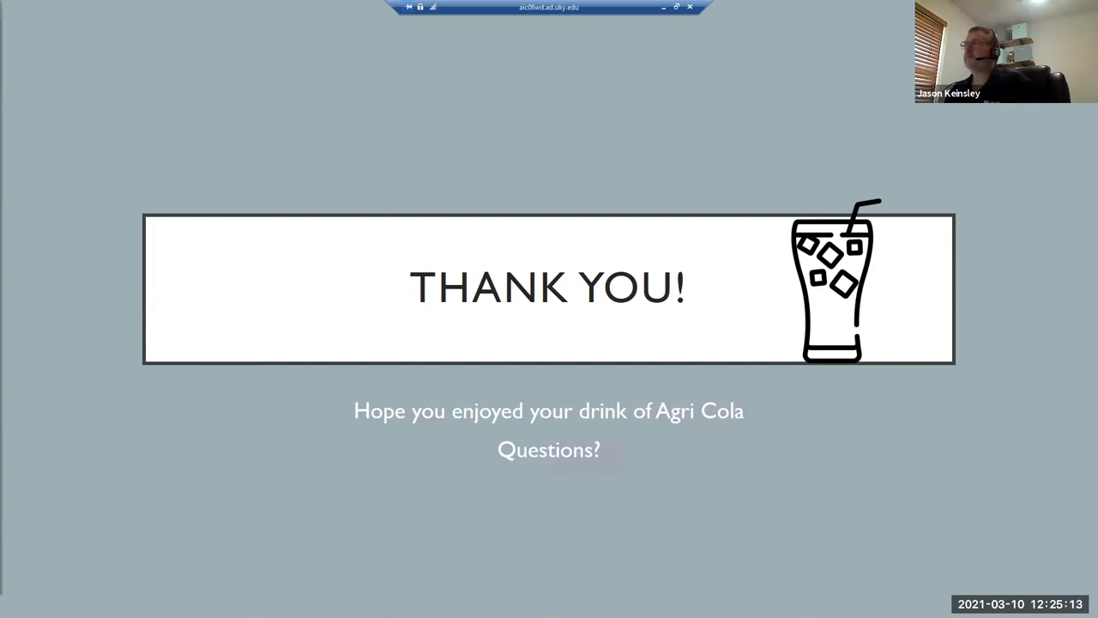
End the slideshow and return to Normal view on slide 13, Thank You
right_click(670, 206)
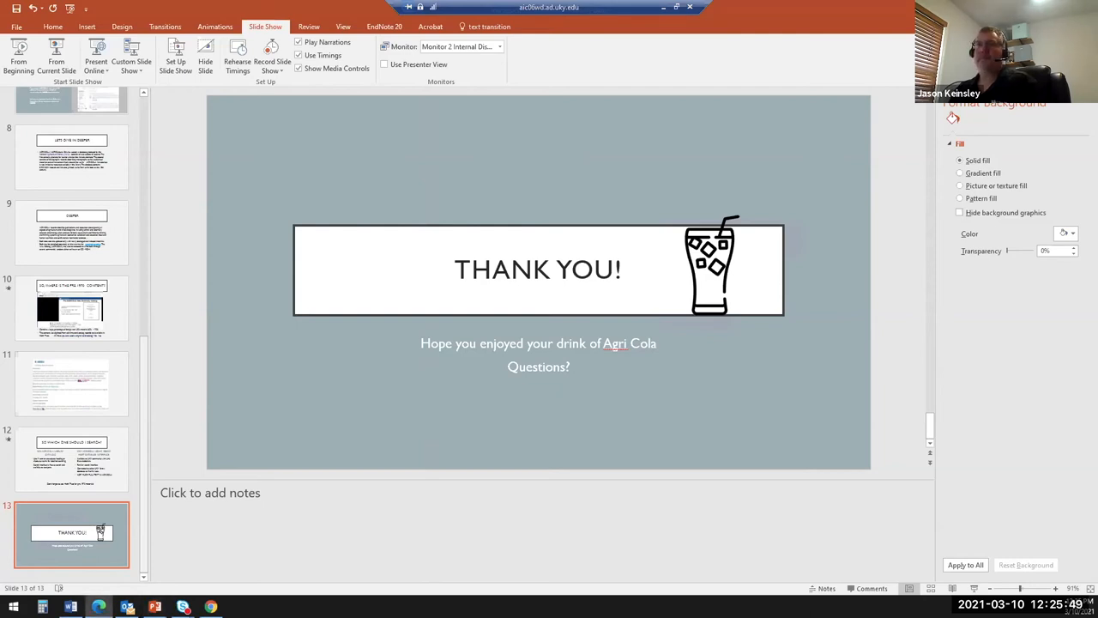
mouse_move(446, 115)
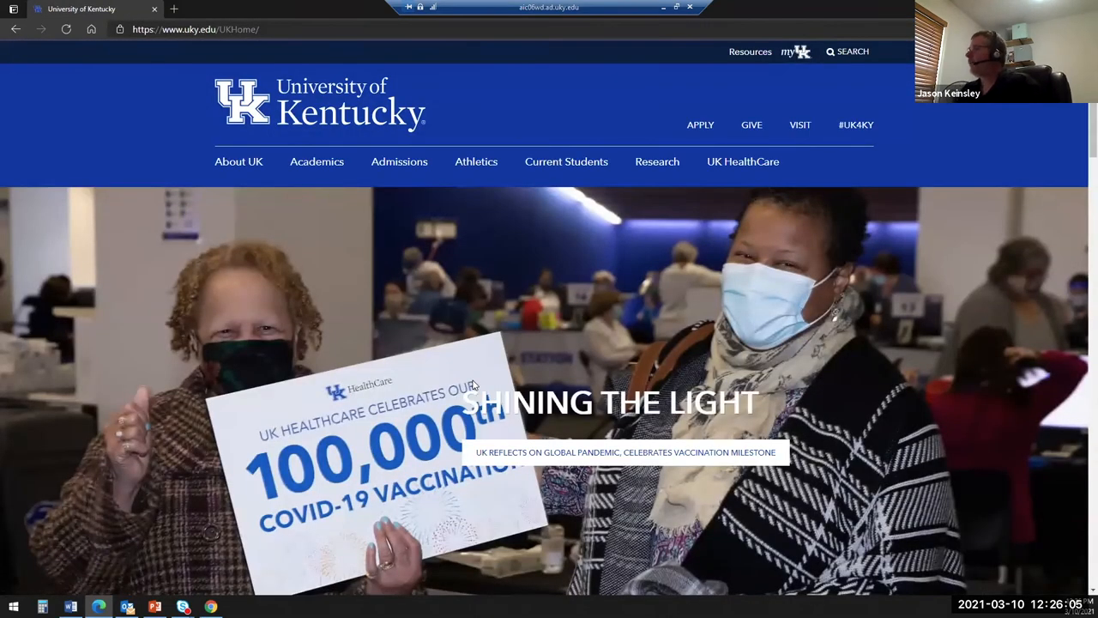
mouse_move(593, 264)
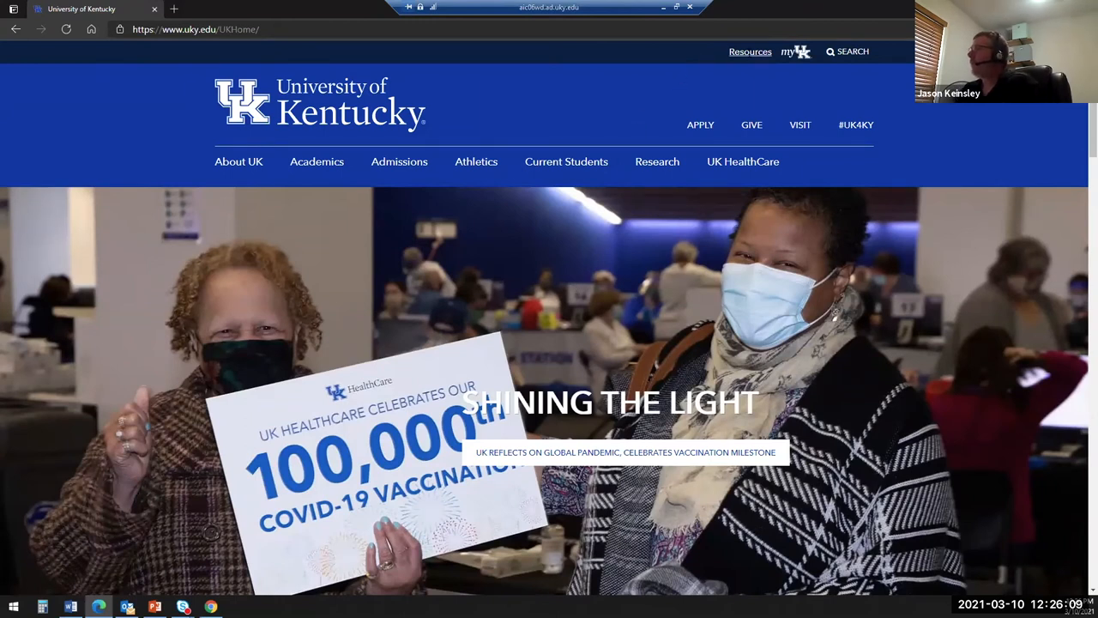
Go from Resources to UK Libraries and switch its search to Databases, browsing by letter
click(749, 52)
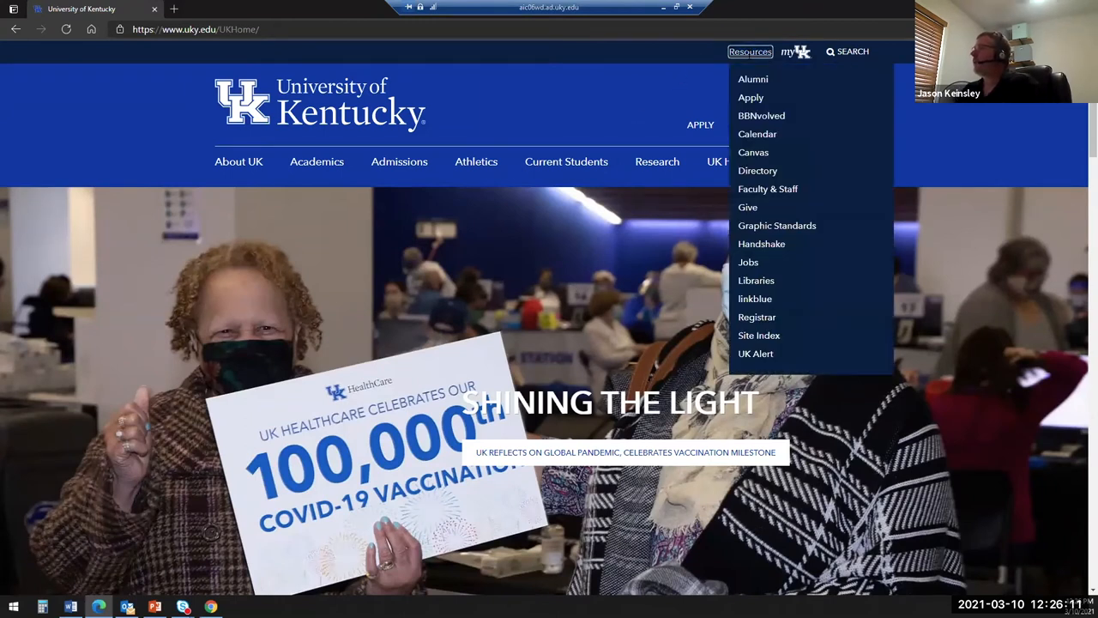
mouse_move(768, 188)
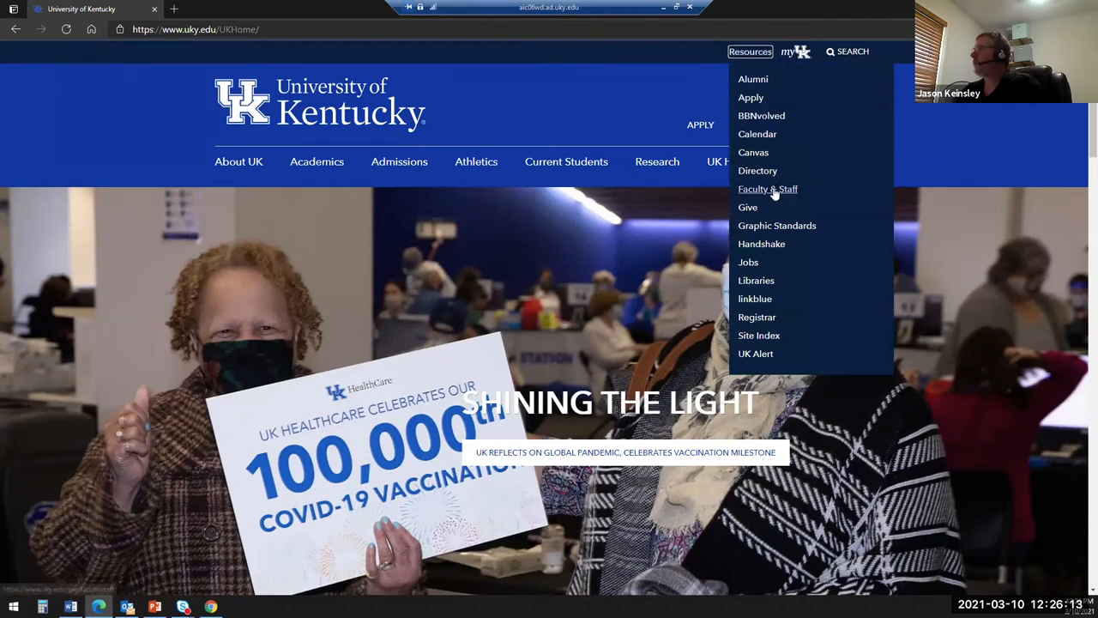
mouse_move(757, 281)
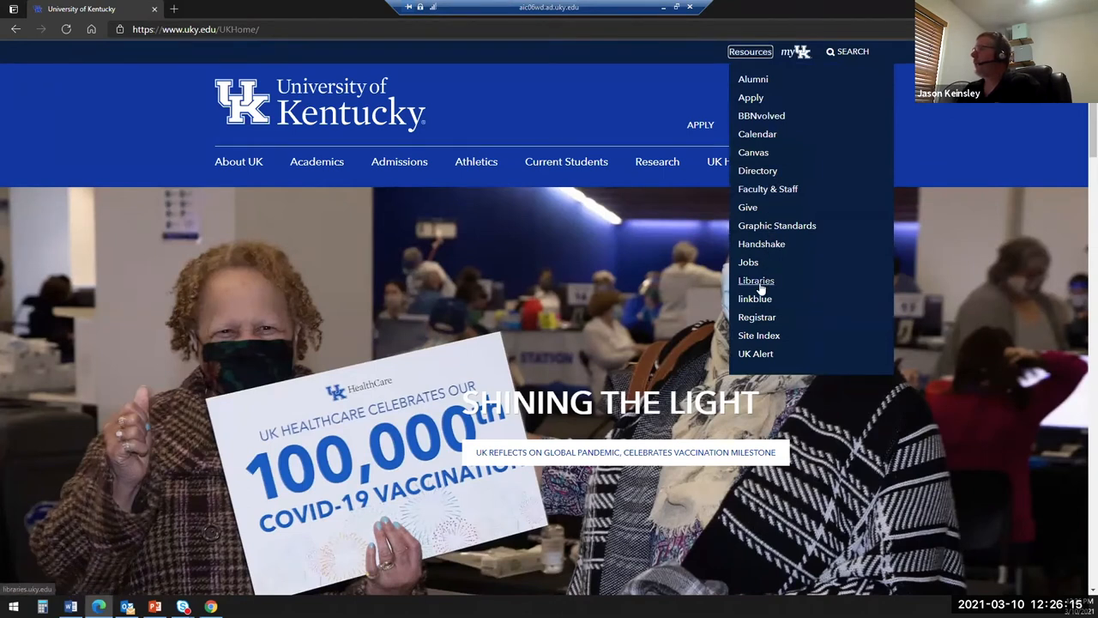
click(756, 281)
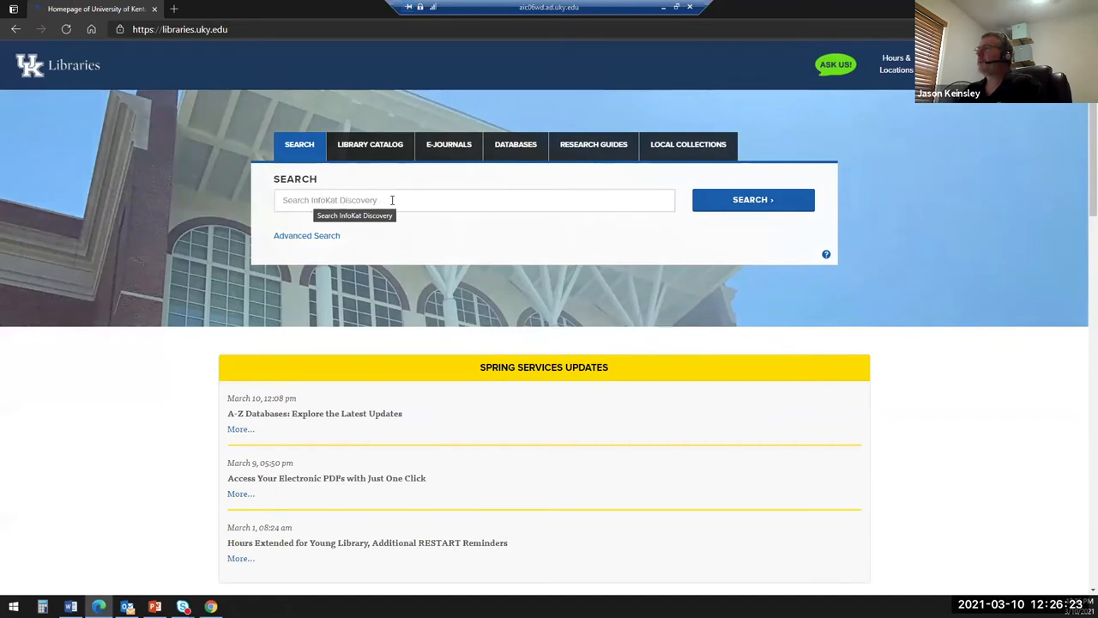
mouse_move(554, 236)
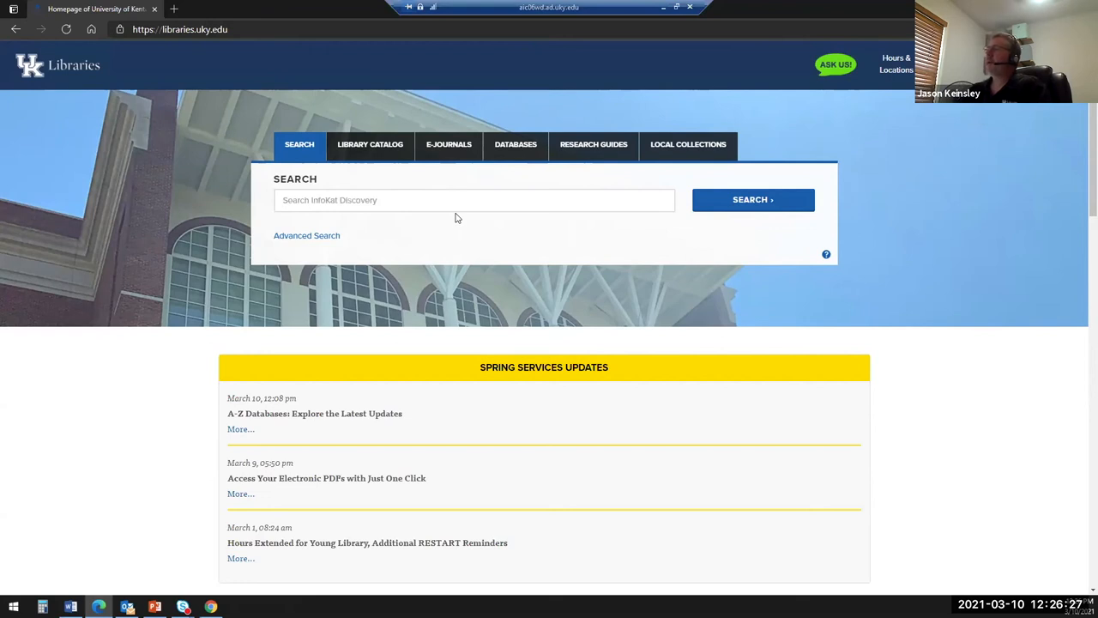
mouse_move(397, 183)
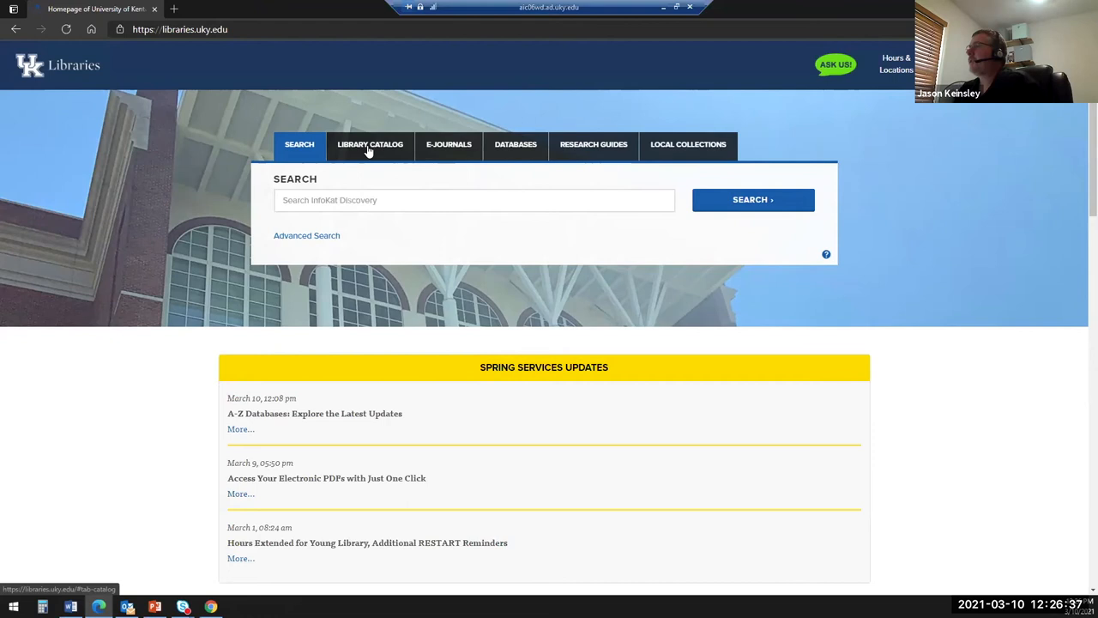
click(370, 144)
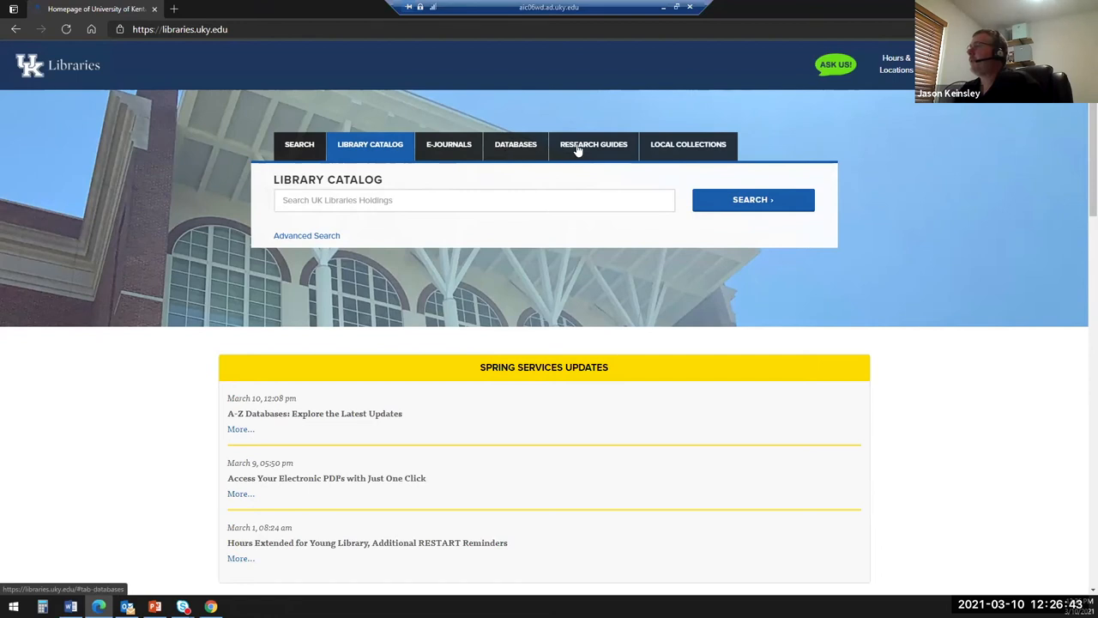
mouse_move(365, 163)
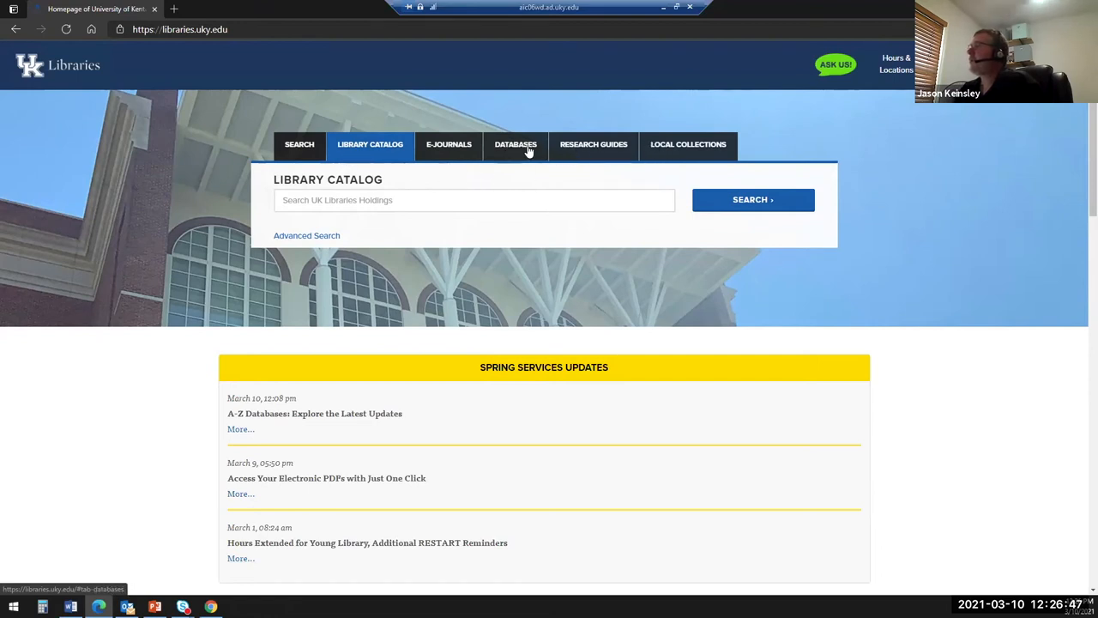
click(515, 144)
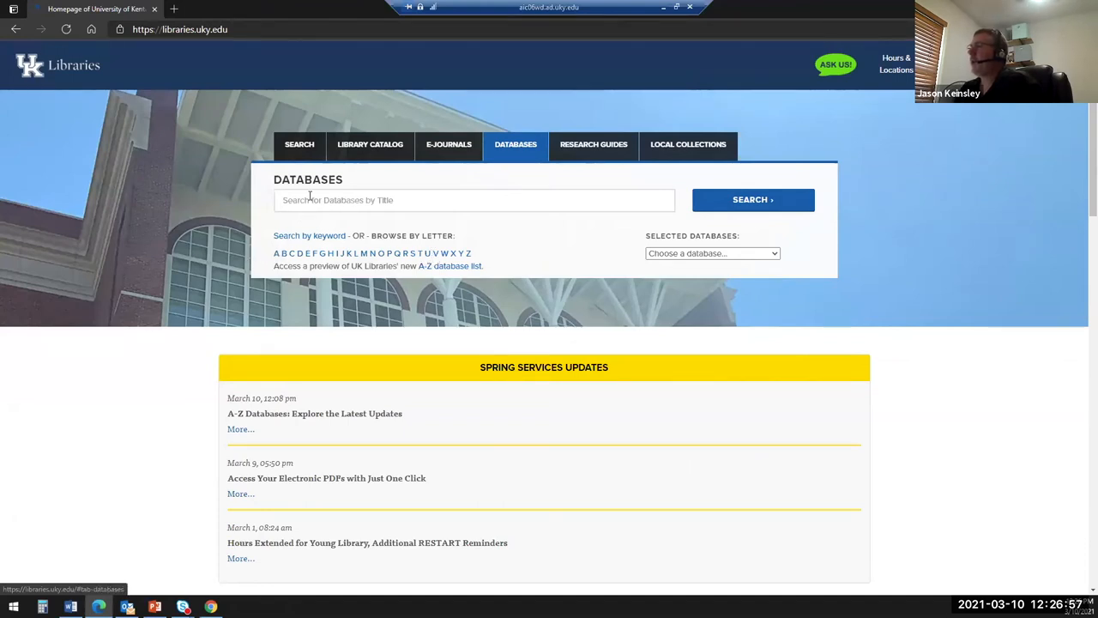
click(474, 199)
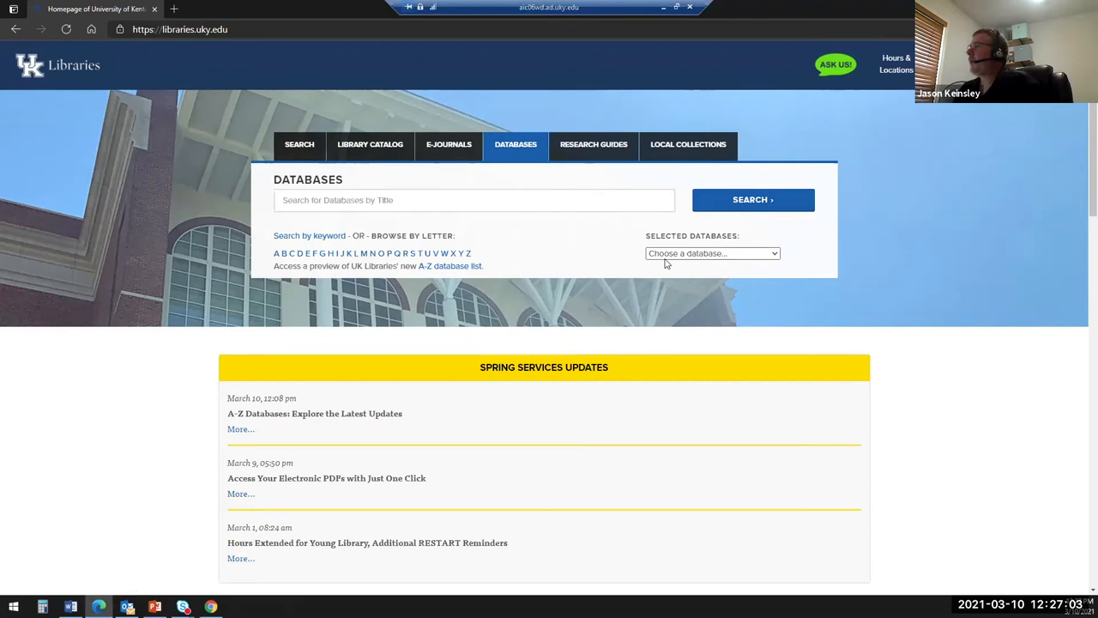
click(712, 252)
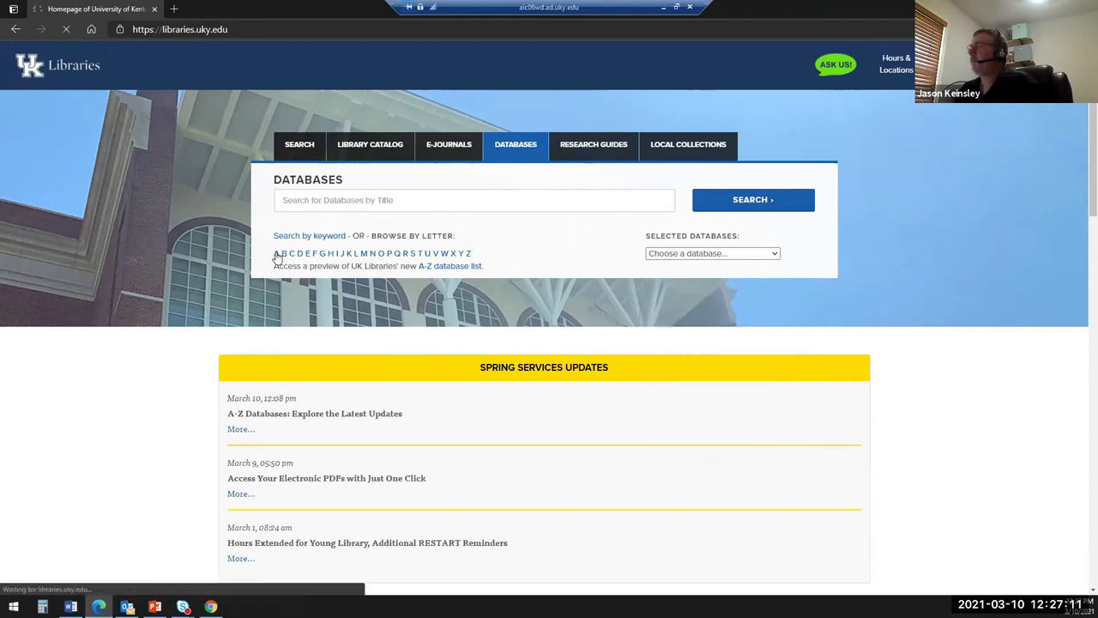
Browse the 'A' database list and open AGRICOLA in EBSCOhost Advanced Search
click(276, 253)
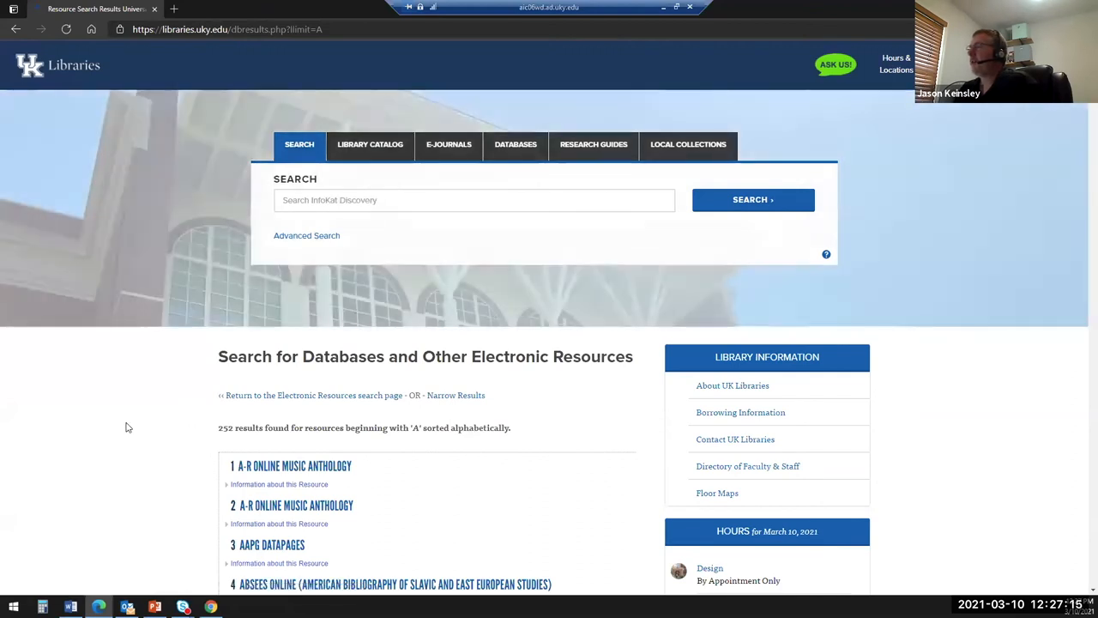
scroll(down, 3)
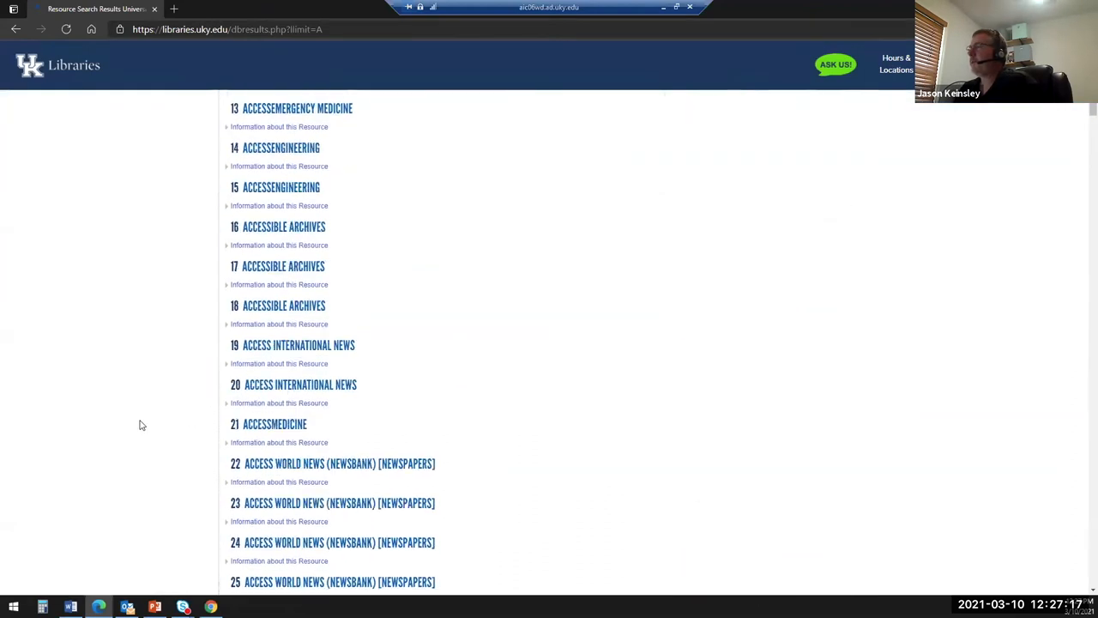
scroll(down, 3)
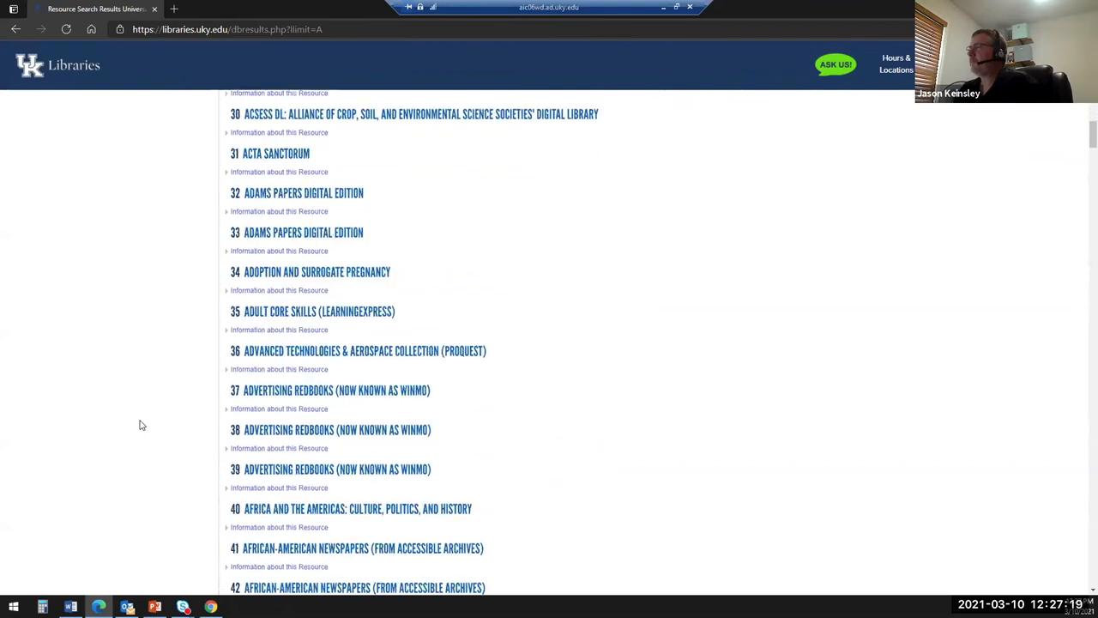
scroll(down, 3)
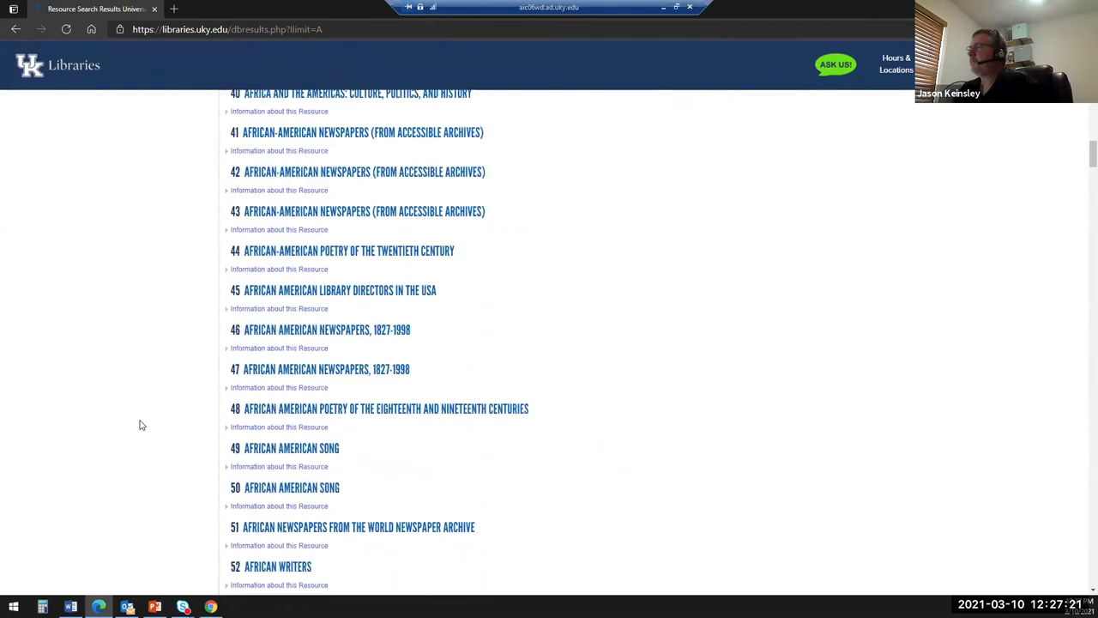
scroll(down, 3)
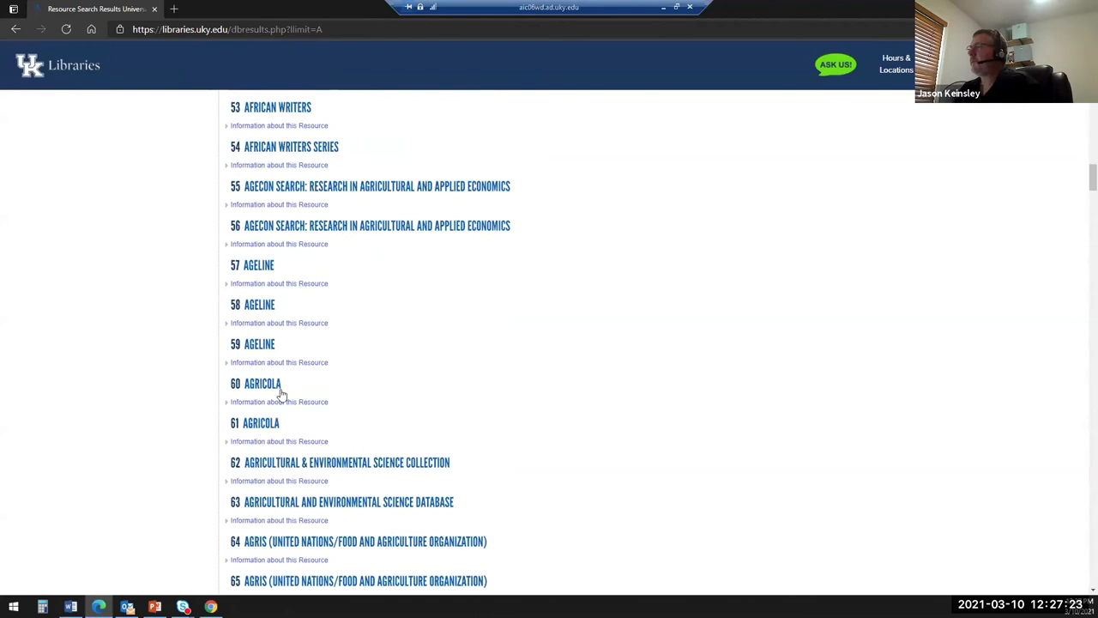
click(279, 362)
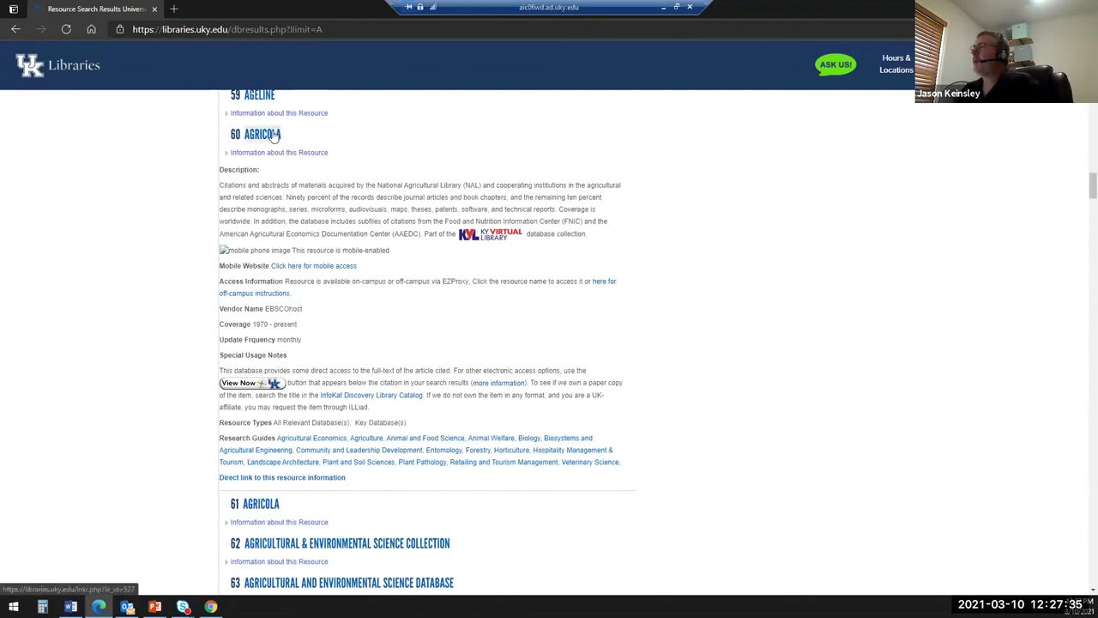
click(262, 134)
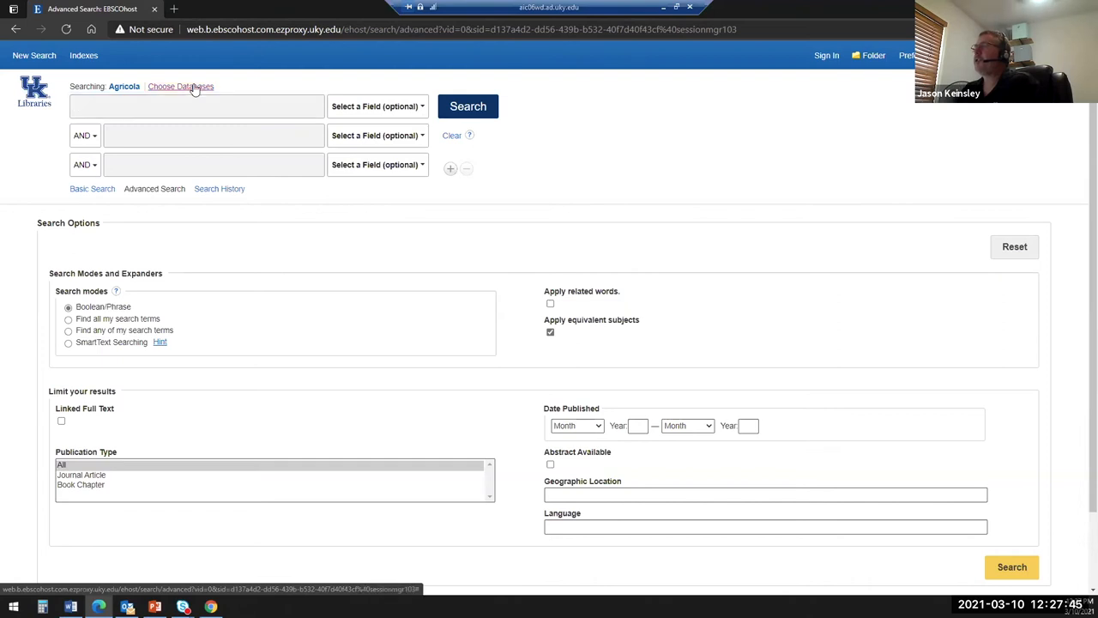
click(180, 86)
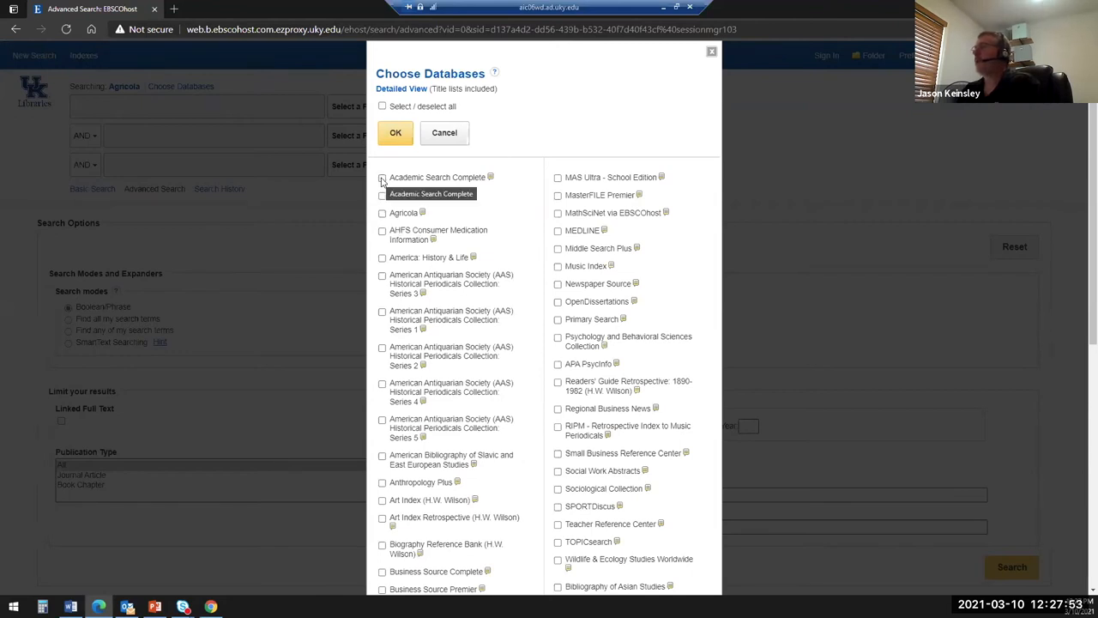
click(383, 178)
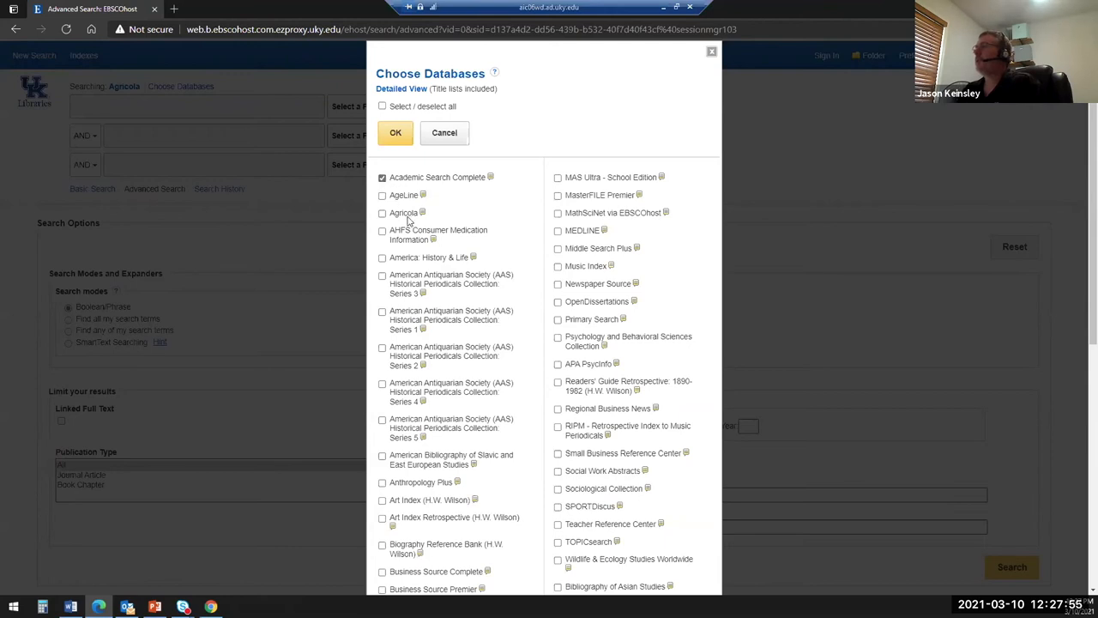
click(395, 132)
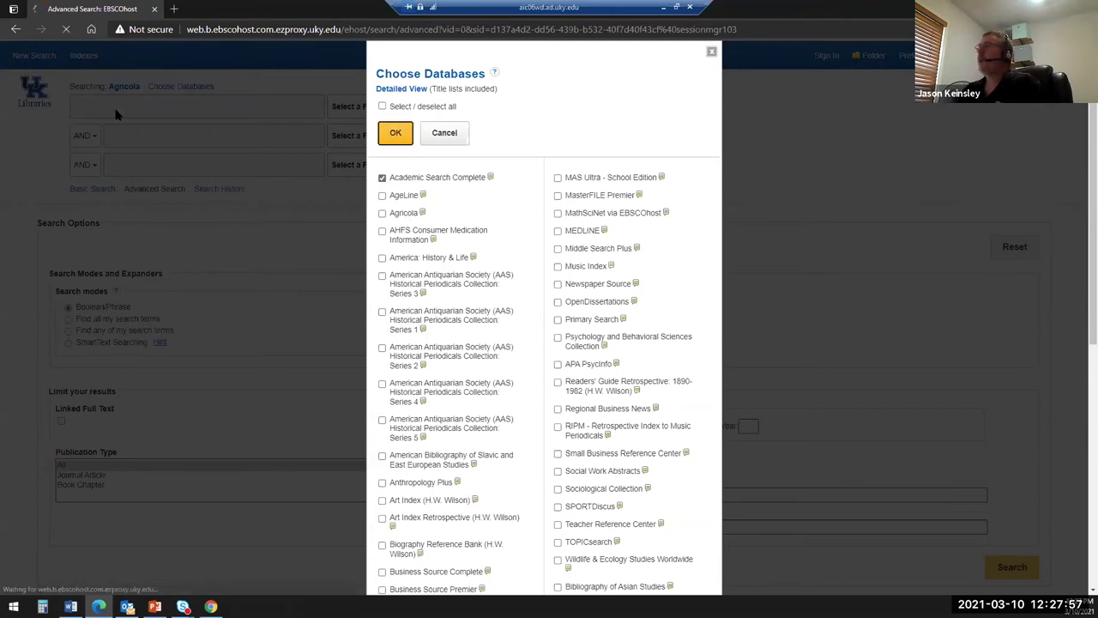
click(396, 132)
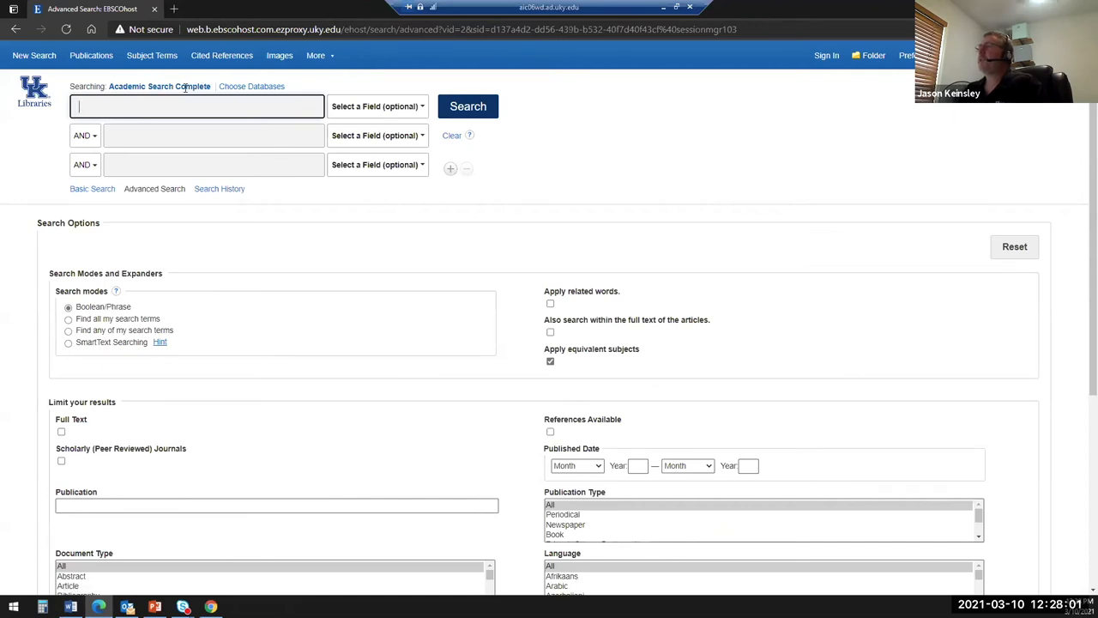
mouse_move(252, 86)
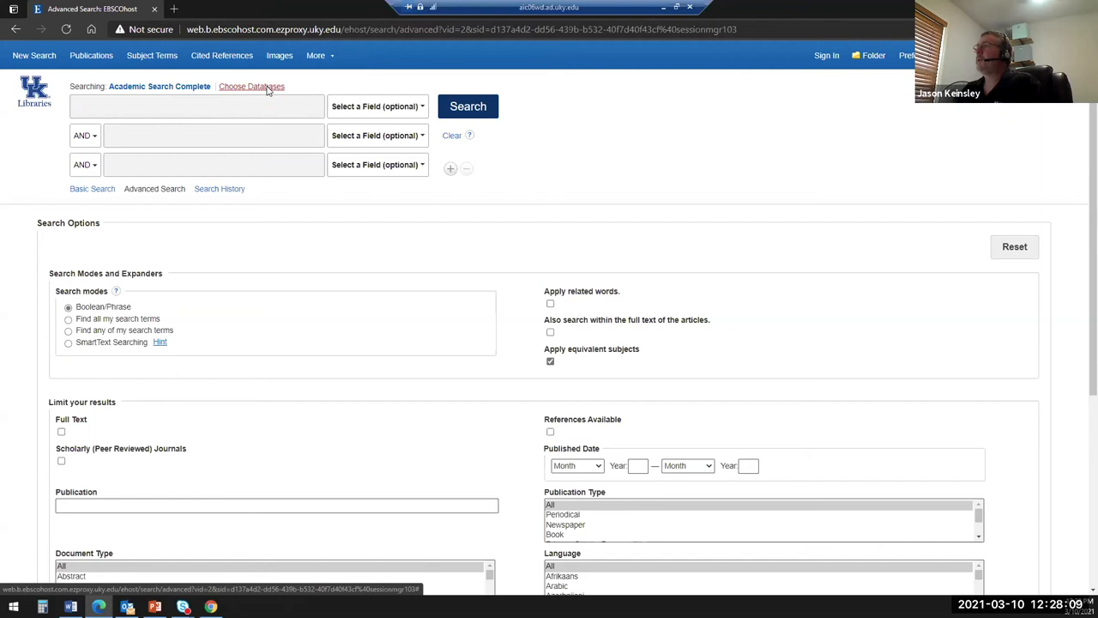
click(251, 86)
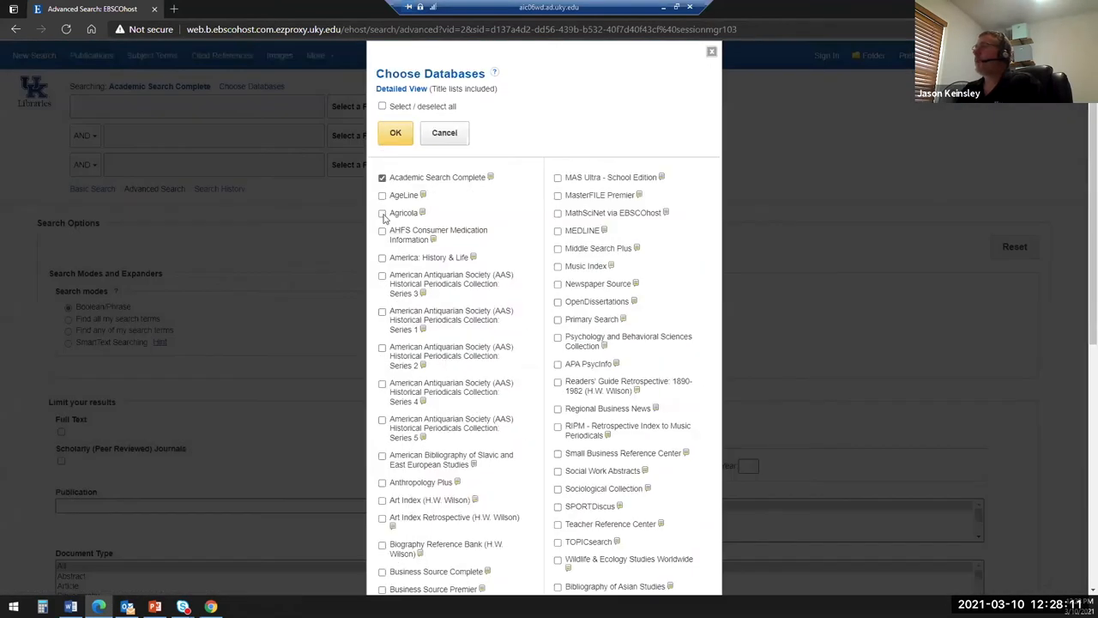
click(381, 213)
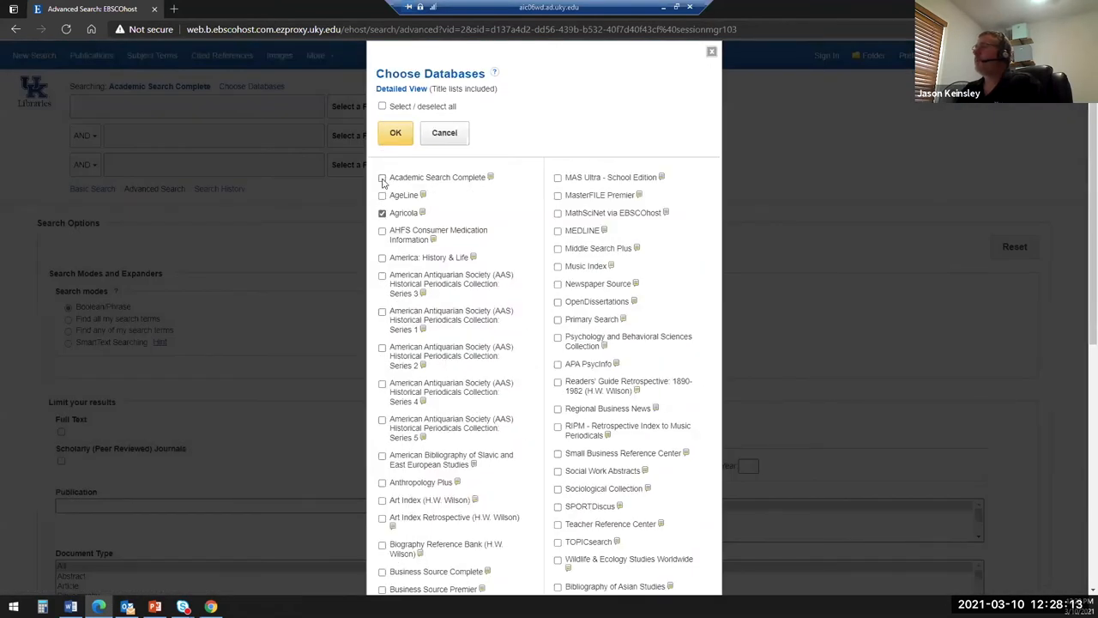
click(394, 132)
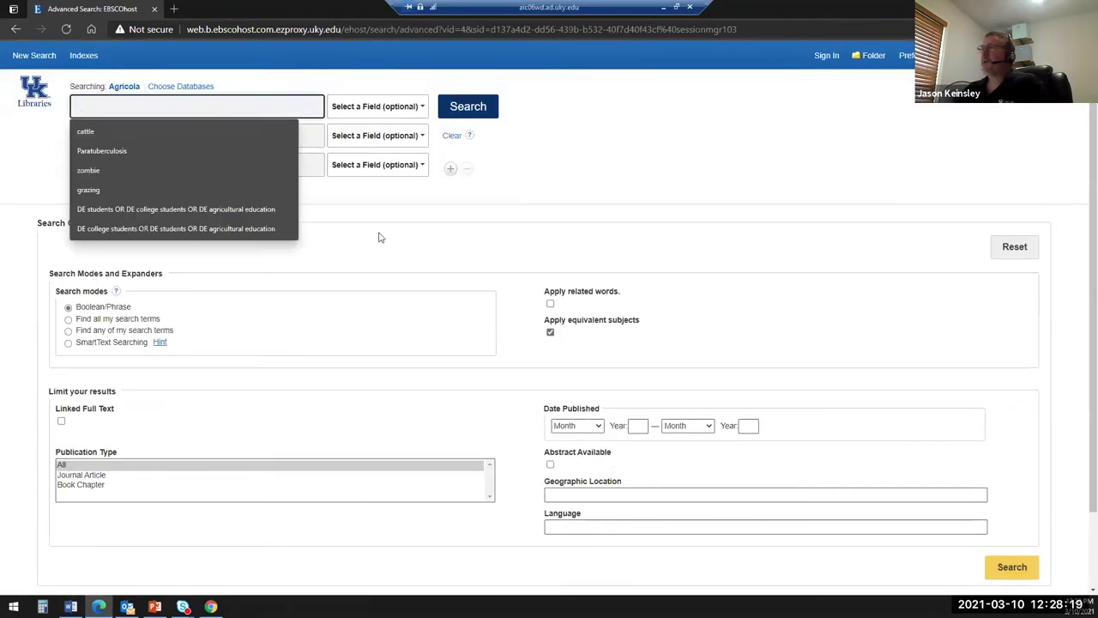
Search Agricola for 'cattle' and scroll through the 168,410 results and video results
click(85, 132)
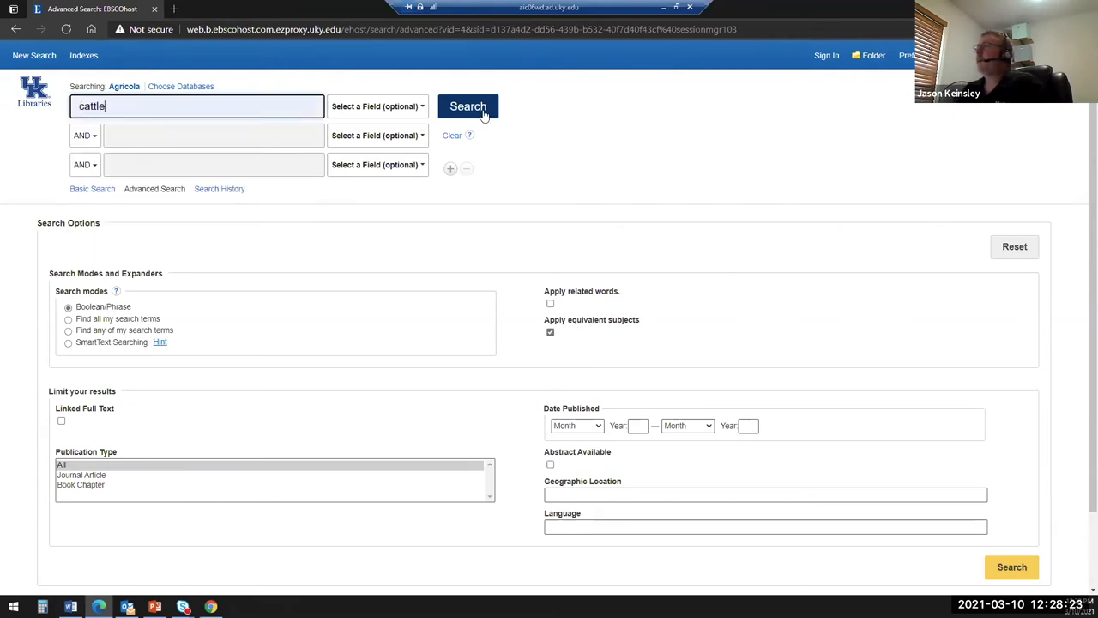
click(467, 106)
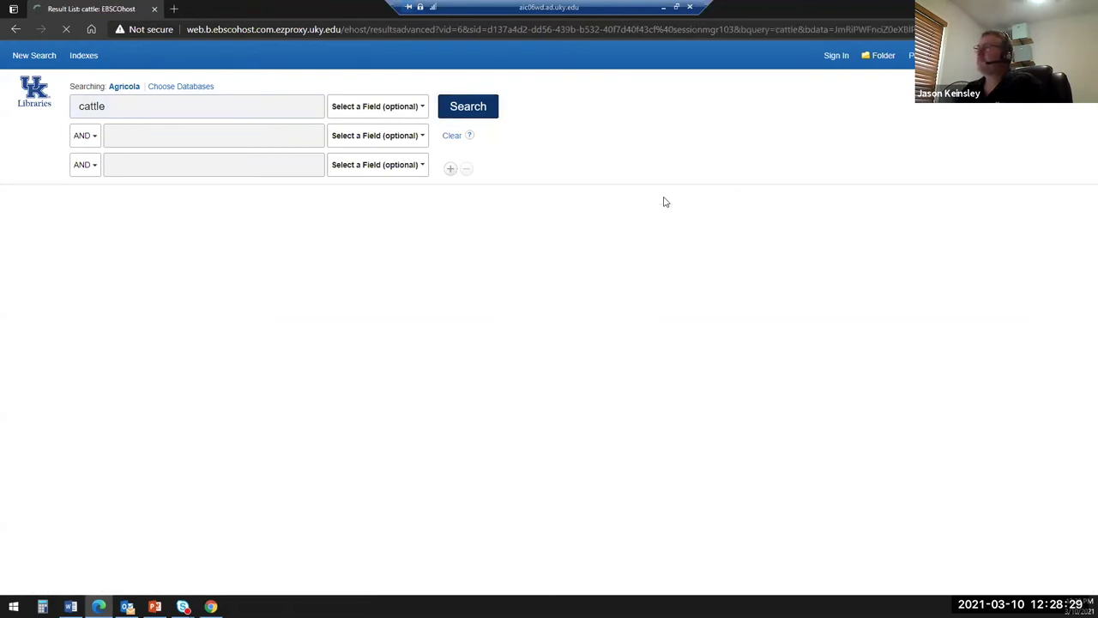
click(468, 106)
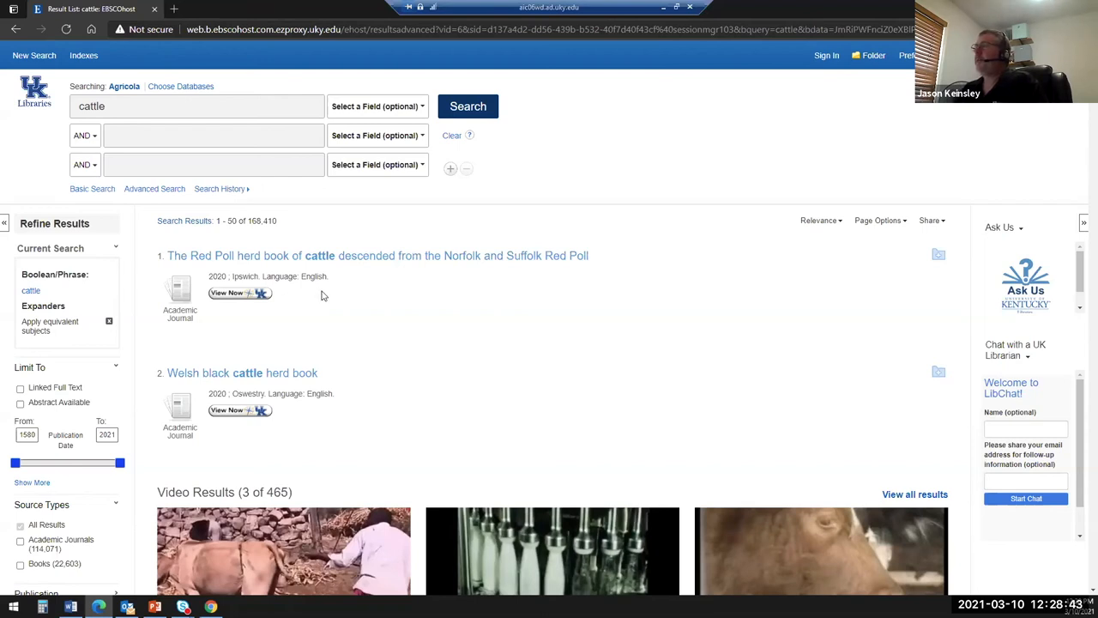
mouse_move(334, 297)
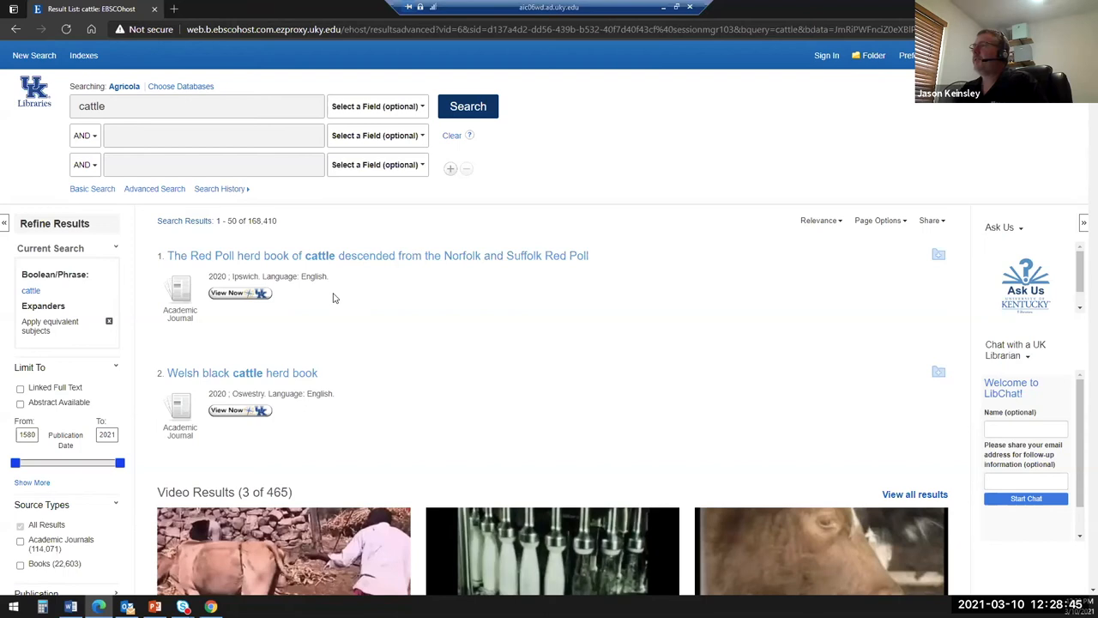
mouse_move(371, 286)
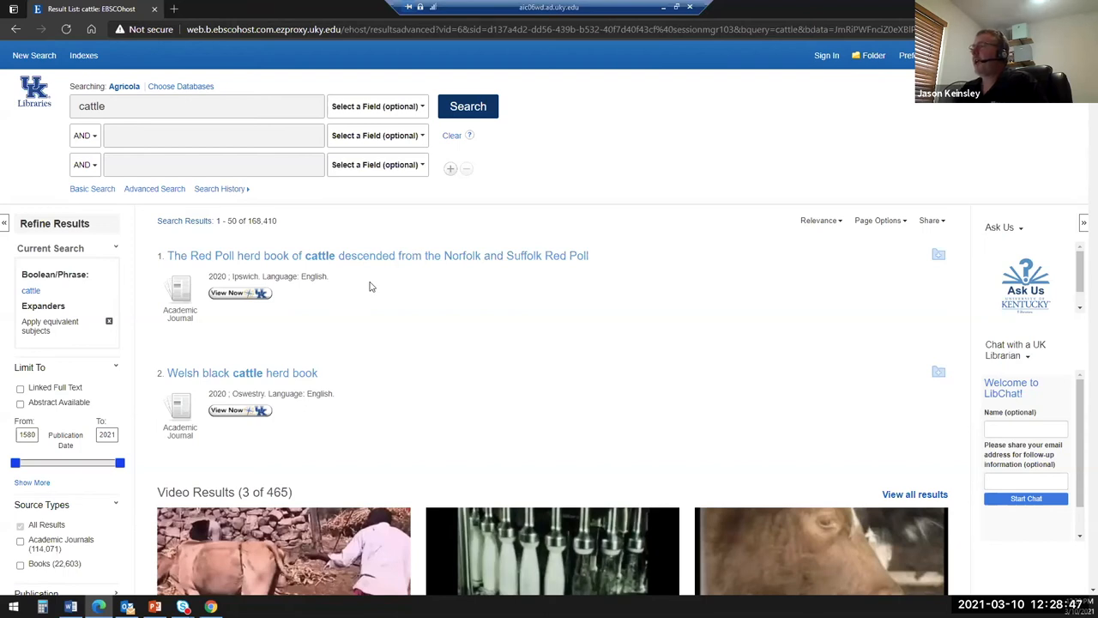
scroll(down, 3)
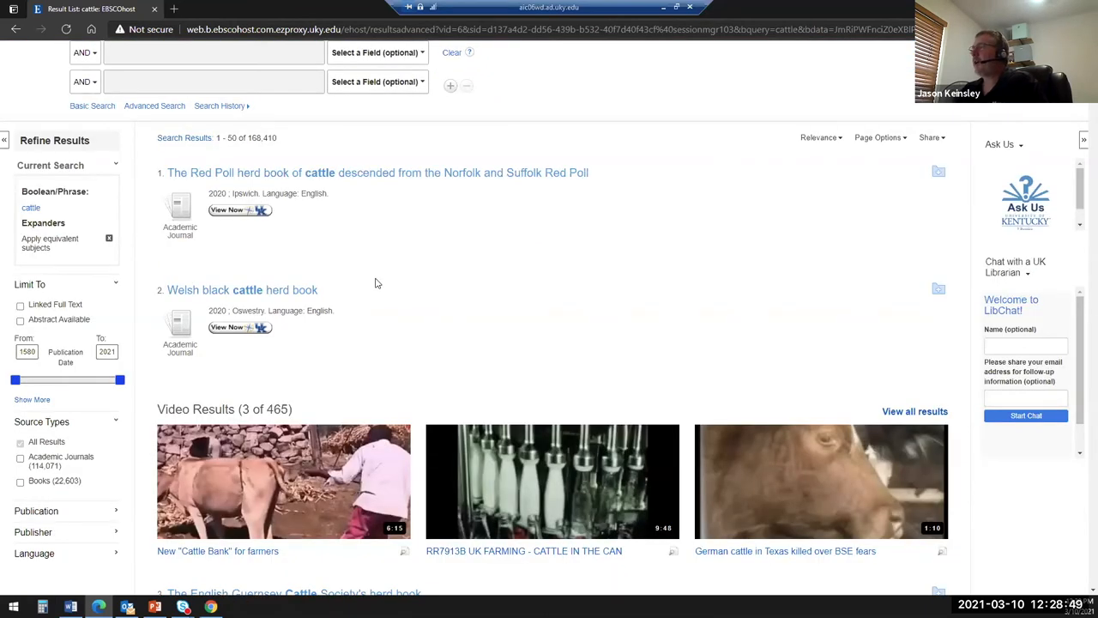
scroll(down, 3)
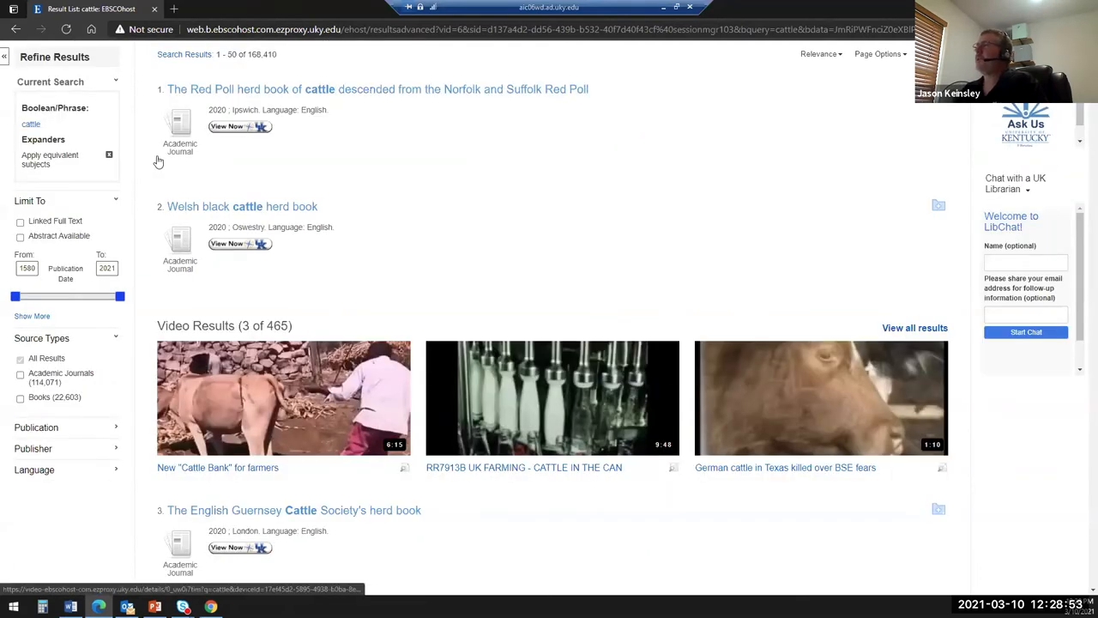
mouse_move(351, 383)
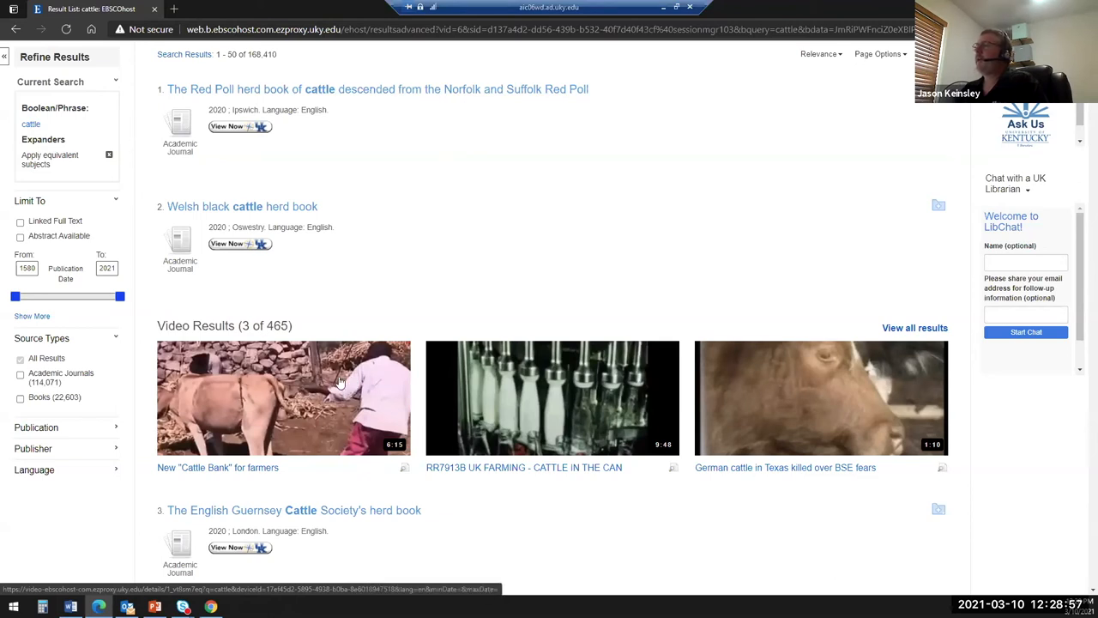
mouse_move(561, 412)
text(1800)
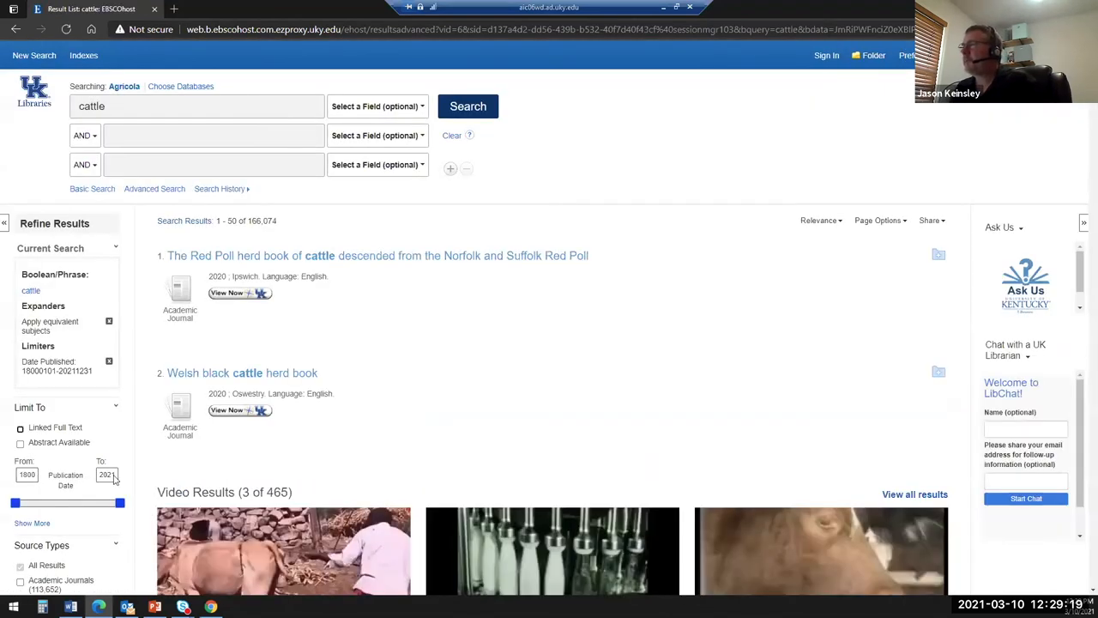
Apply a 1800–1850 publication date limit, narrowing the cattle results to 78
click(108, 474)
text(1850)
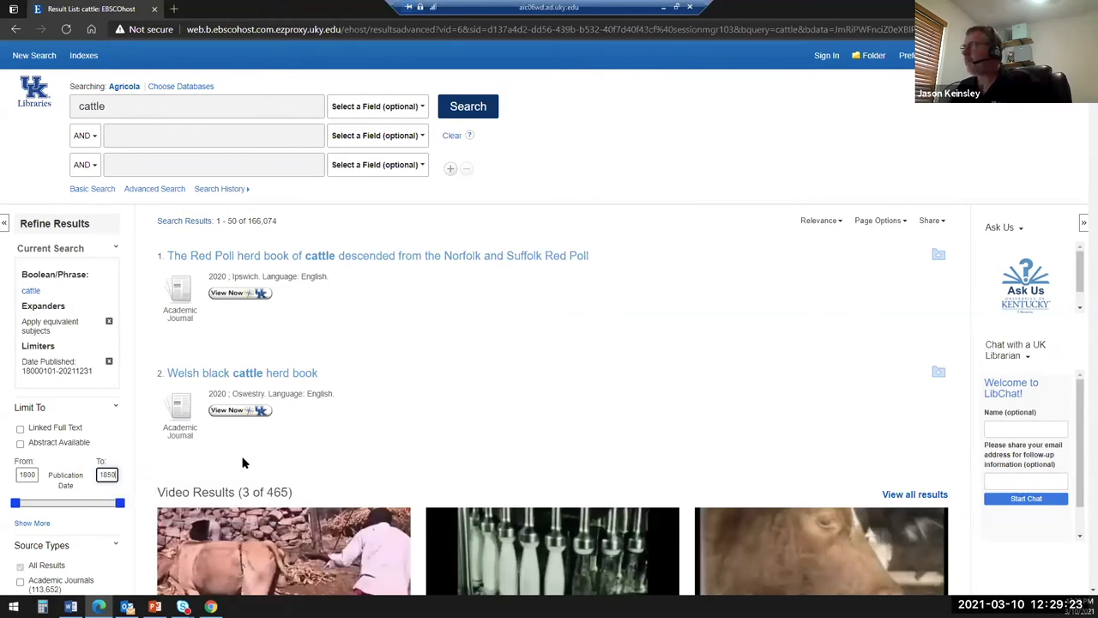
click(468, 106)
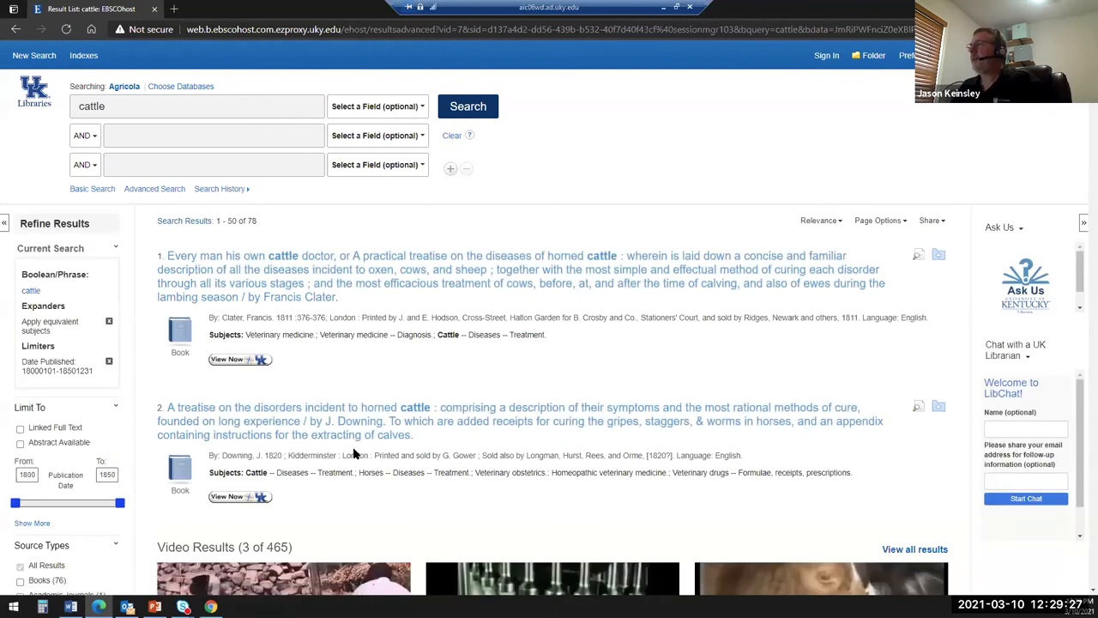
scroll(down, 3)
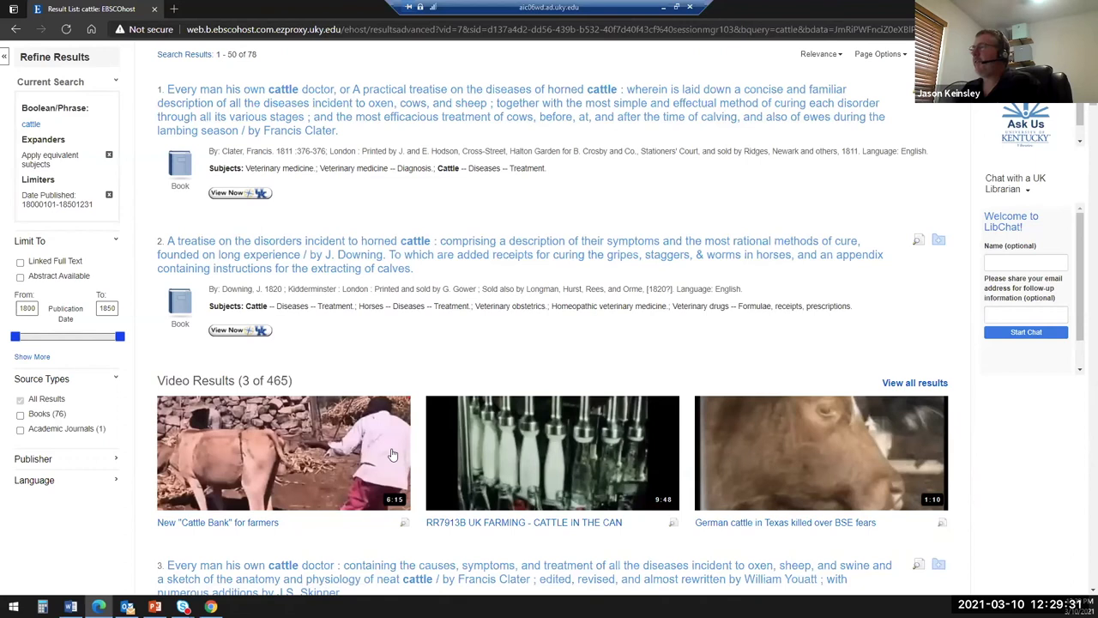
mouse_move(383, 452)
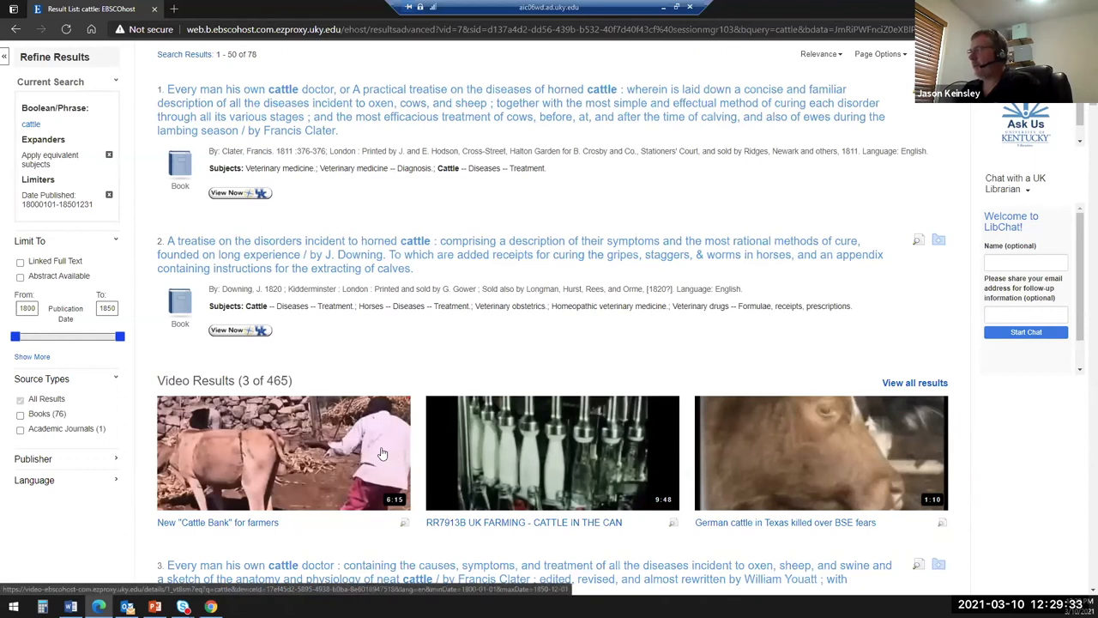
mouse_move(442, 459)
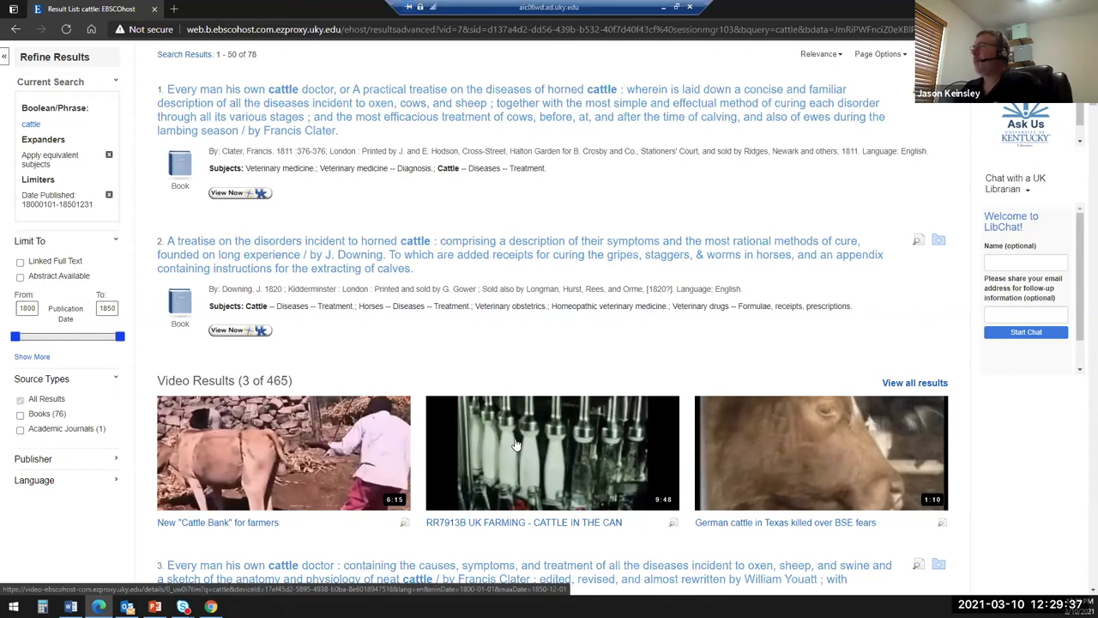
mouse_move(533, 387)
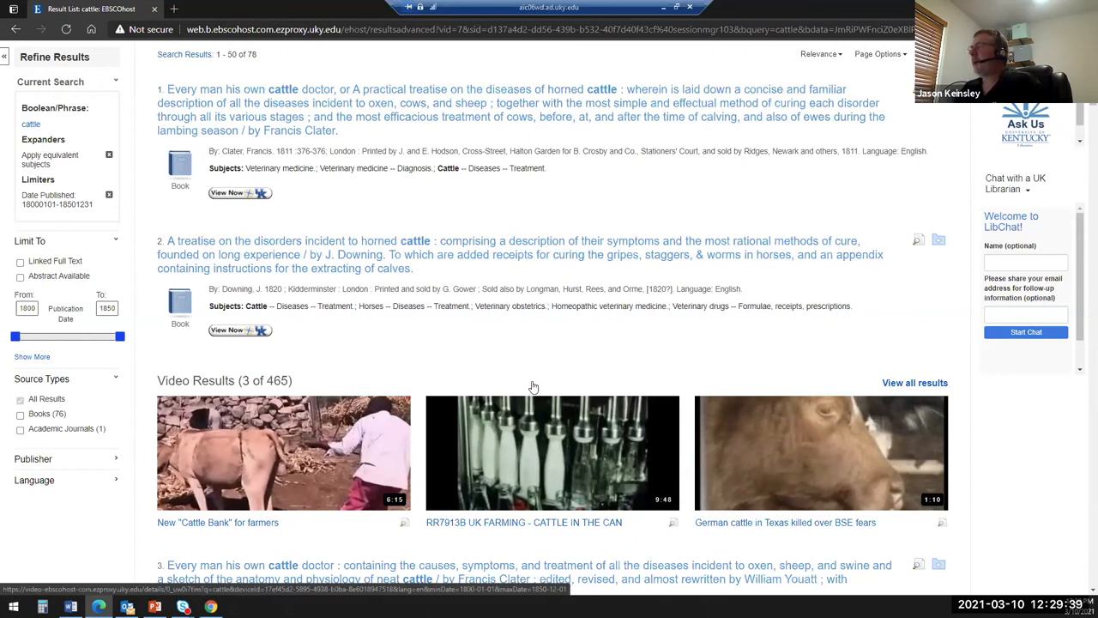
mouse_move(550, 498)
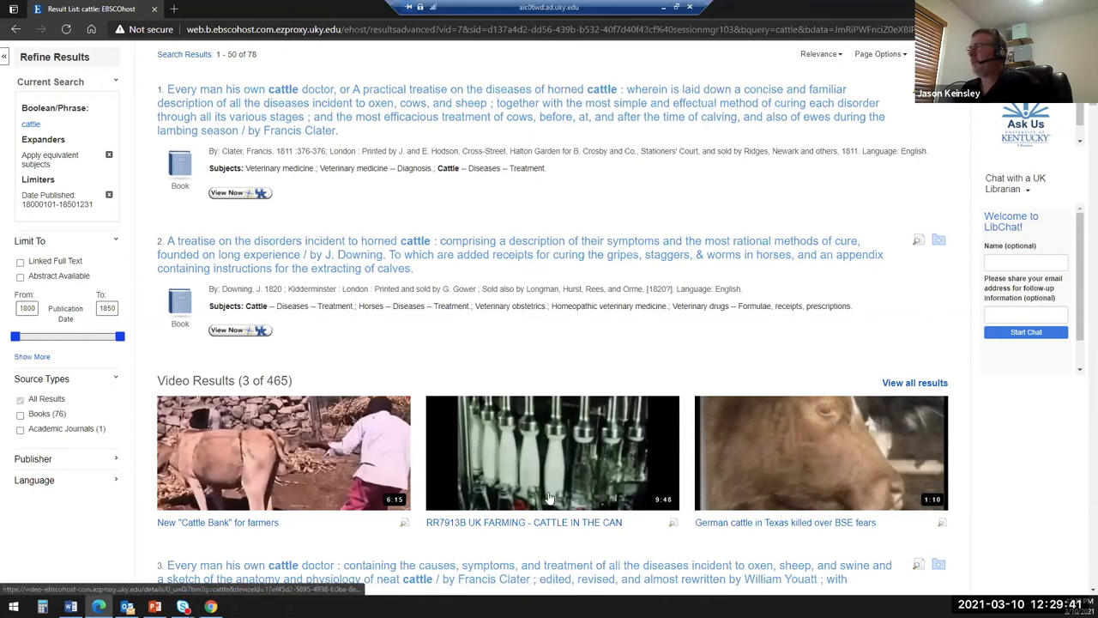
mouse_move(626, 434)
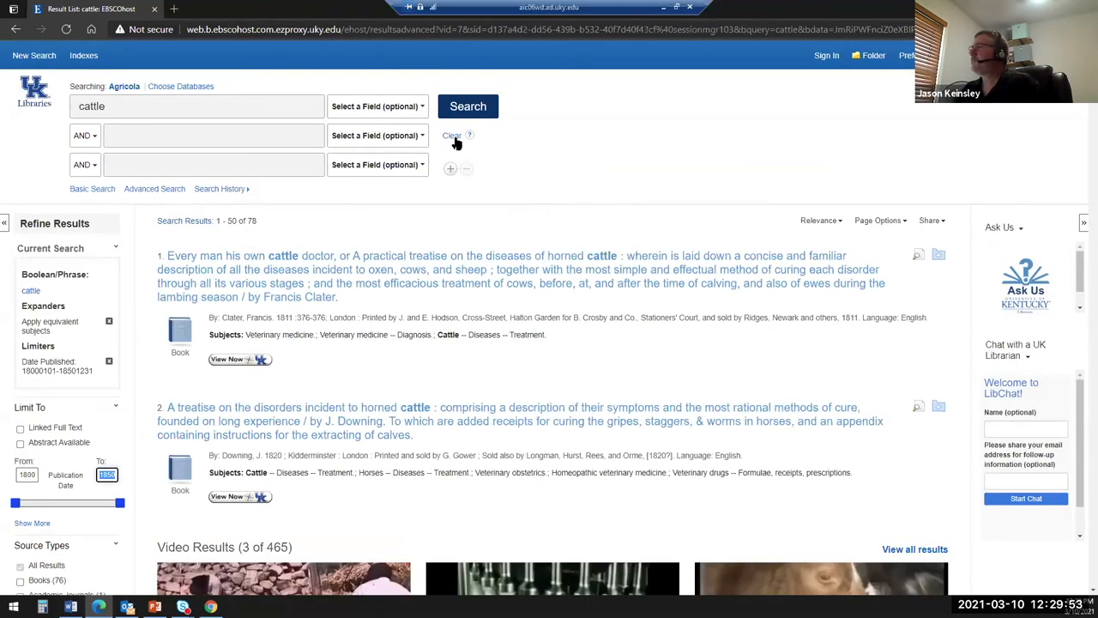
Retype 'cattle', clear the 1800–1850 date limit, and rerun the search for 168,410 results
click(452, 136)
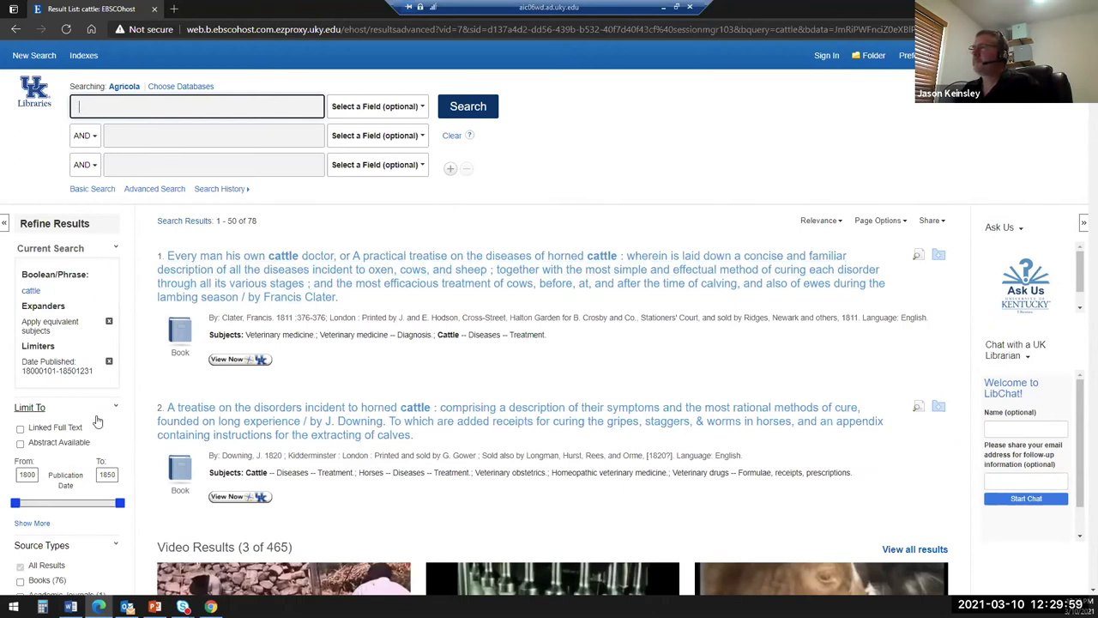
click(197, 105)
text(Paratuberculosis)
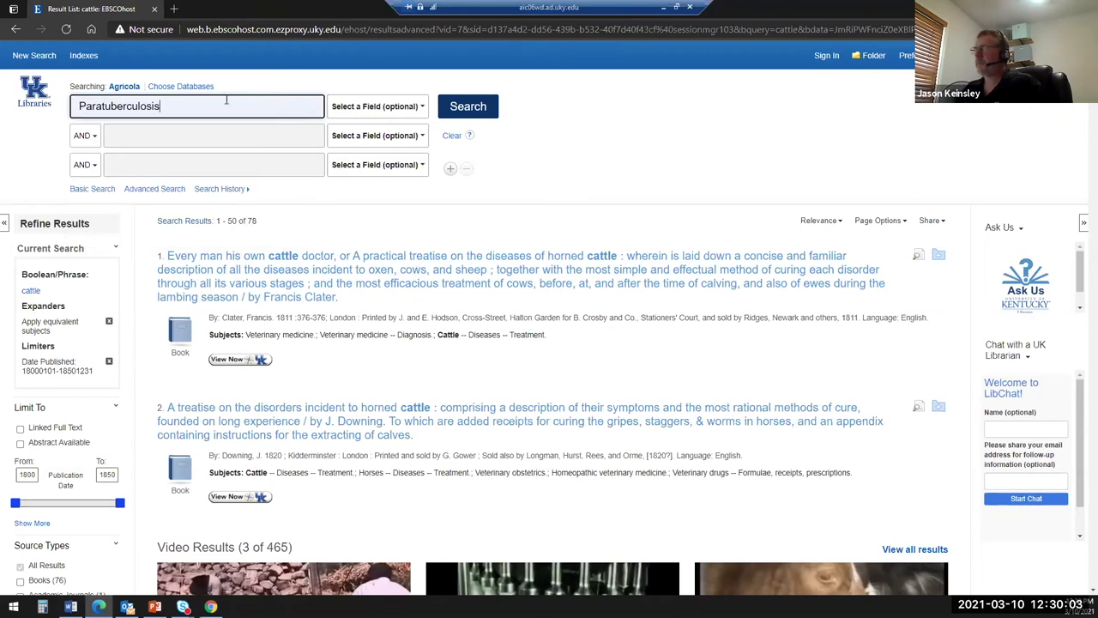
text(c)
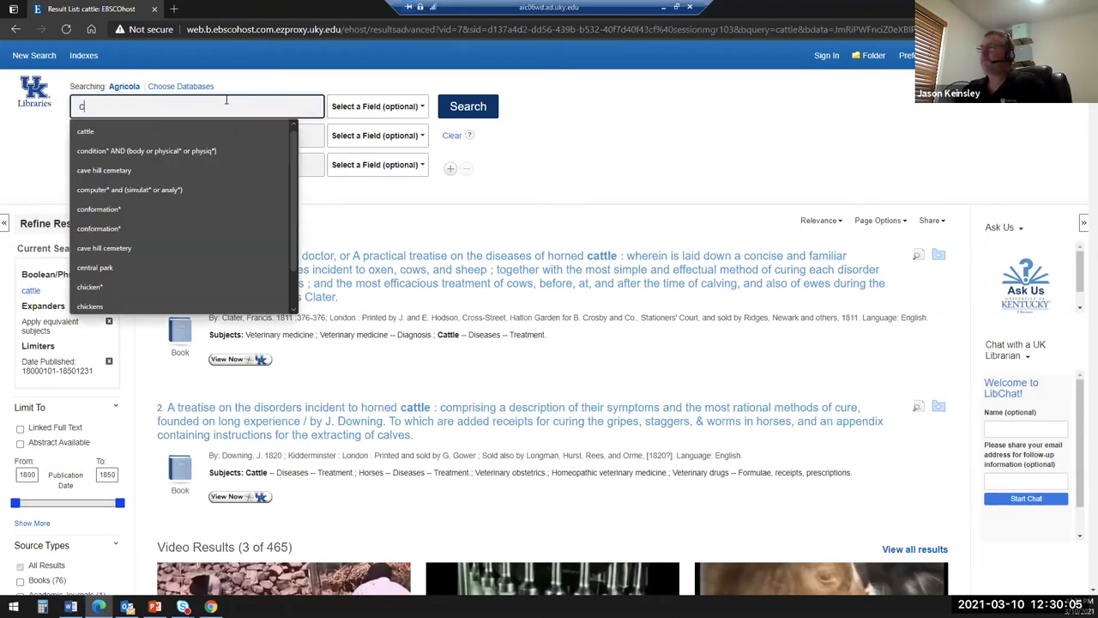
text(cattle)
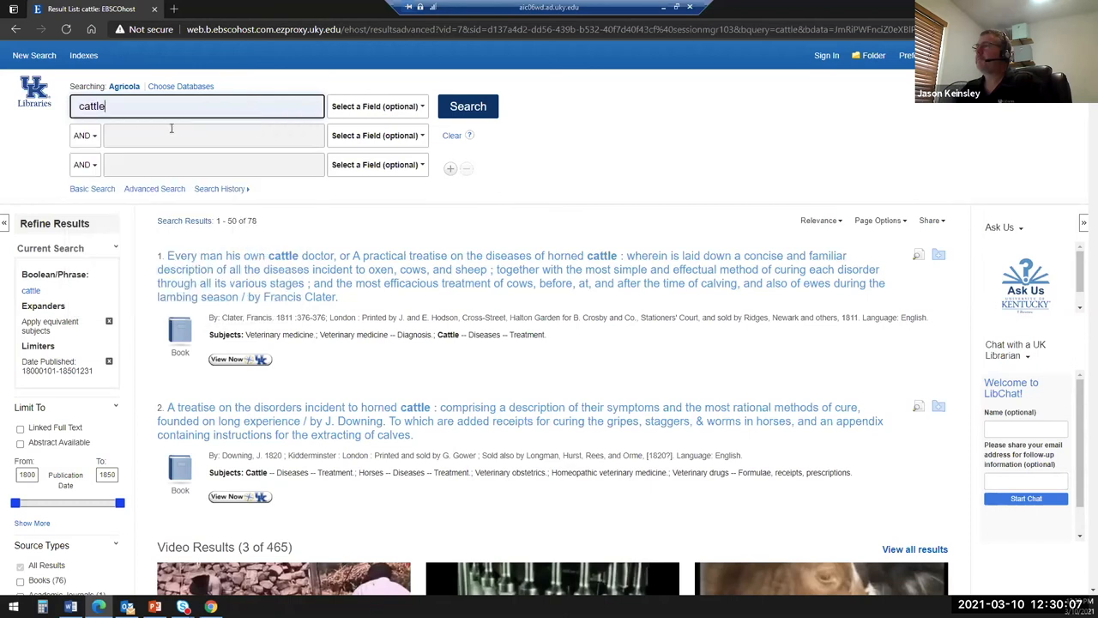
click(468, 105)
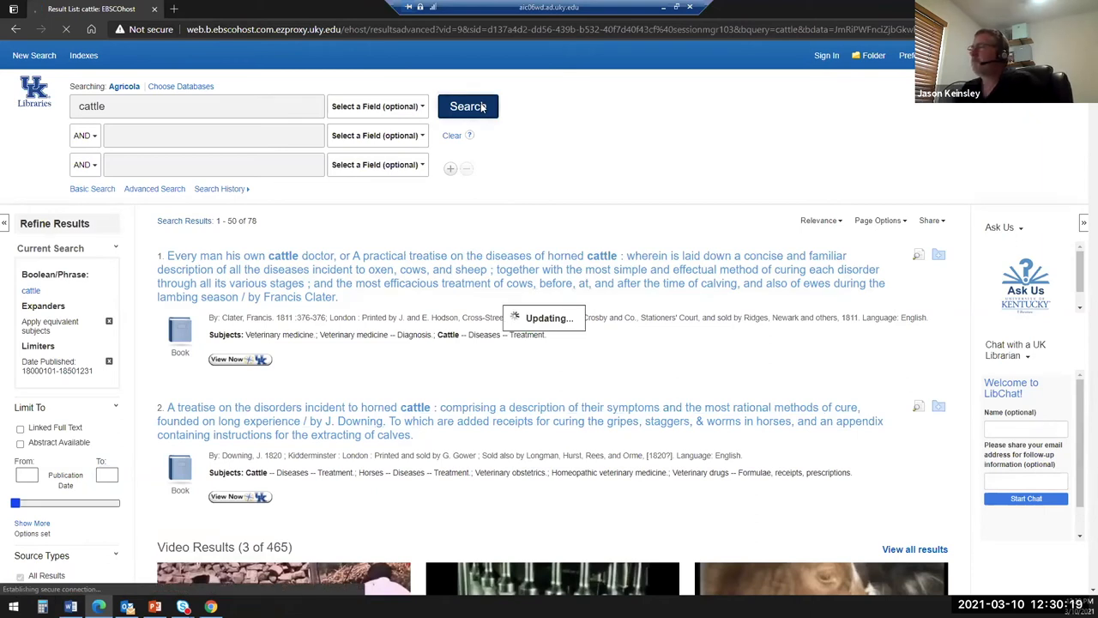
click(468, 105)
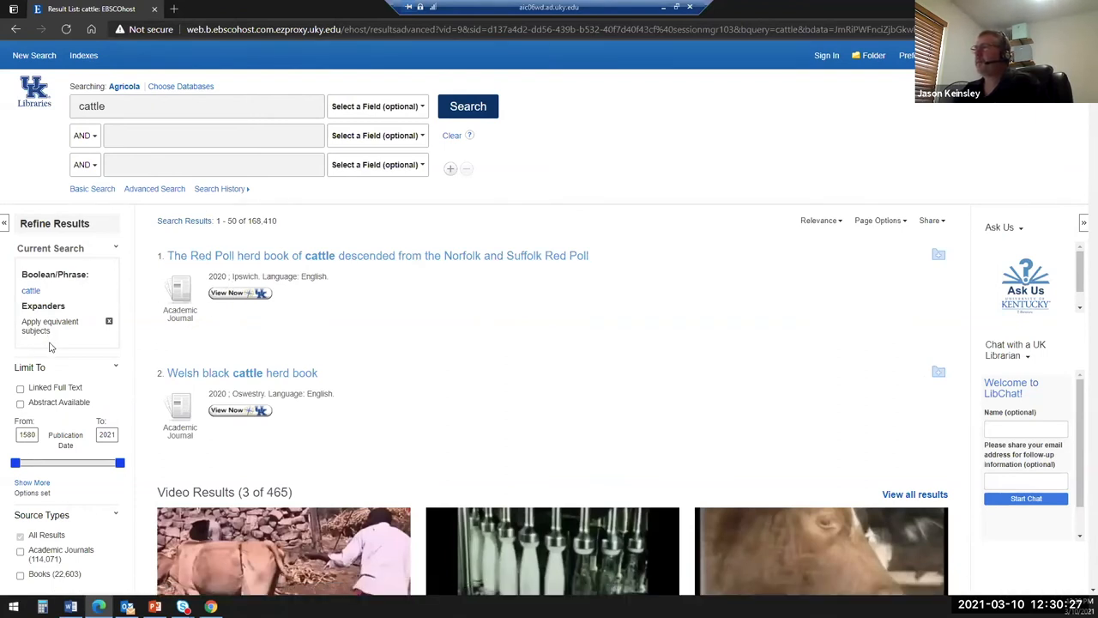
scroll(down, 3)
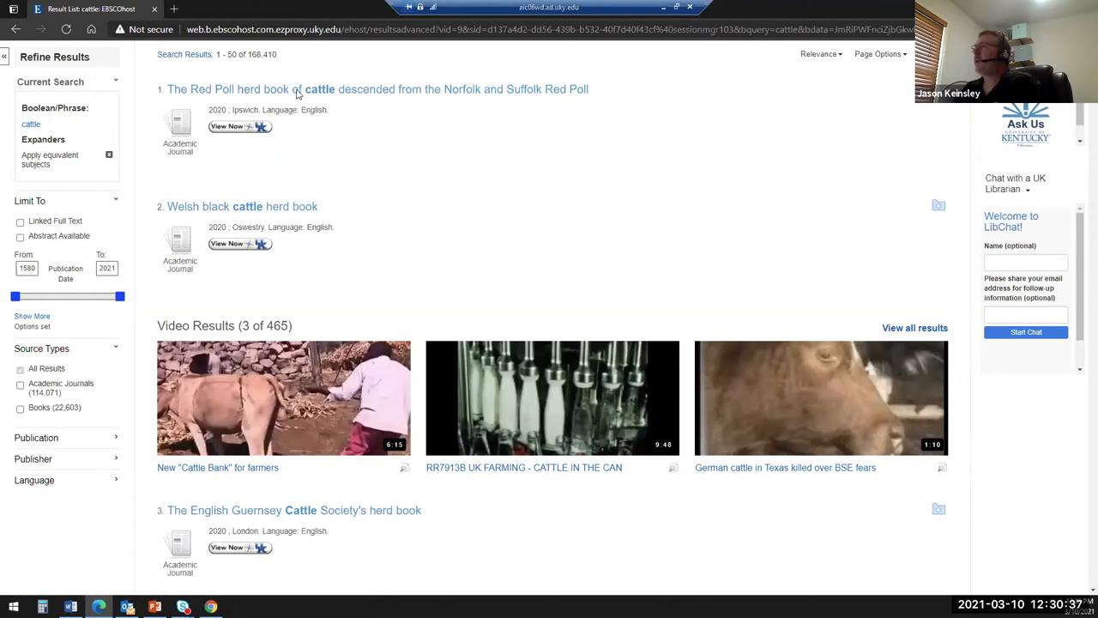
Open the first result's Detailed Record: The Red Poll herd book of cattle
click(301, 90)
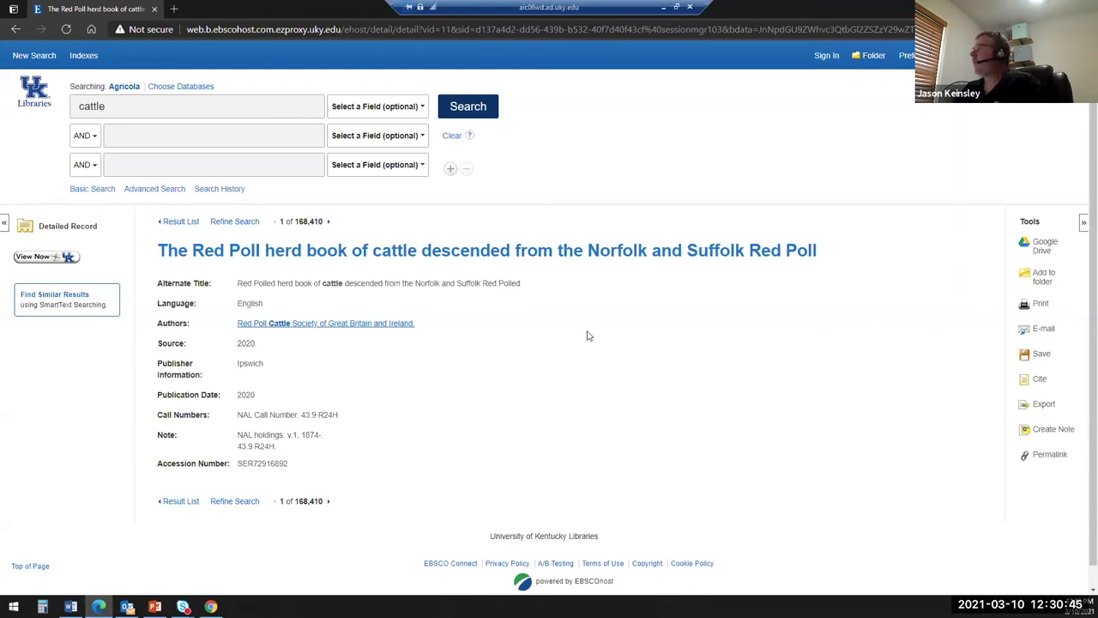
mouse_move(318, 335)
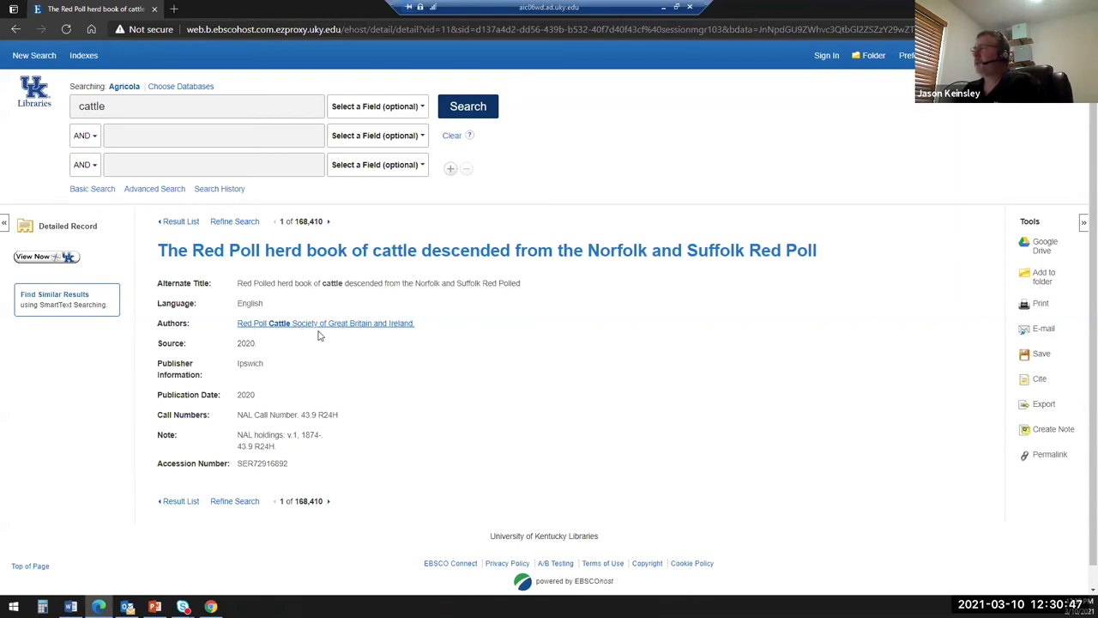
mouse_move(133, 274)
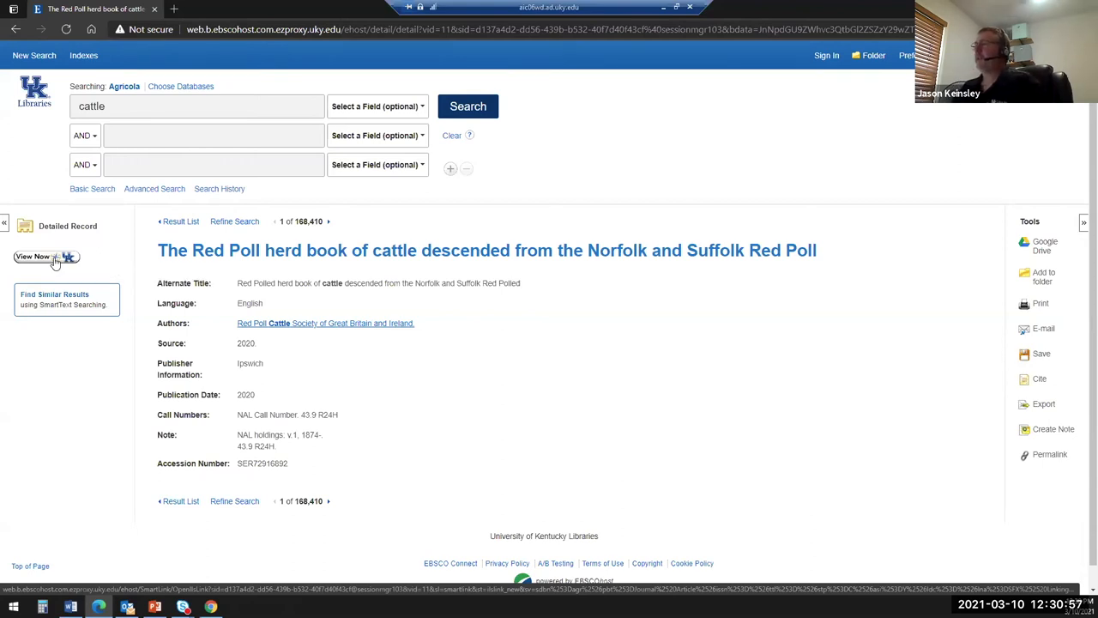
Open the Red Poll herd book in Primo: no full text, currently unavailable, Interlibrary Loan offered
click(34, 257)
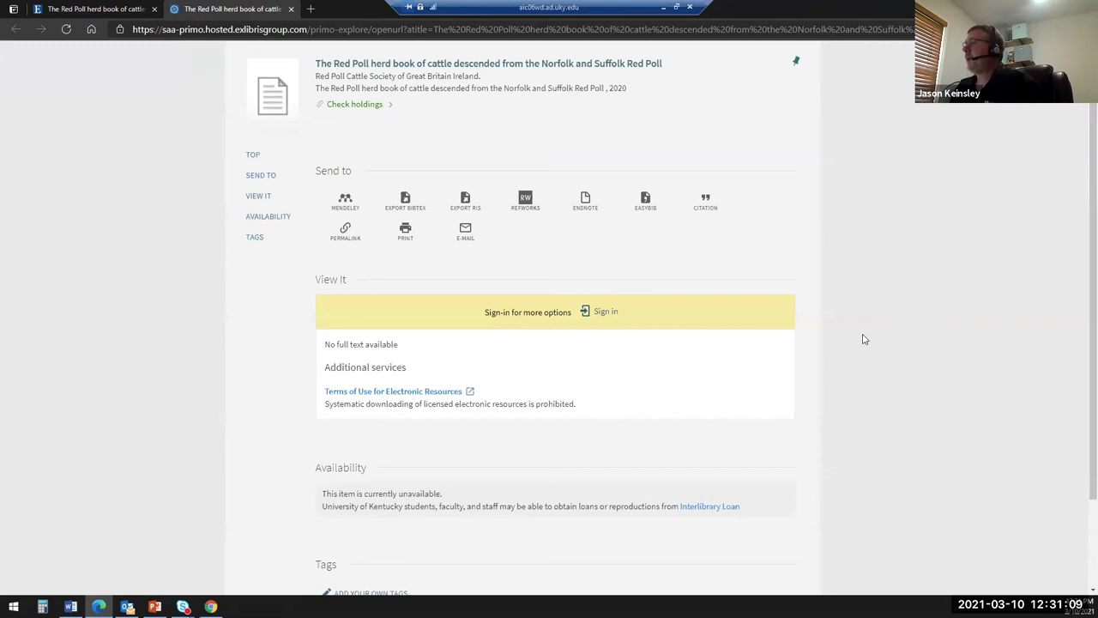
mouse_move(395, 368)
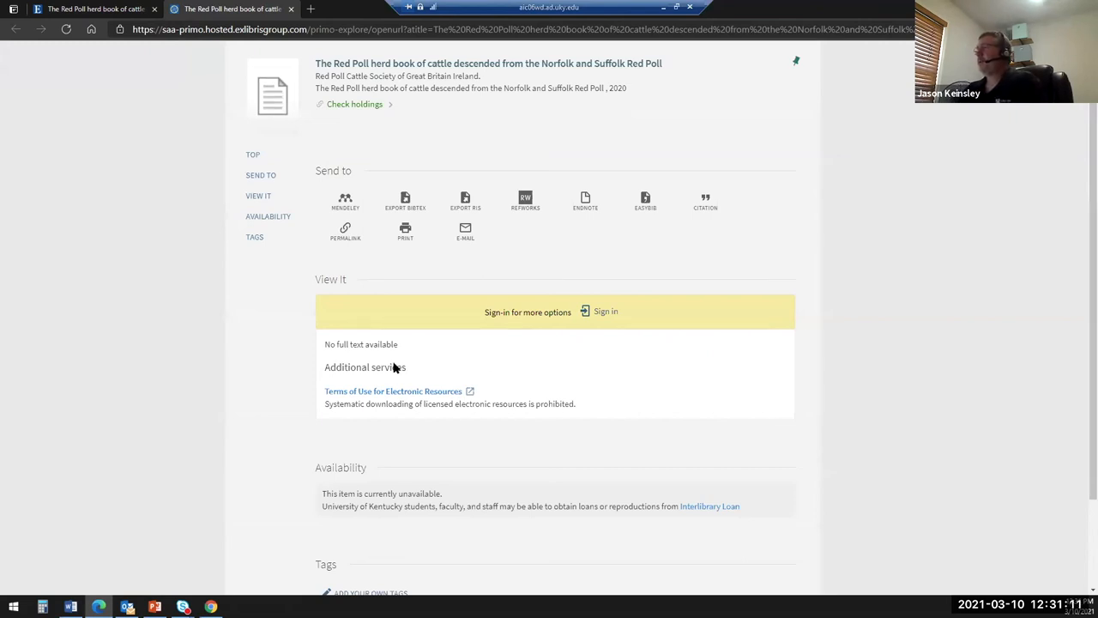
mouse_move(394, 350)
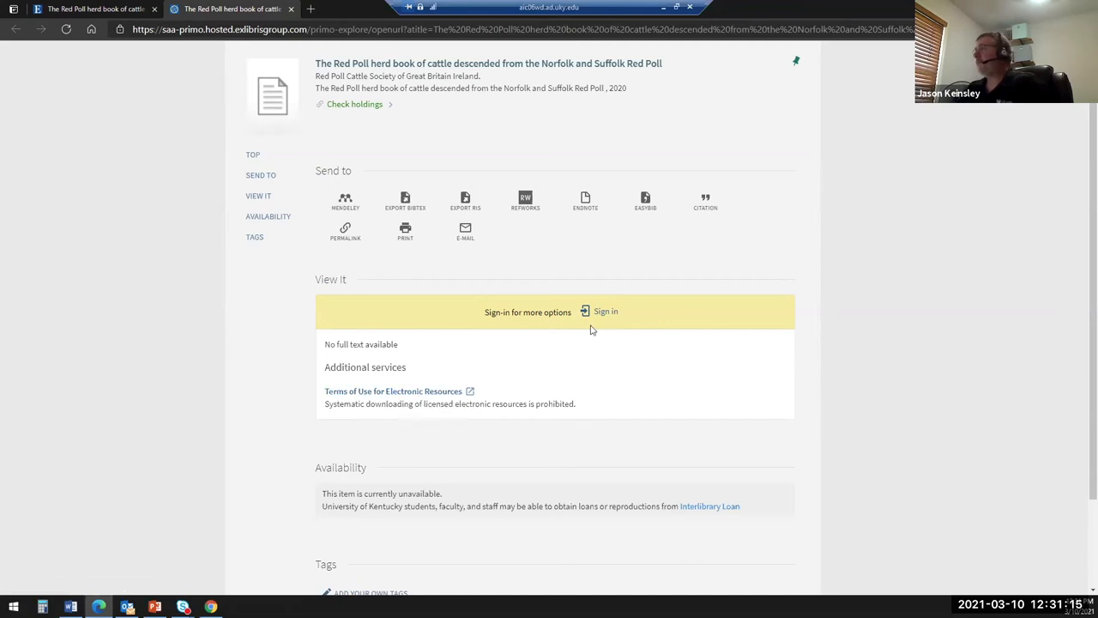
mouse_move(419, 473)
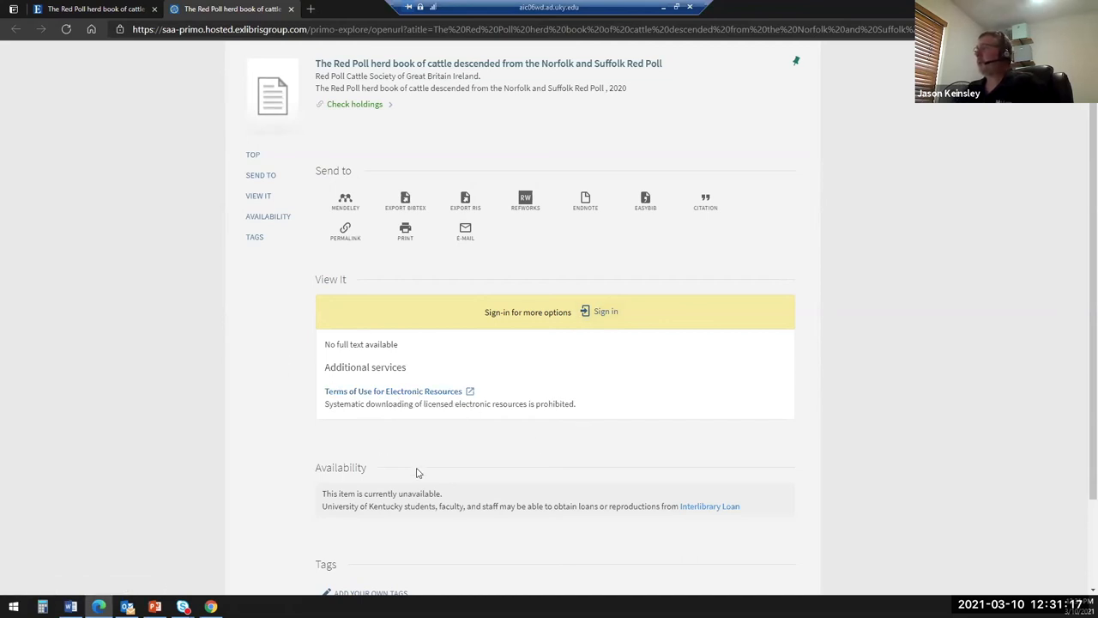
scroll(down, 3)
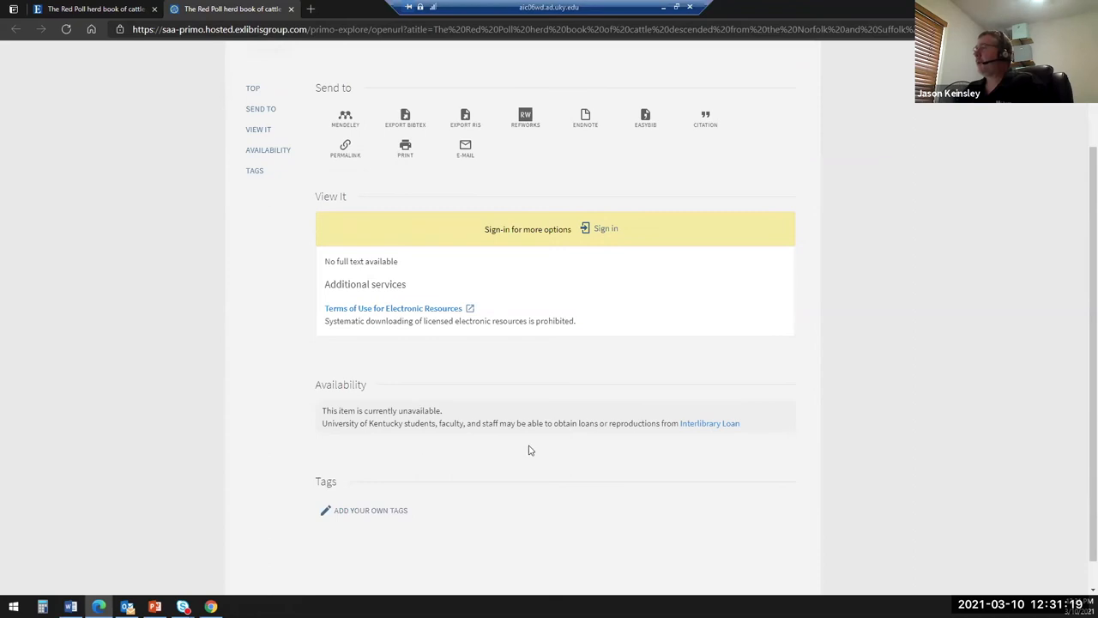
mouse_move(709, 423)
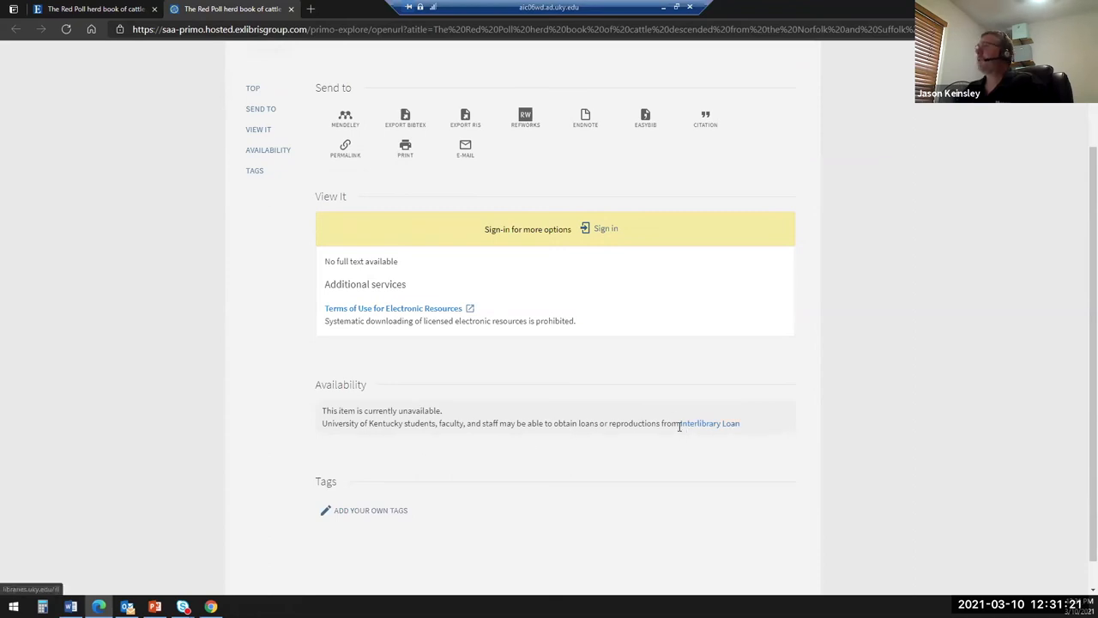
scroll(up, 3)
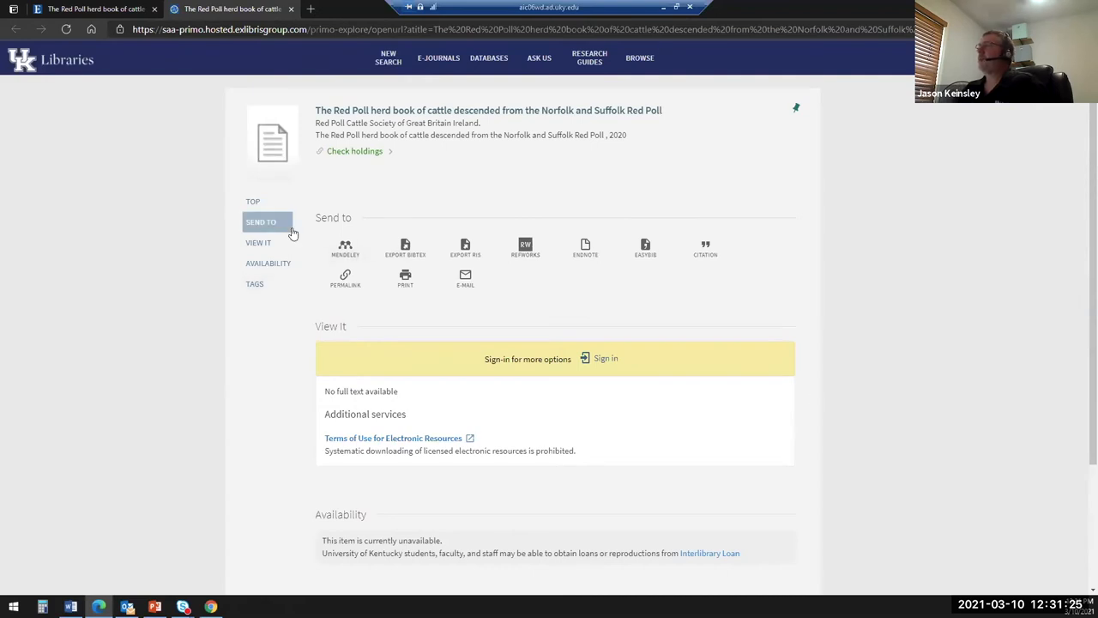
mouse_move(261, 221)
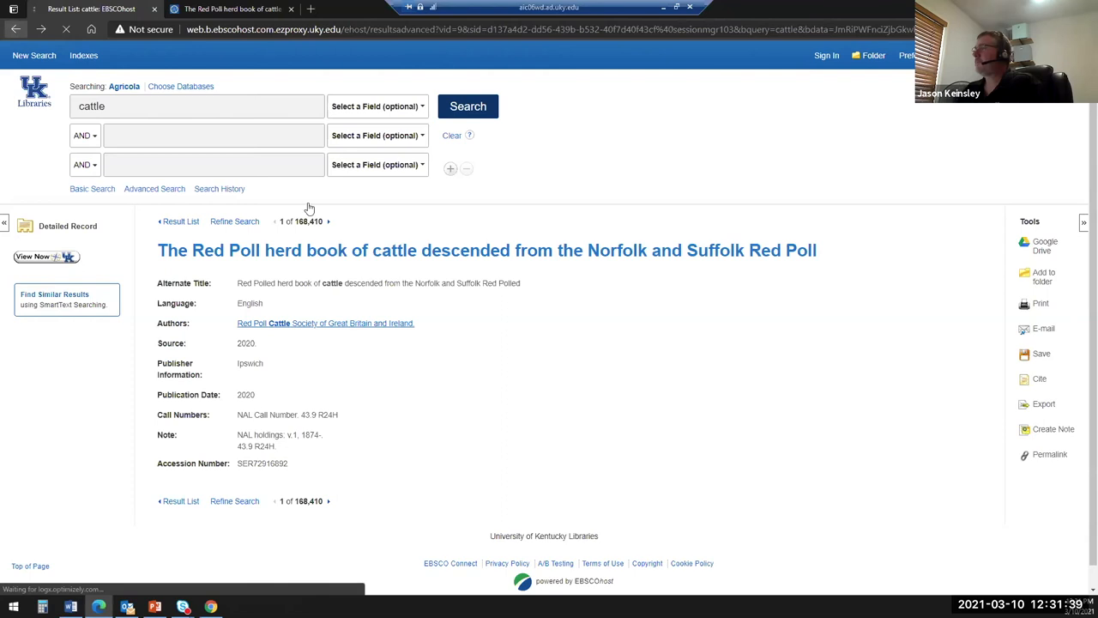
Return to the cattle result list and limit it to Linked Full Text (6,522 articles)
click(181, 220)
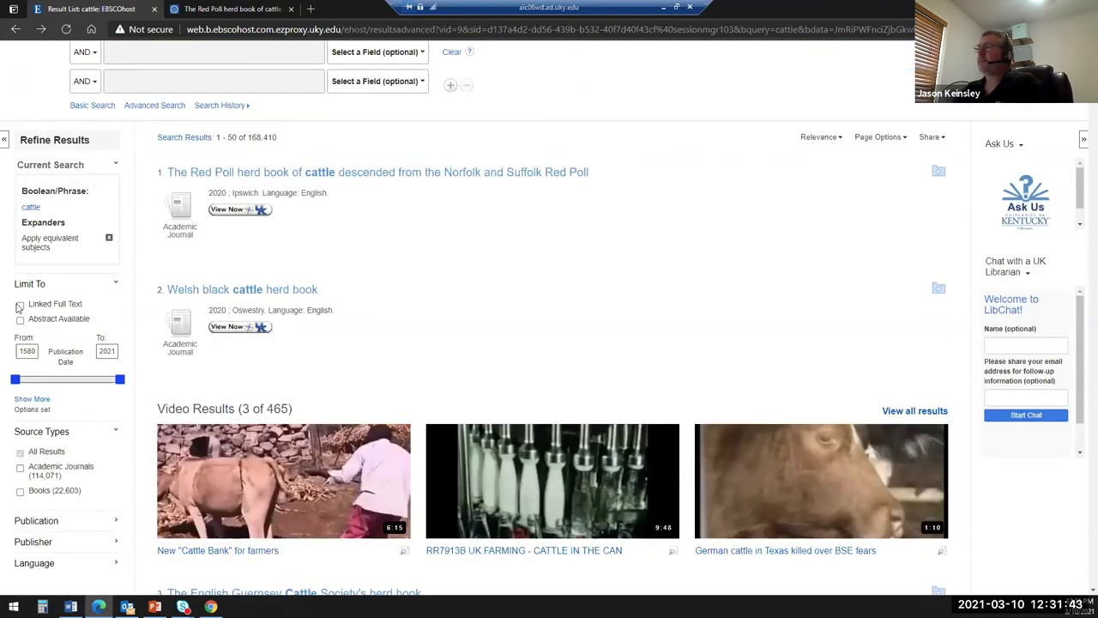
click(20, 304)
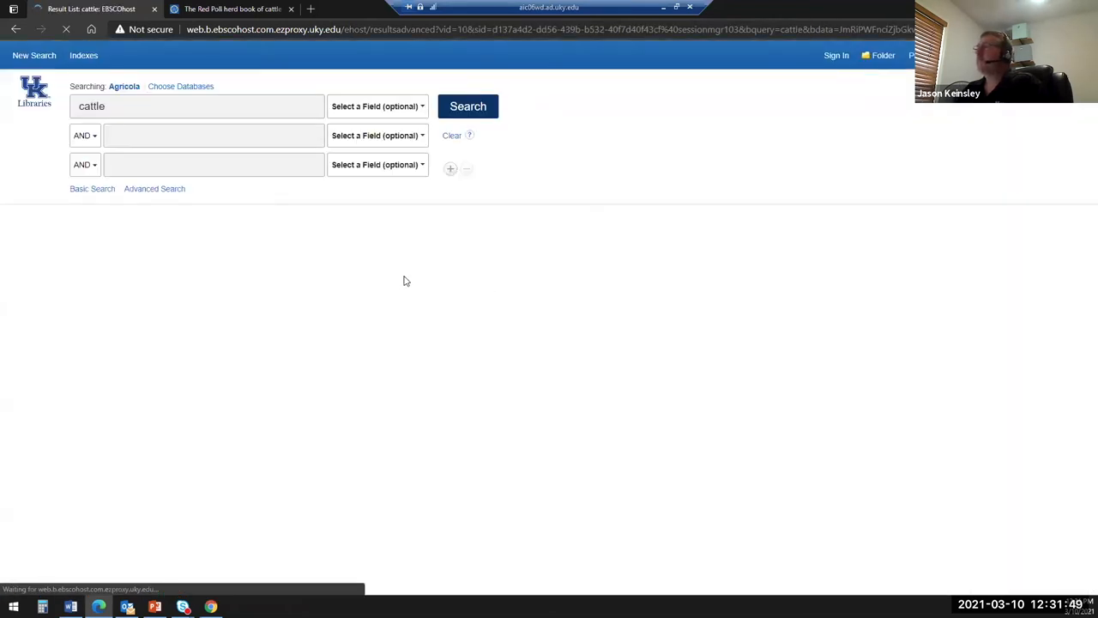
click(468, 106)
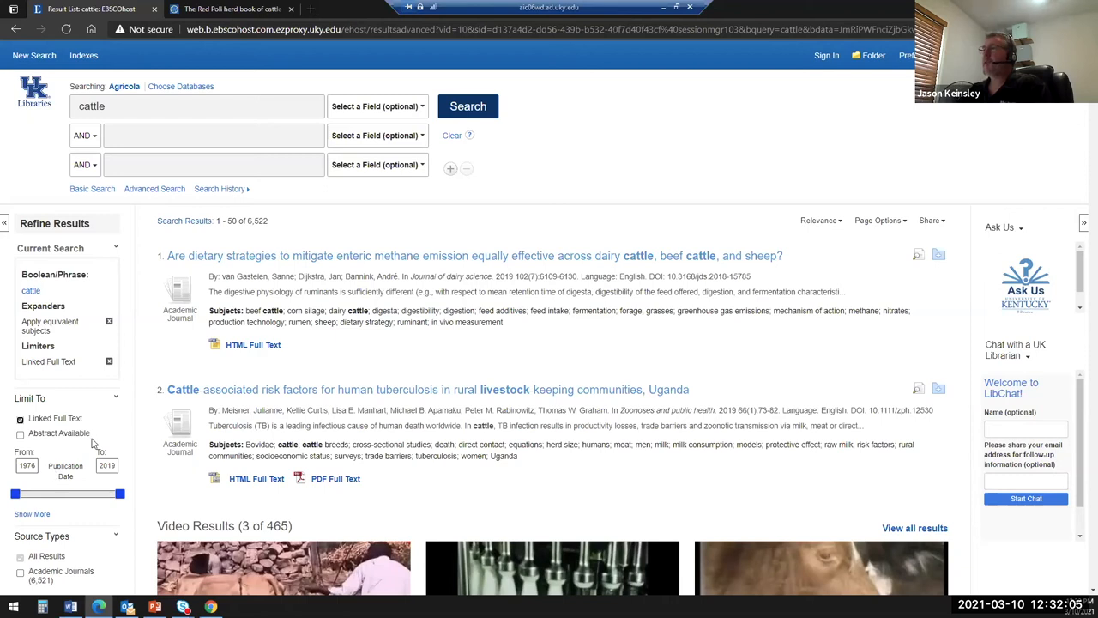
mouse_move(56, 485)
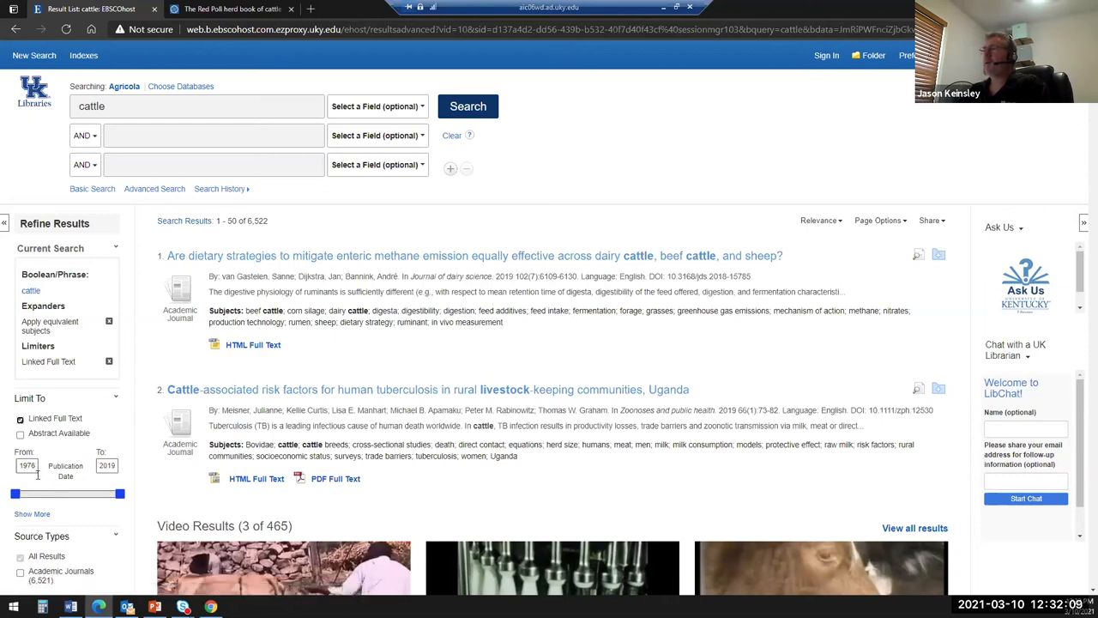
Combine a second term, water, with cattle using OR and run the search
click(83, 135)
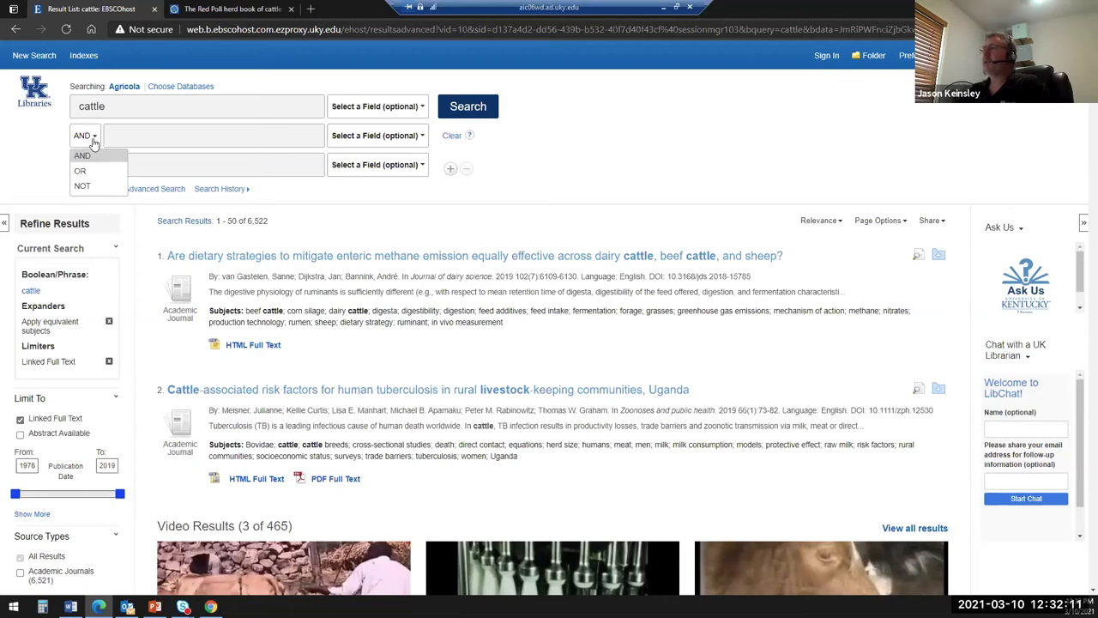
click(79, 170)
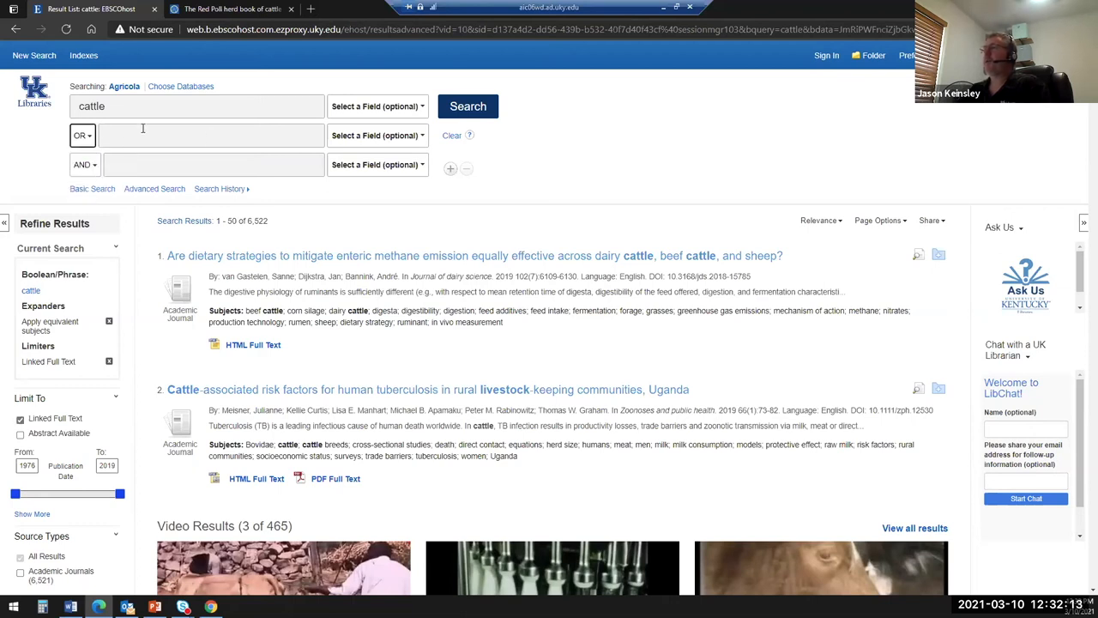
click(211, 135)
text(water)
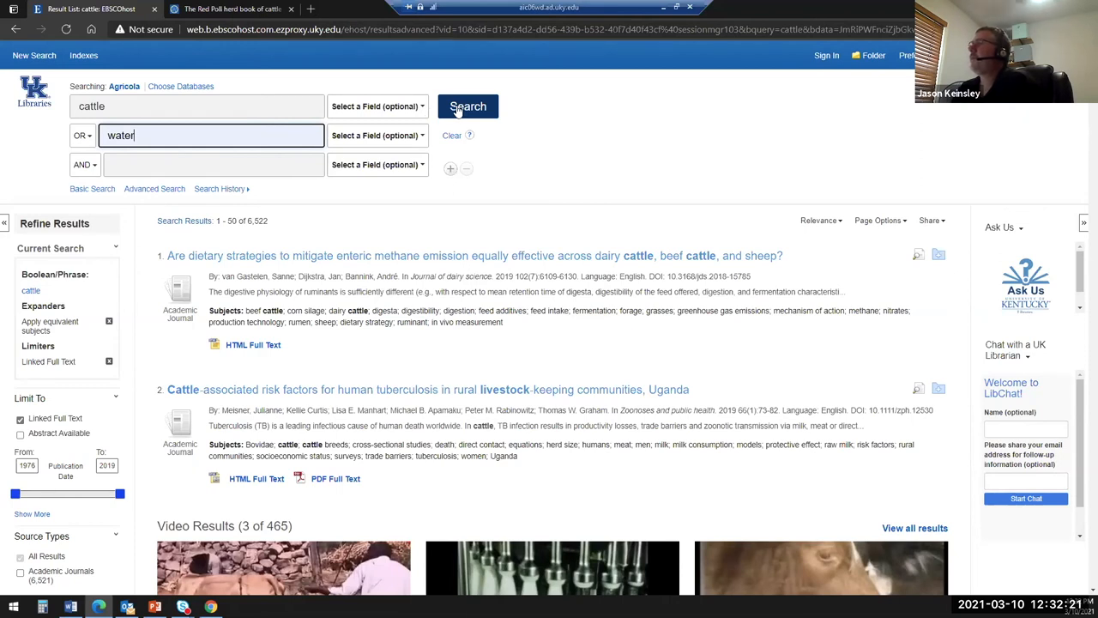
click(468, 105)
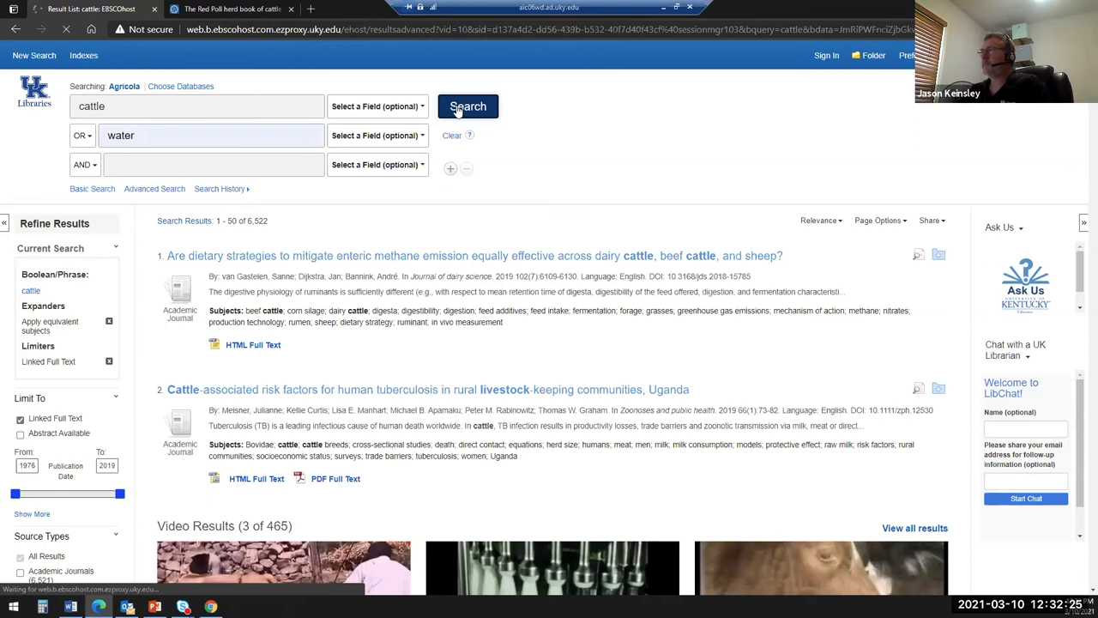
click(467, 106)
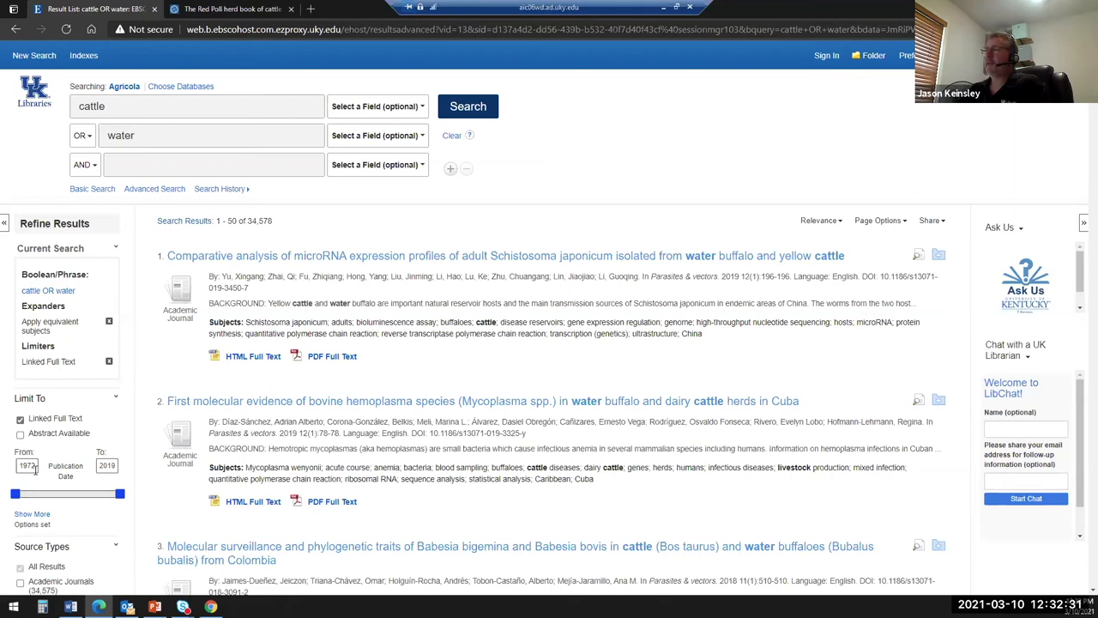
Add 'chickens' as an OR third term and search, returning 36,736 results
click(83, 164)
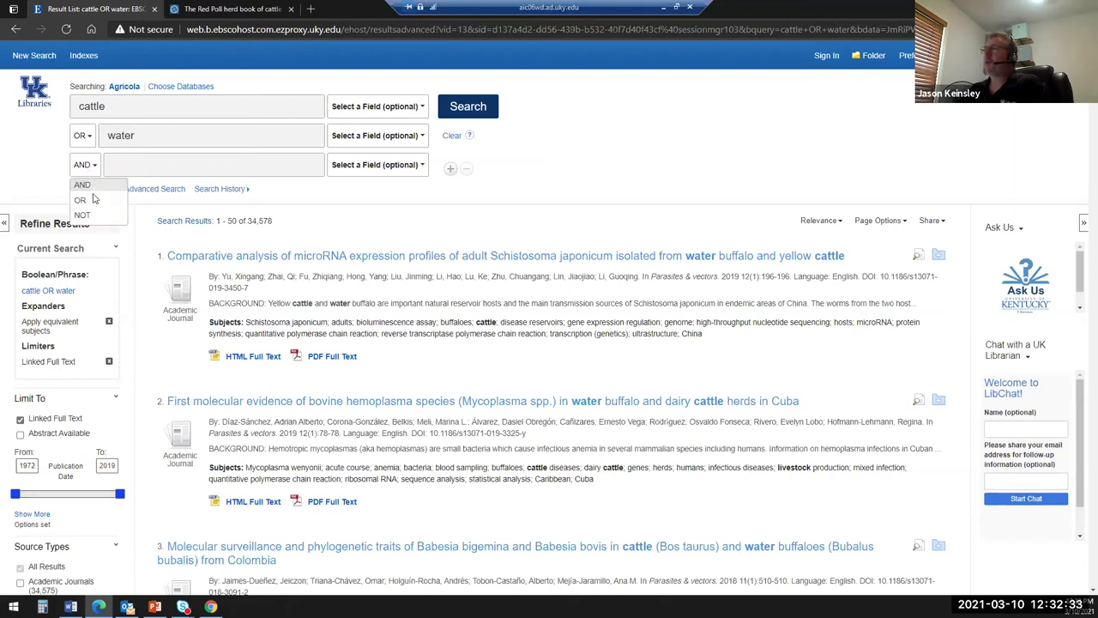
click(80, 199)
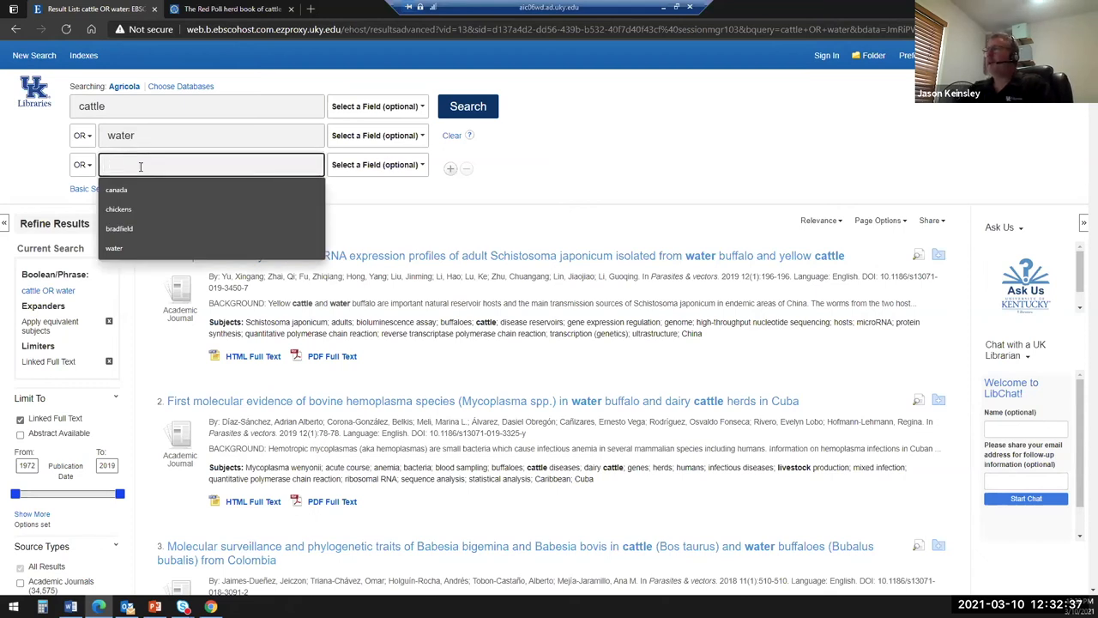
click(118, 209)
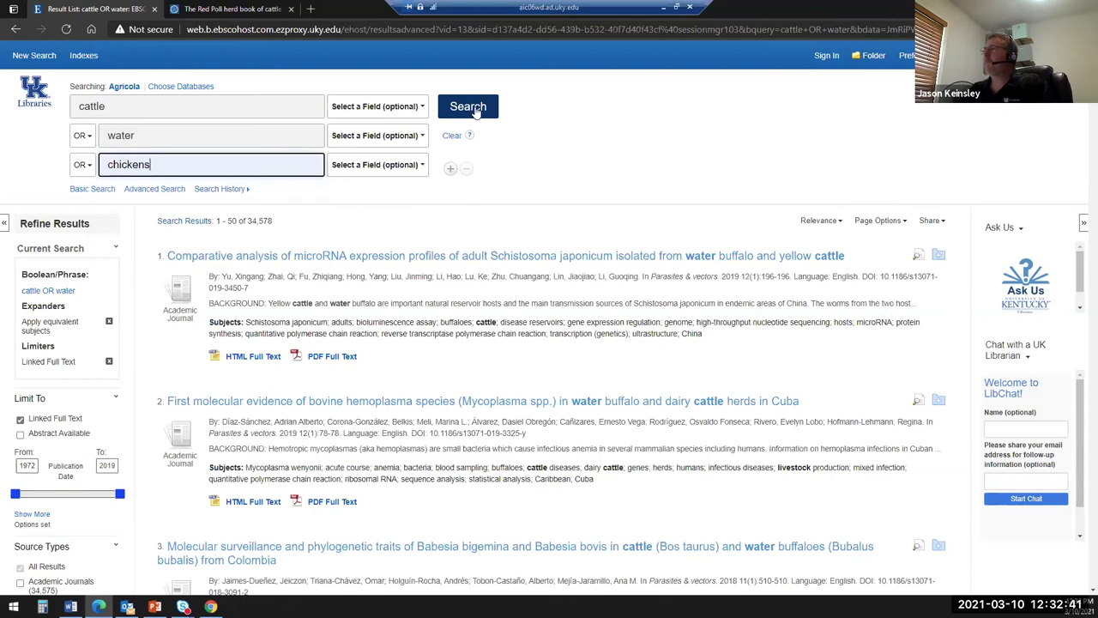
click(468, 106)
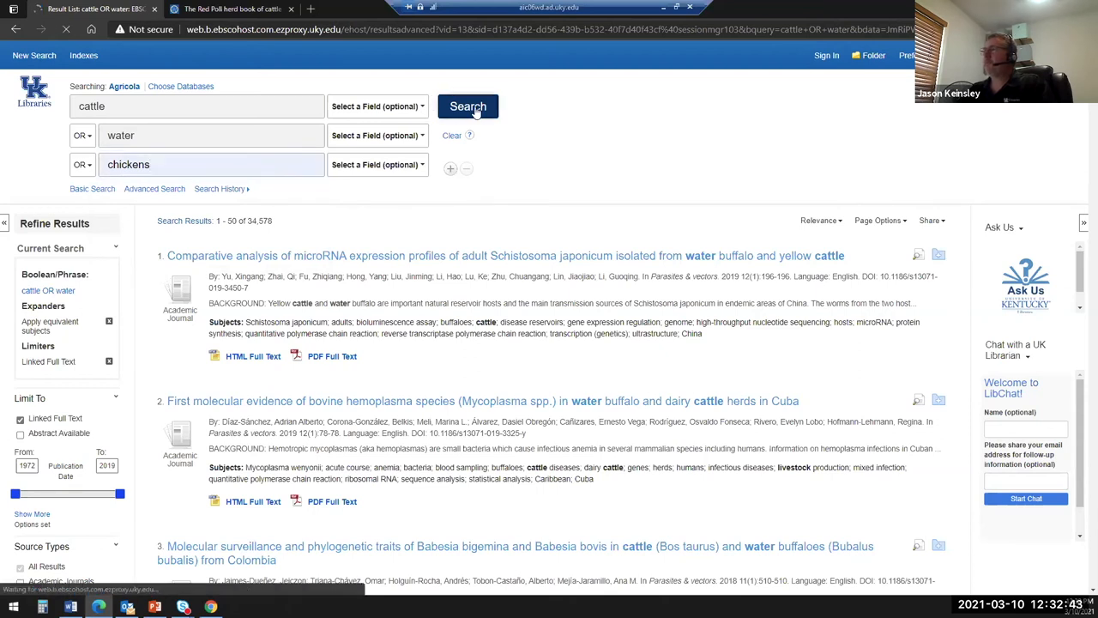
click(468, 106)
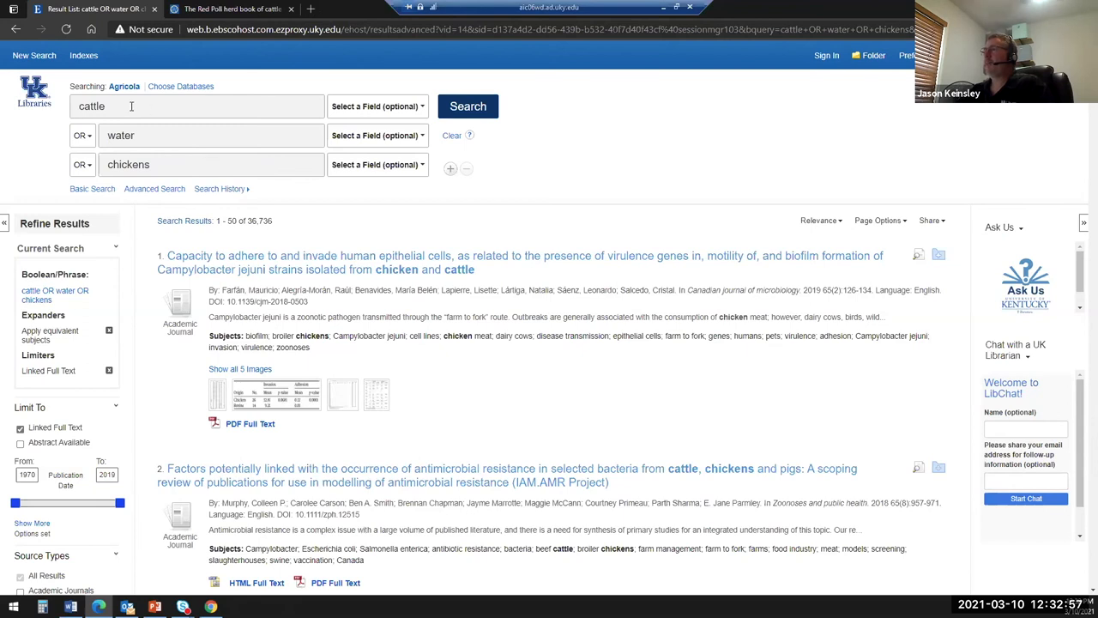
mouse_move(44, 157)
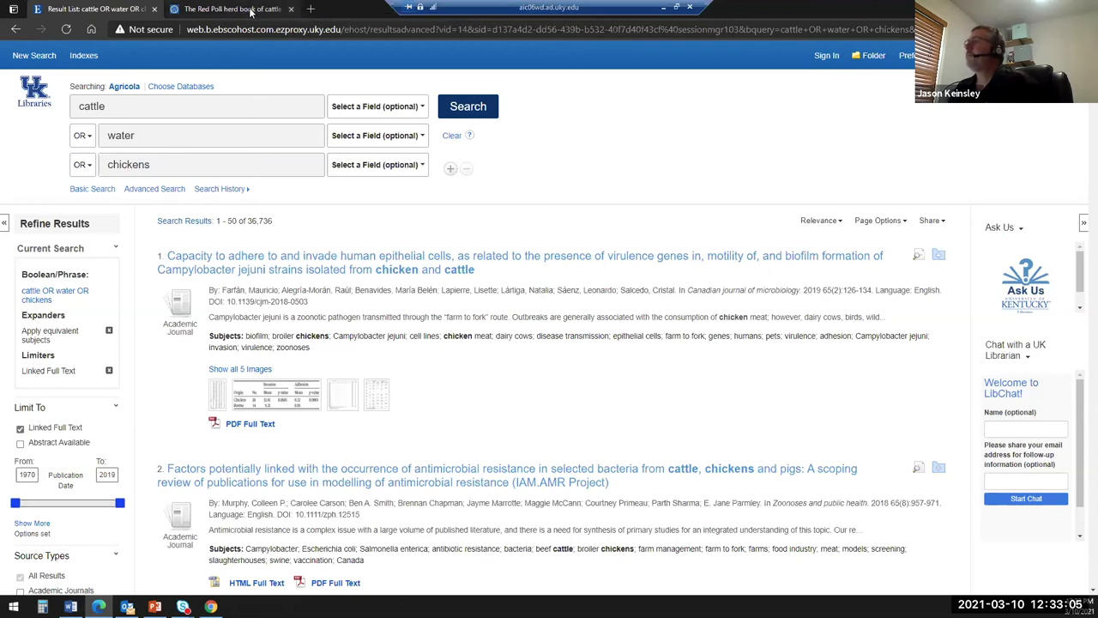
In another tab, run a Google web search for 'nil catalog'
click(232, 9)
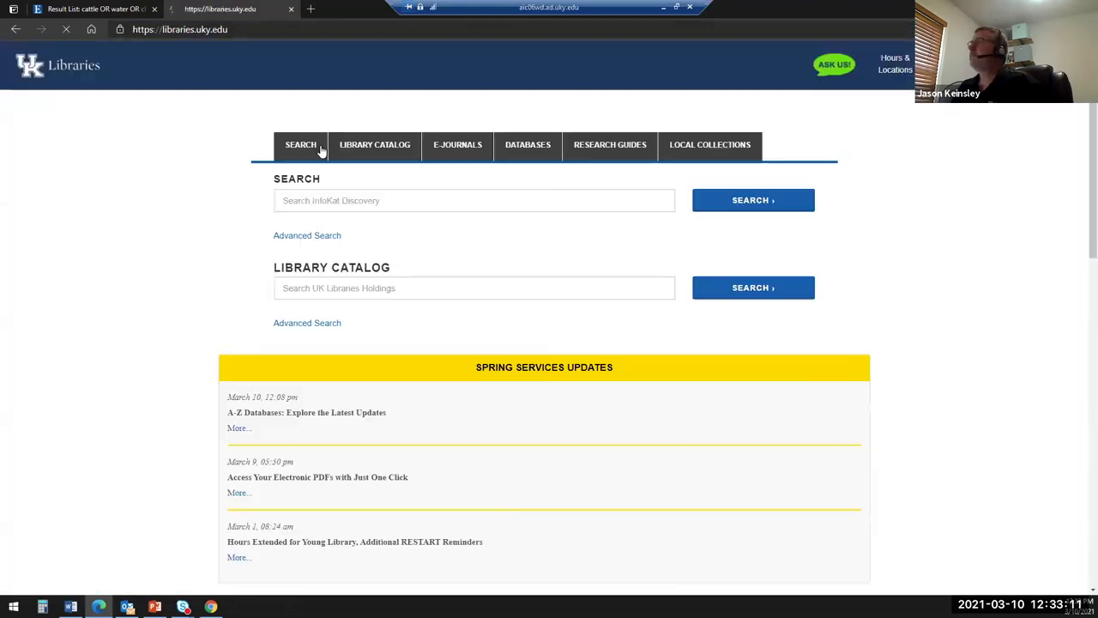
click(300, 144)
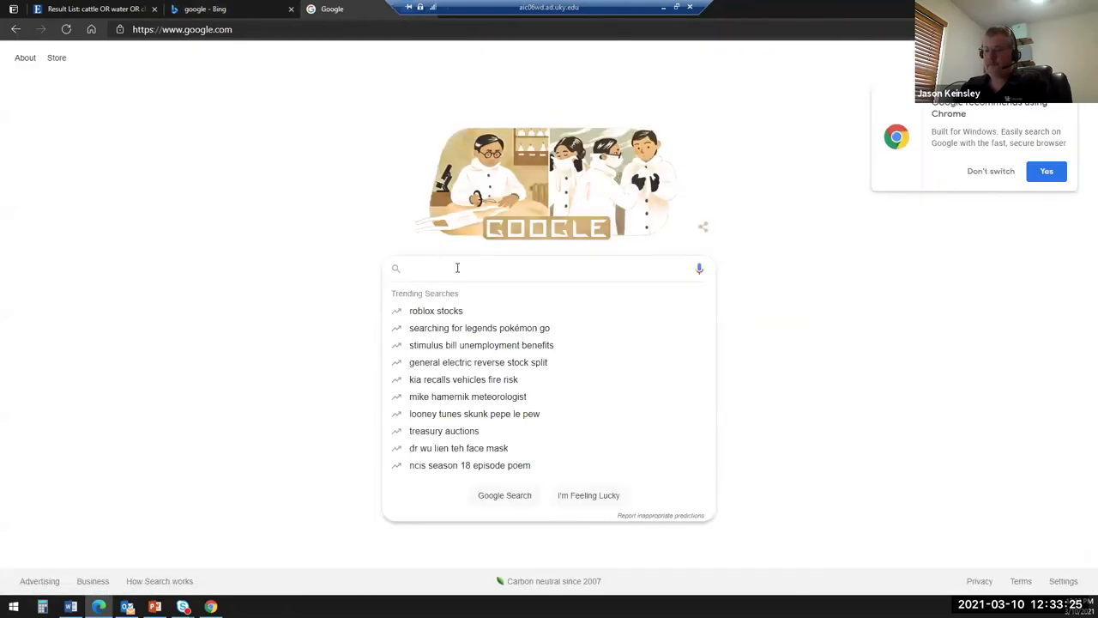
text(nil e)
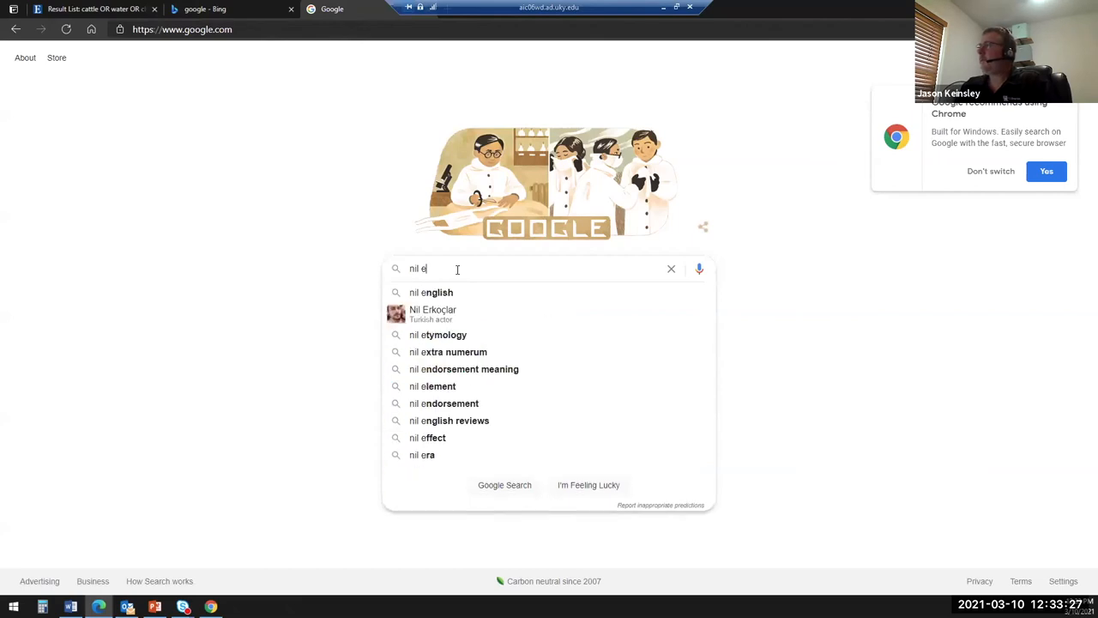
text(b)
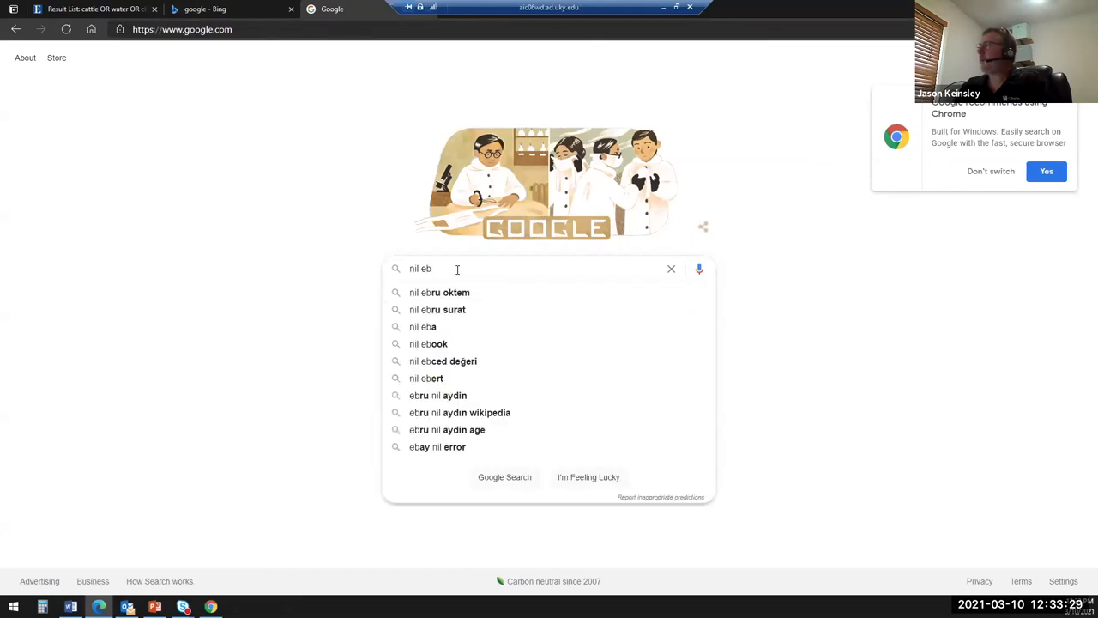
key(BackSpace)
text(catalog)
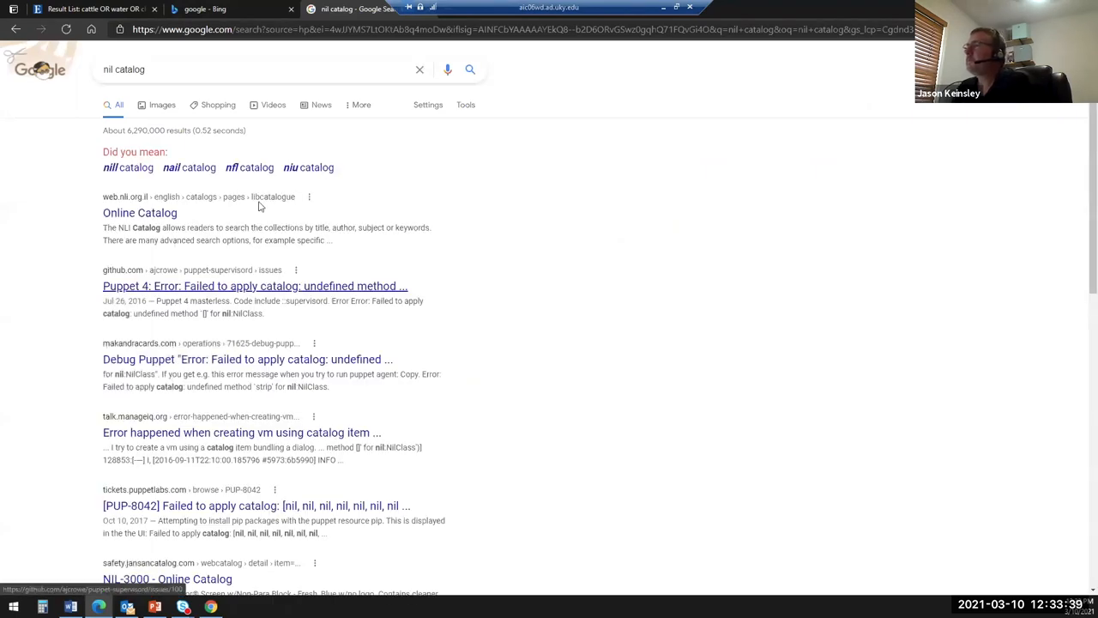
Search Bing for 'nal agricola' to reach the NAL AGRICOLA online catalog
click(228, 9)
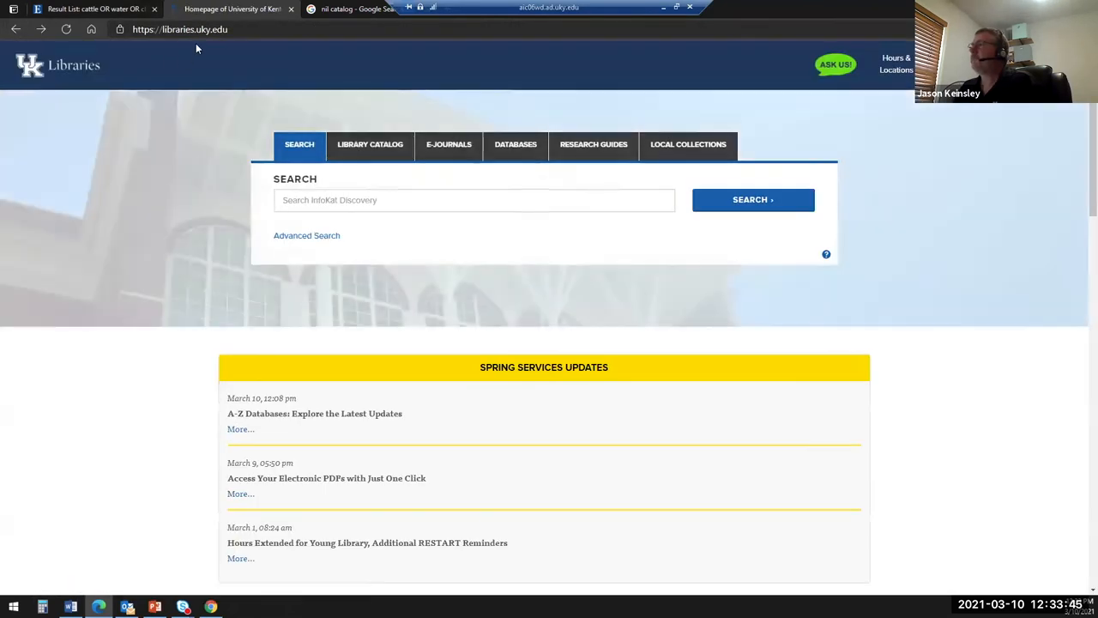
click(180, 29)
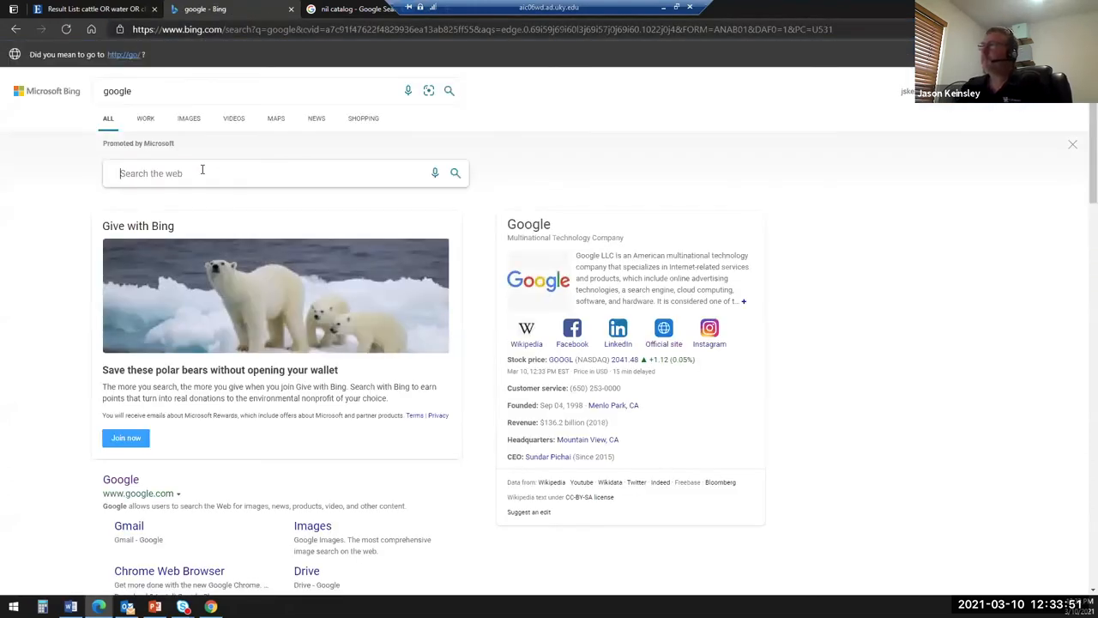
text(ni)
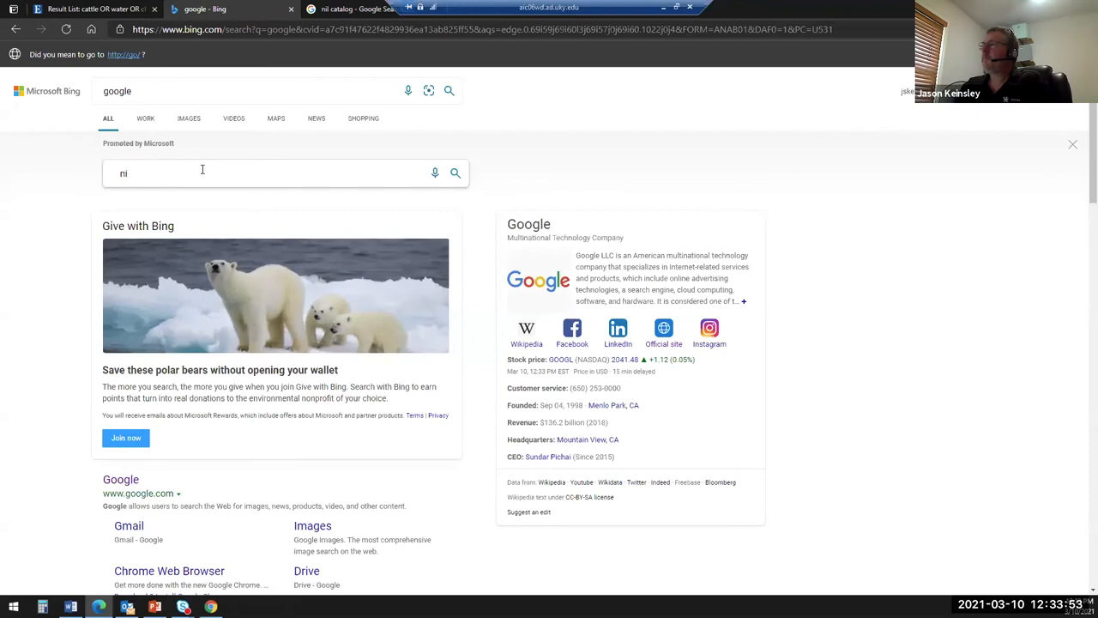
text(al)
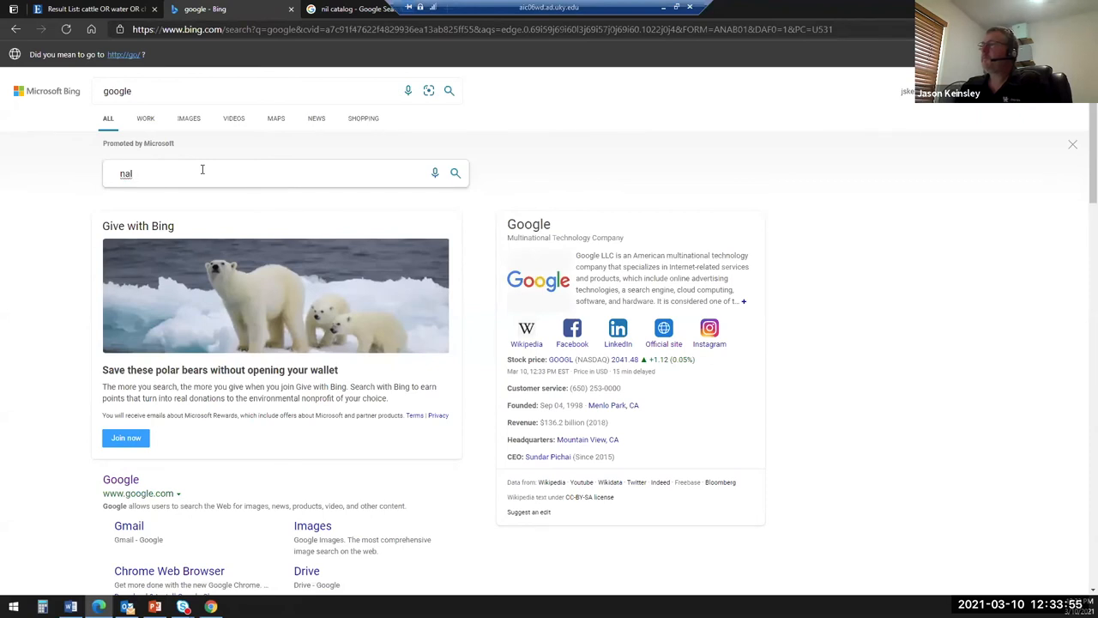
text(agricol)
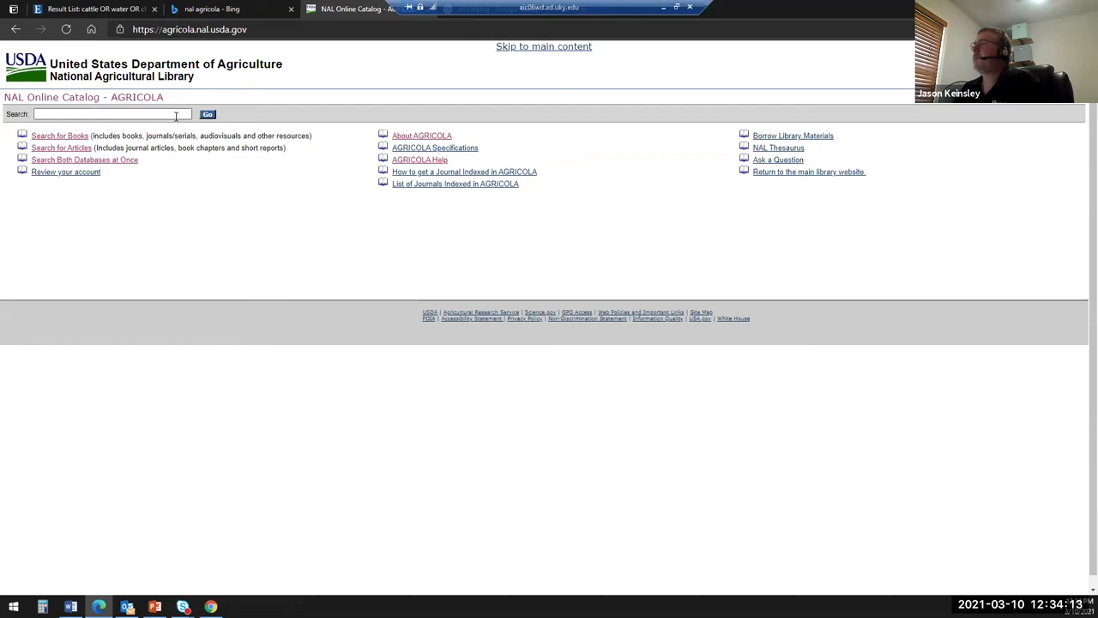
text(cattle)
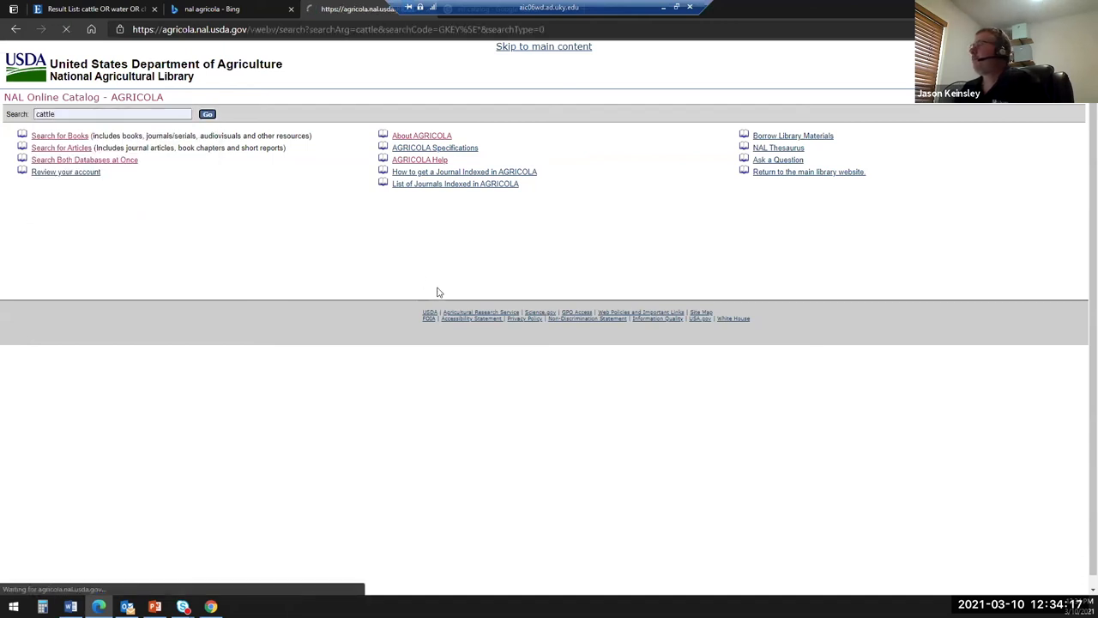
click(207, 113)
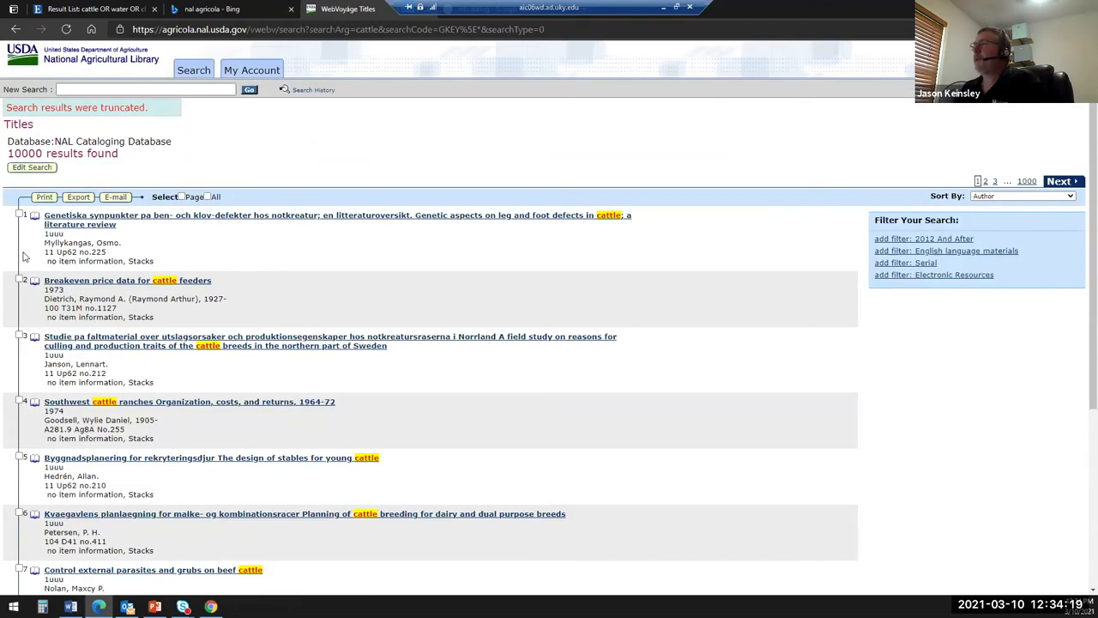
mouse_move(275, 475)
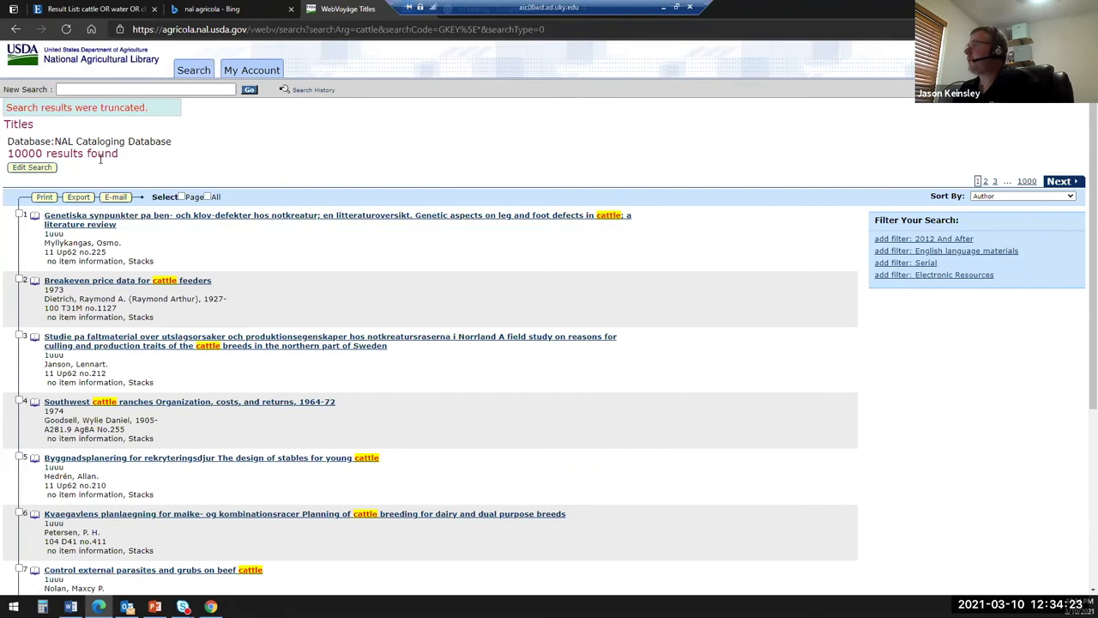
mouse_move(179, 126)
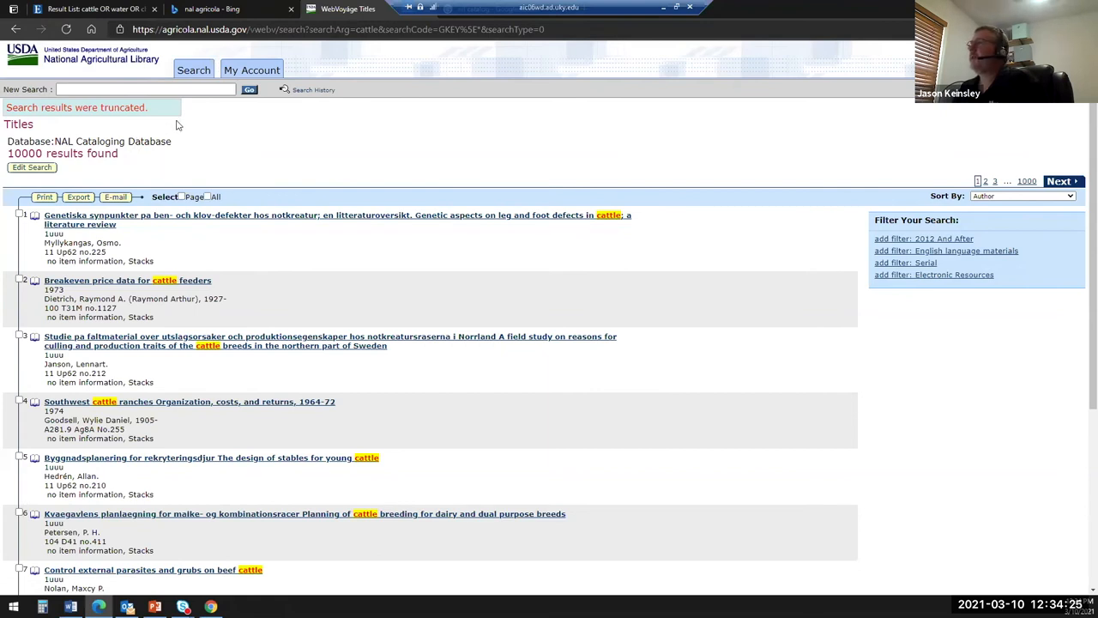
mouse_move(227, 103)
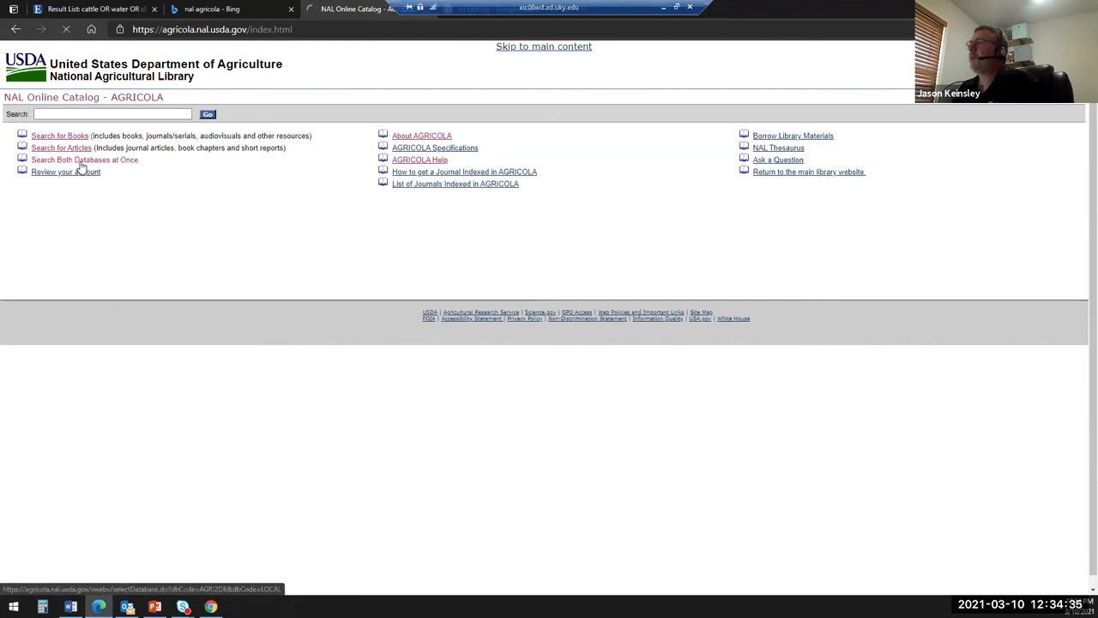
Search both AGRICOLA databases' advanced form for 'patterns of change bunchgrass' within Title
click(84, 160)
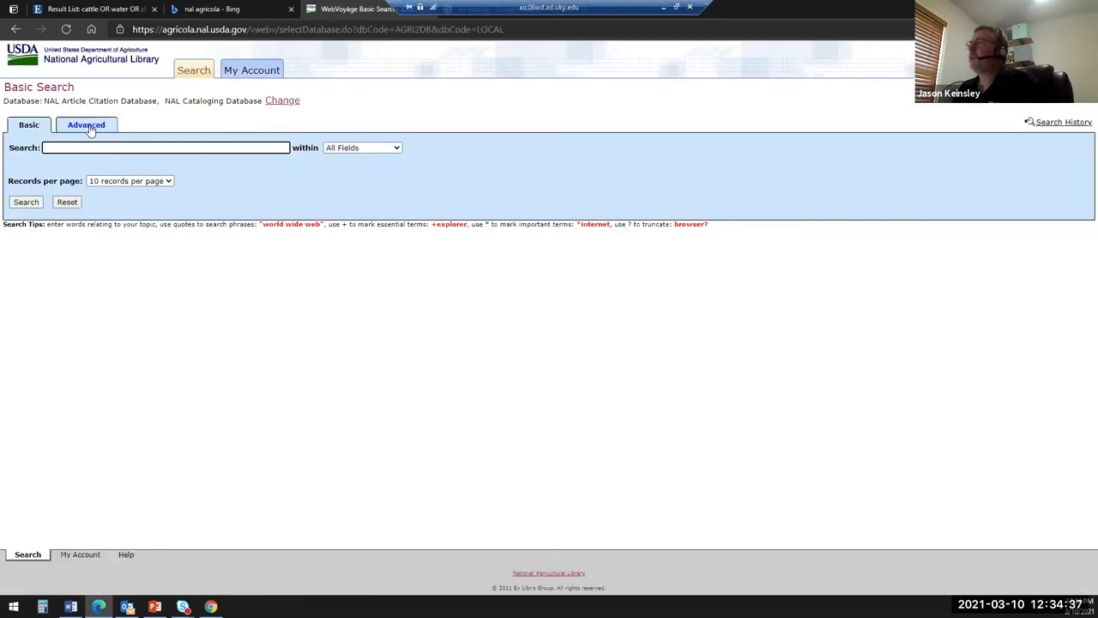
click(85, 124)
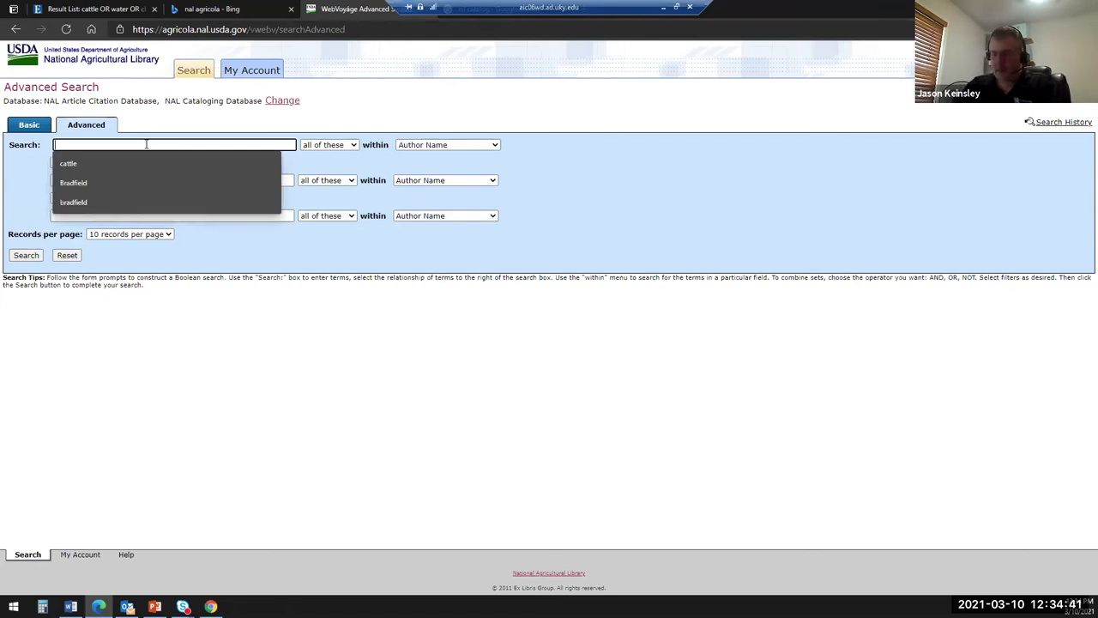
text(patterns of change b)
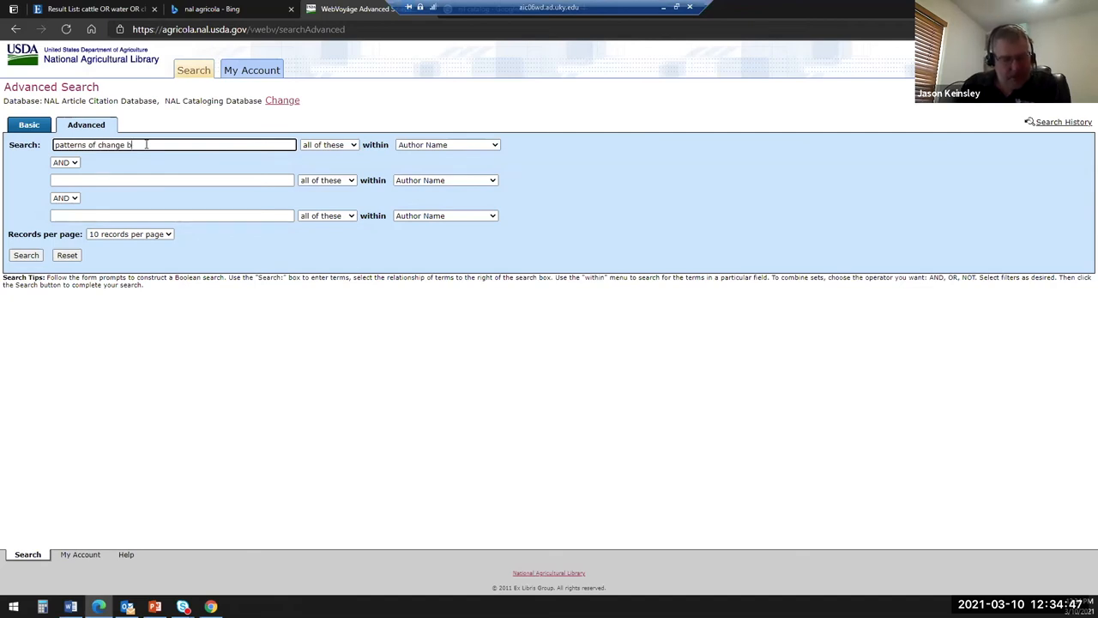
text(unchg)
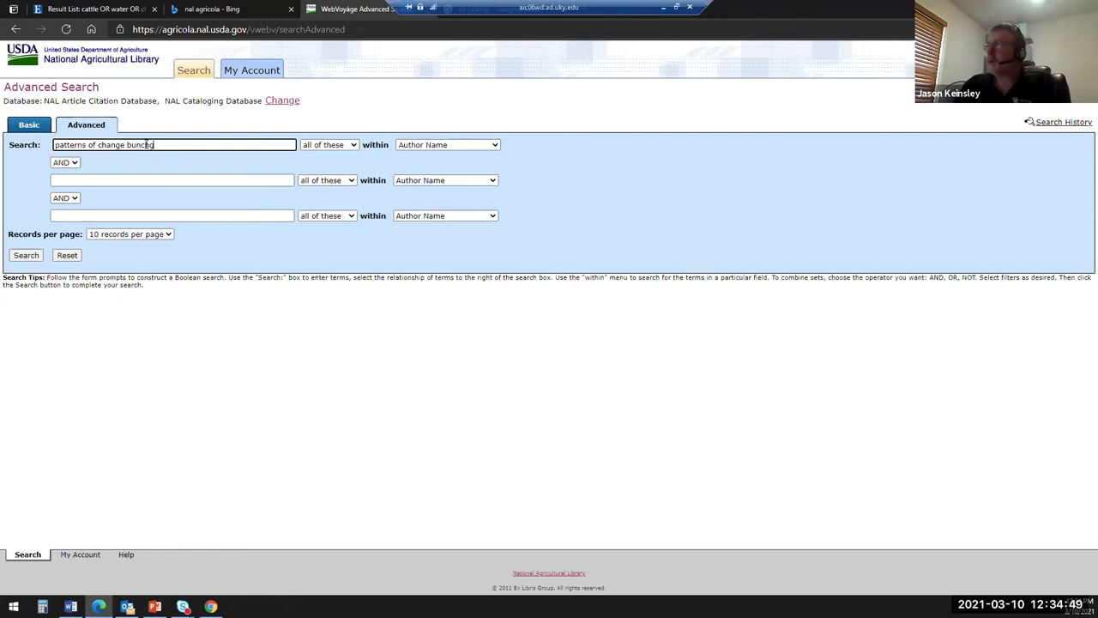
text(rass)
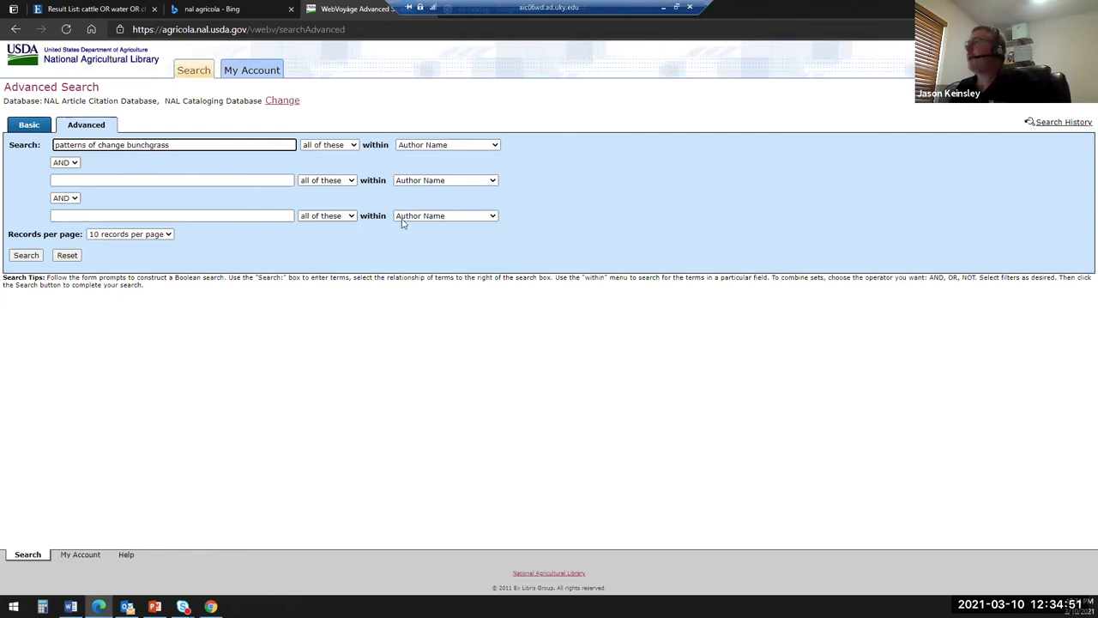
click(447, 145)
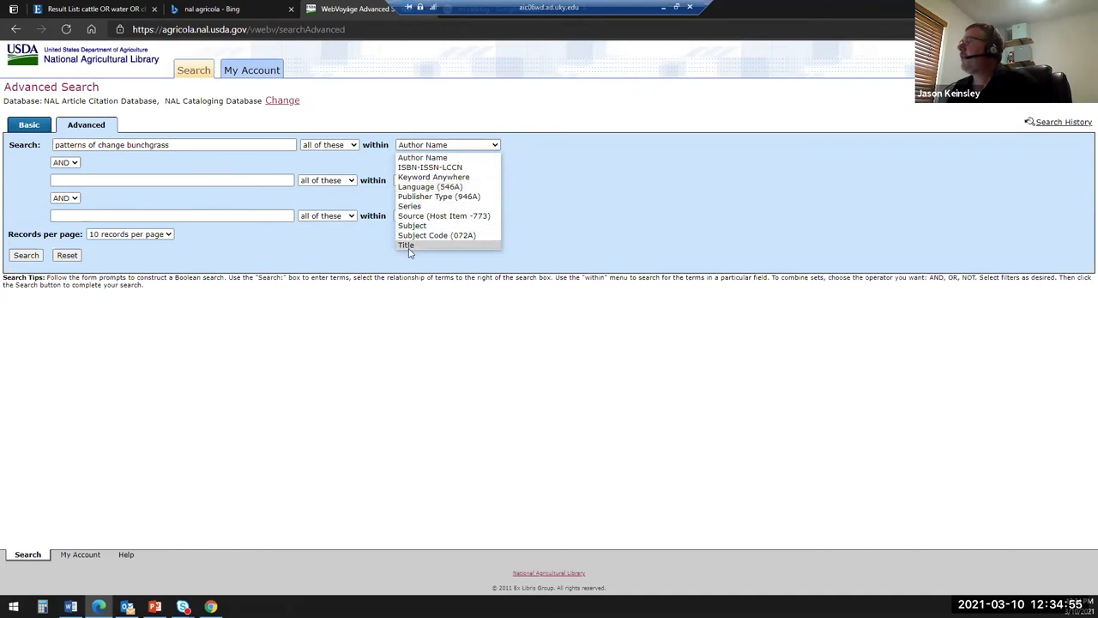
click(406, 245)
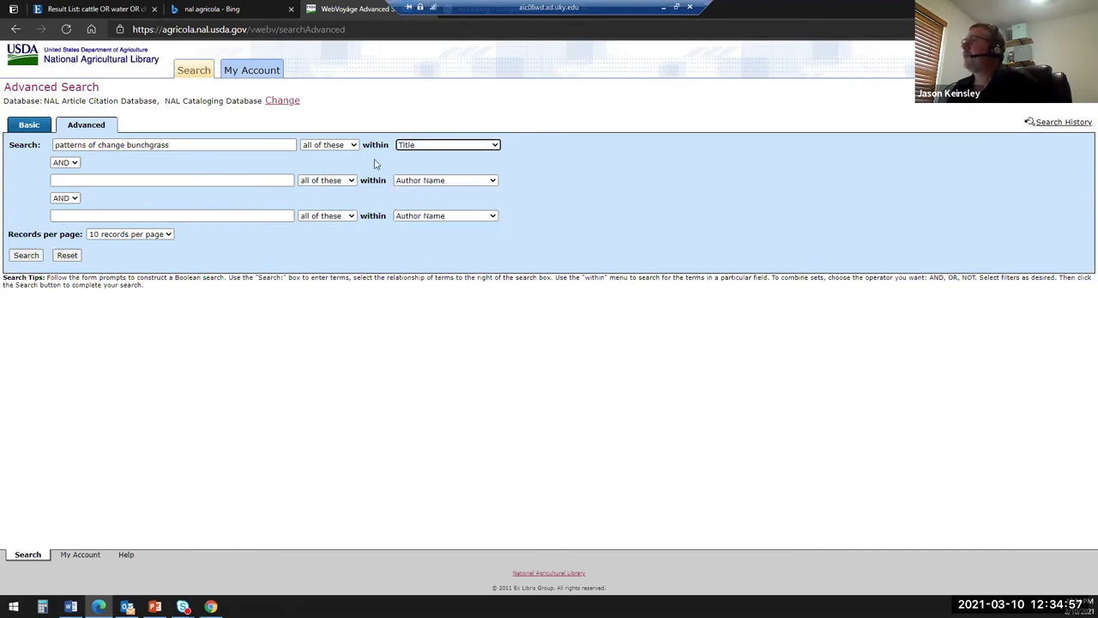
click(25, 255)
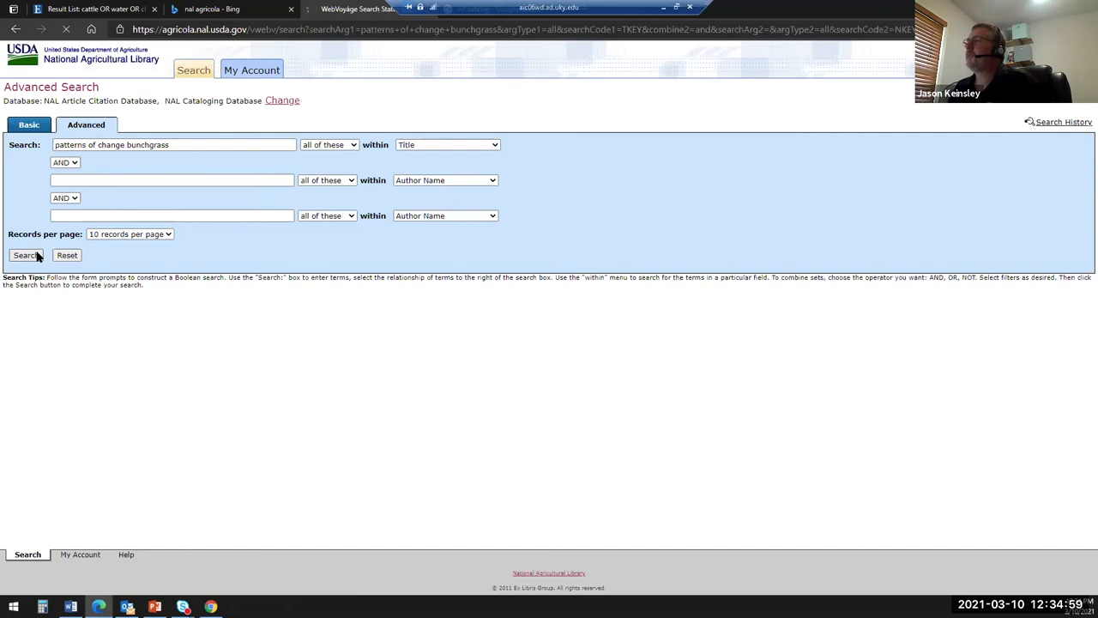
Submit the title search to load the grazing exclosures record and its holdings
click(25, 255)
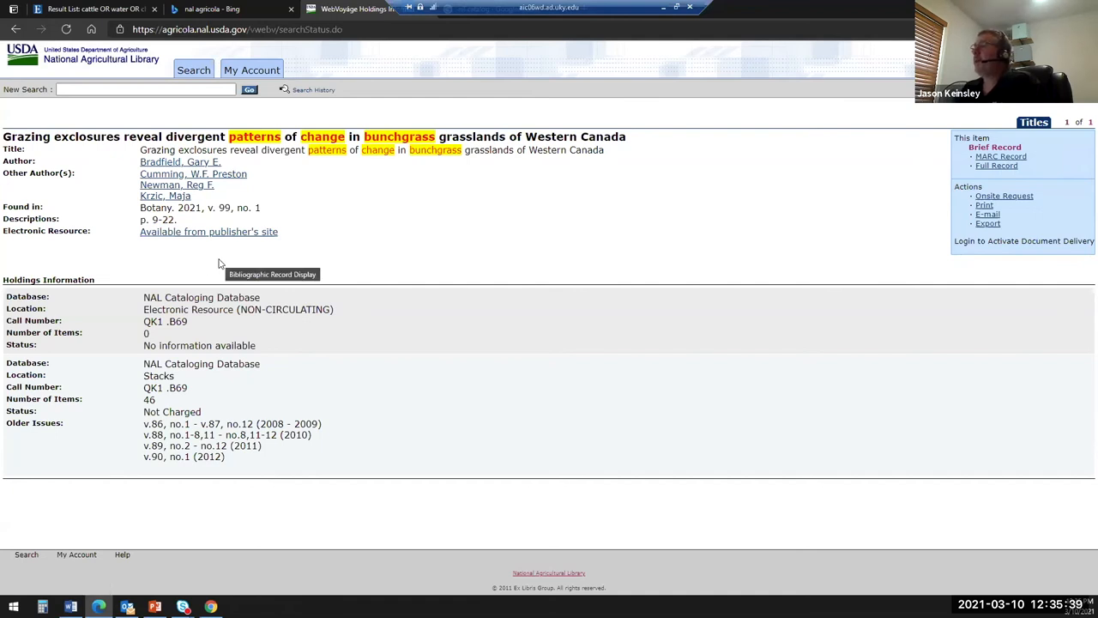
mouse_move(214, 251)
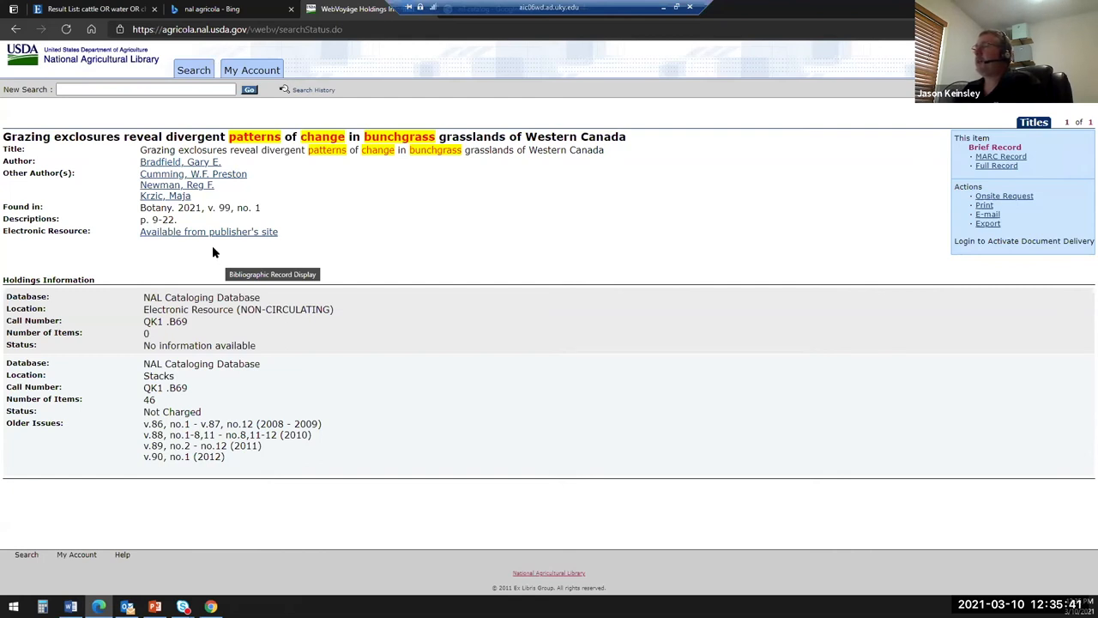
mouse_move(168, 298)
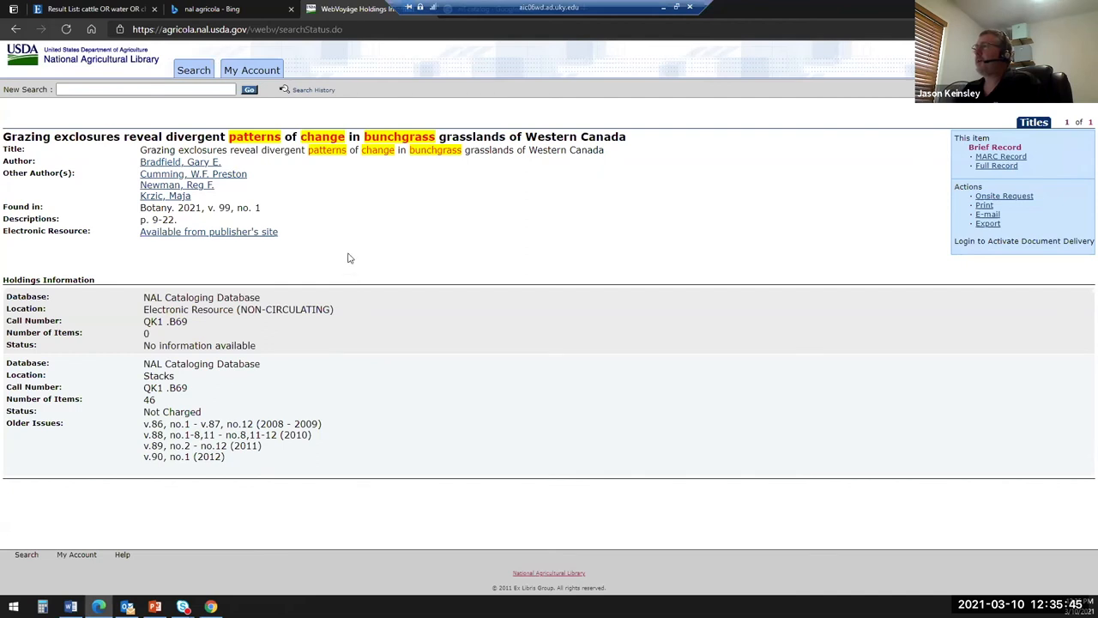
mouse_move(429, 245)
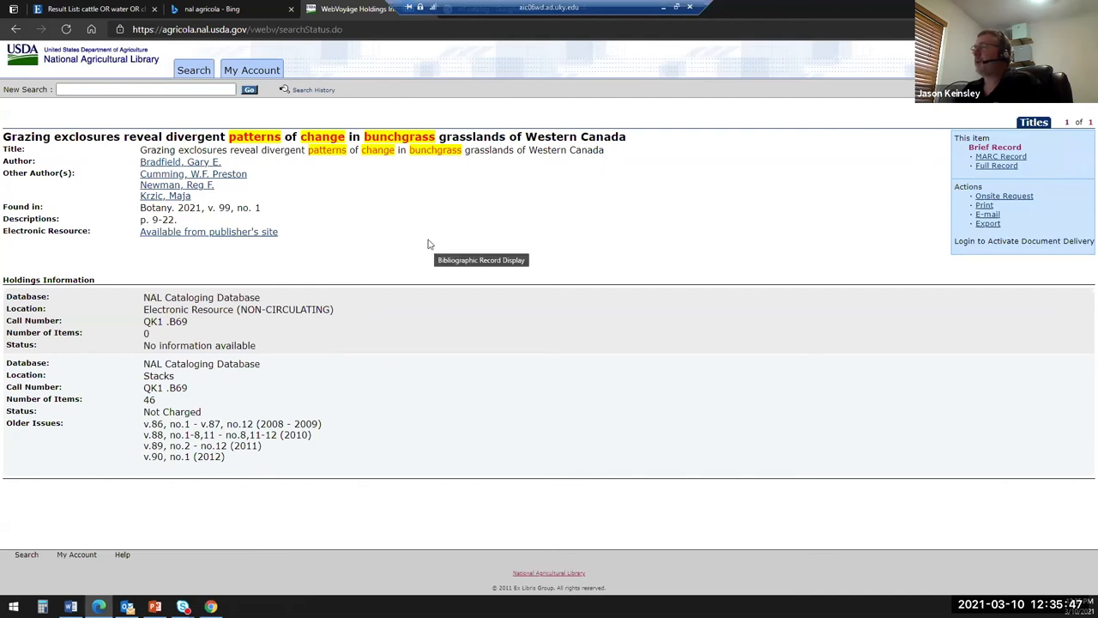
mouse_move(441, 177)
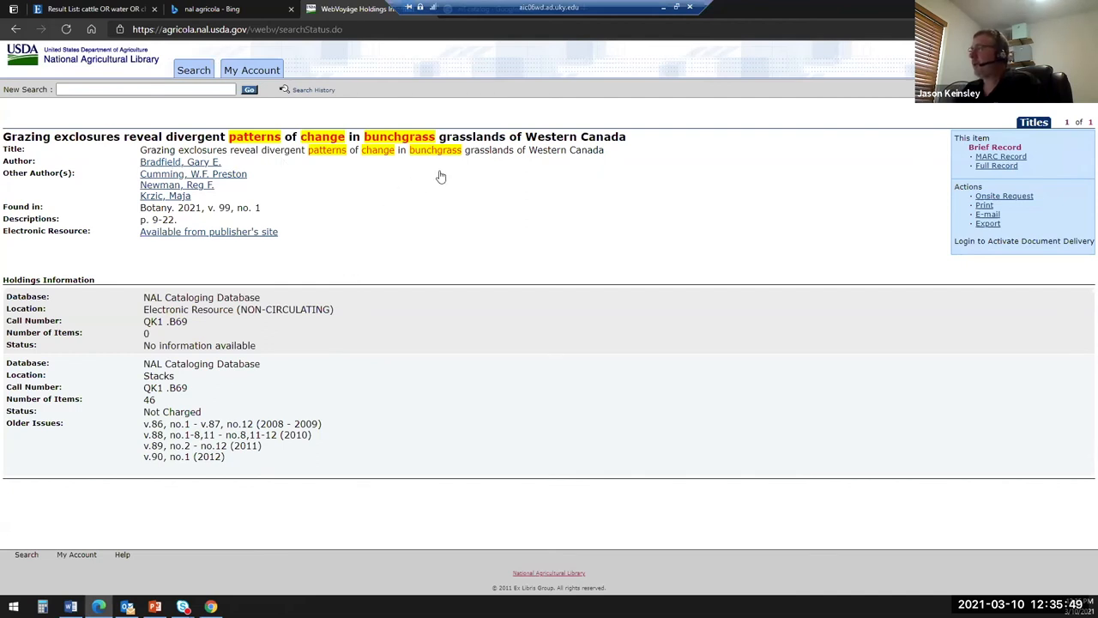
mouse_move(441, 177)
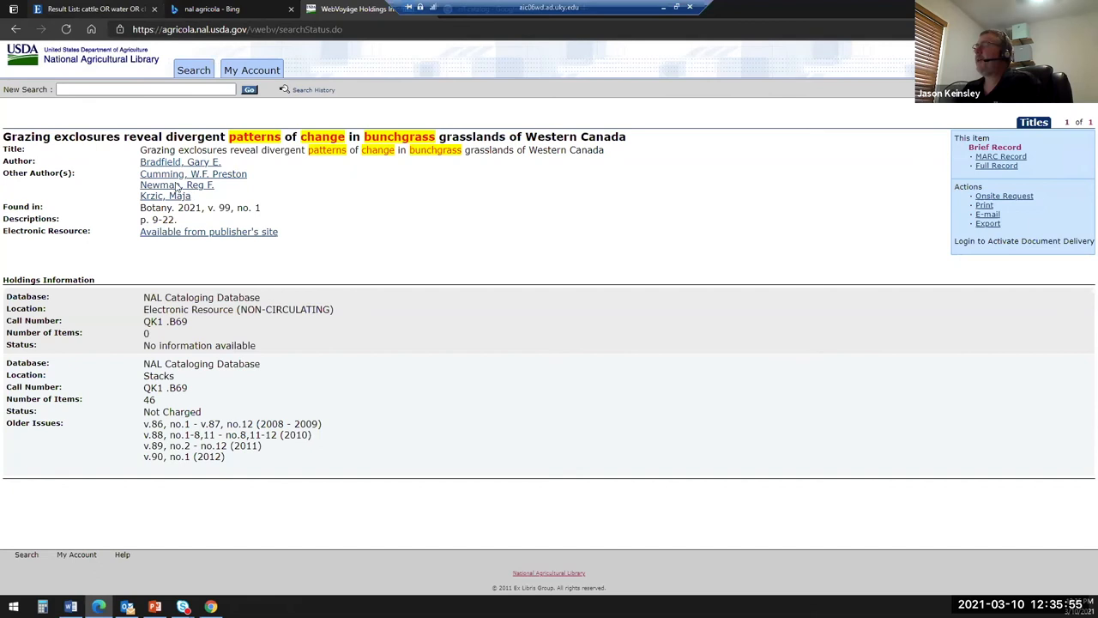
In EBSCOhost, uncheck Linked Full Text, clear the query, and enter 'patterns of change bunchgrass'
click(90, 10)
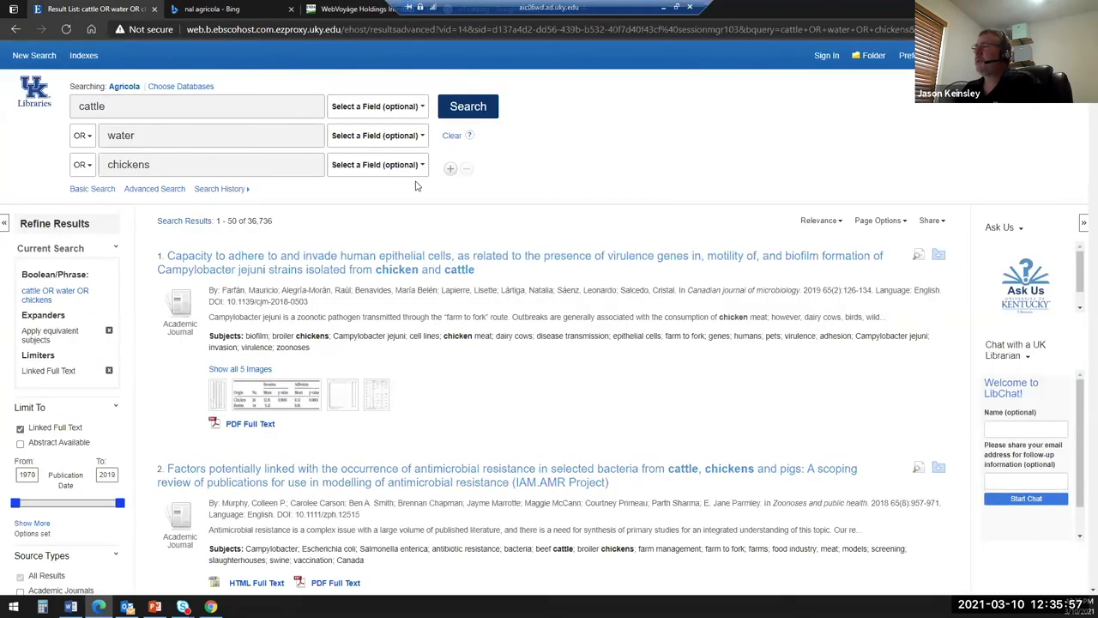
mouse_move(67, 477)
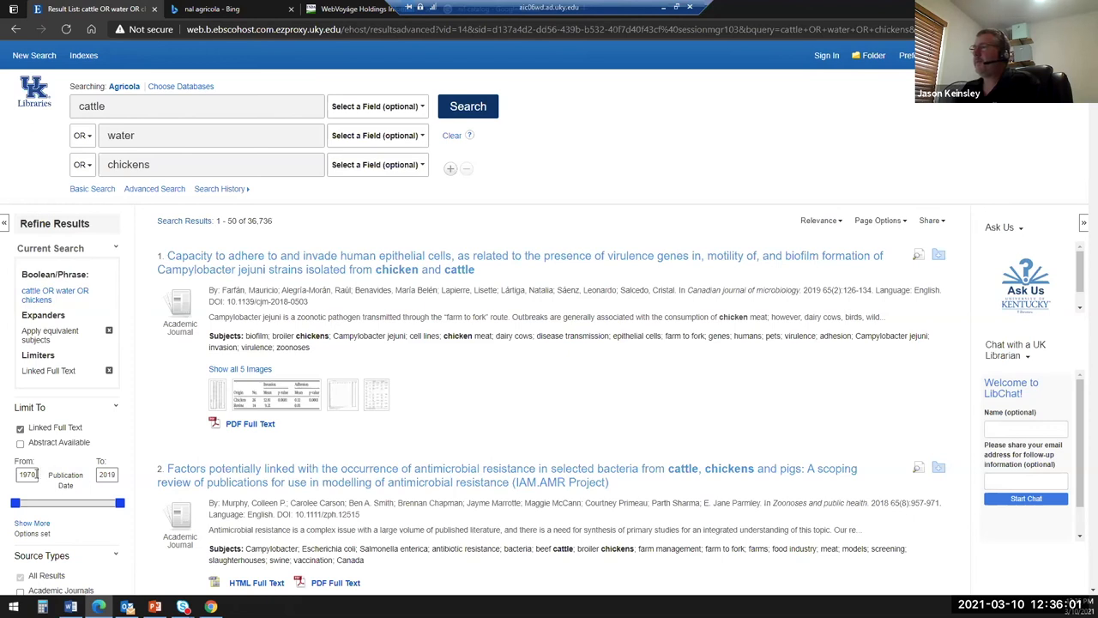
click(20, 427)
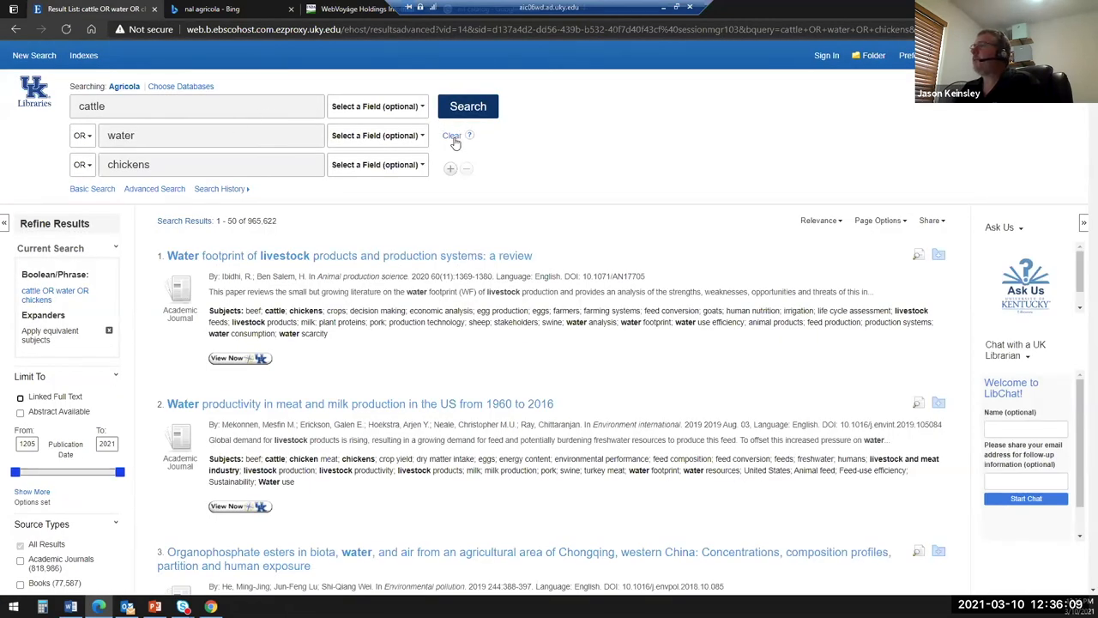
click(197, 106)
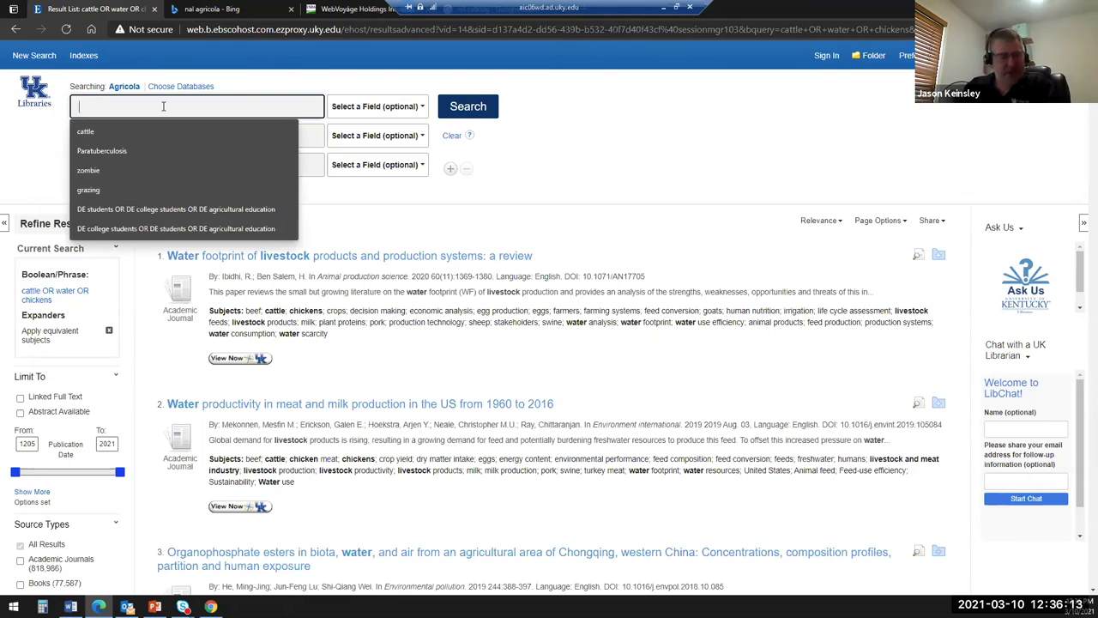
text(patterns of change)
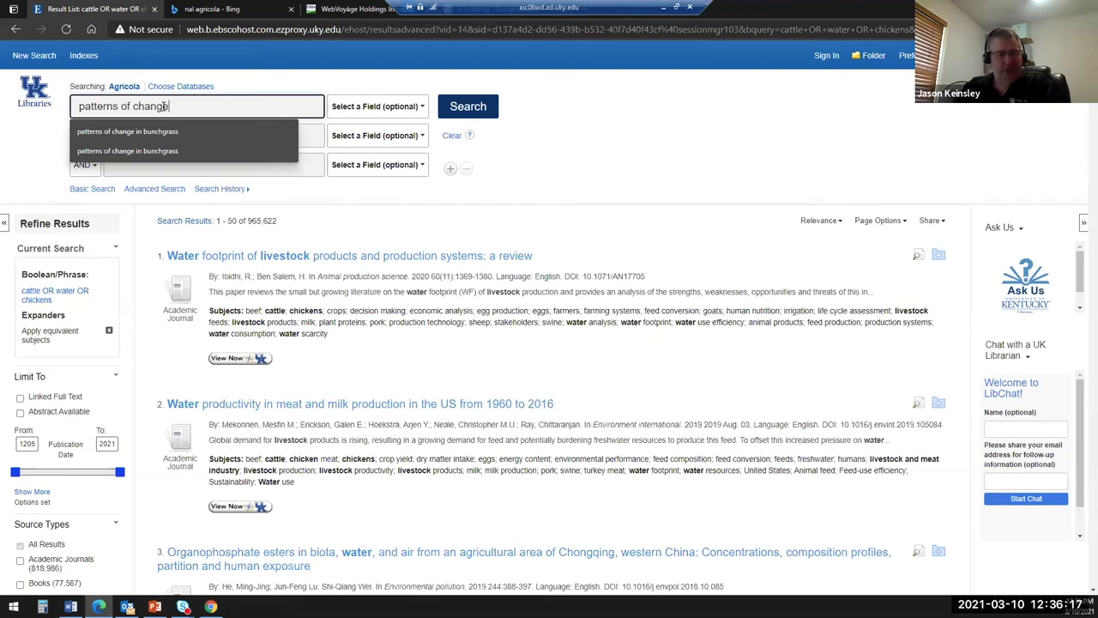
text(bunchgrass)
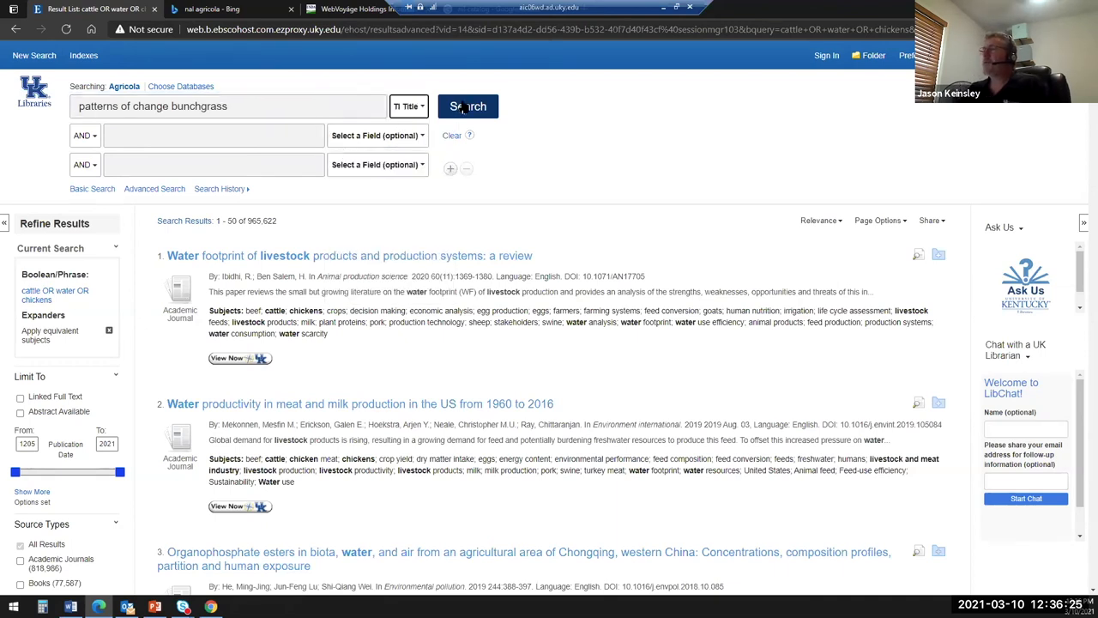
Run the 'patterns of change bunchgrass' title search, get no results, and glance at Bing
click(468, 106)
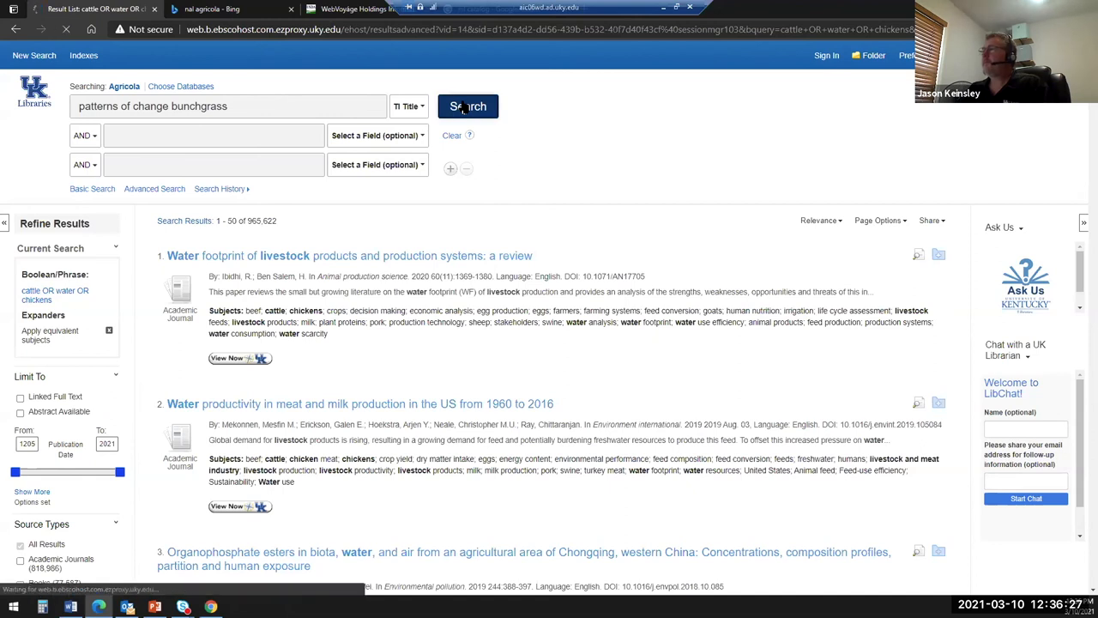
click(468, 105)
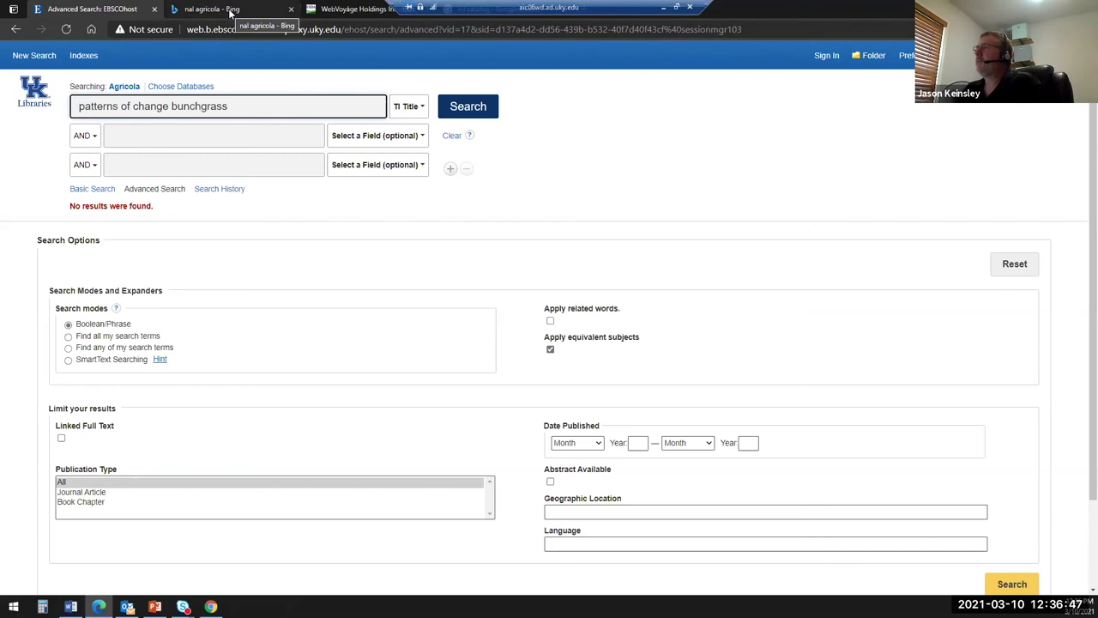
click(232, 9)
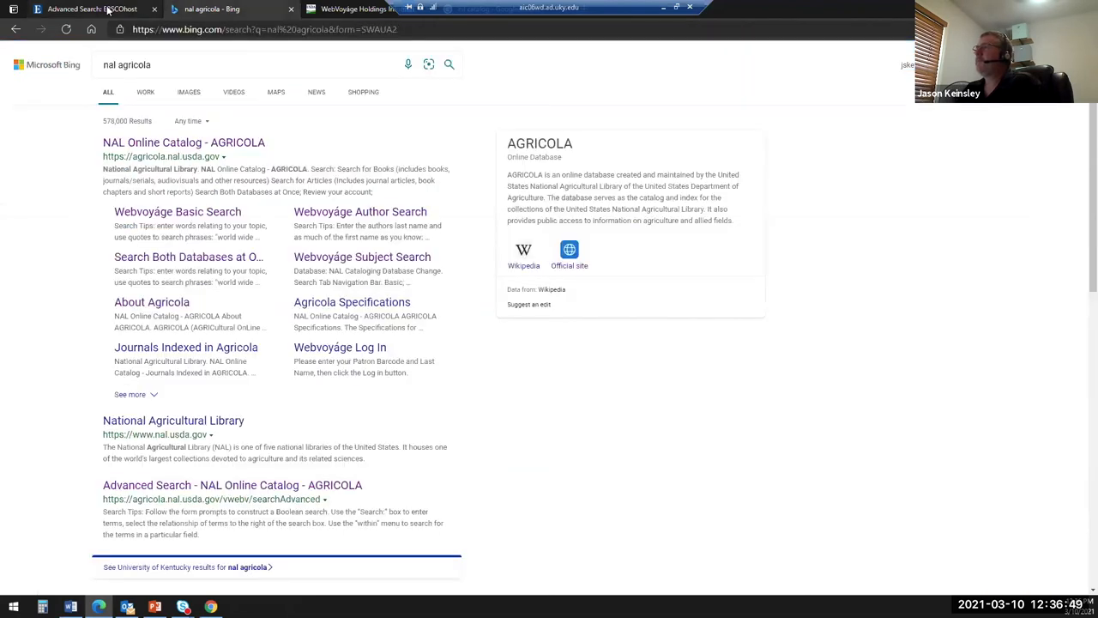
click(90, 8)
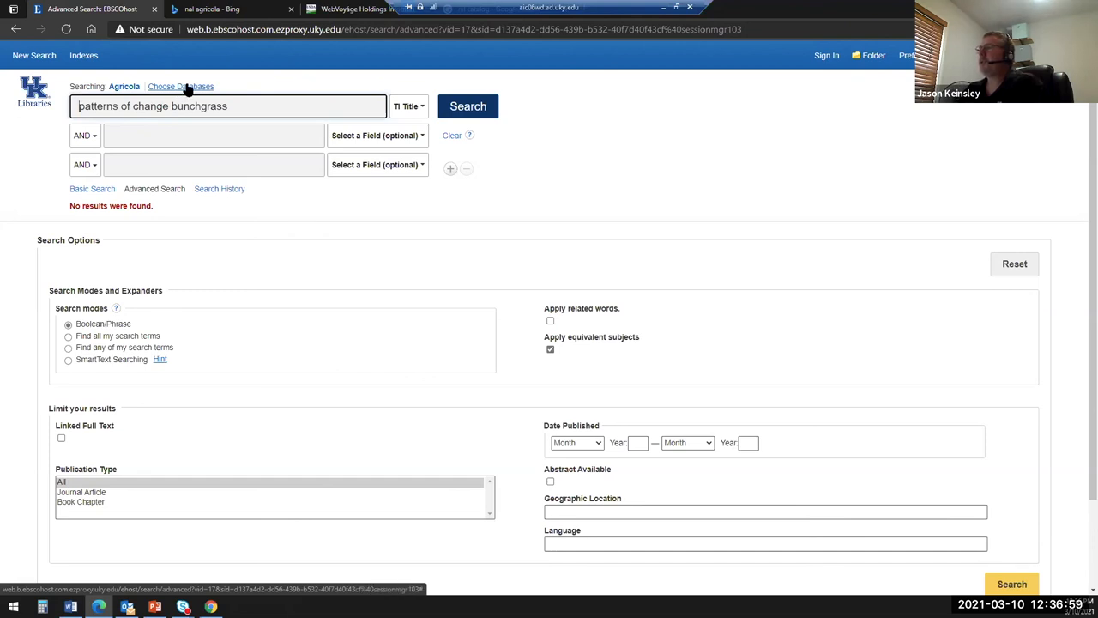
Select Academic Search Complete together with Agricola in Choose Databases and confirm
click(181, 86)
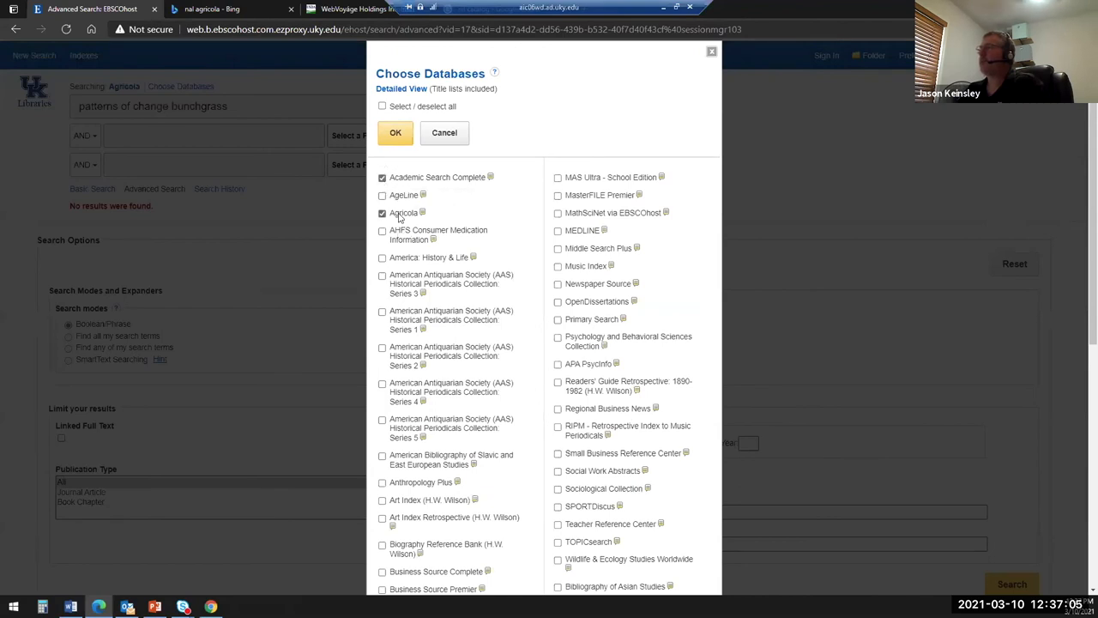
click(396, 132)
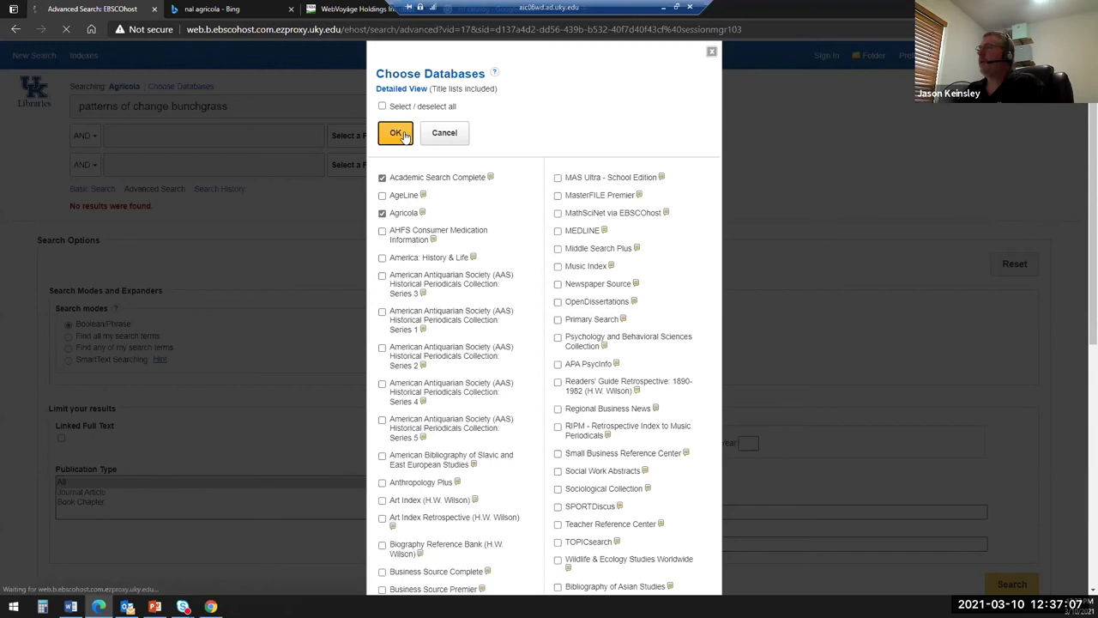
click(395, 133)
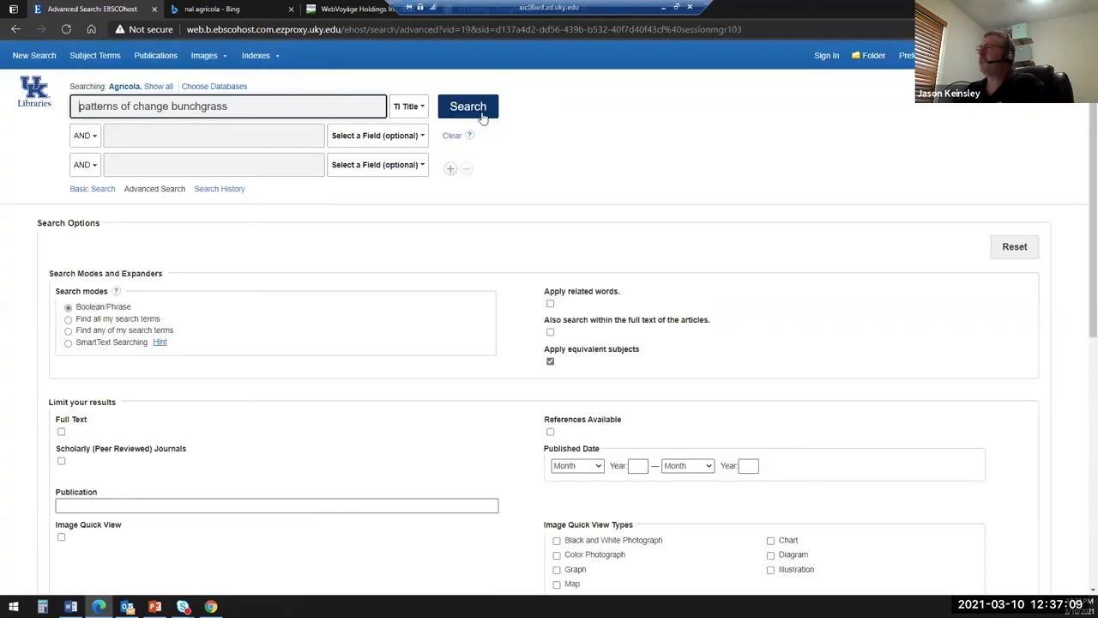
Search both databases and open the single grazing exclosures article, which has PDF full text
click(468, 105)
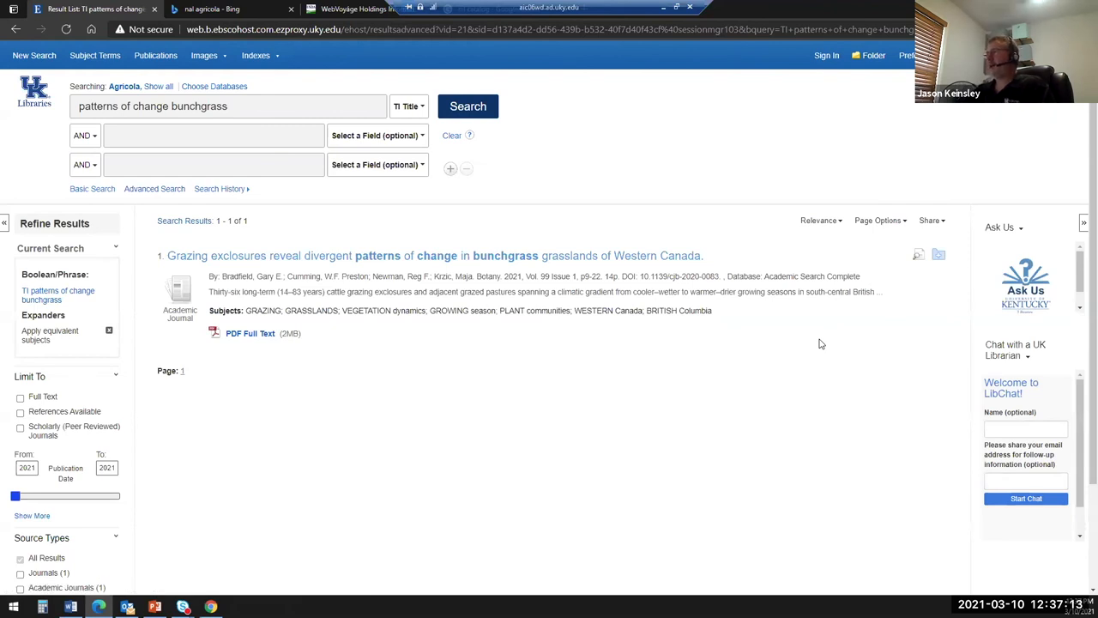
mouse_move(422, 256)
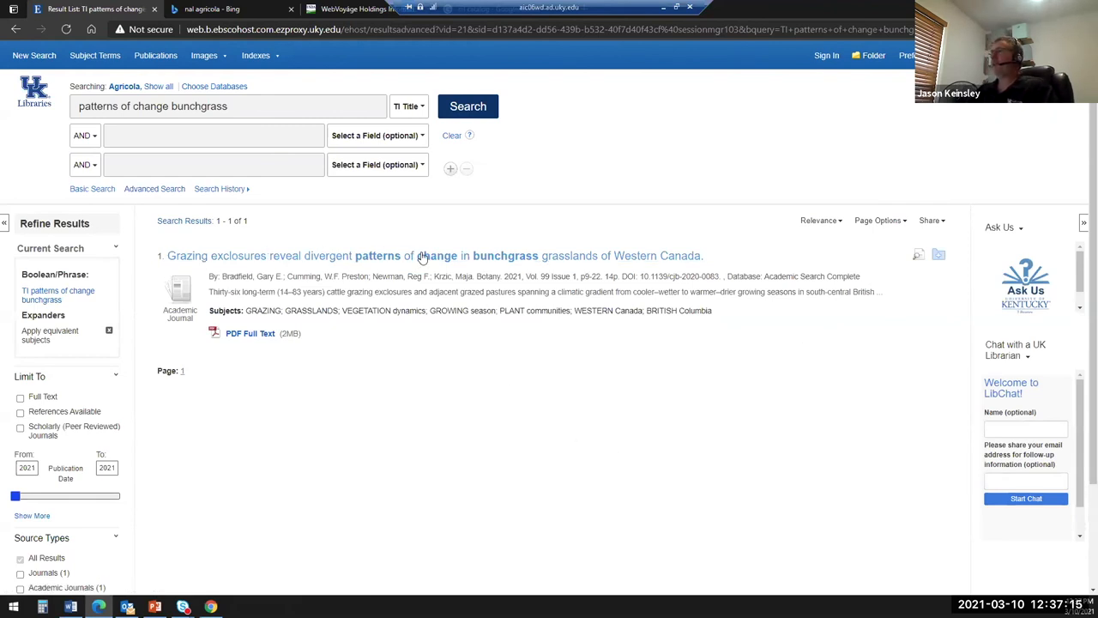
click(435, 256)
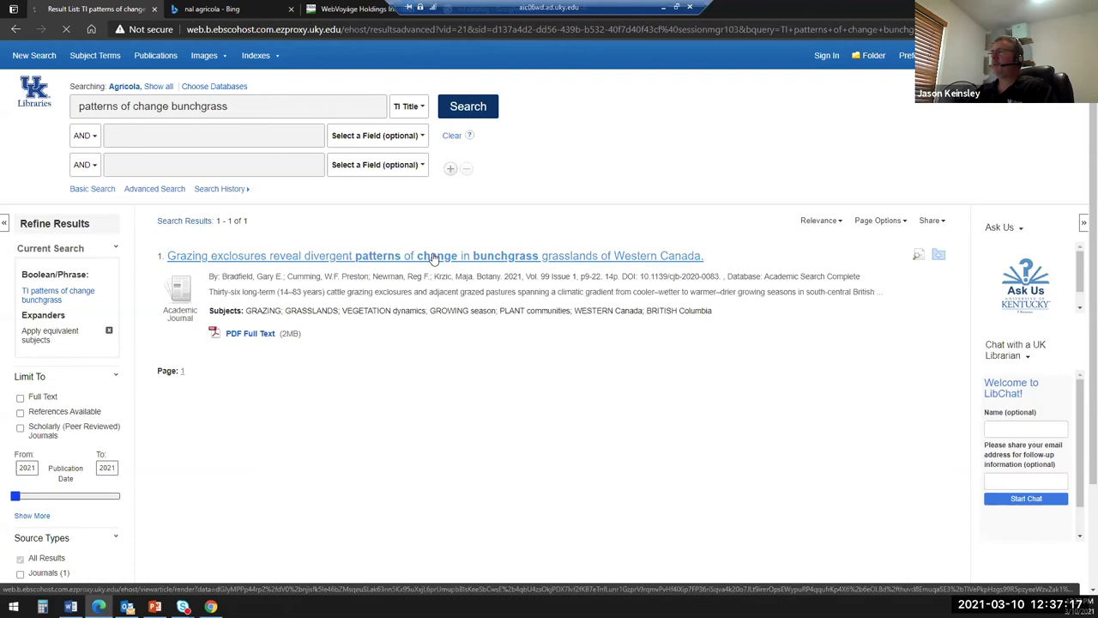
click(433, 256)
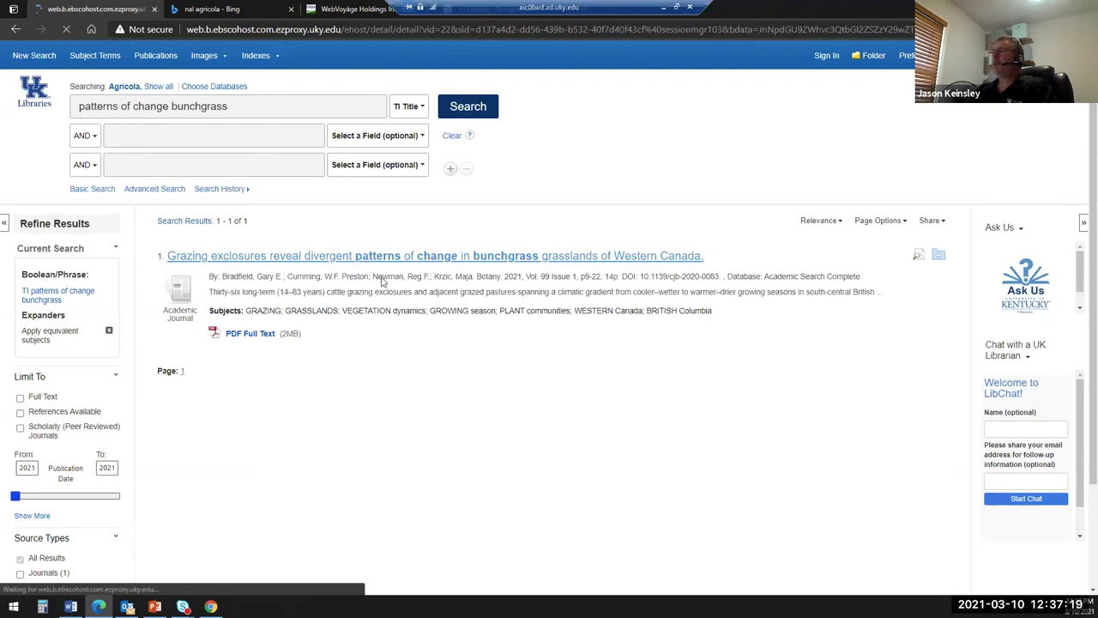
click(435, 255)
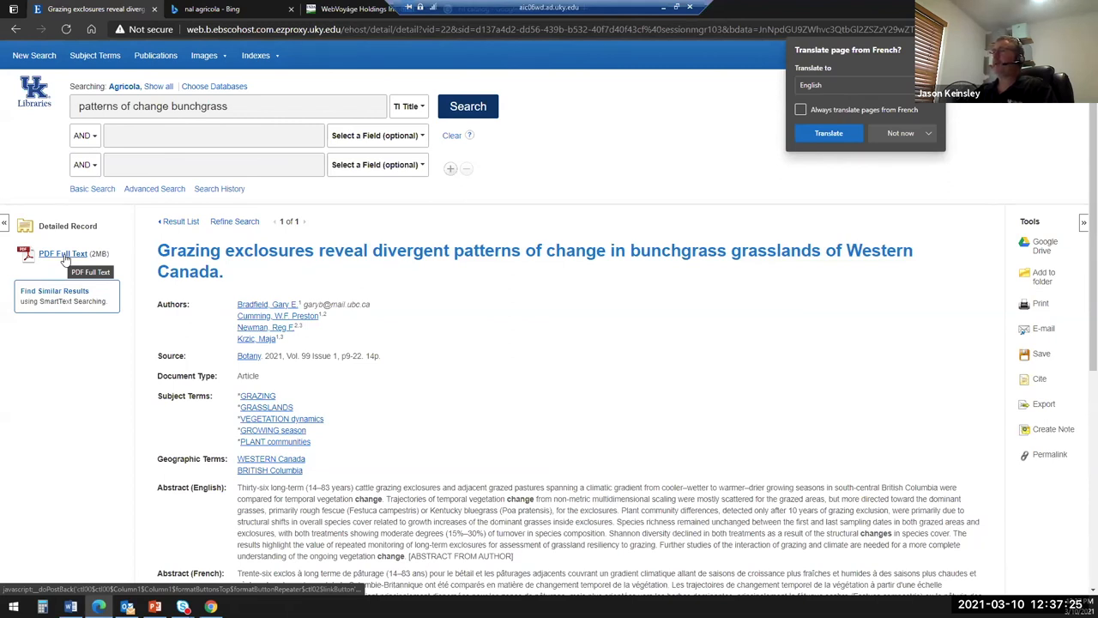
mouse_move(404, 405)
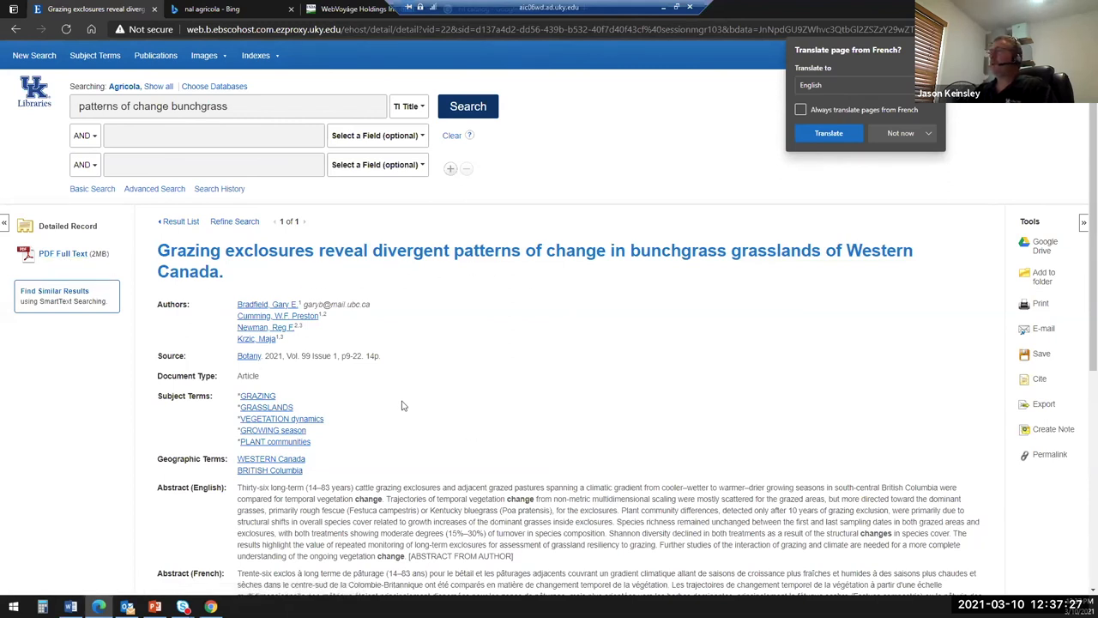
mouse_move(665, 350)
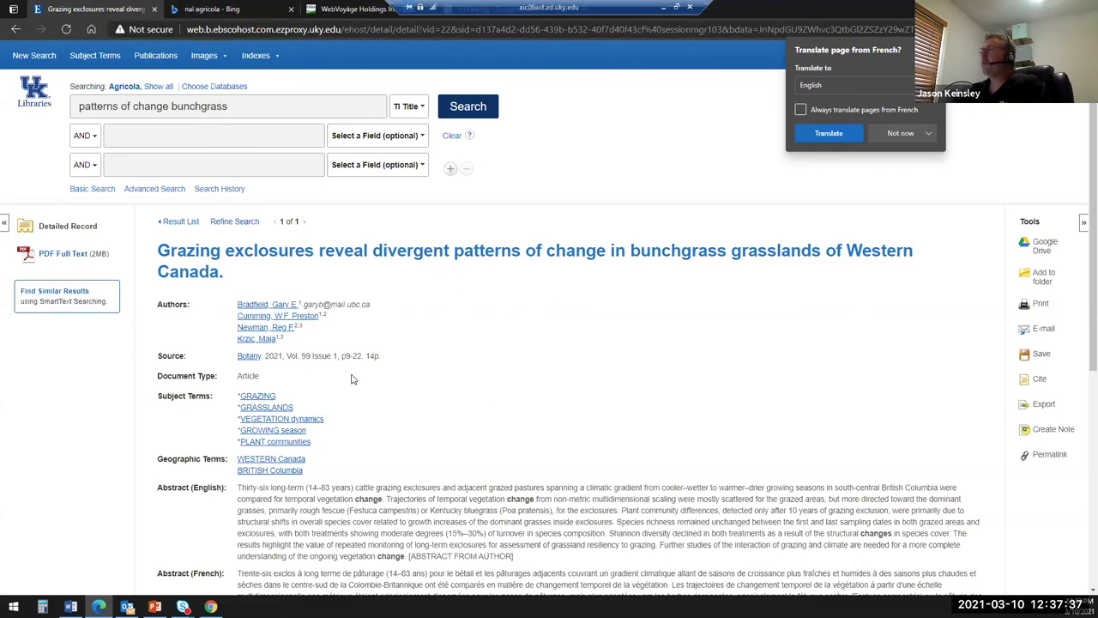
mouse_move(272, 365)
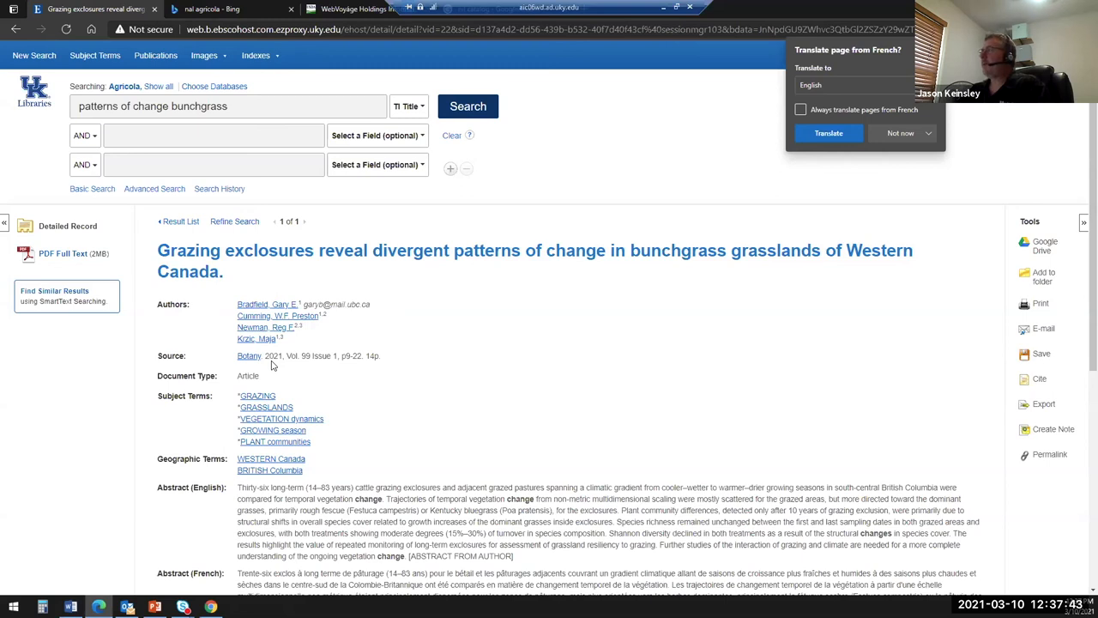
mouse_move(349, 371)
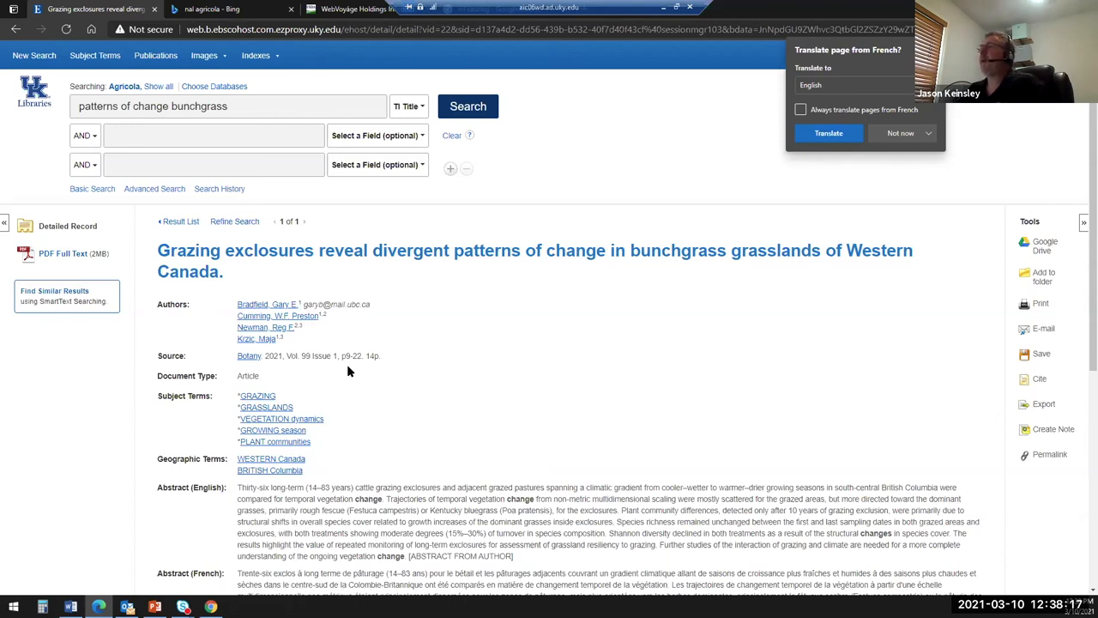
mouse_move(356, 404)
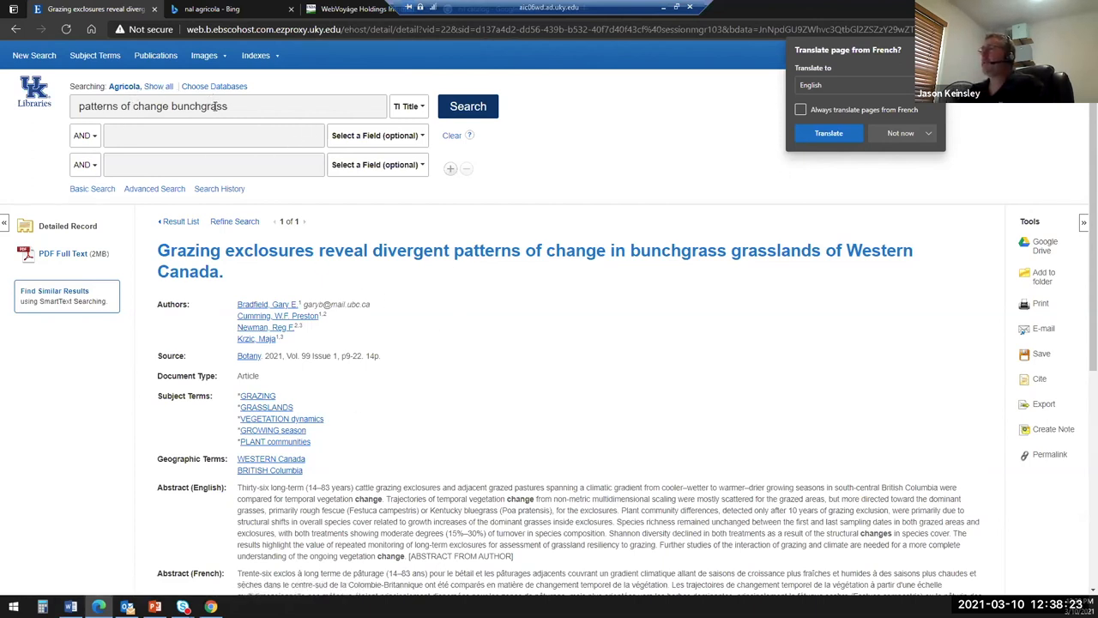
mouse_move(439, 435)
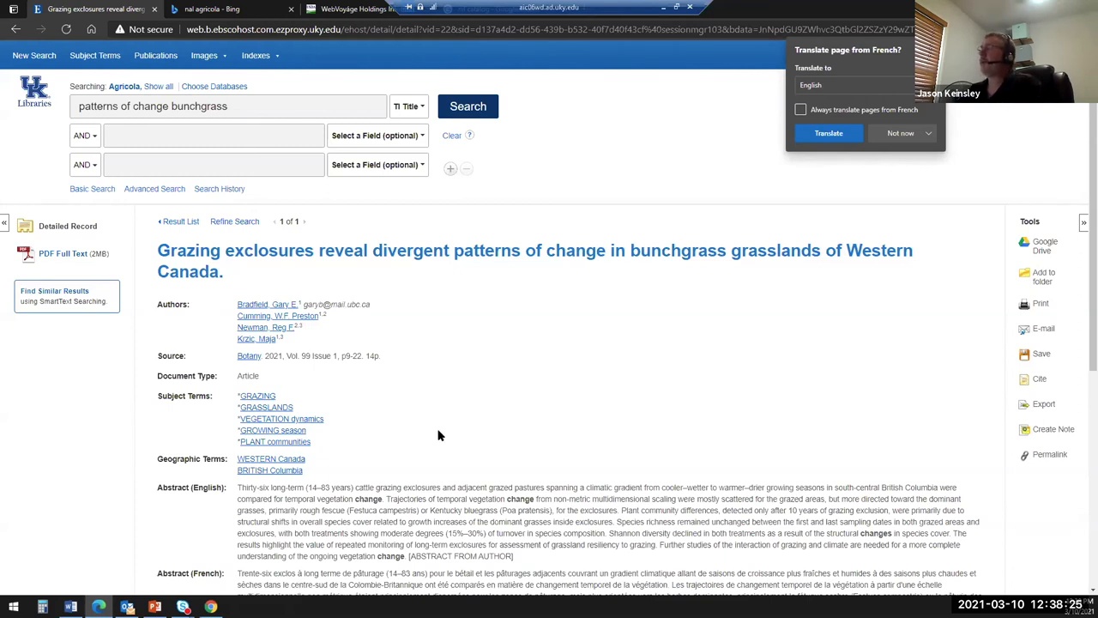
mouse_move(740, 384)
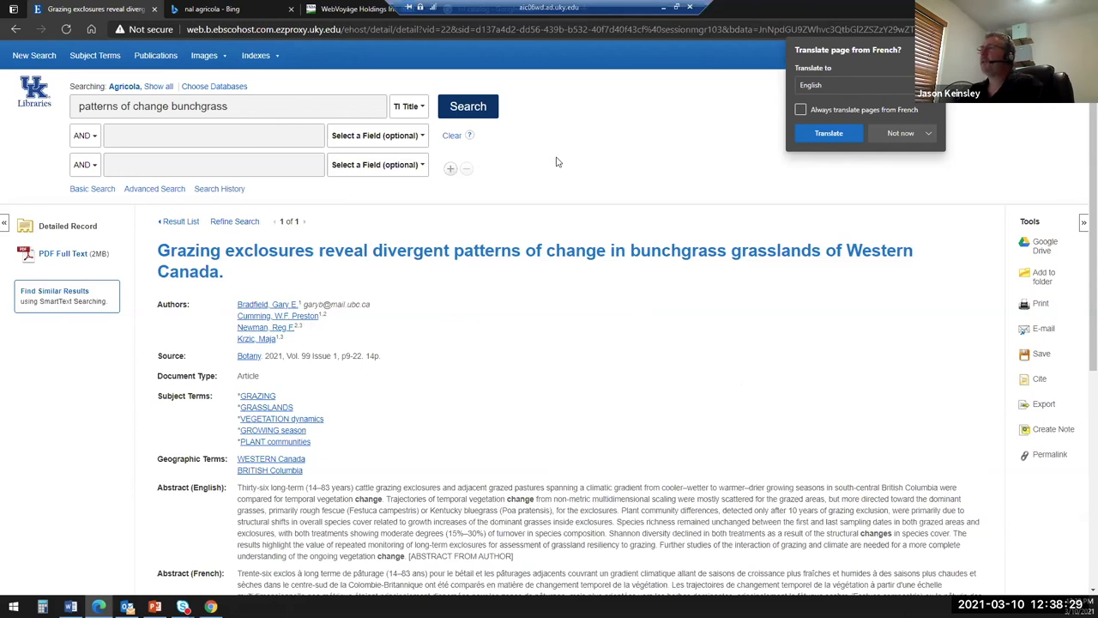
mouse_move(383, 413)
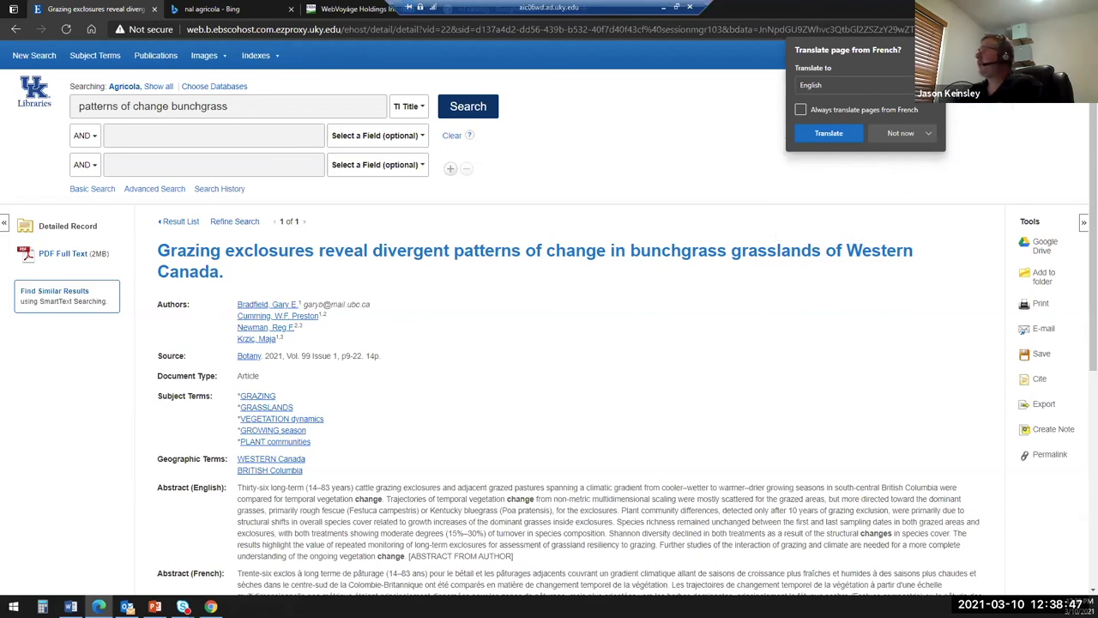
Decline Edge's French translation of the EBSCOhost record, then start a blank new browser tab
click(900, 133)
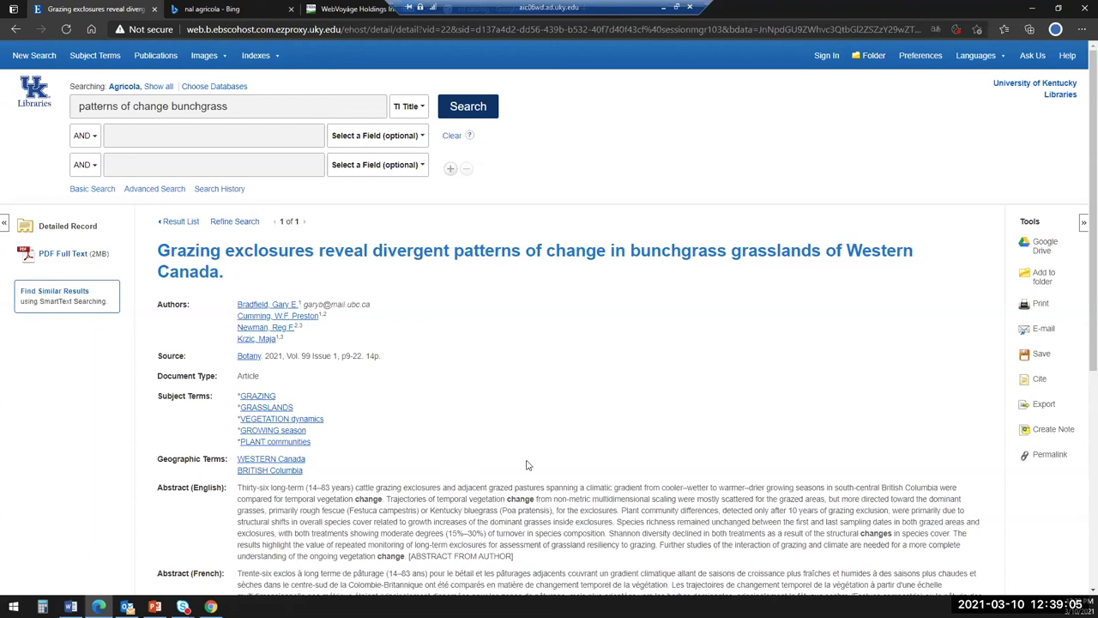
mouse_move(382, 201)
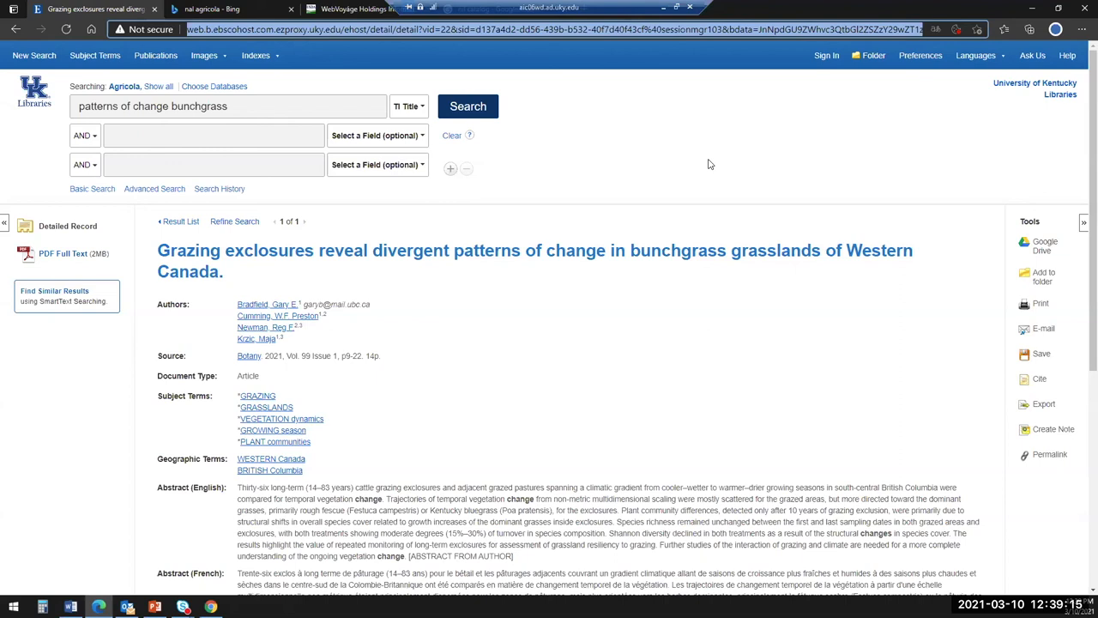
click(256, 55)
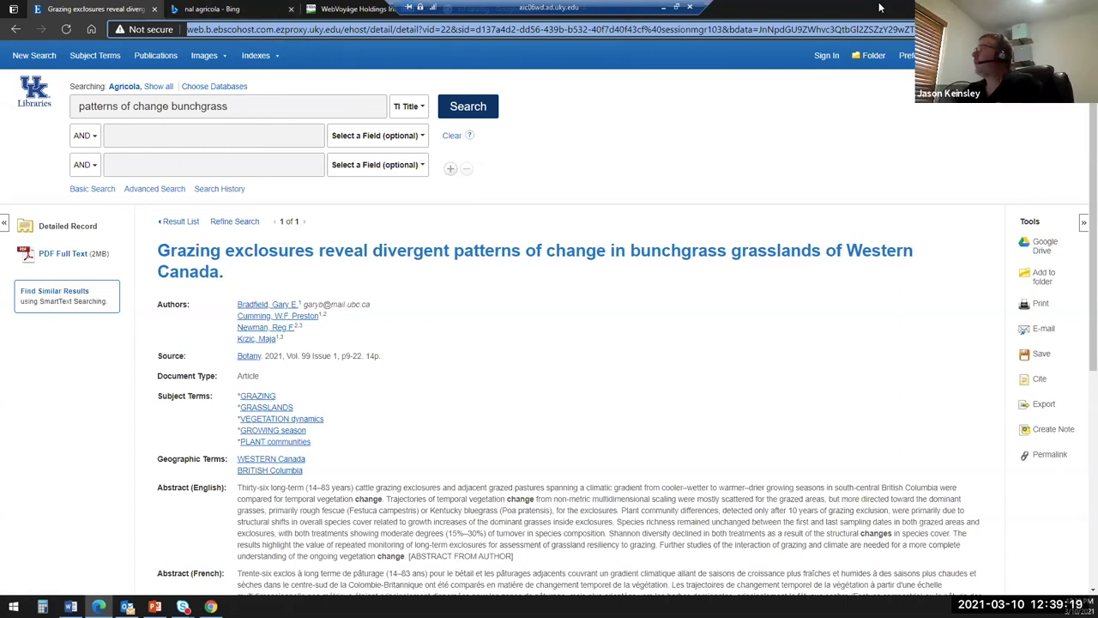
click(256, 55)
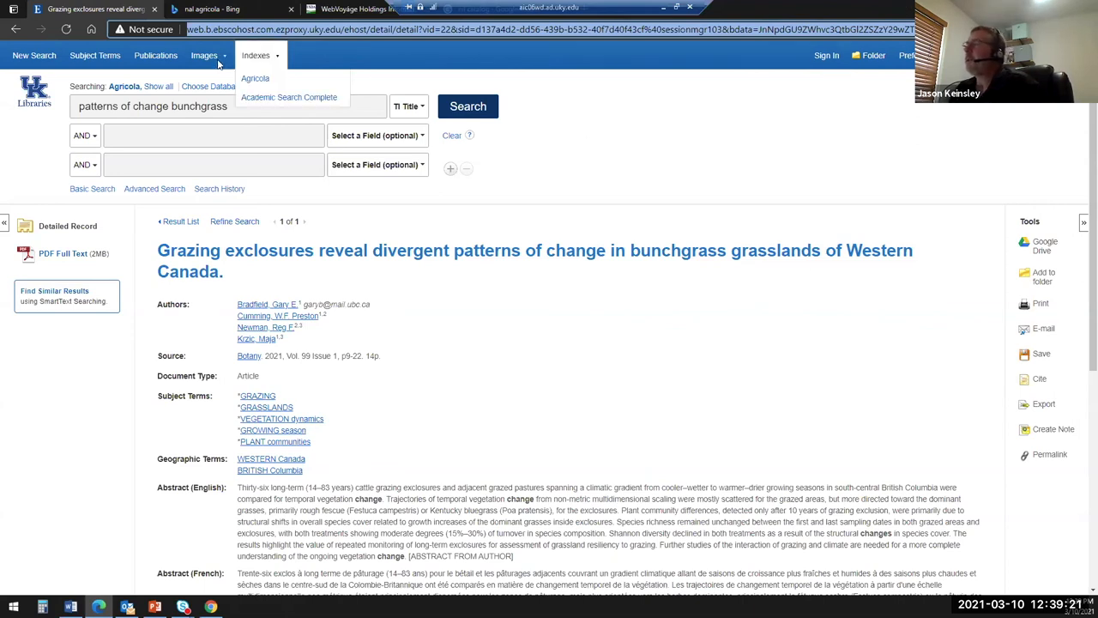
click(203, 55)
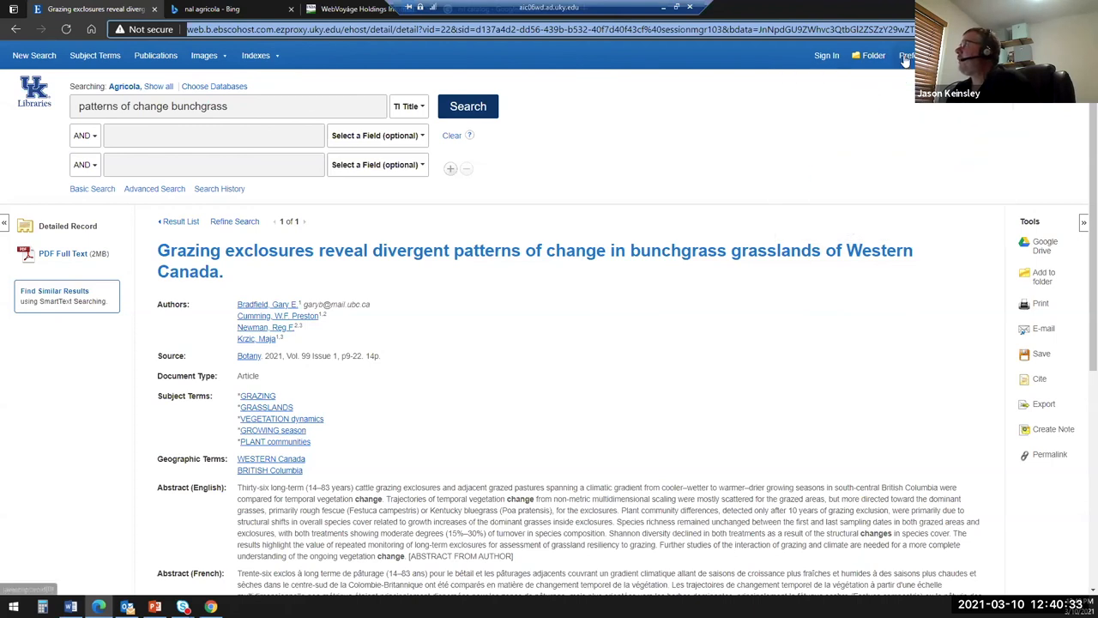
click(906, 55)
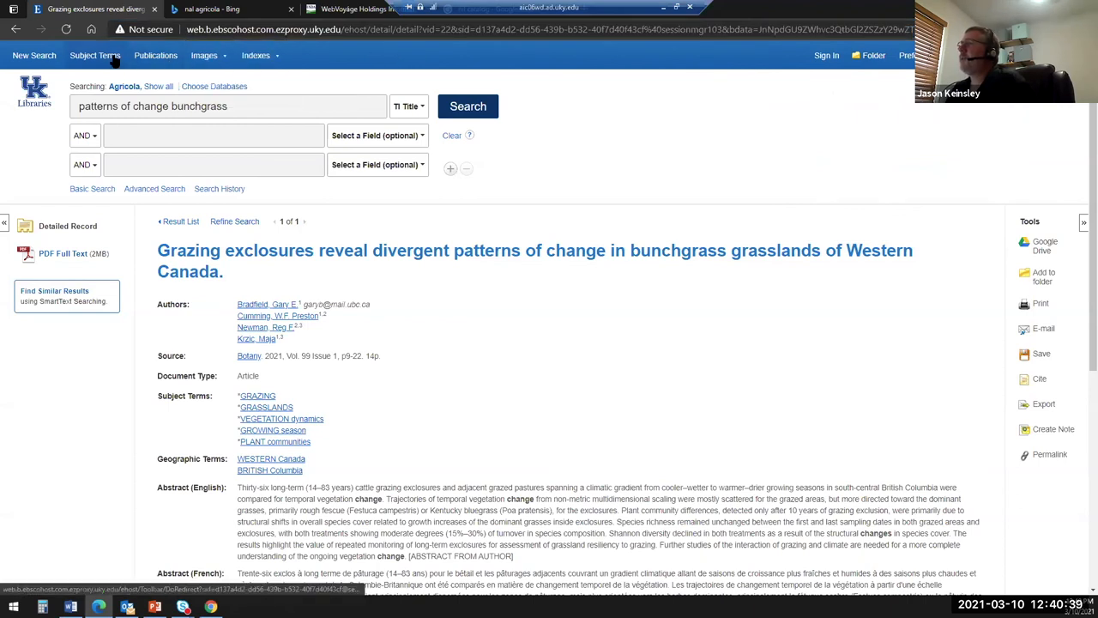
mouse_move(781, 54)
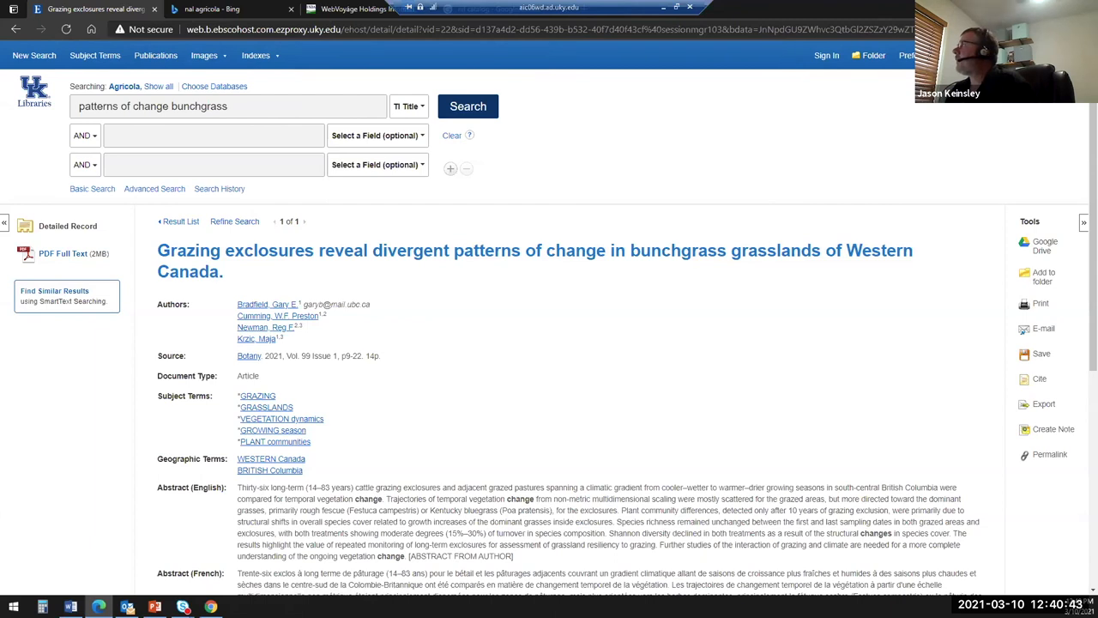
click(204, 55)
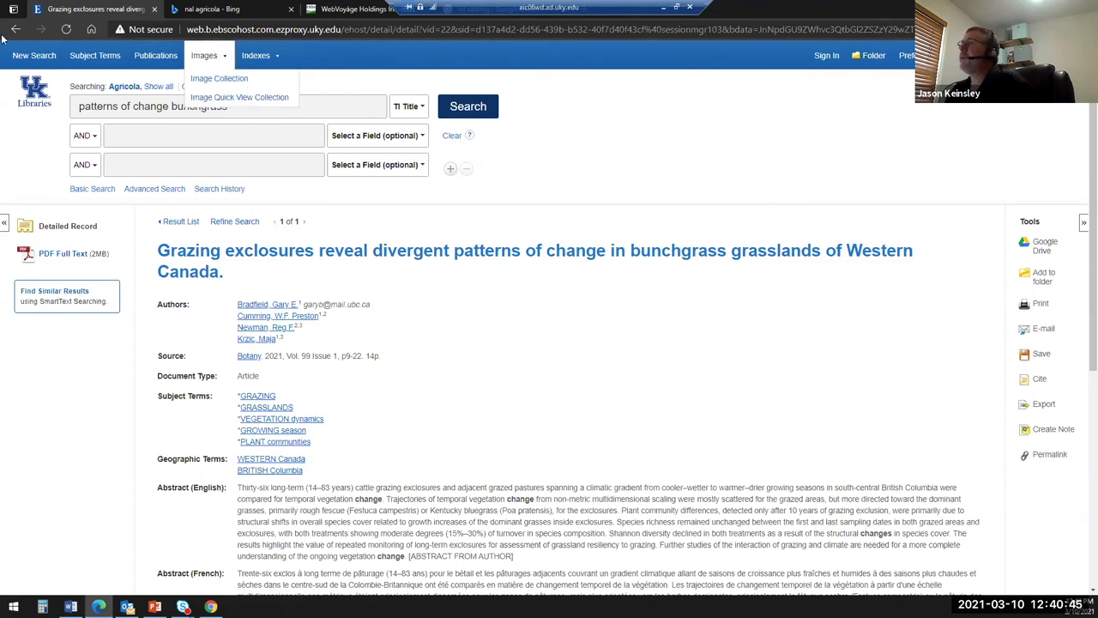
click(91, 28)
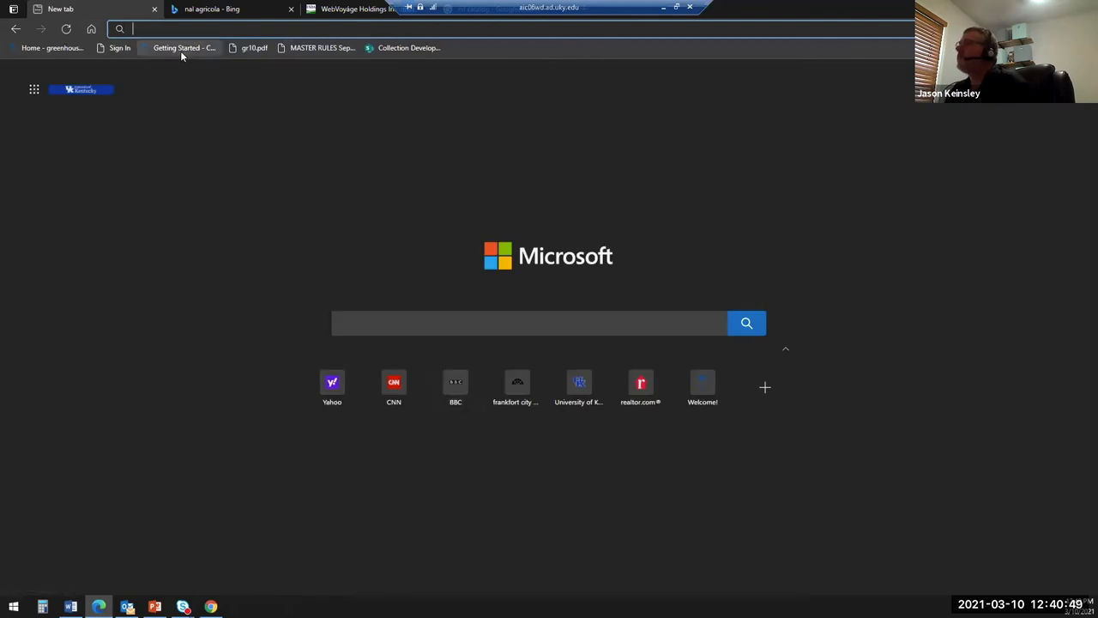
Load the CAFE guide's Getting Started bookmark and scroll through resources, related guides and librarian contacts
click(180, 47)
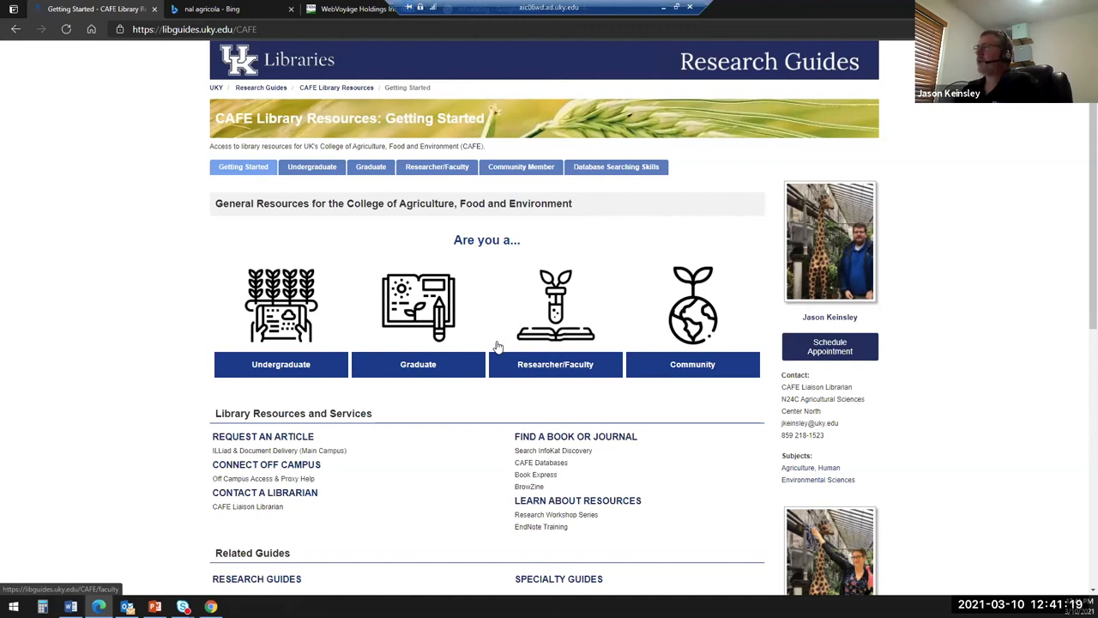
mouse_move(554, 425)
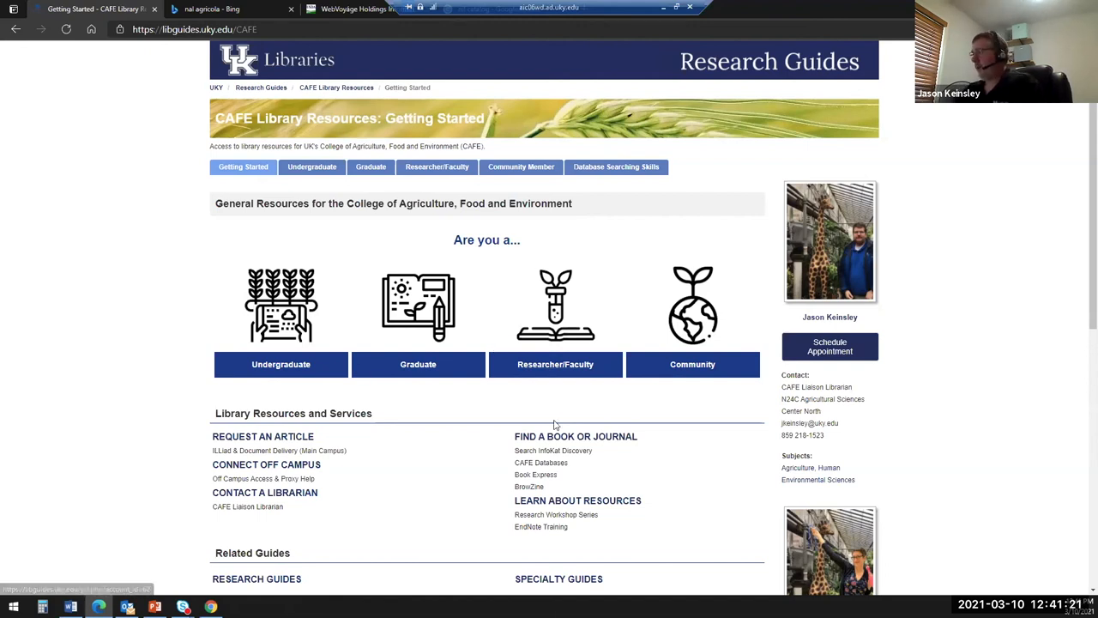
mouse_move(829, 249)
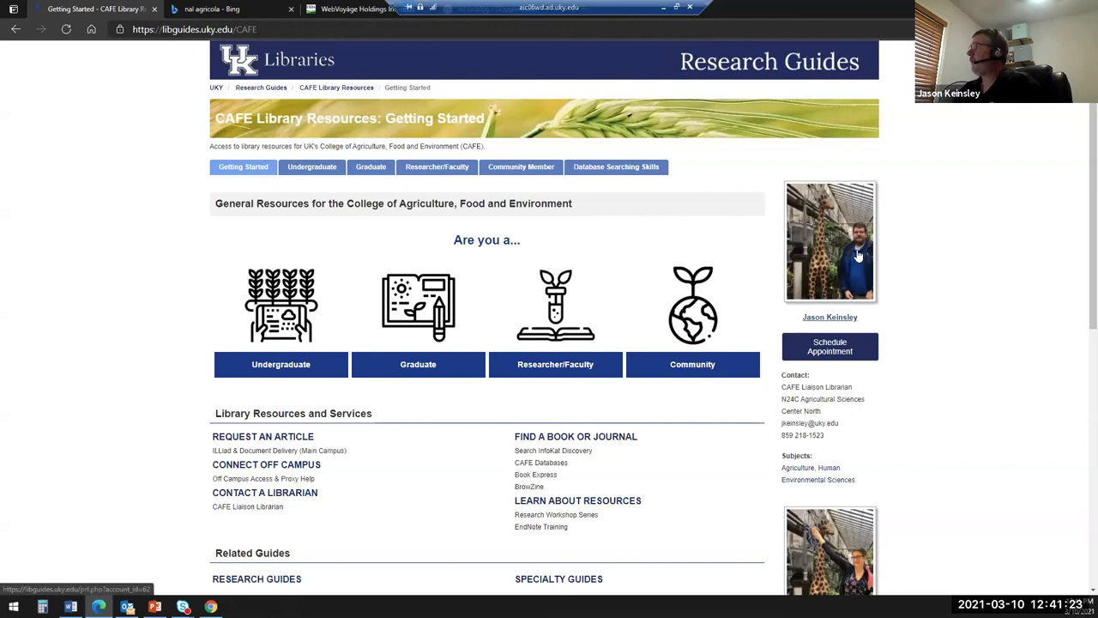
mouse_move(845, 266)
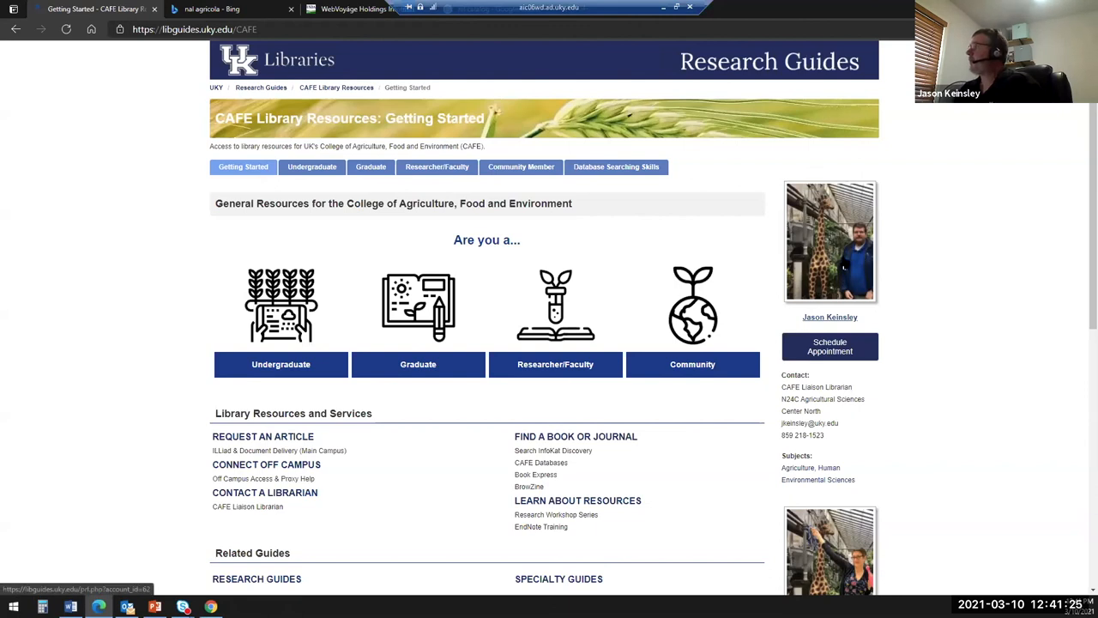
scroll(down, 3)
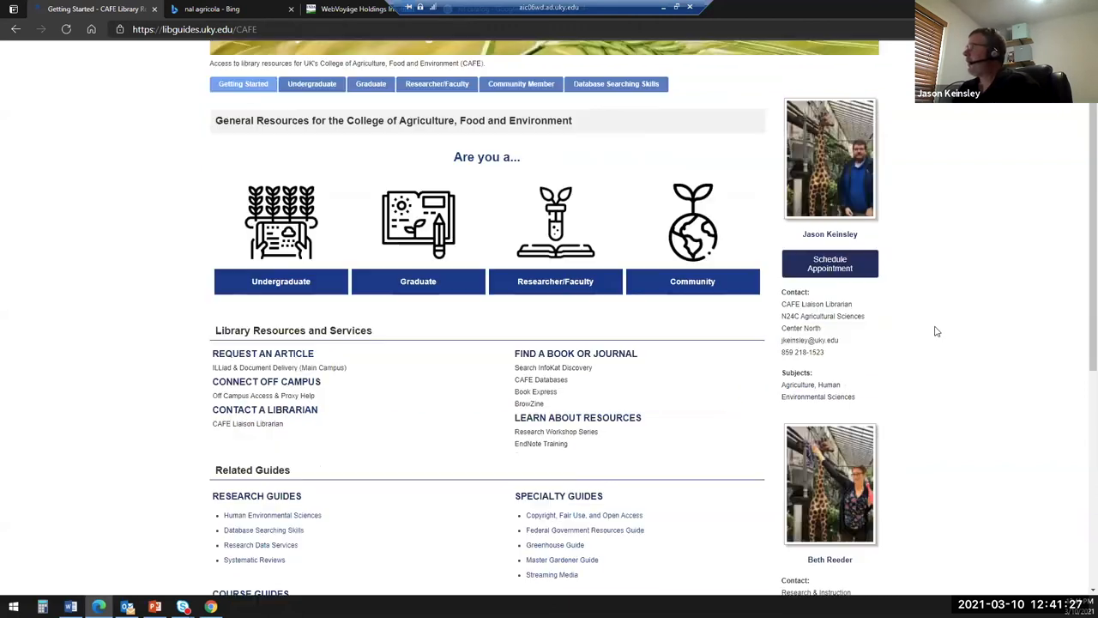
scroll(down, 3)
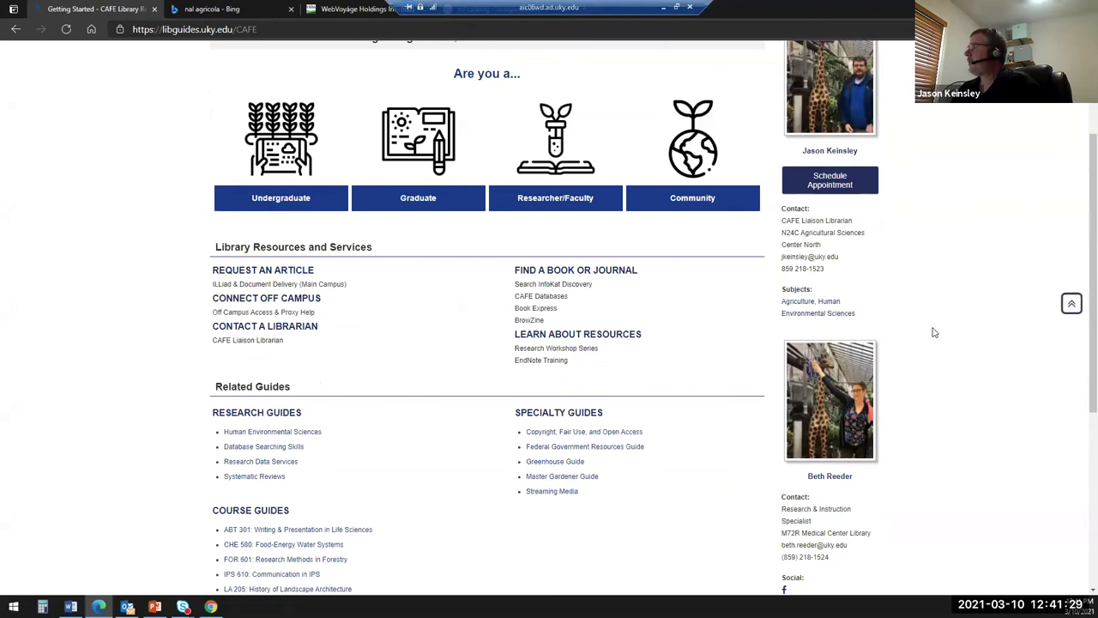
scroll(down, 3)
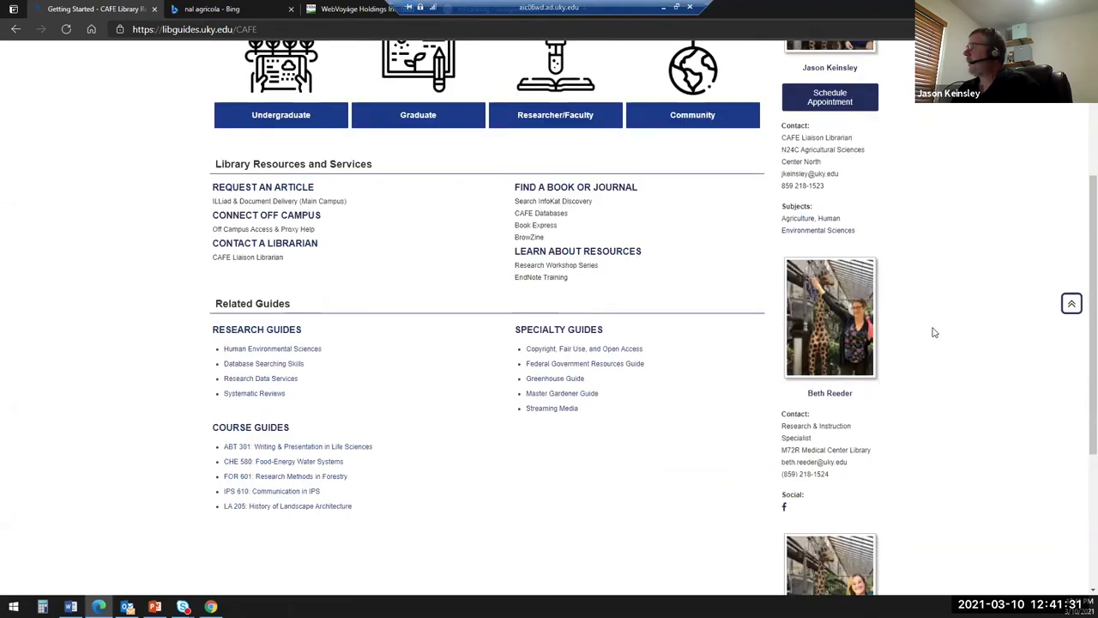
scroll(down, 3)
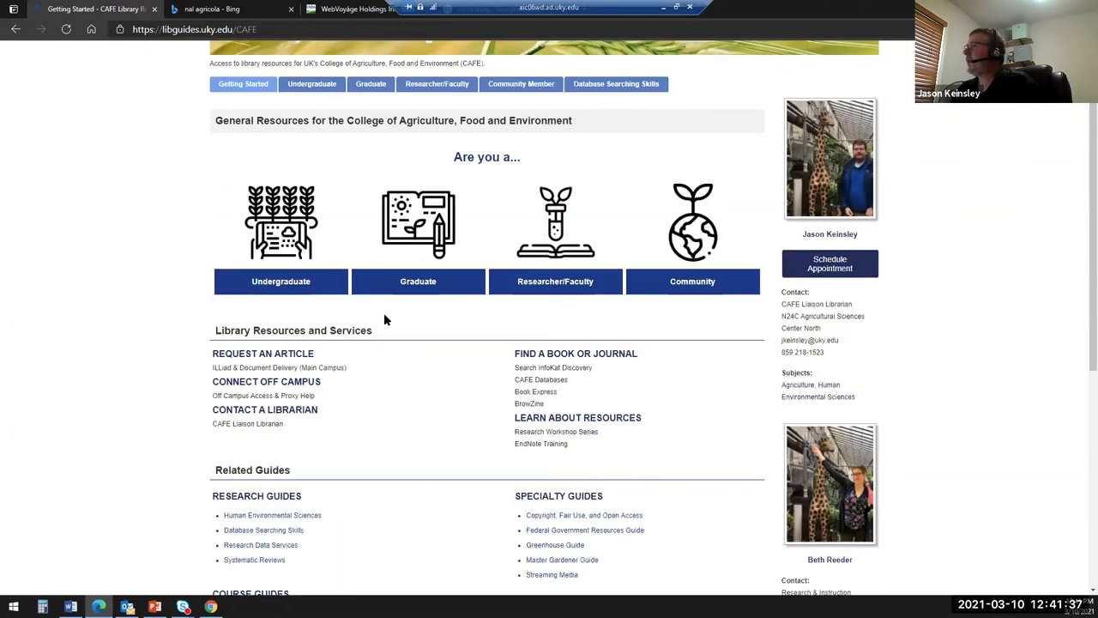
mouse_move(418, 282)
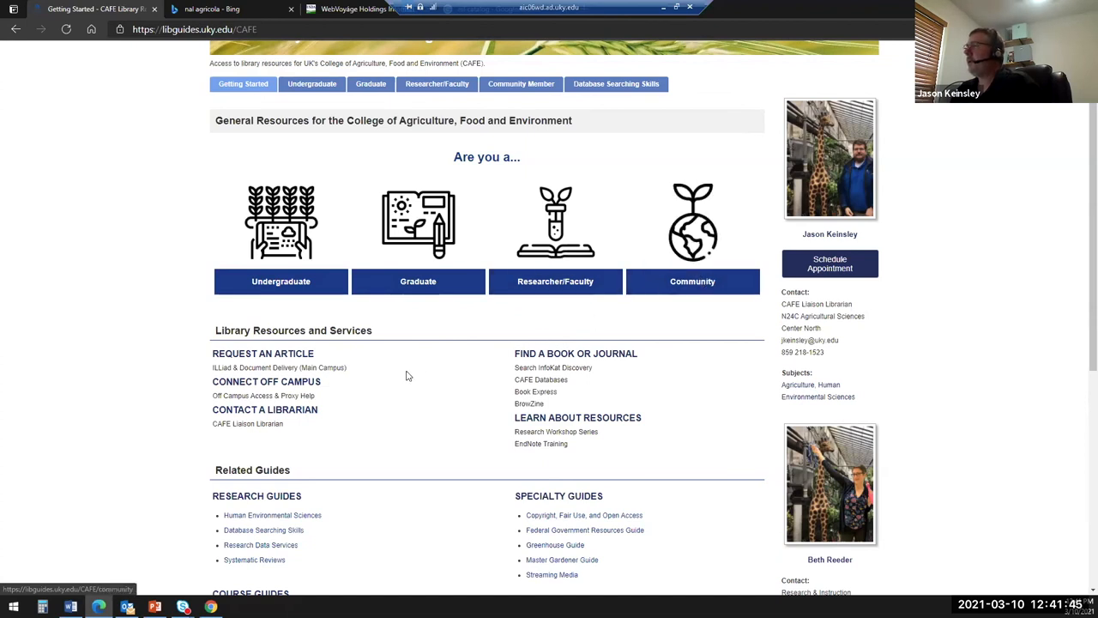
mouse_move(367, 399)
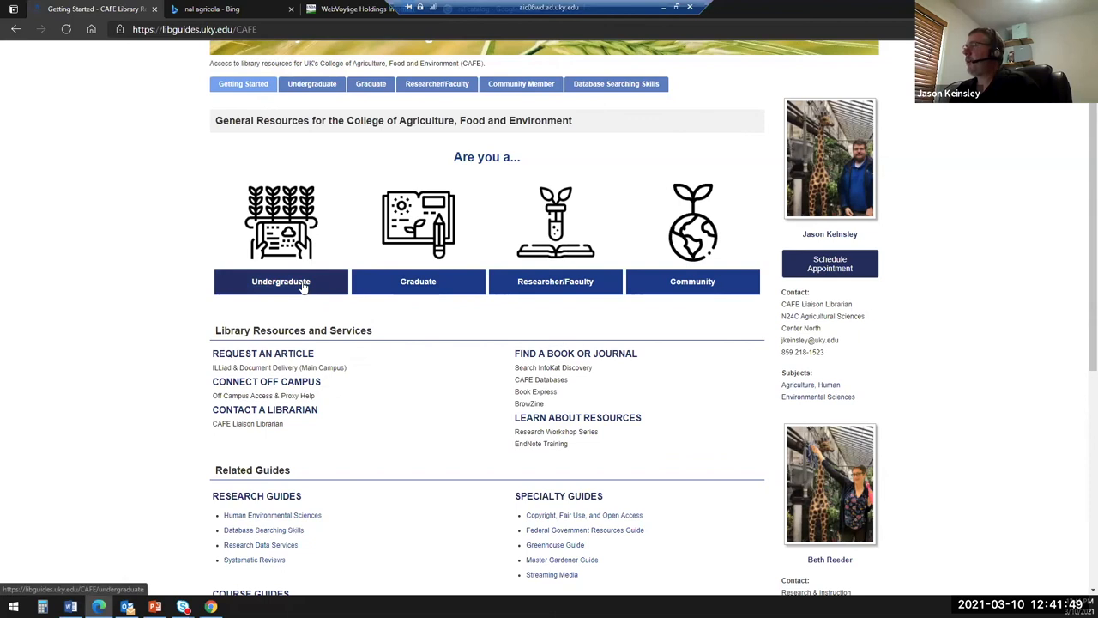
On the Undergraduate page, expand Databases and scroll through the Selected Databases list
click(281, 280)
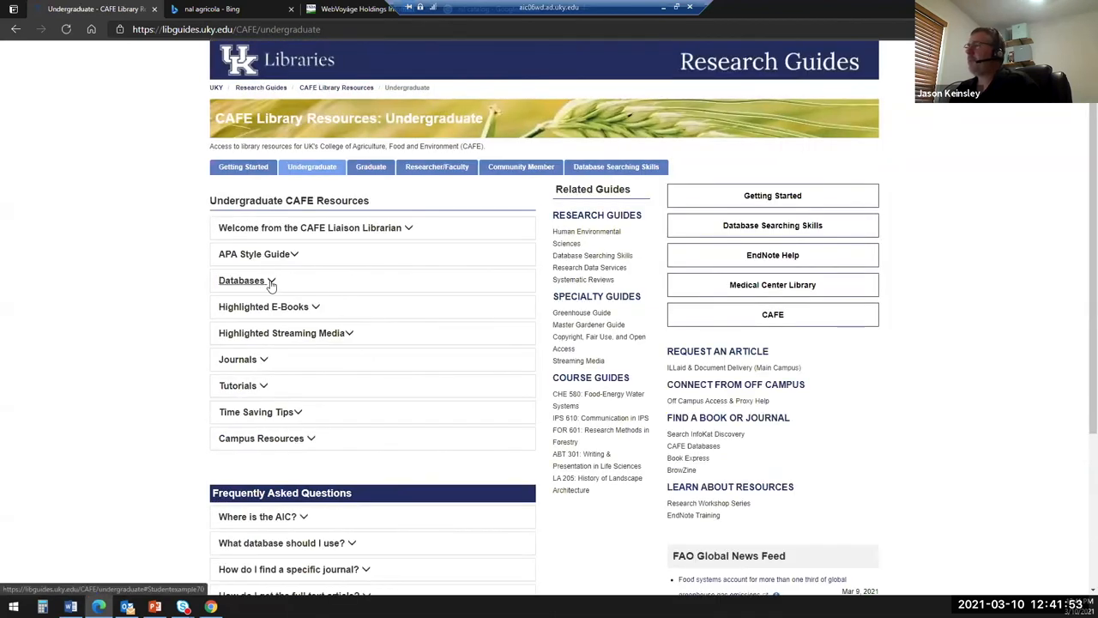
click(242, 279)
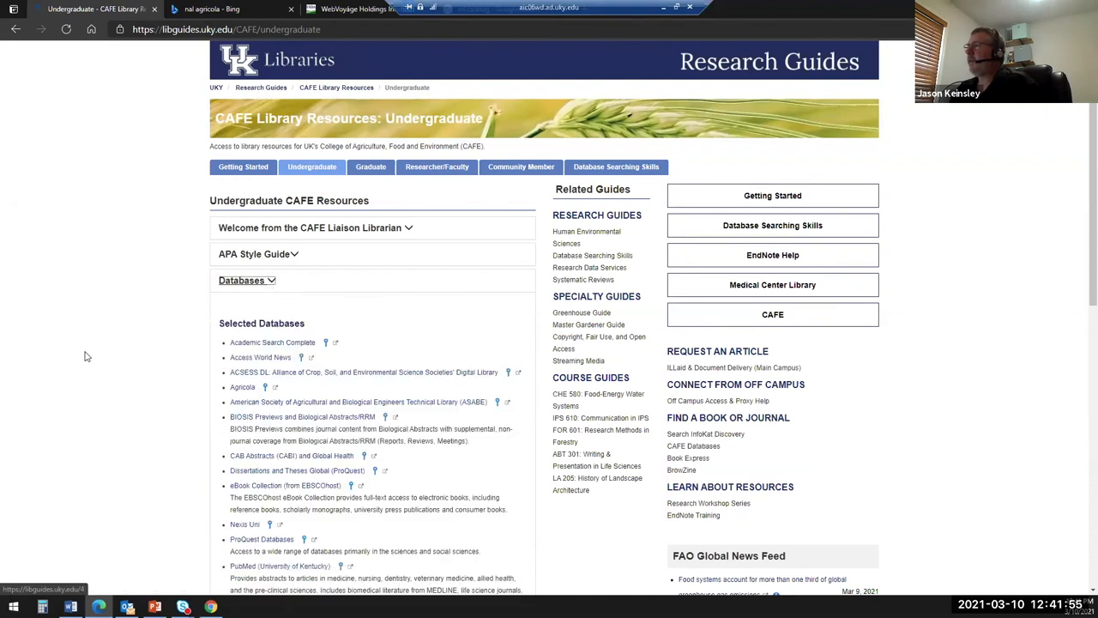
scroll(down, 3)
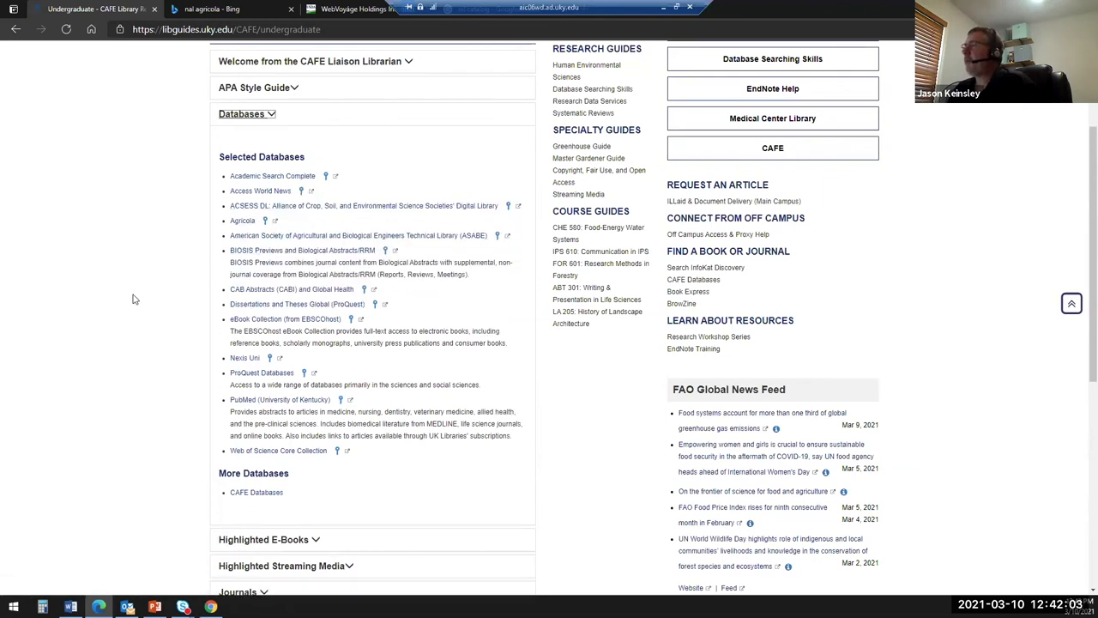
mouse_move(180, 307)
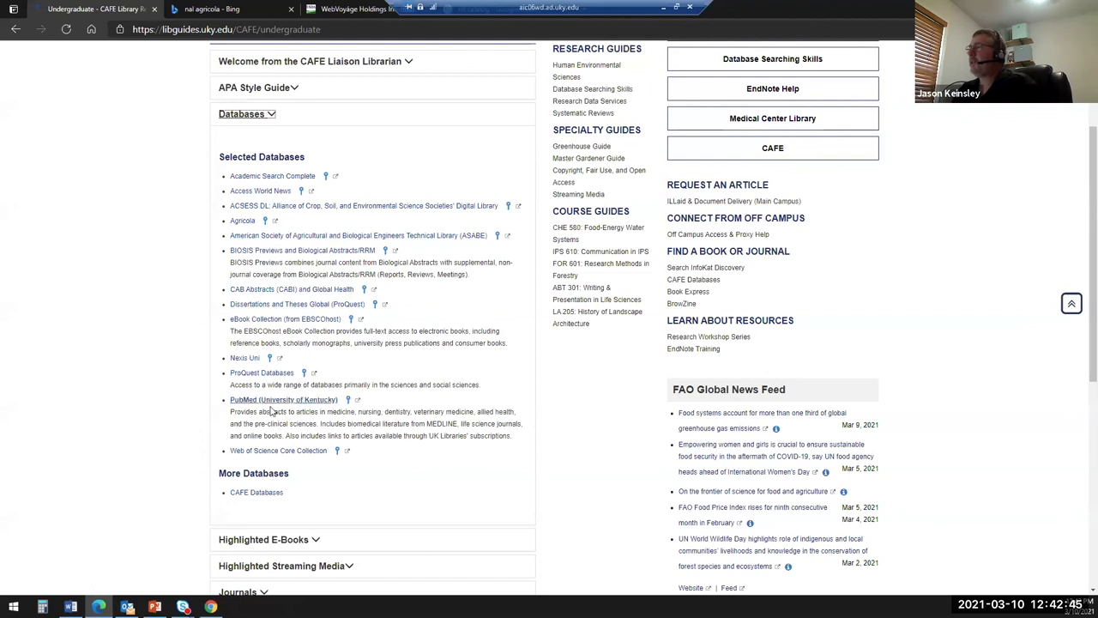
mouse_move(266, 413)
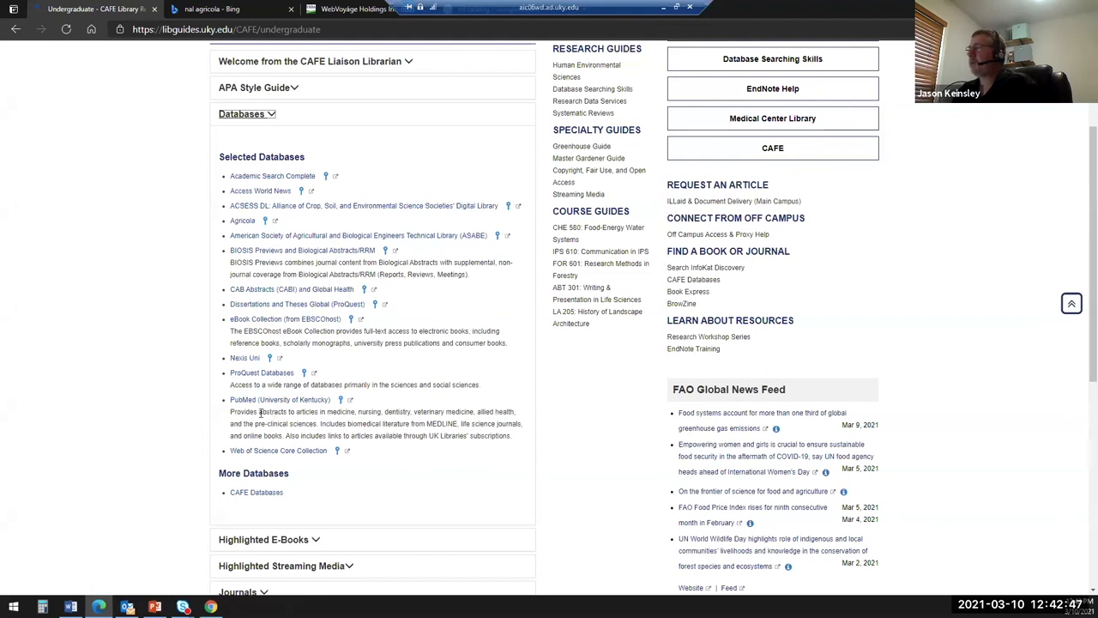
scroll(down, 3)
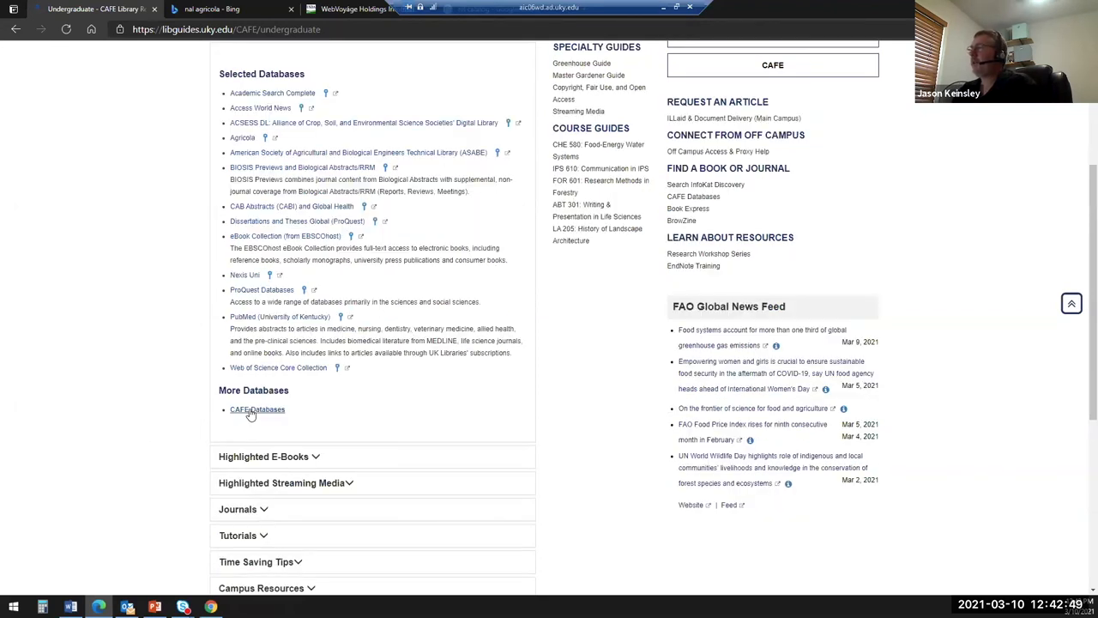
Open the CAFE Databases link in a new tab and scroll through the A–Z database list
click(257, 410)
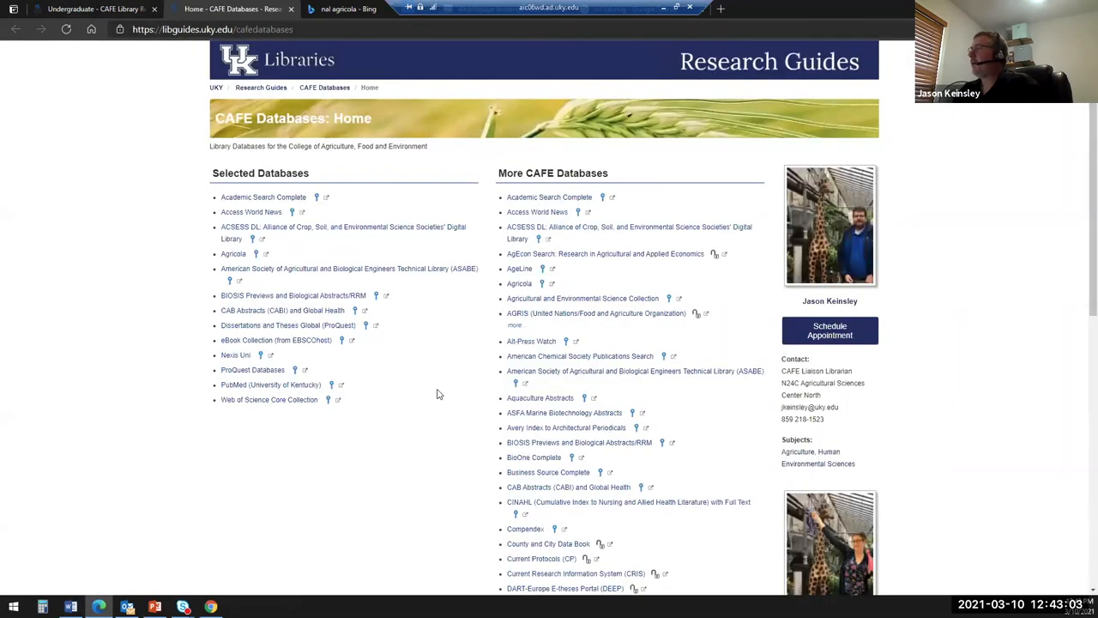
scroll(down, 3)
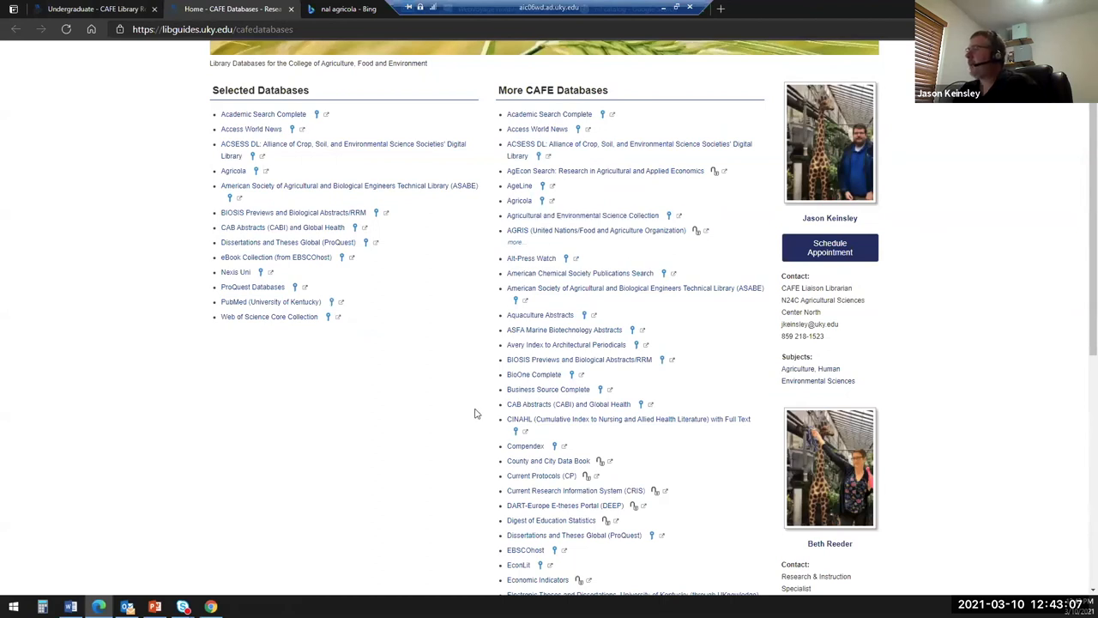
scroll(down, 3)
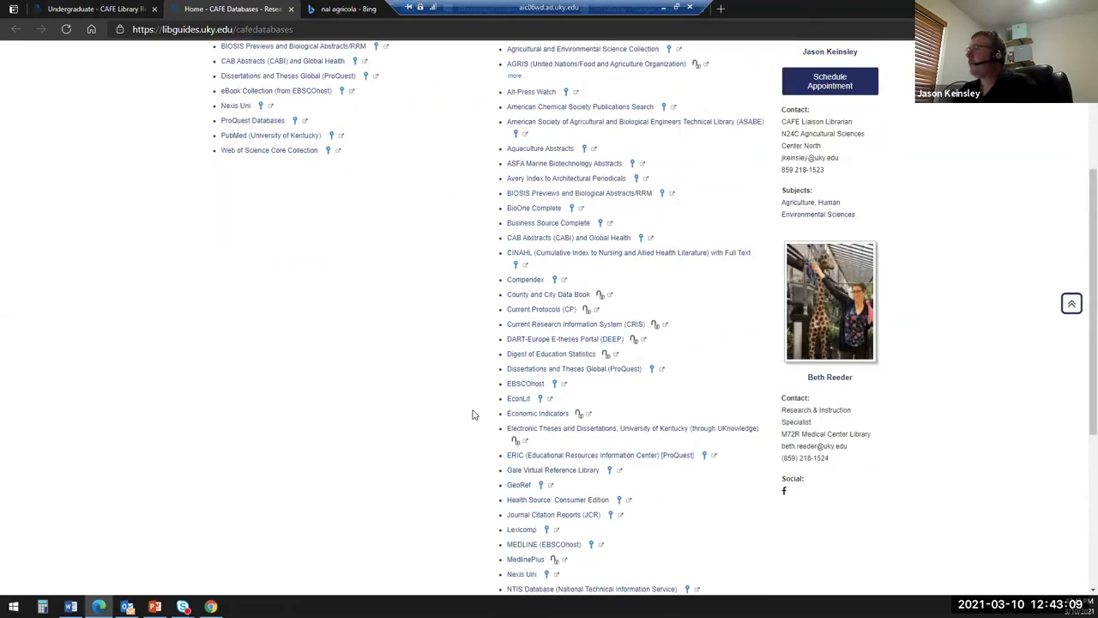
scroll(down, 3)
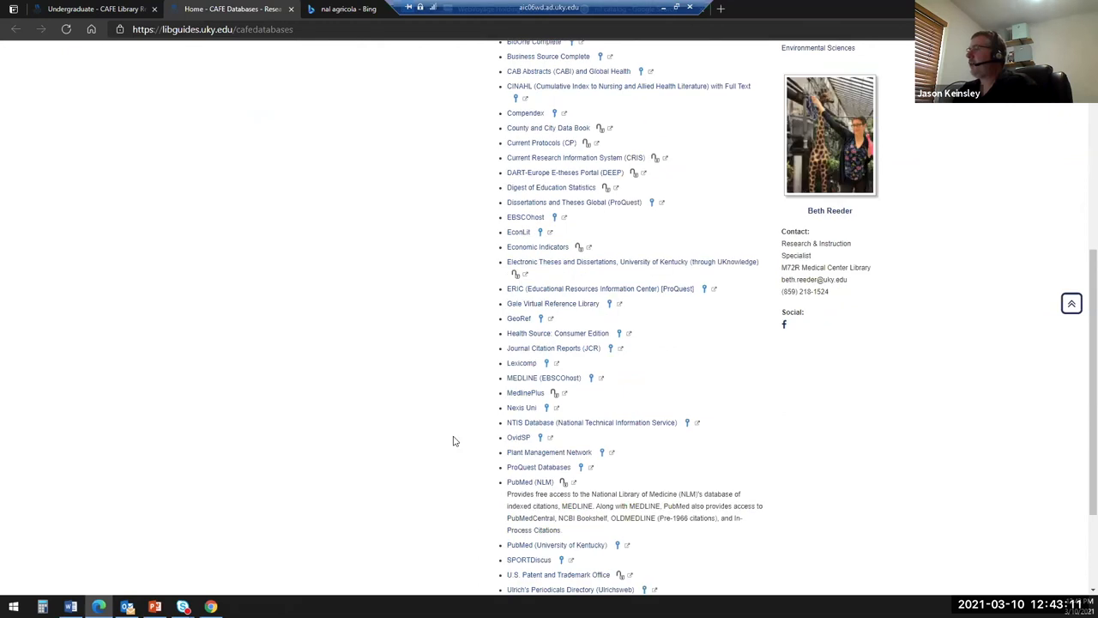
scroll(down, 3)
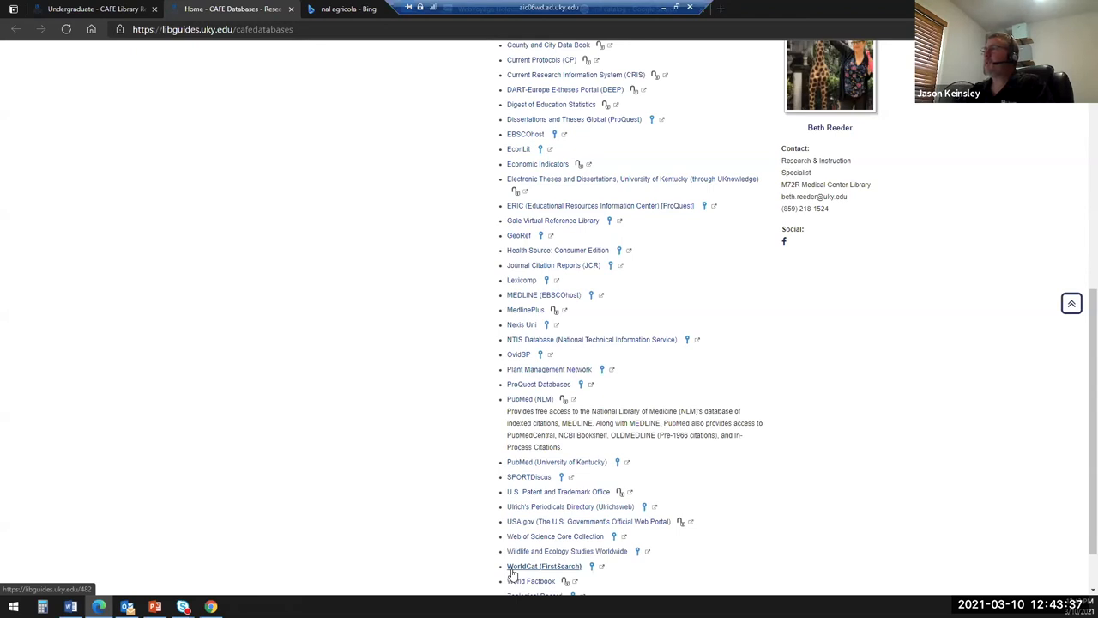
mouse_move(421, 514)
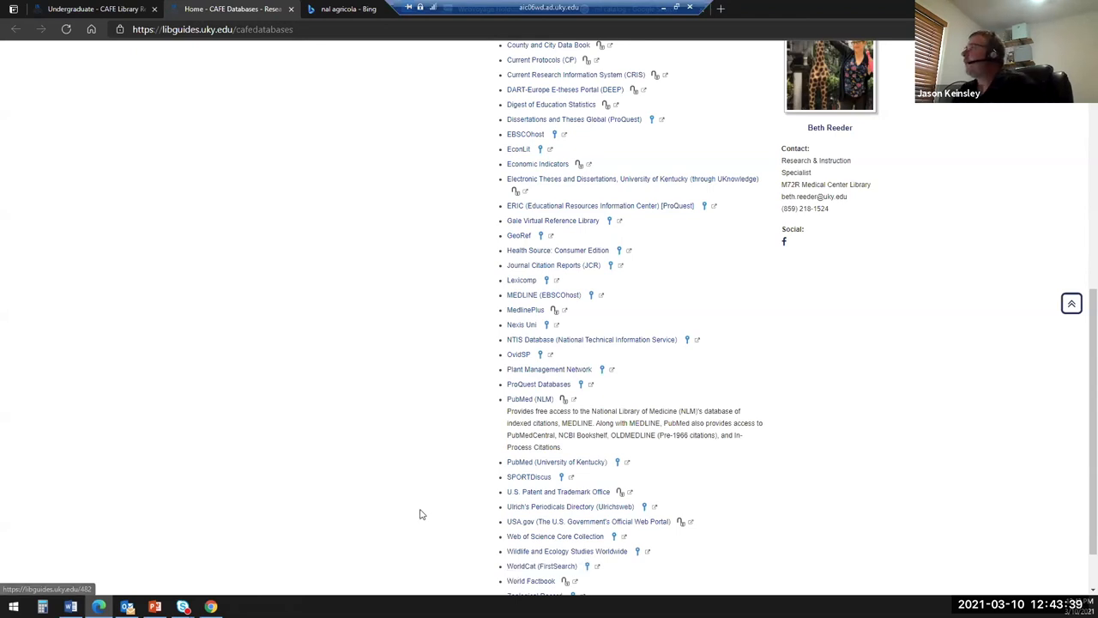
Scroll back to the top and return to the guide's Getting Started page
scroll(up, 3)
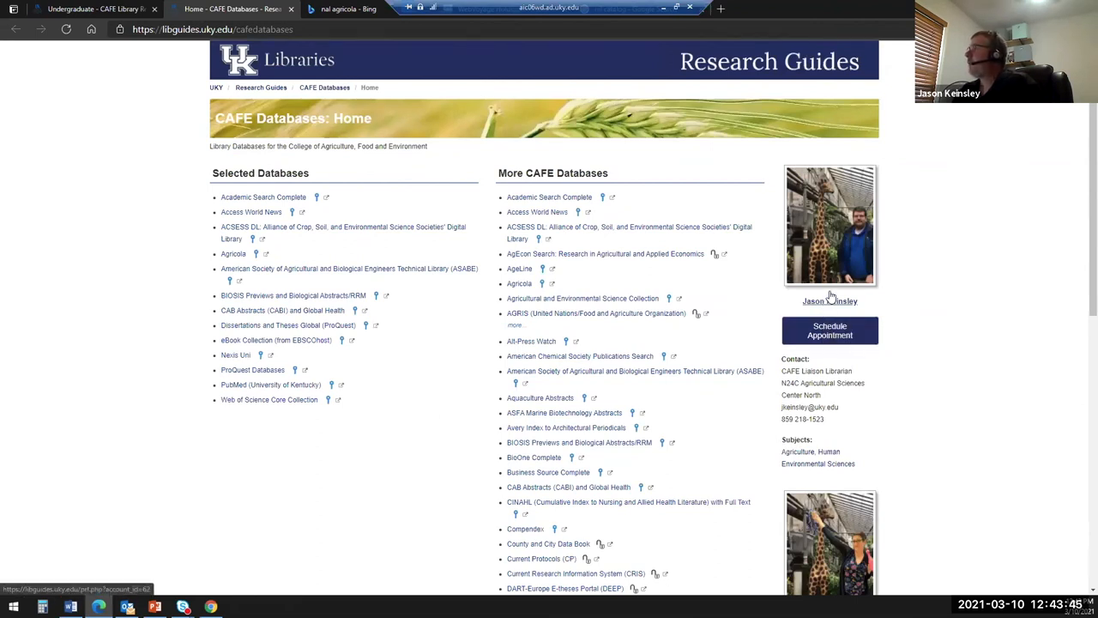
mouse_move(811, 384)
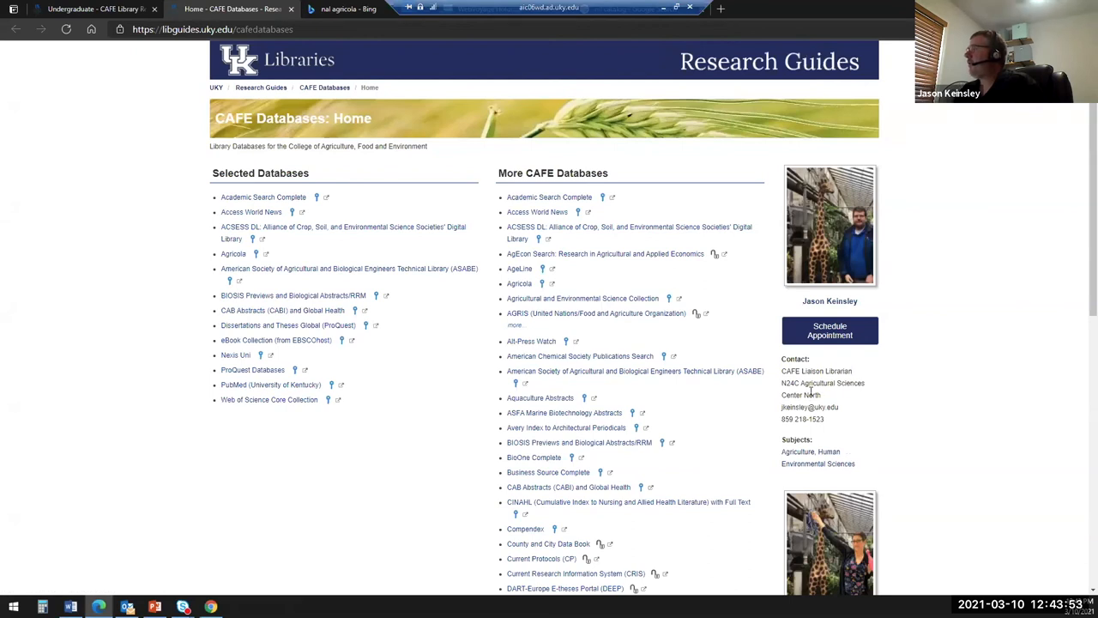
mouse_move(961, 398)
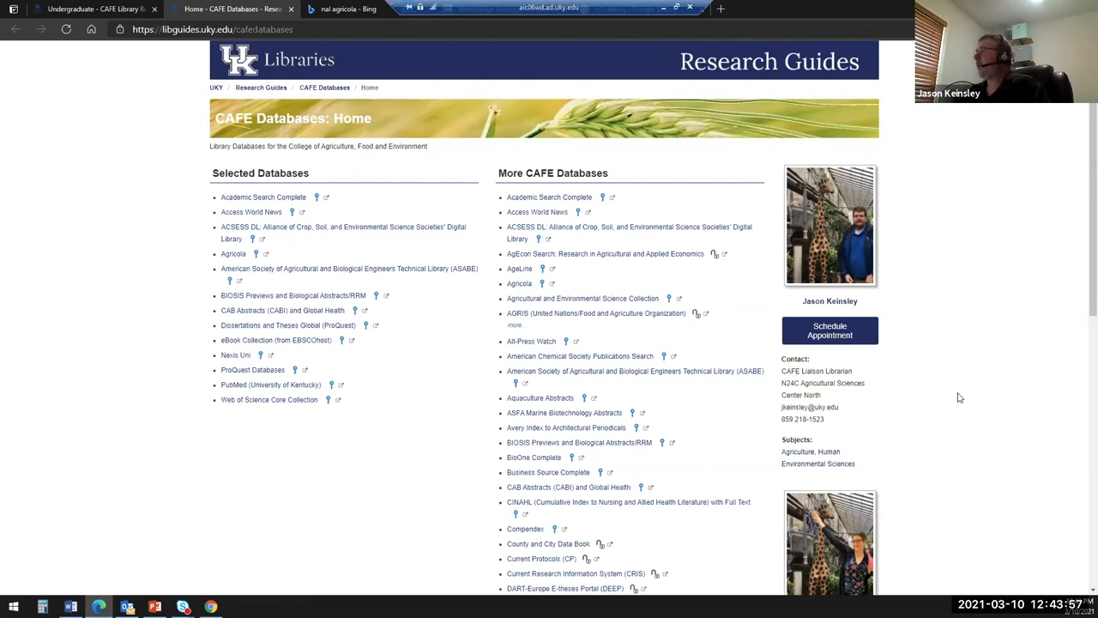
mouse_move(820, 347)
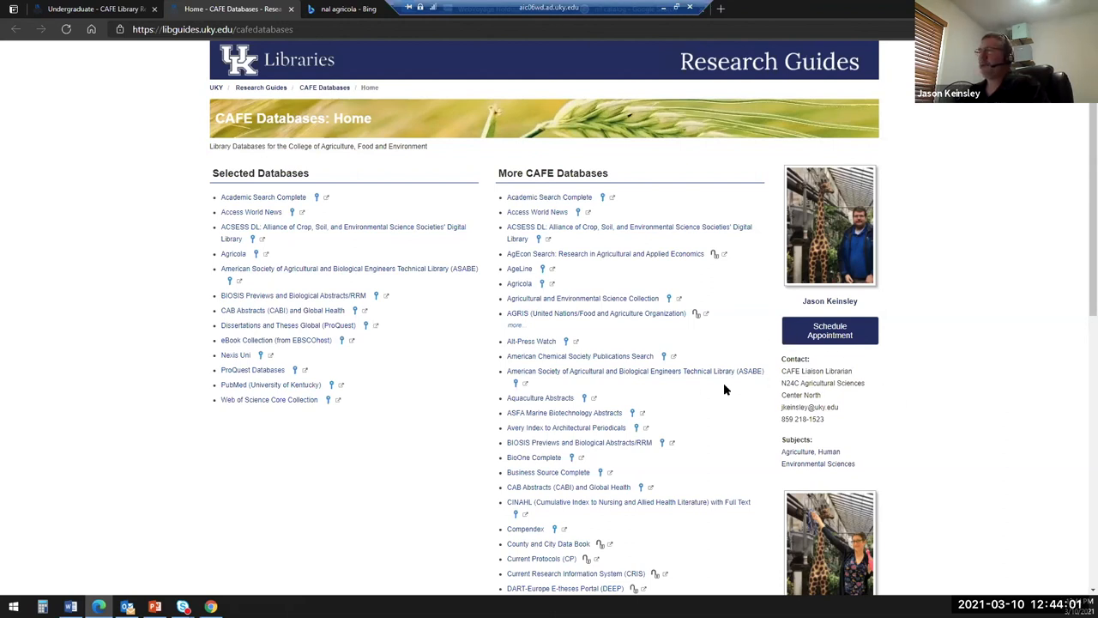
mouse_move(344, 362)
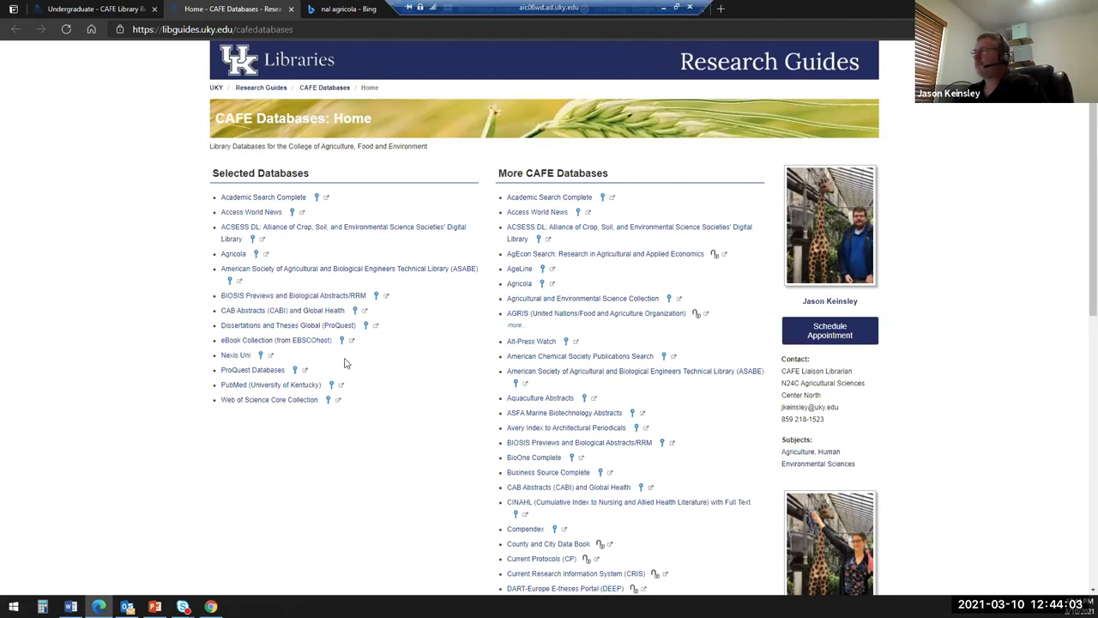
mouse_move(244, 384)
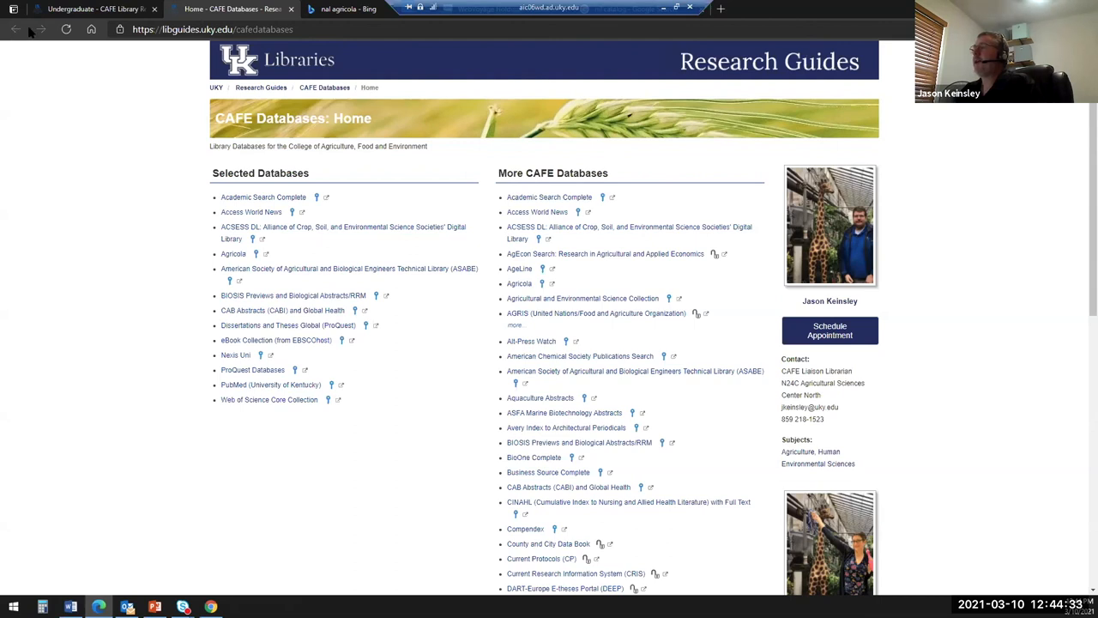
mouse_move(81, 8)
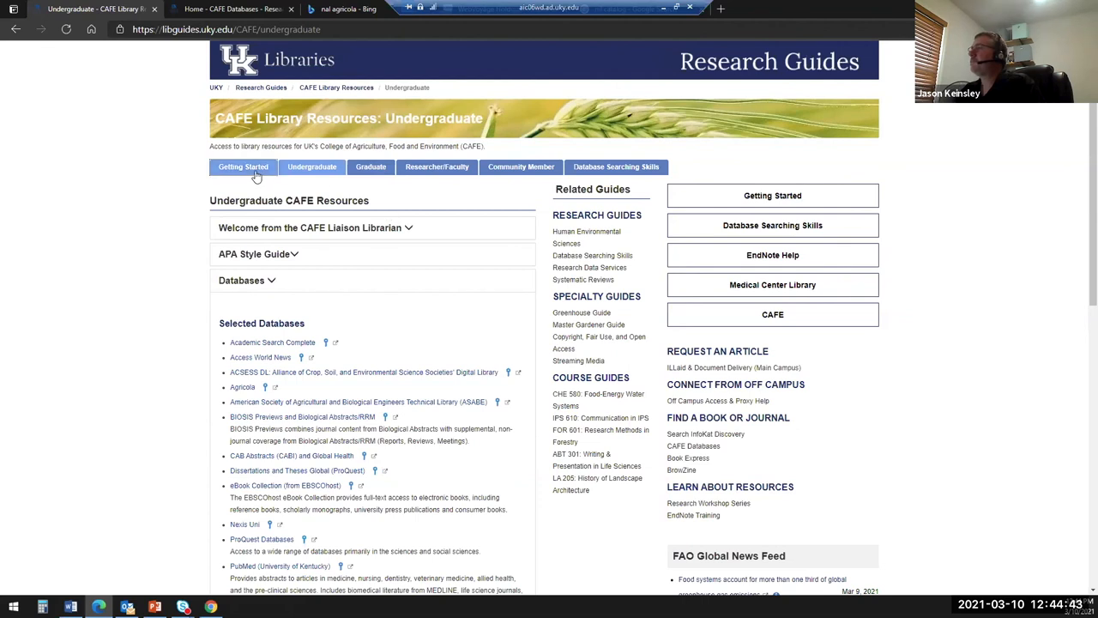
click(243, 167)
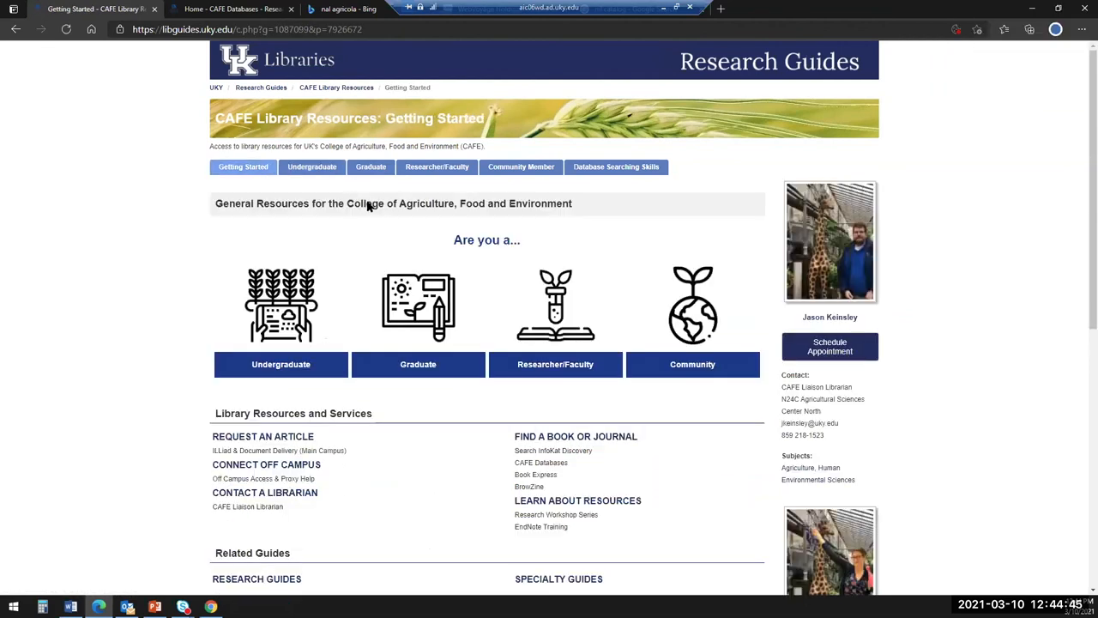